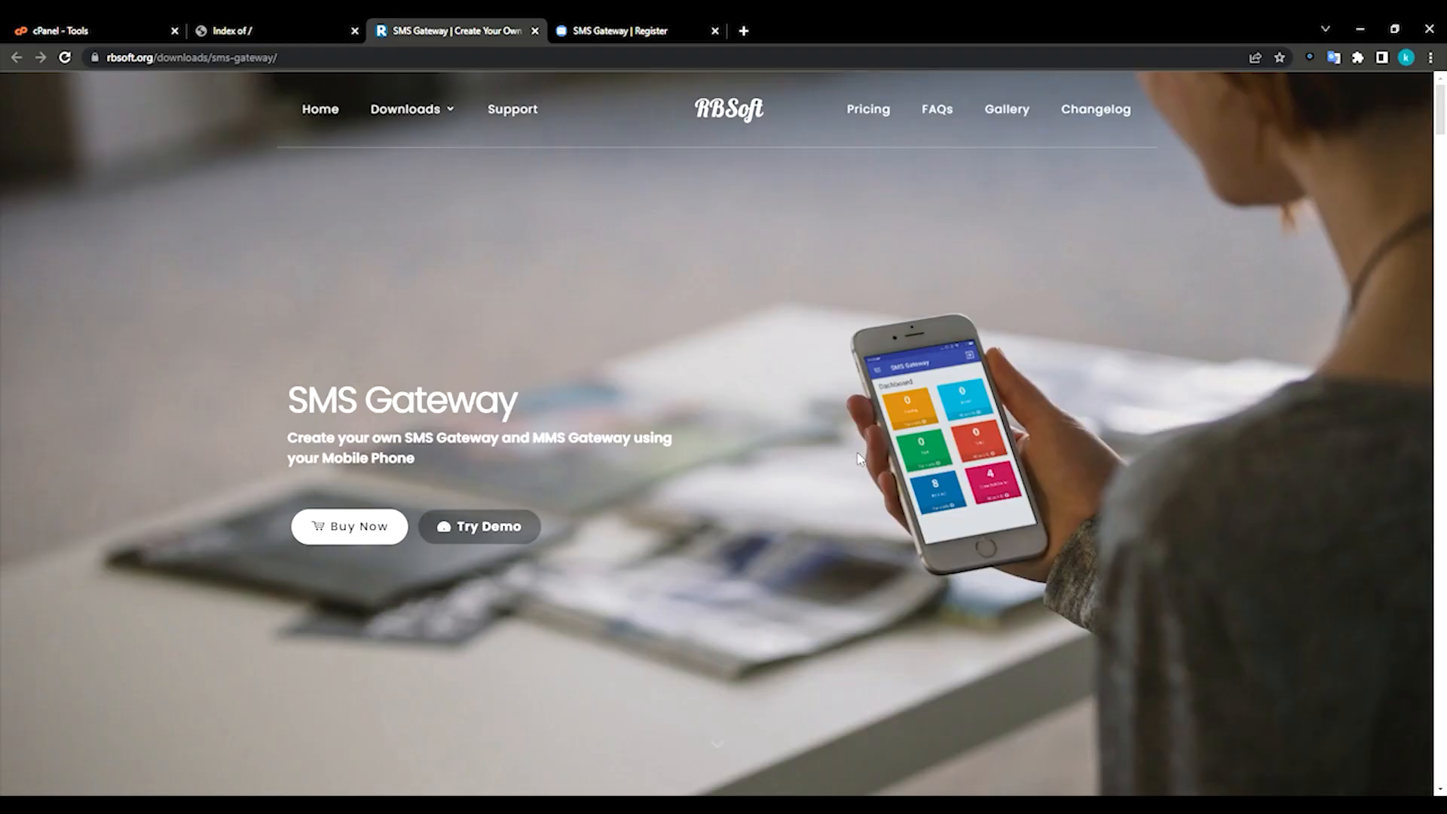
mouse_move(955, 480)
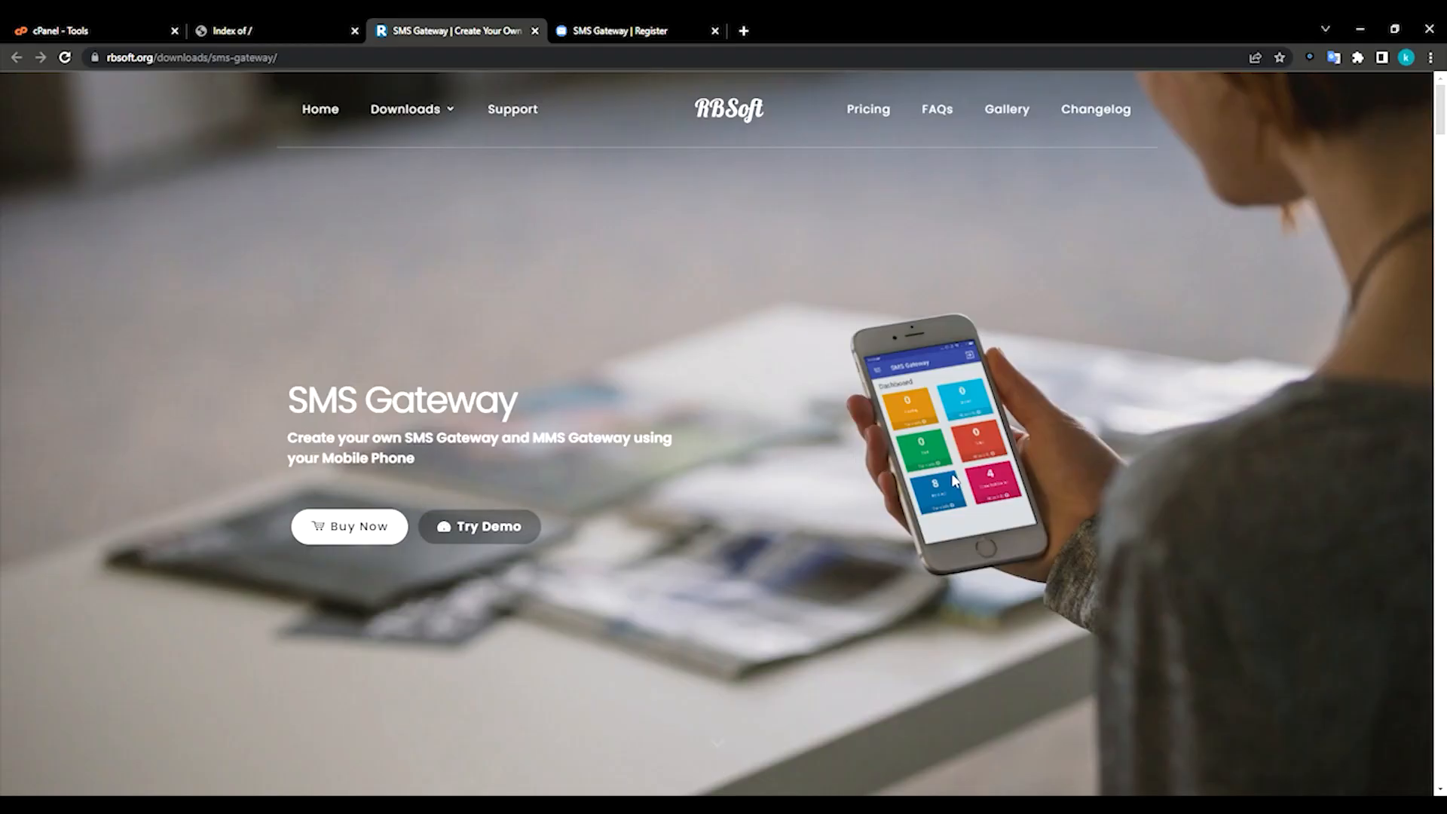
mouse_move(710, 292)
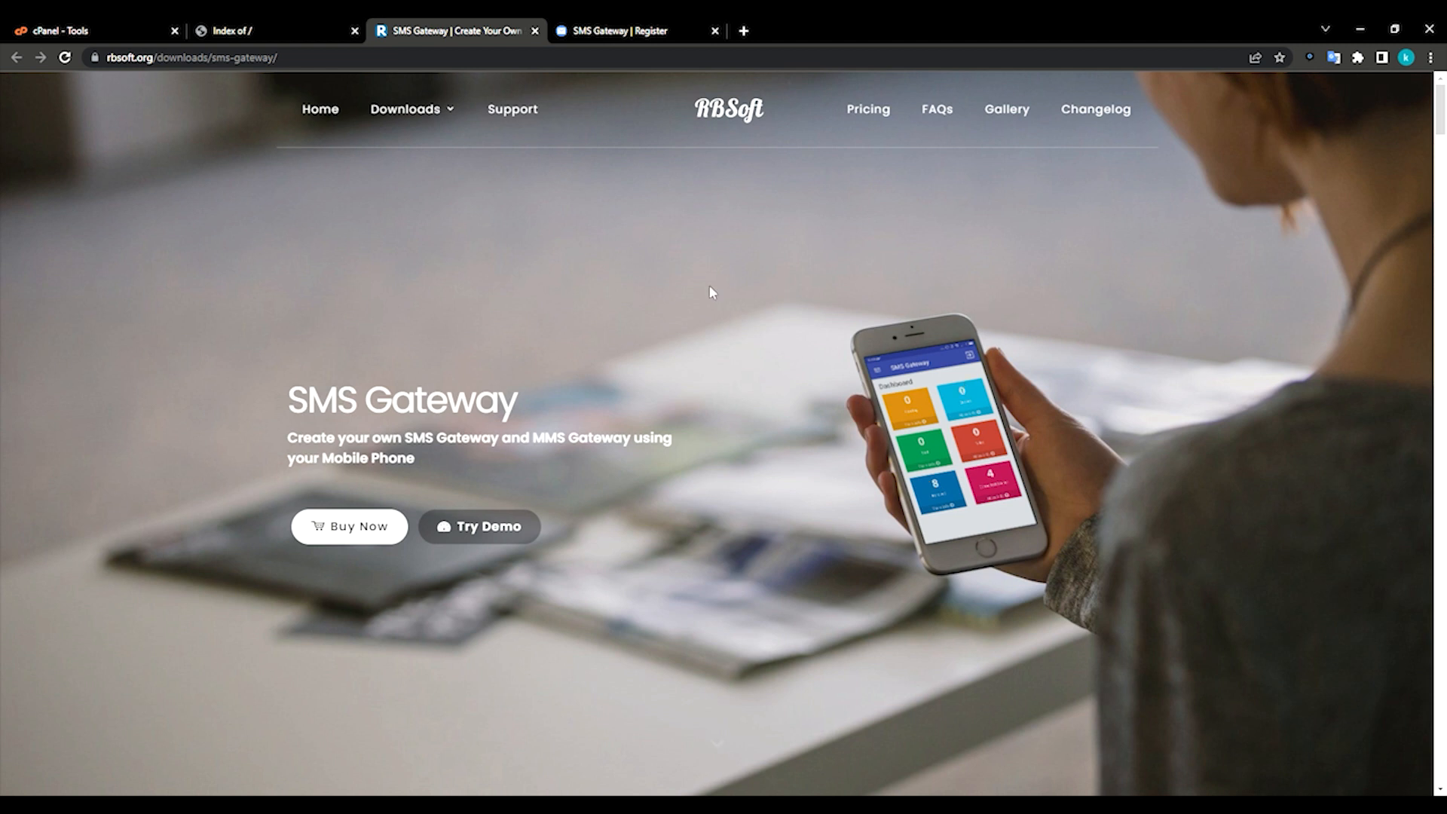
Review the SMS Gateway product page, highlighting the Self hosted feature
click(92, 30)
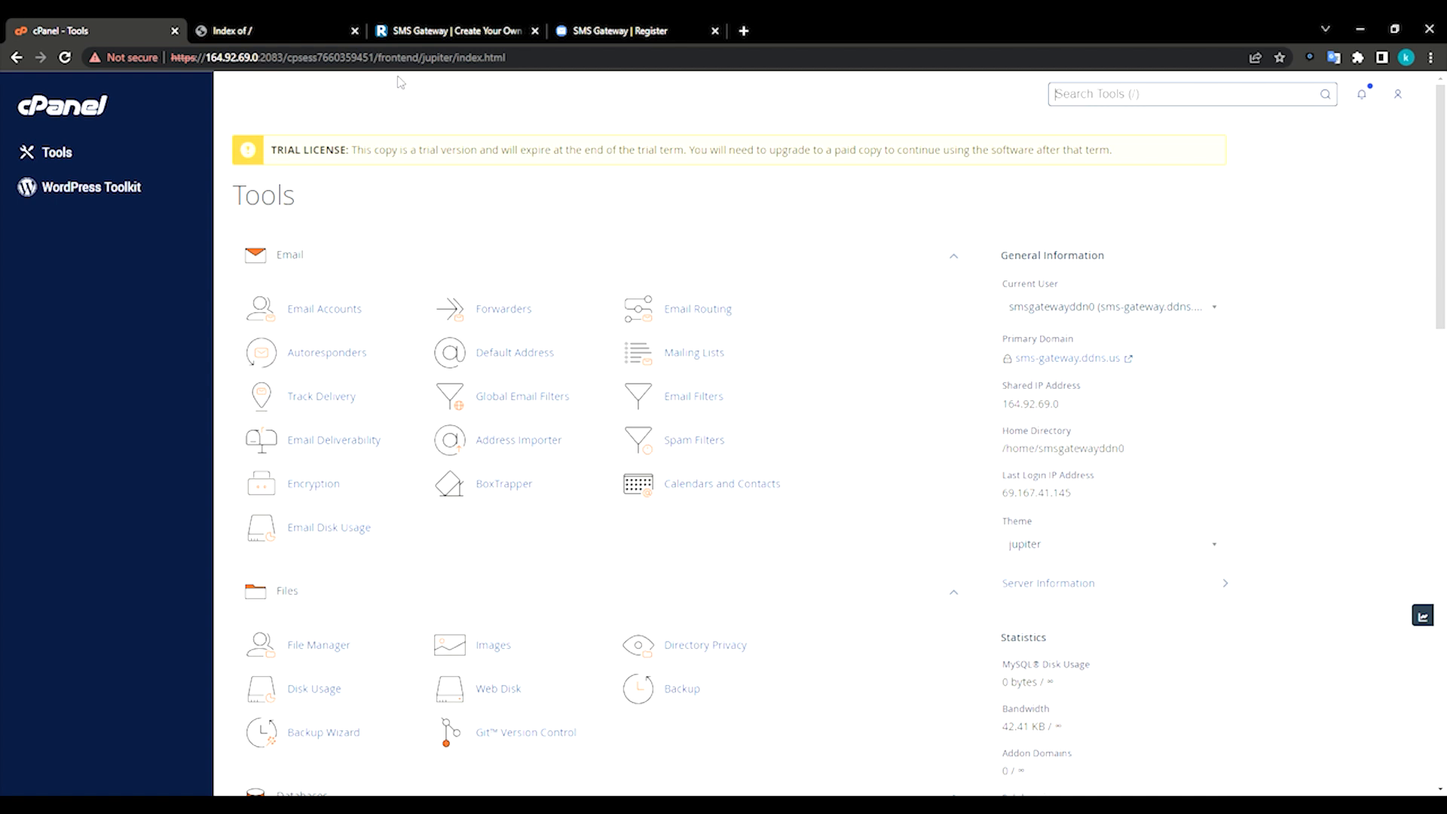
click(615, 30)
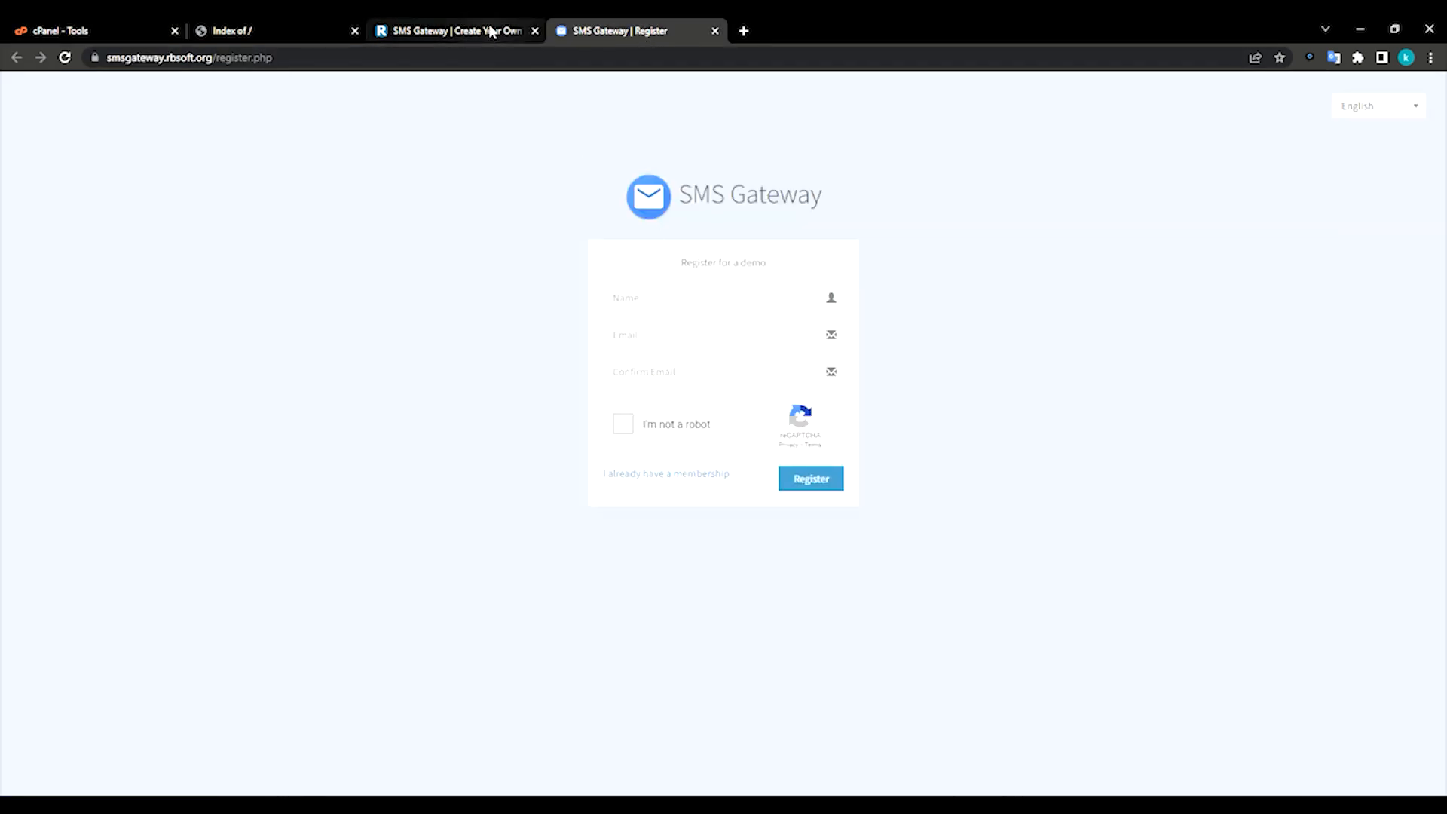
click(452, 30)
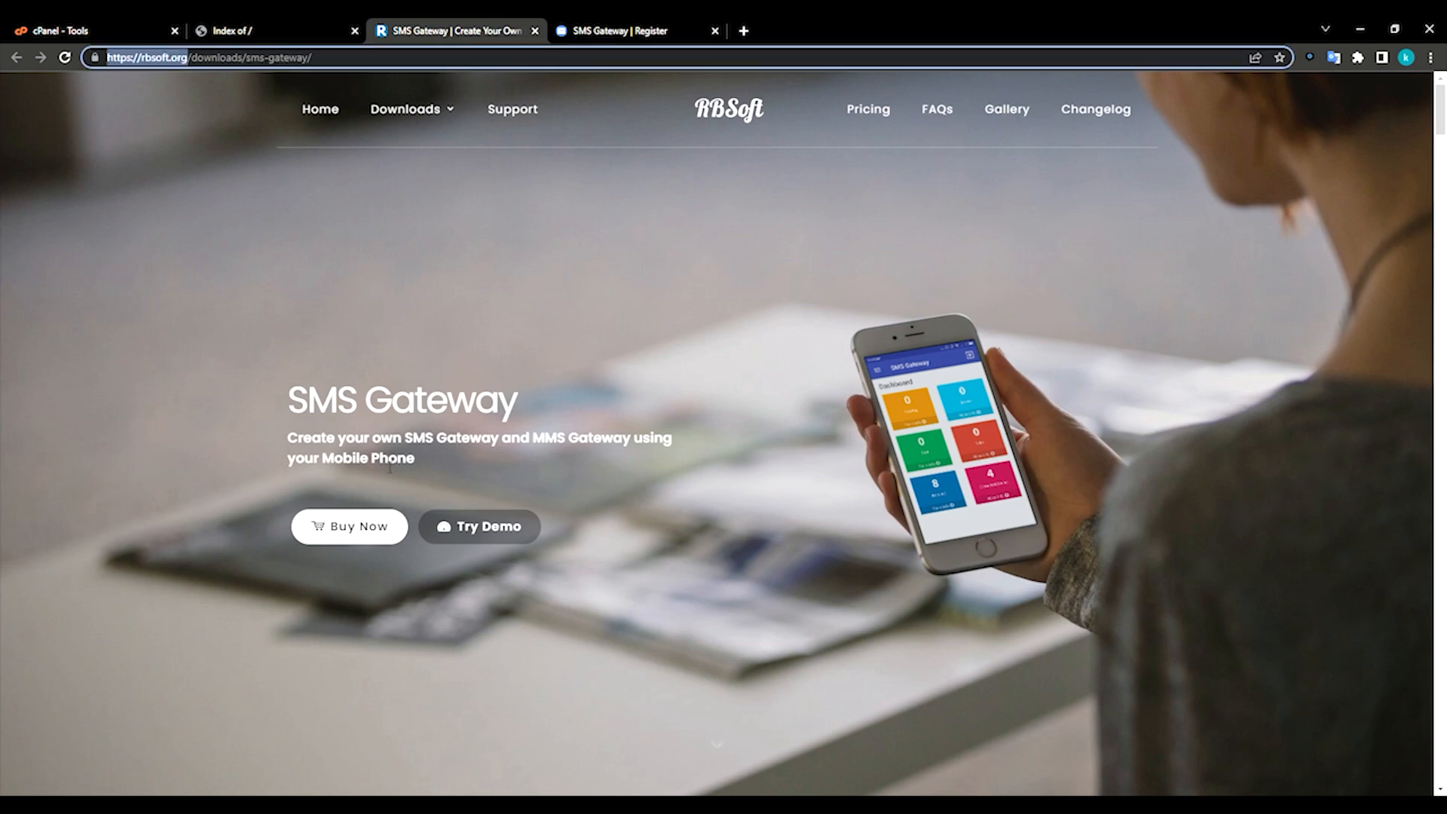
scroll(down, 3)
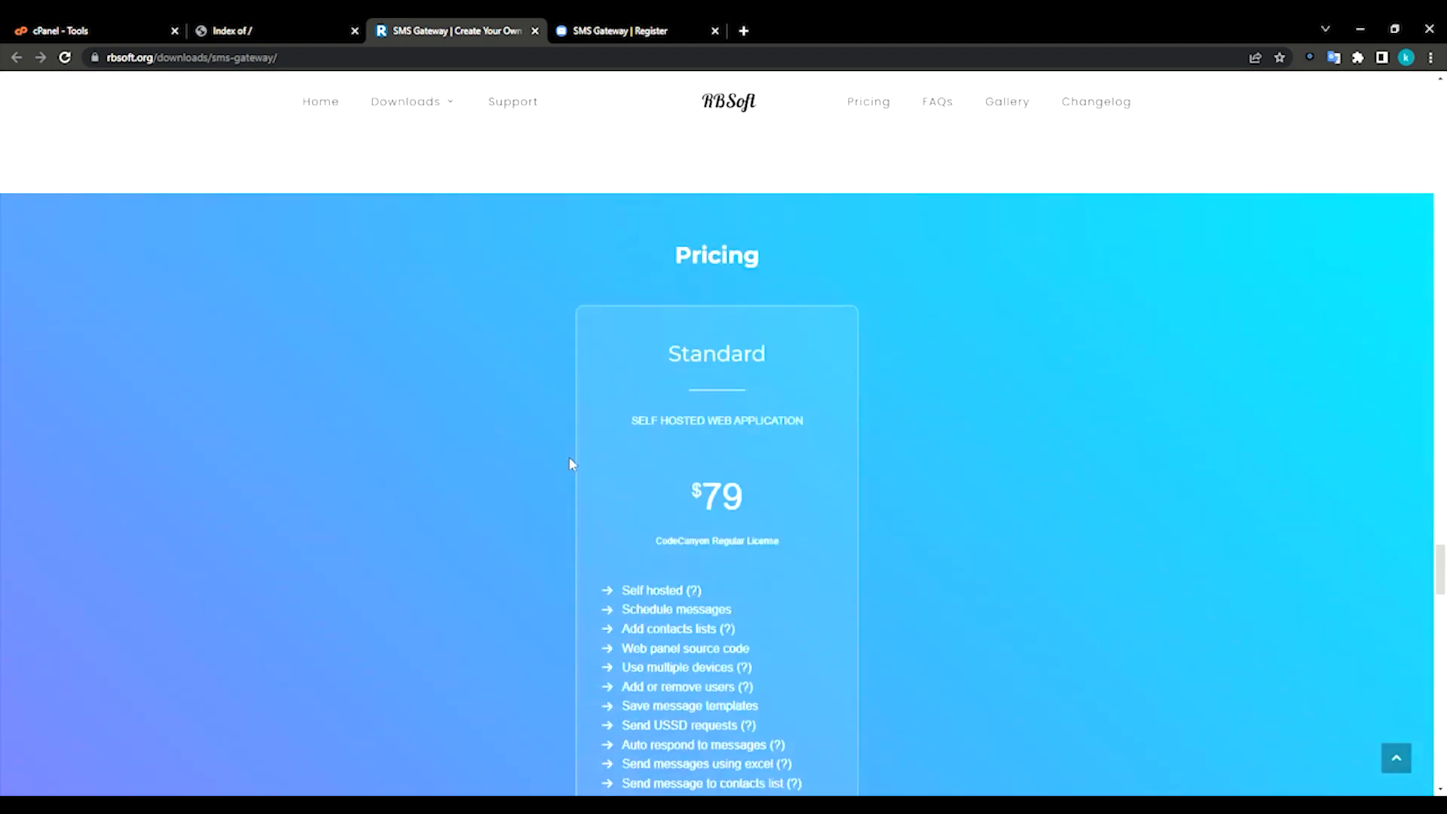
scroll(down, 3)
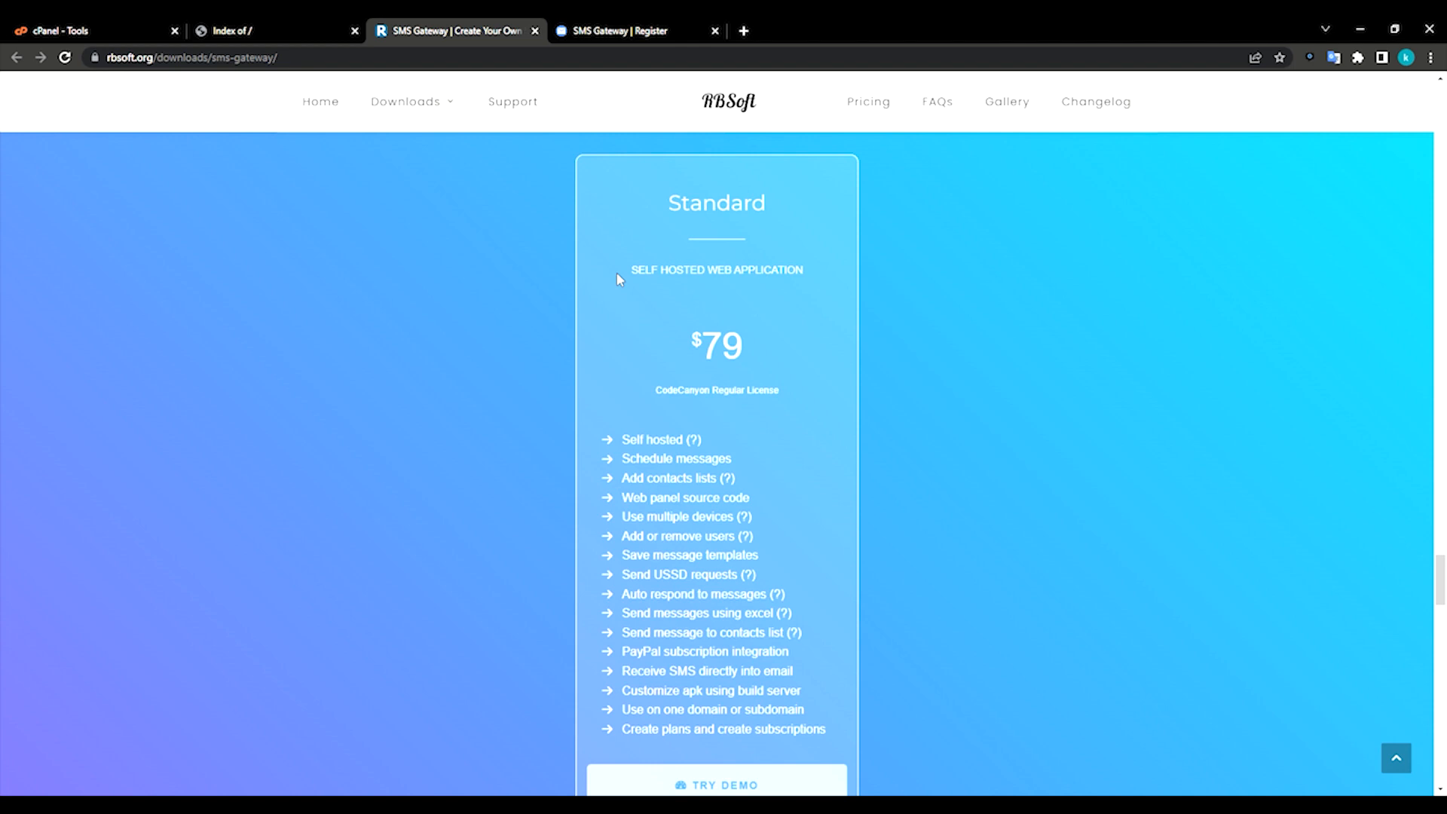
double_click(716, 270)
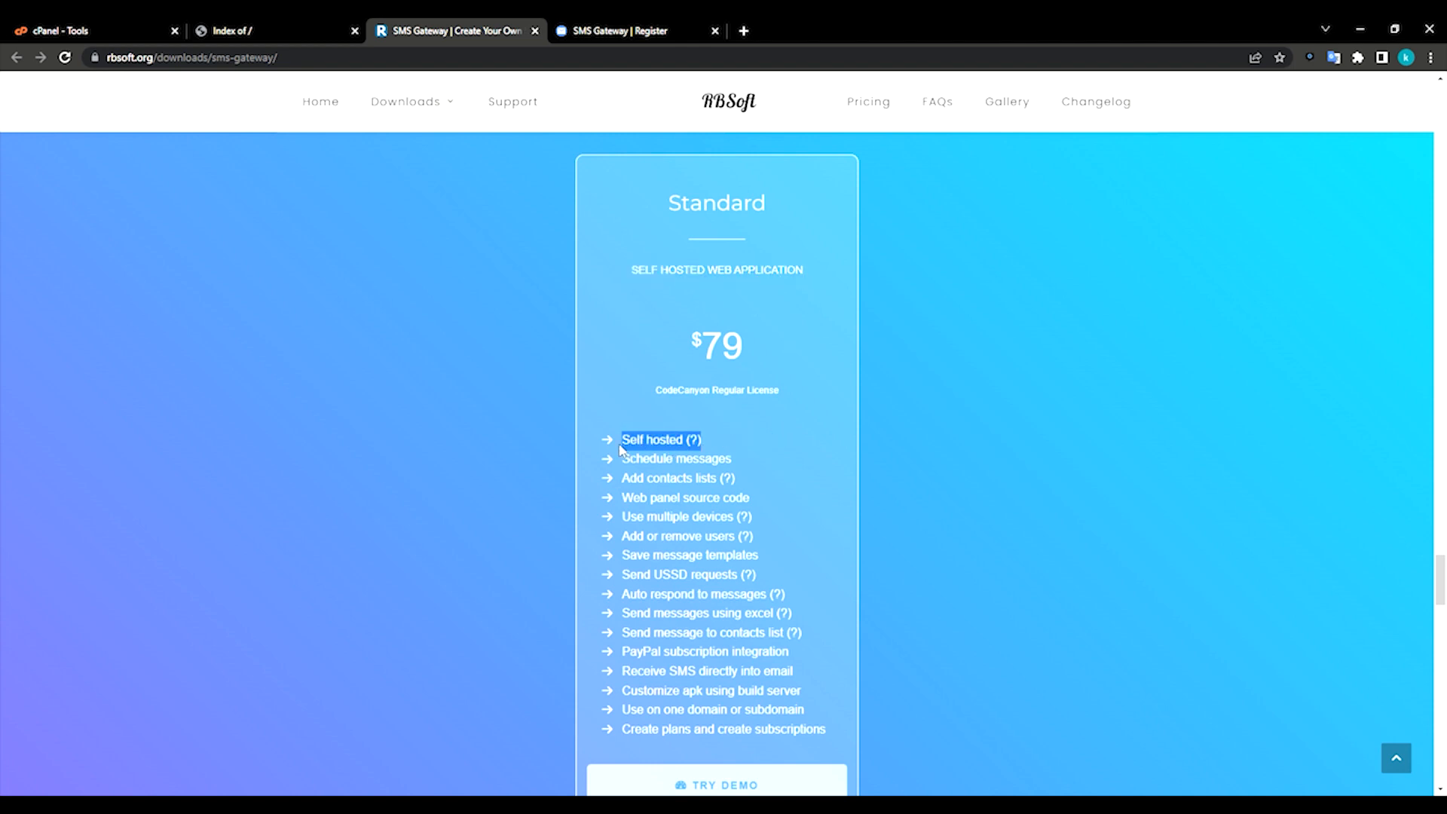
mouse_move(737, 464)
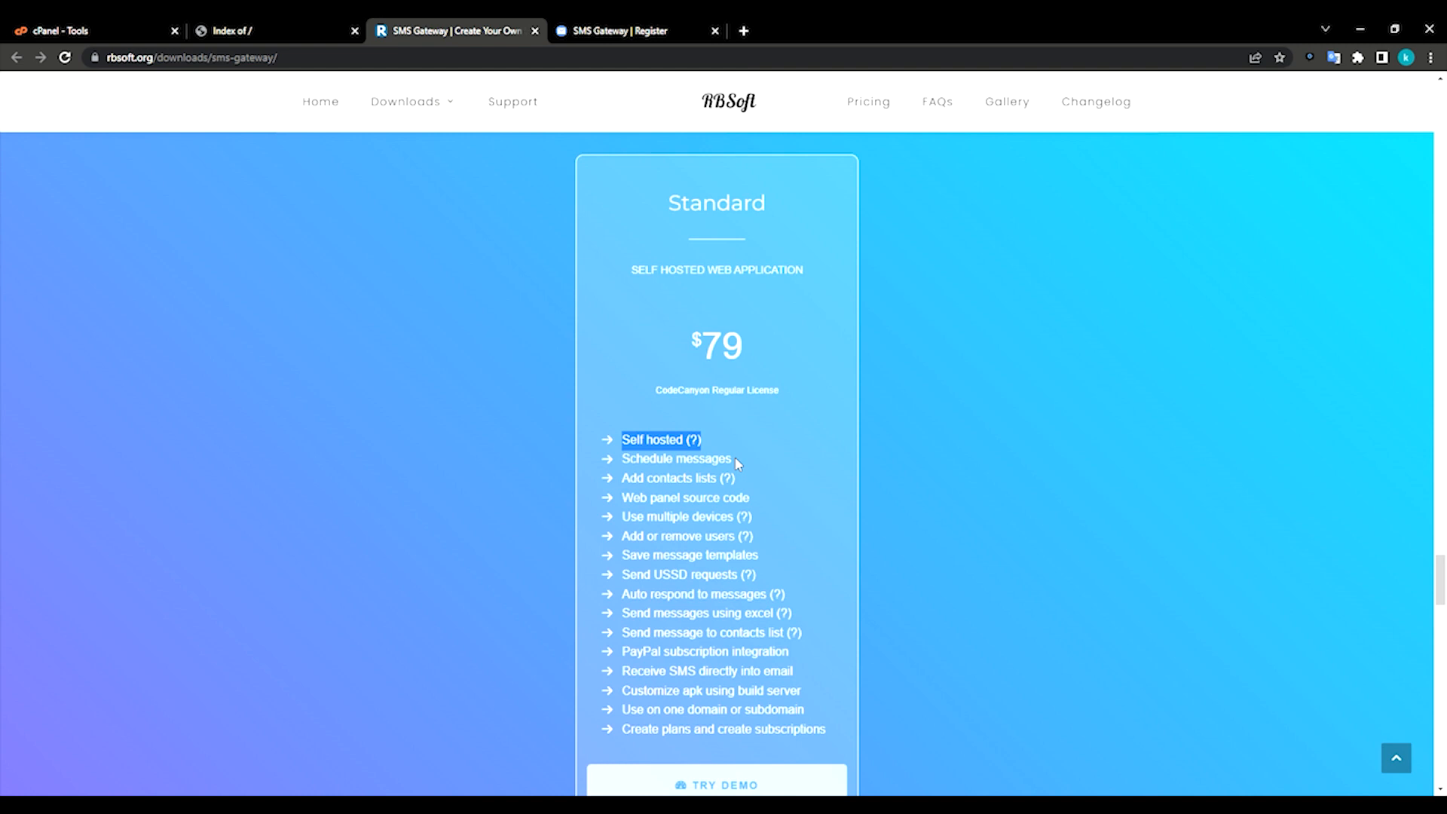
Scroll further and highlight the Create plans and create subscriptions feature
scroll(down, 3)
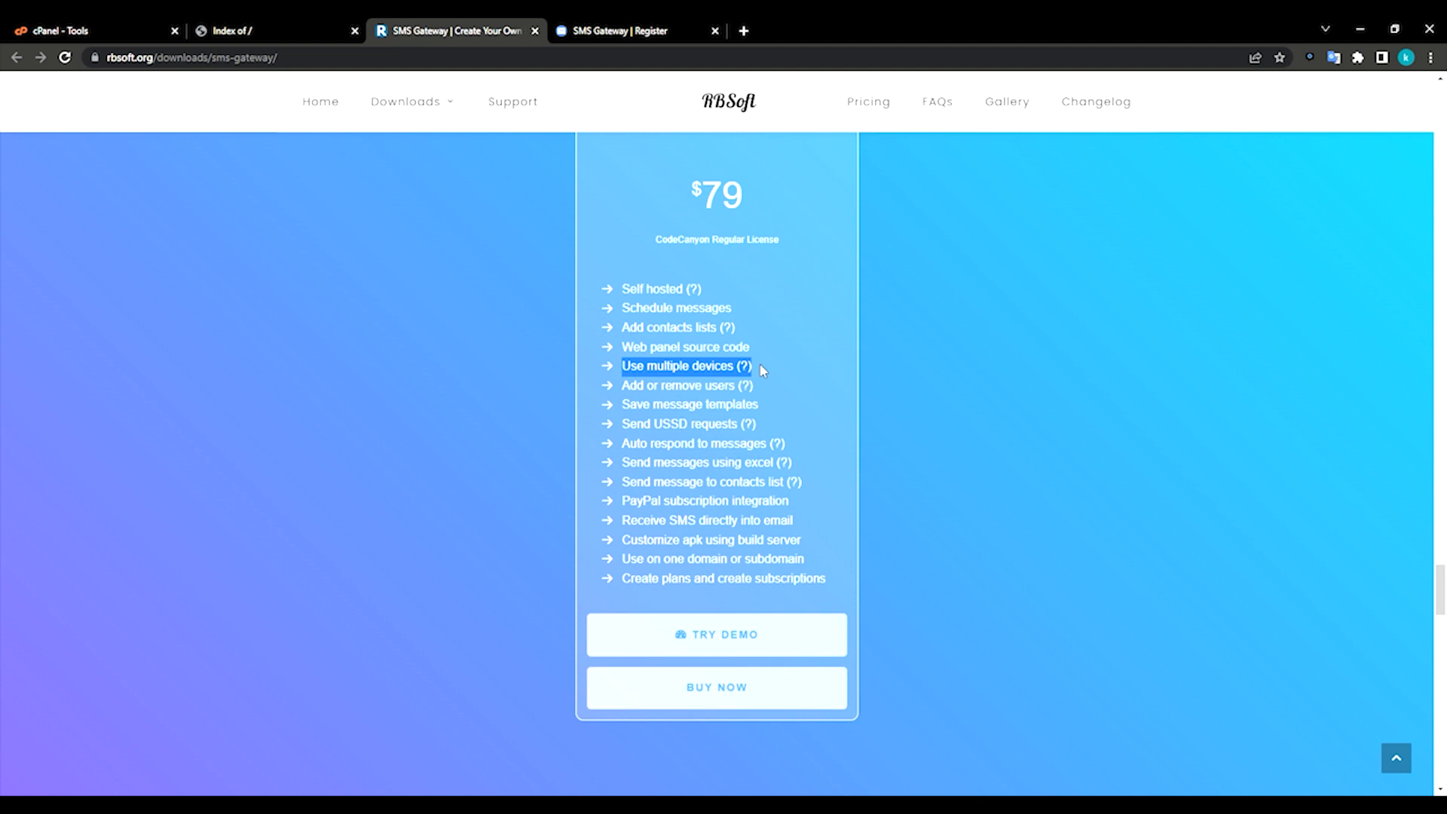
scroll(down, 3)
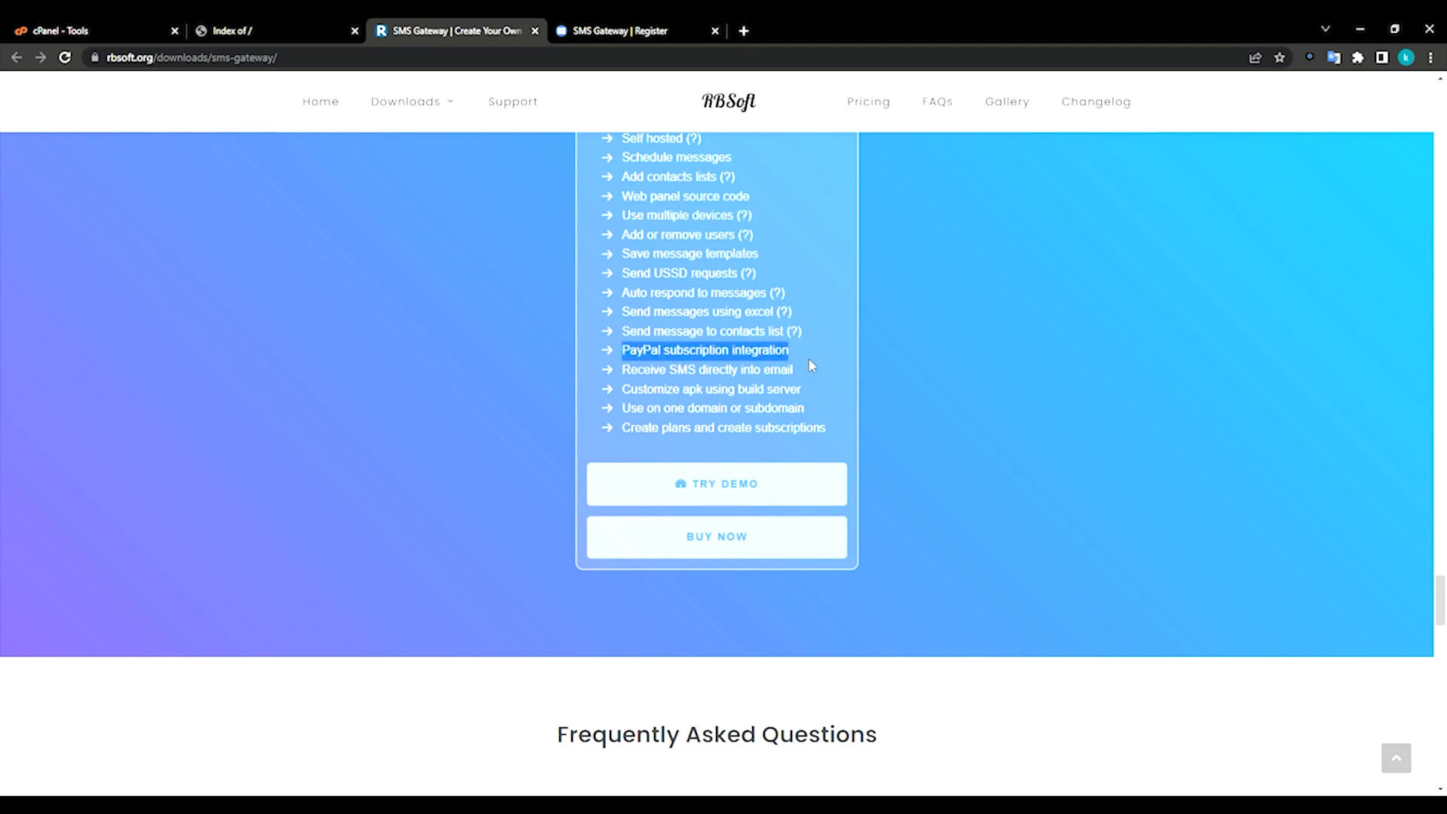
mouse_move(695, 409)
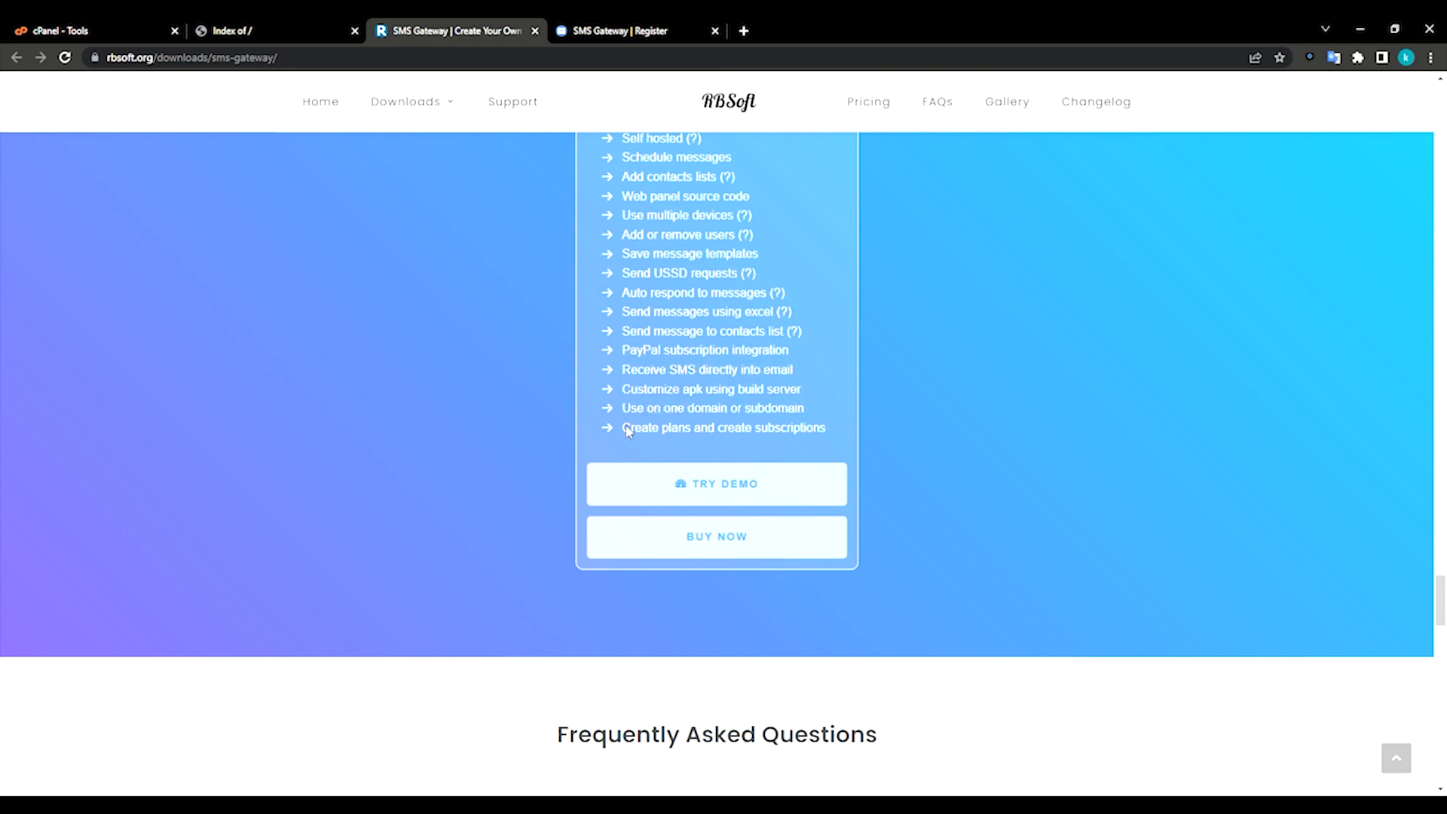
double_click(723, 427)
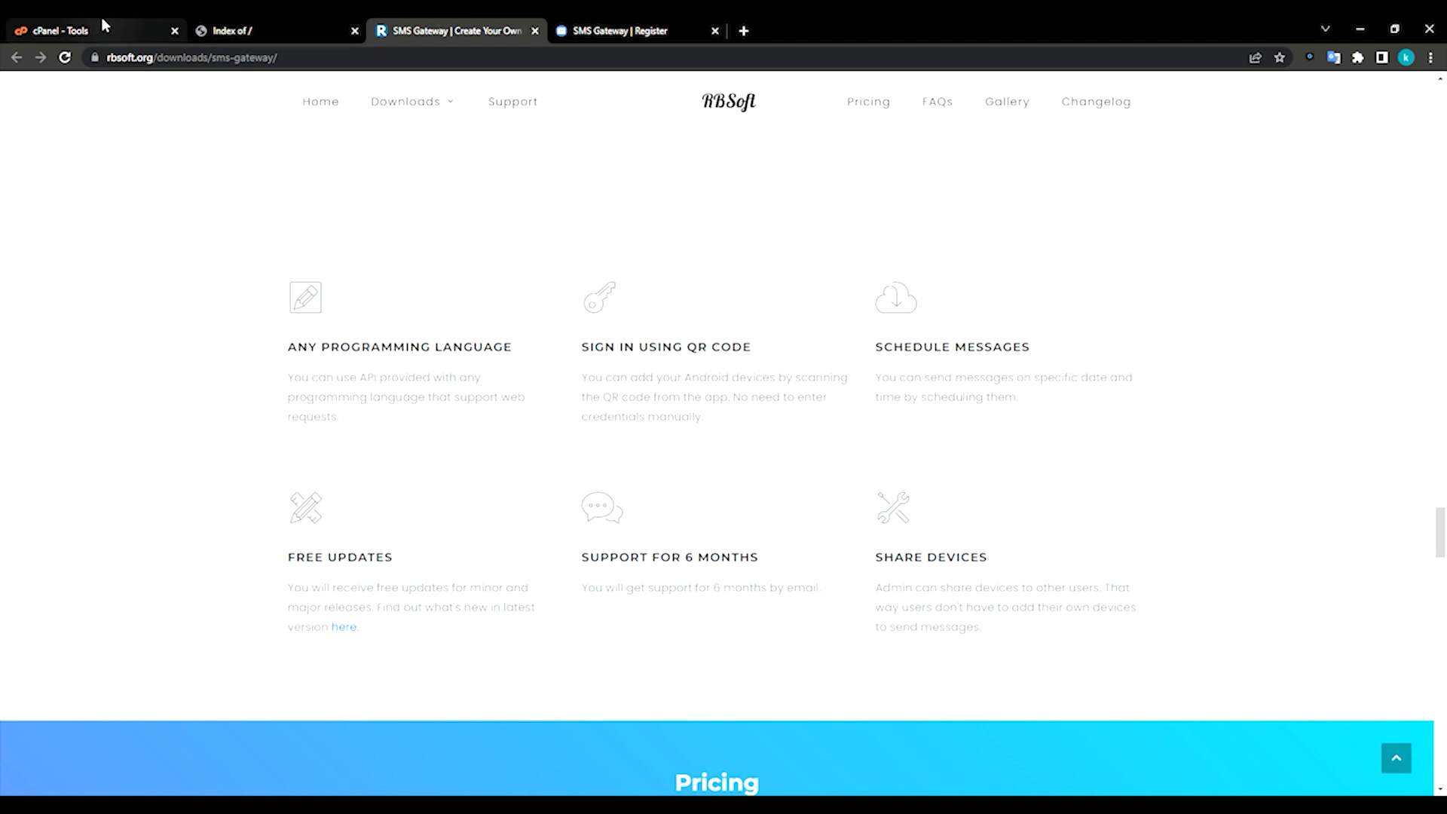
Check the domain's empty site index, then launch File Manager from the cPanel Tools page
click(61, 30)
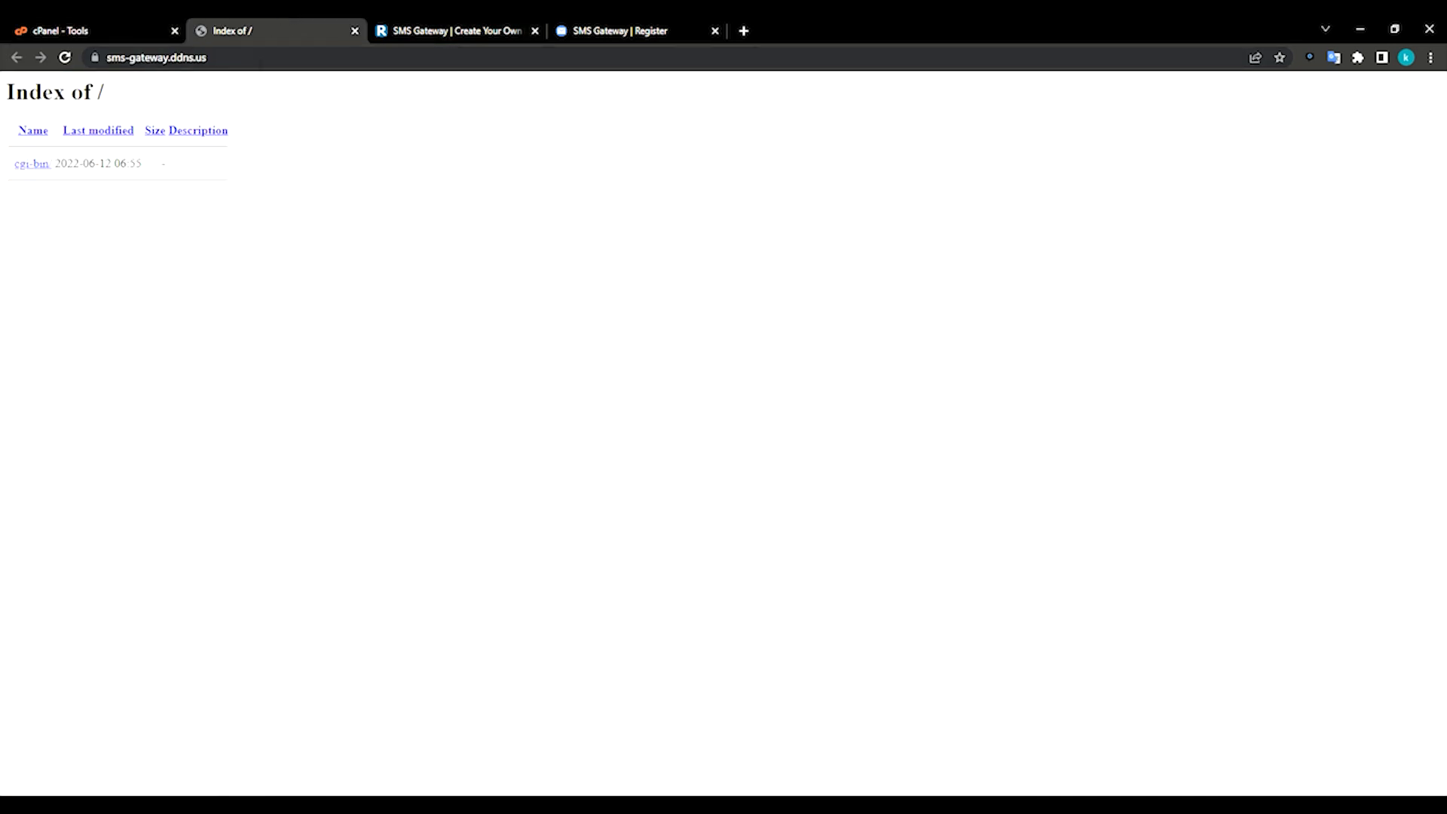
click(74, 30)
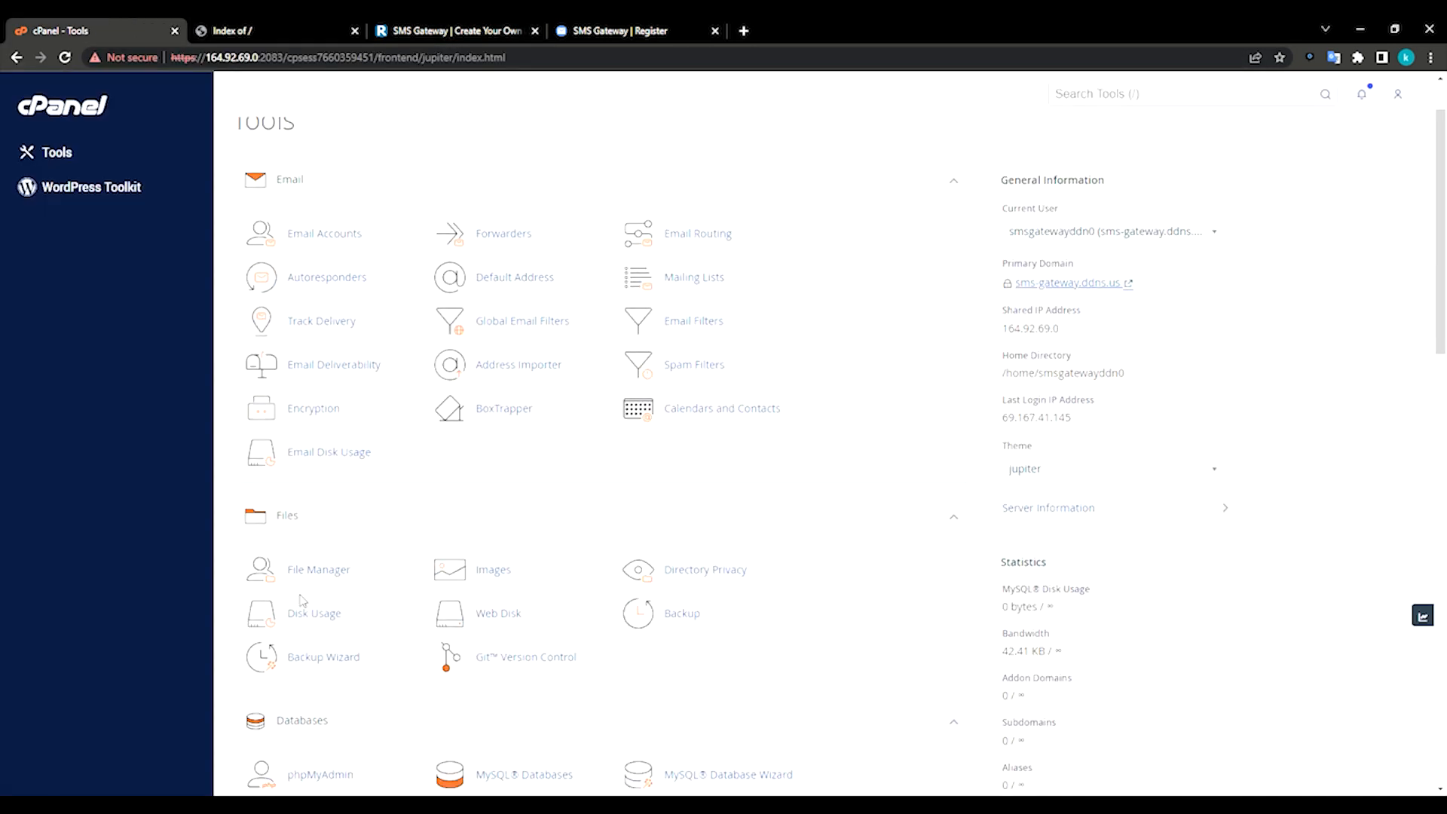
click(318, 568)
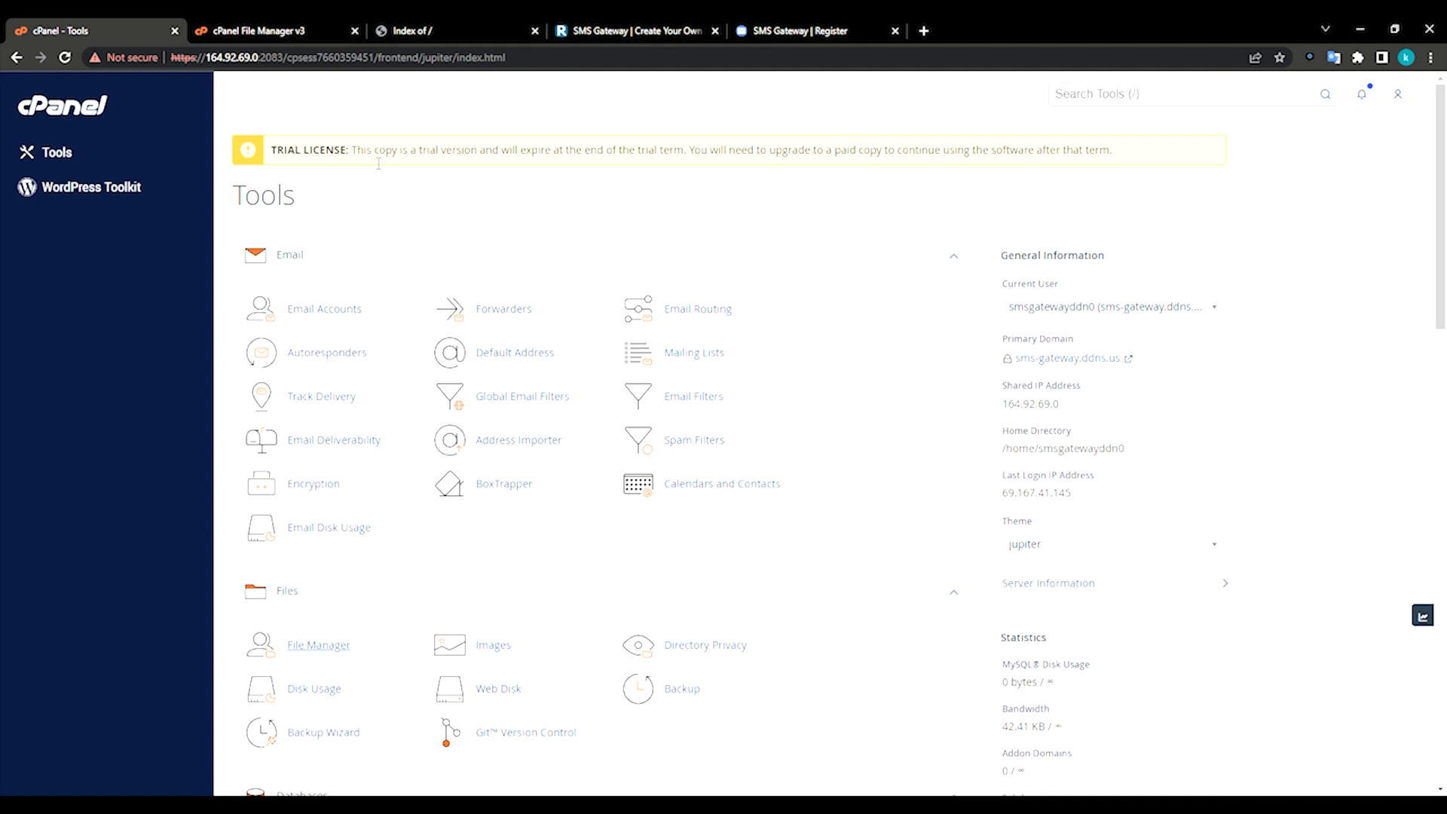
mouse_move(687, 210)
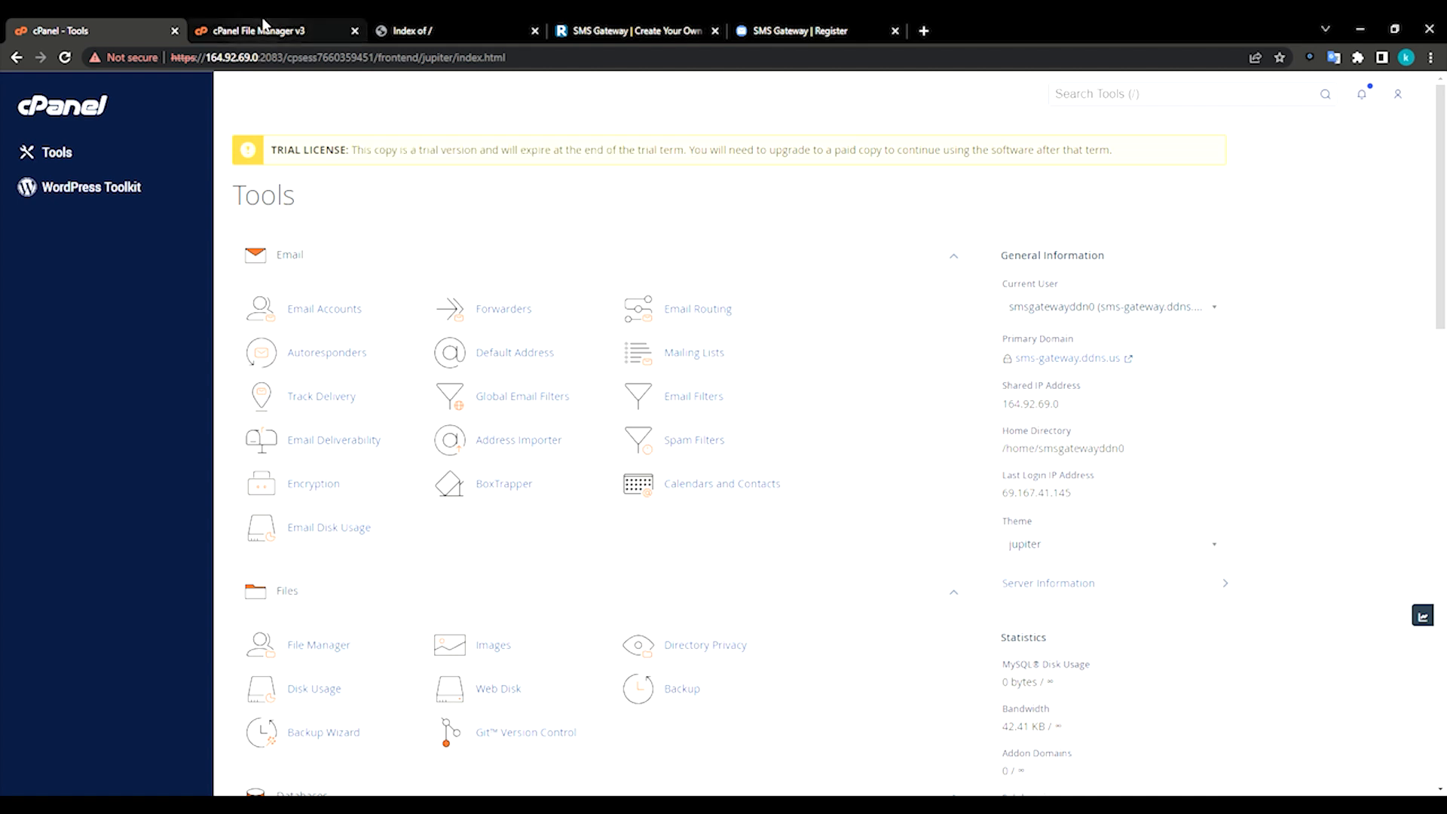
In File Manager, enter public_html and select its only folder, cgi-bin
click(268, 30)
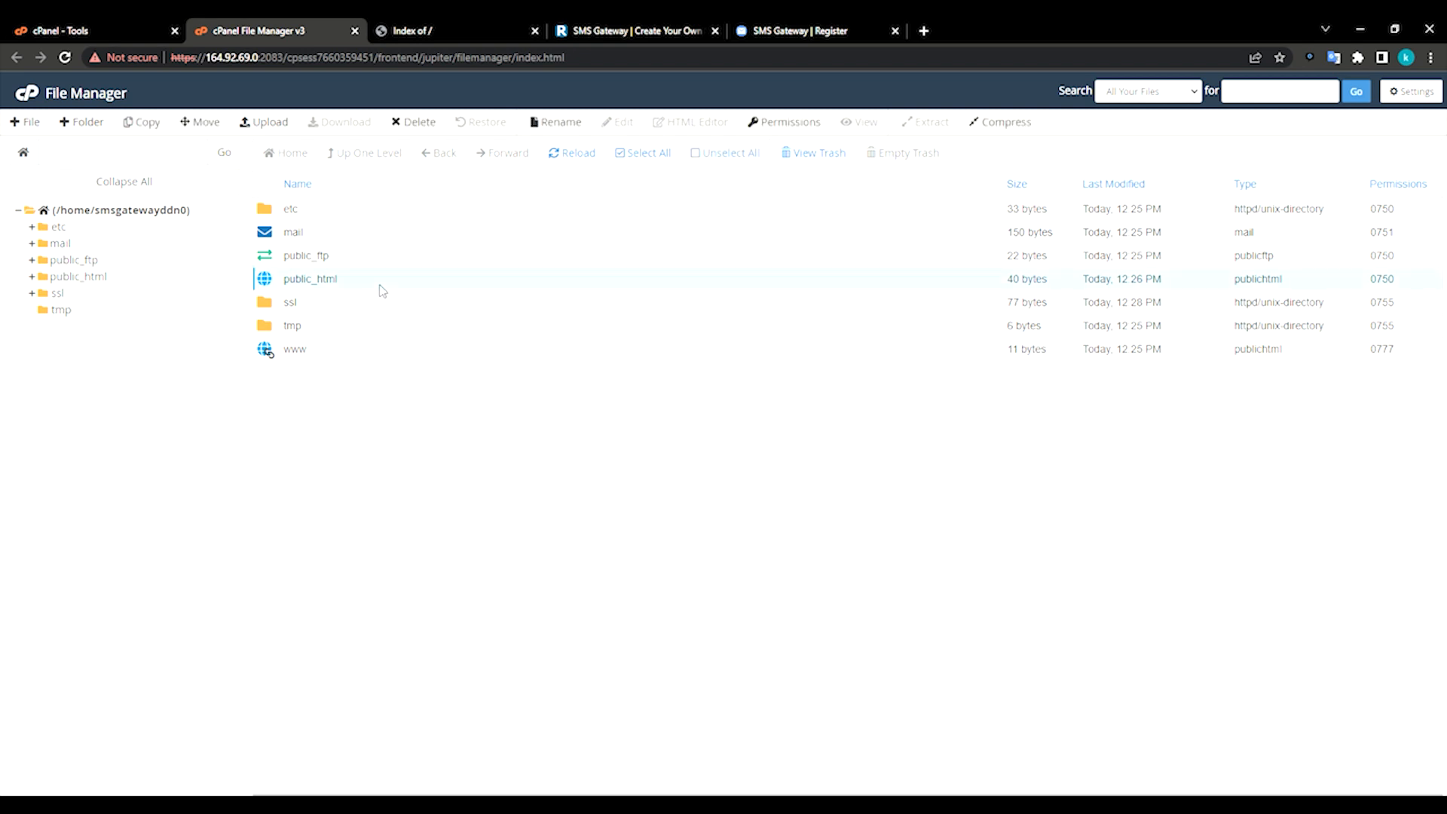
double_click(311, 279)
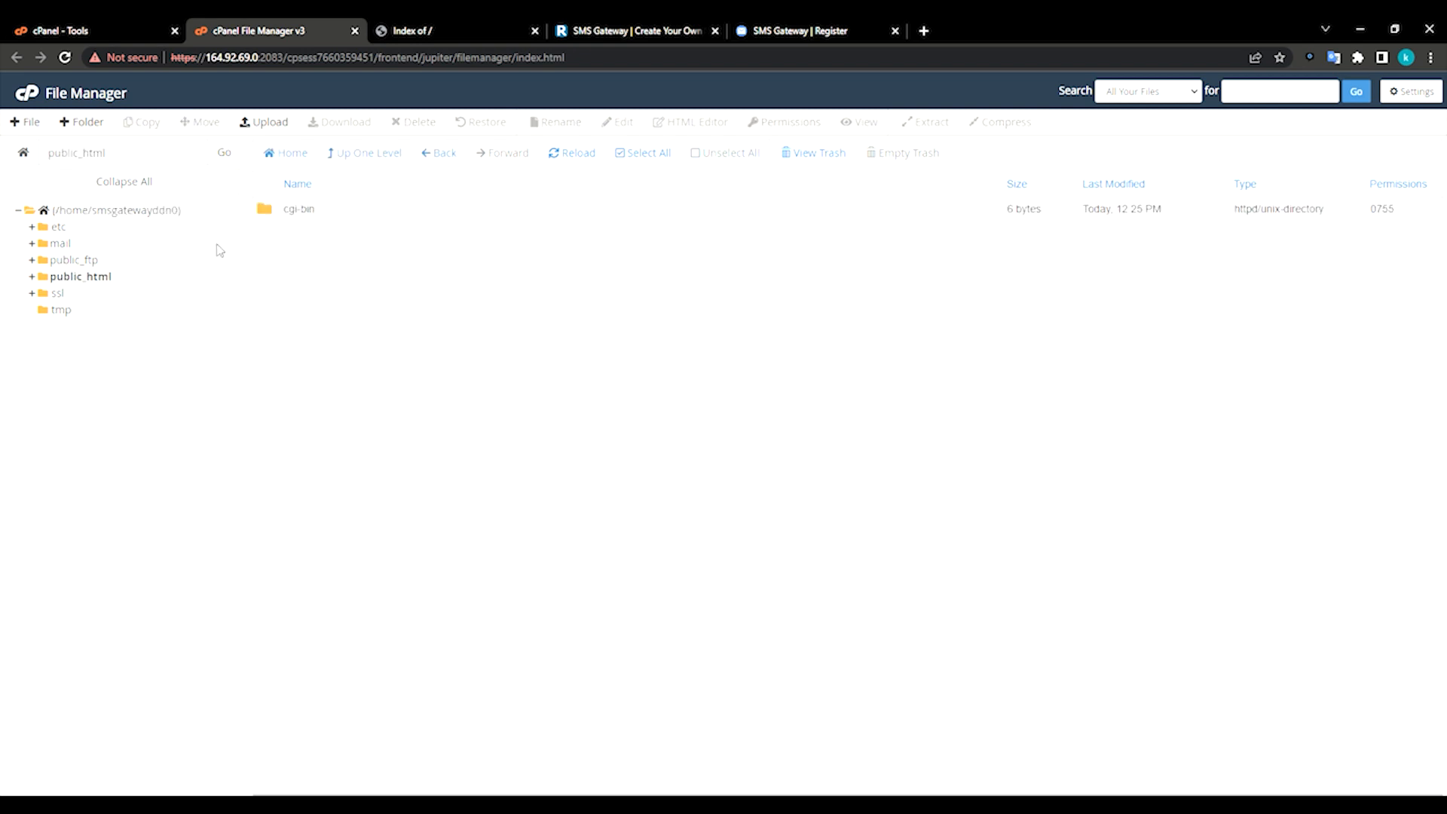
click(298, 208)
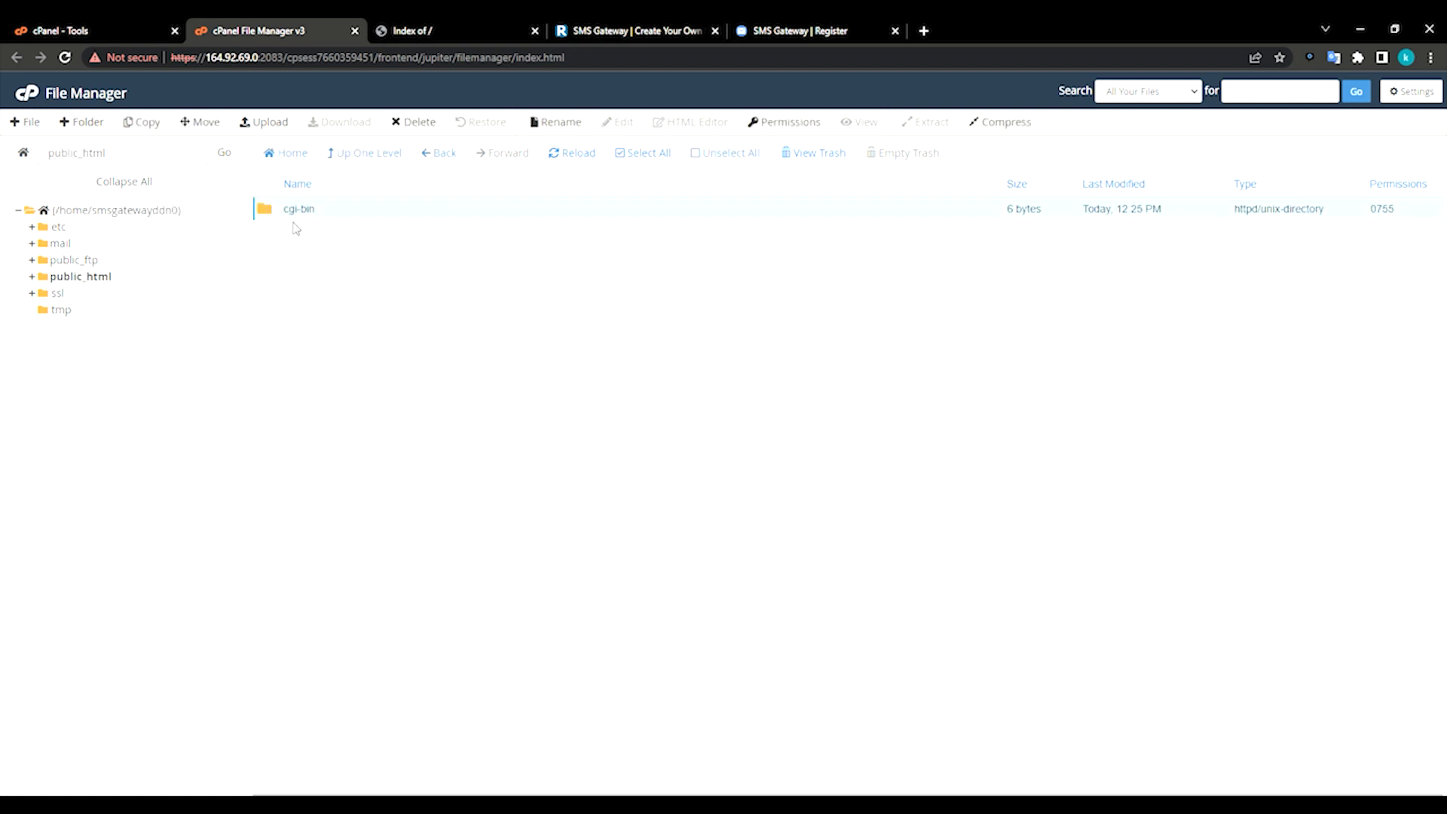
mouse_move(270, 120)
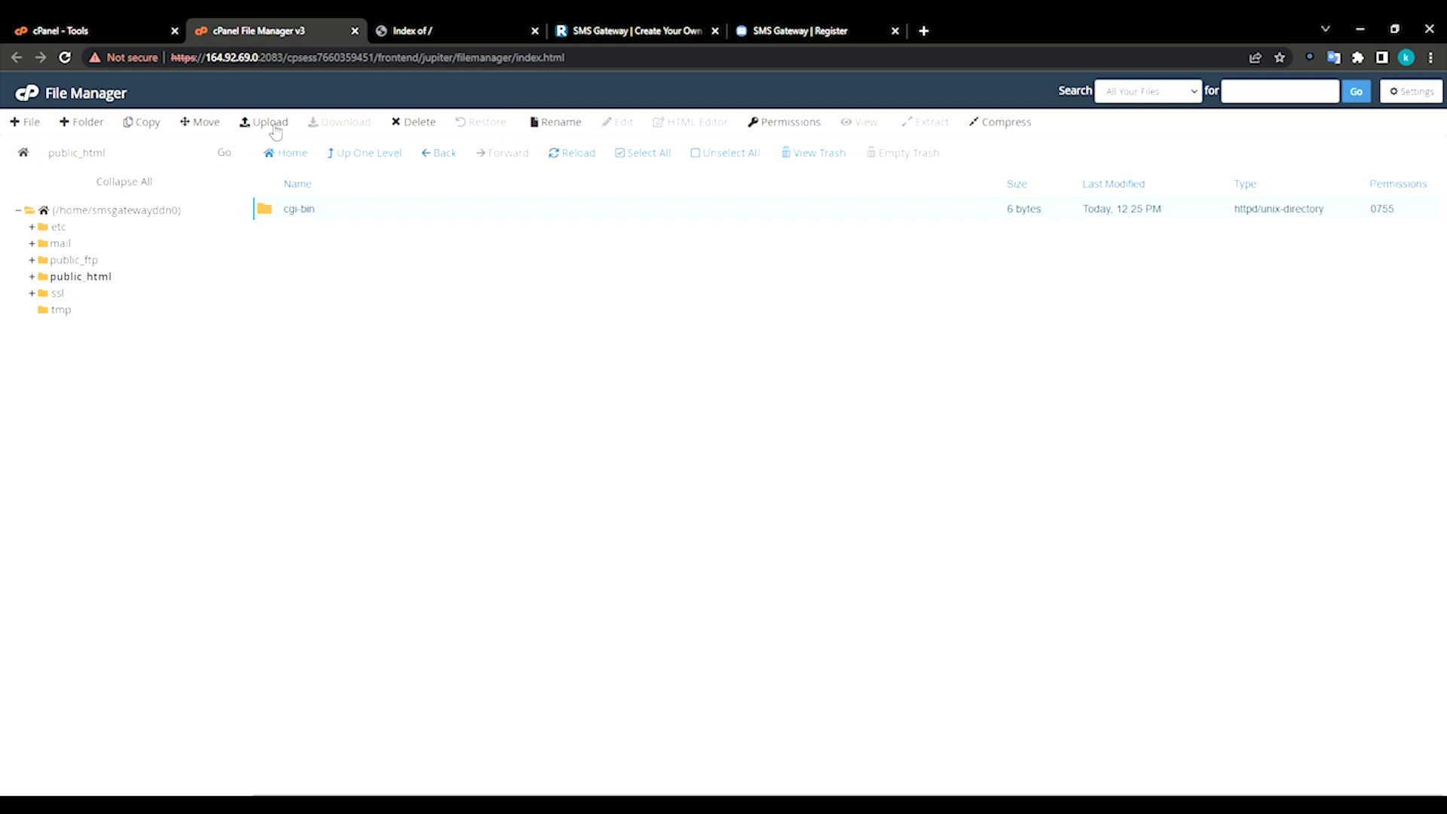
Upload the SMS Gateway Package zip into public_html and return to the folder listing
click(270, 121)
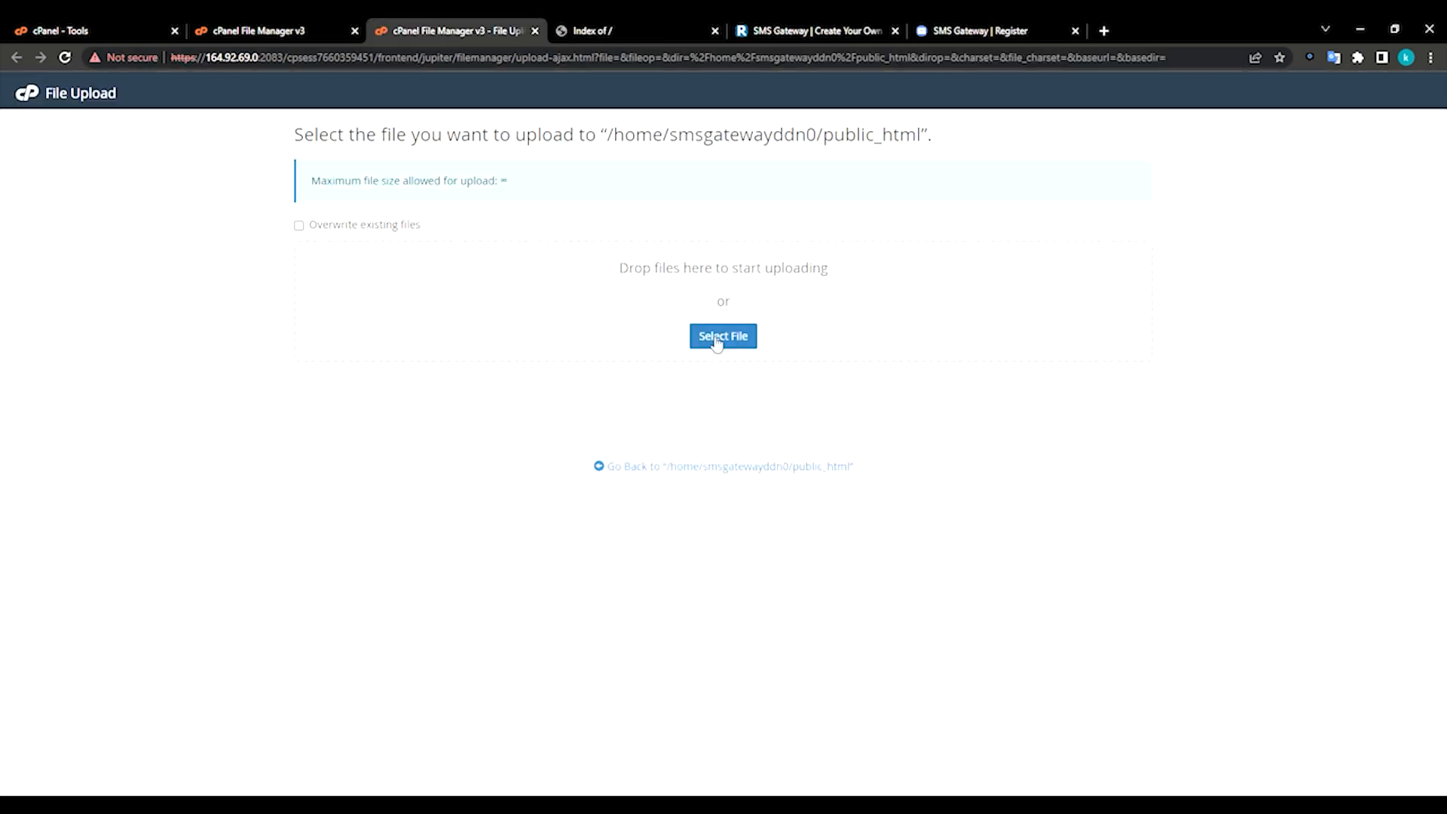
mouse_move(105, 203)
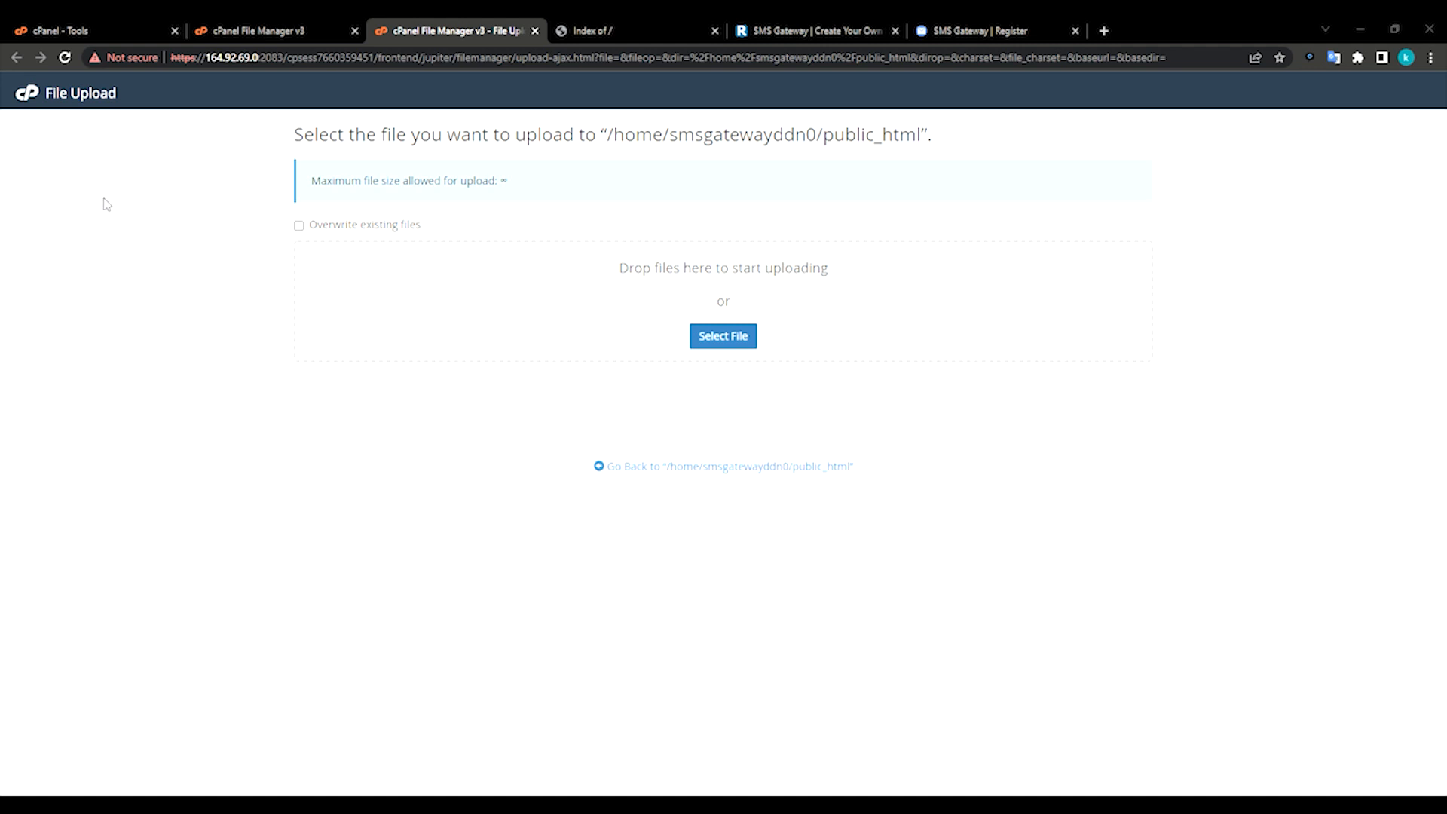
mouse_move(81, 187)
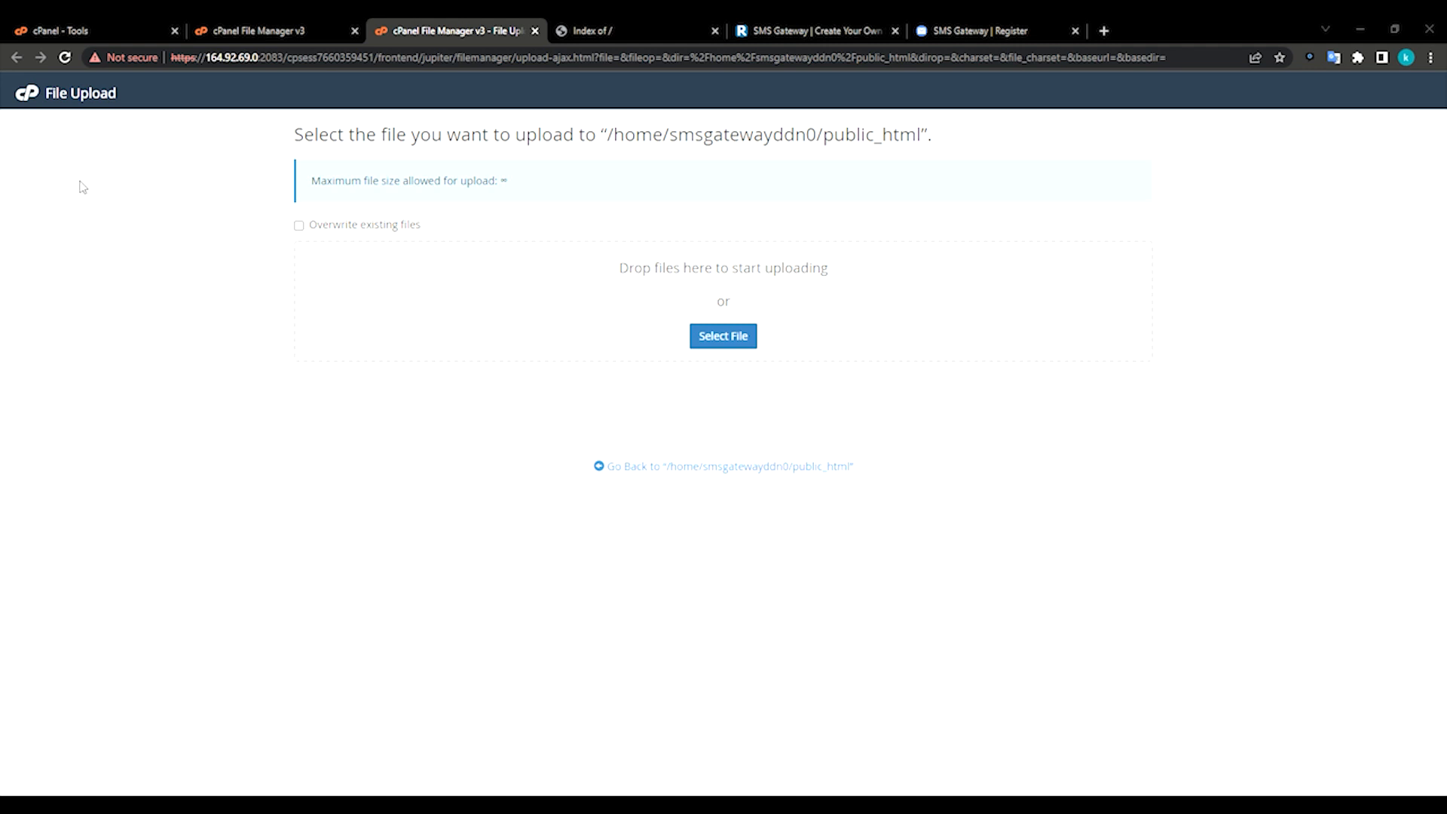
mouse_move(181, 202)
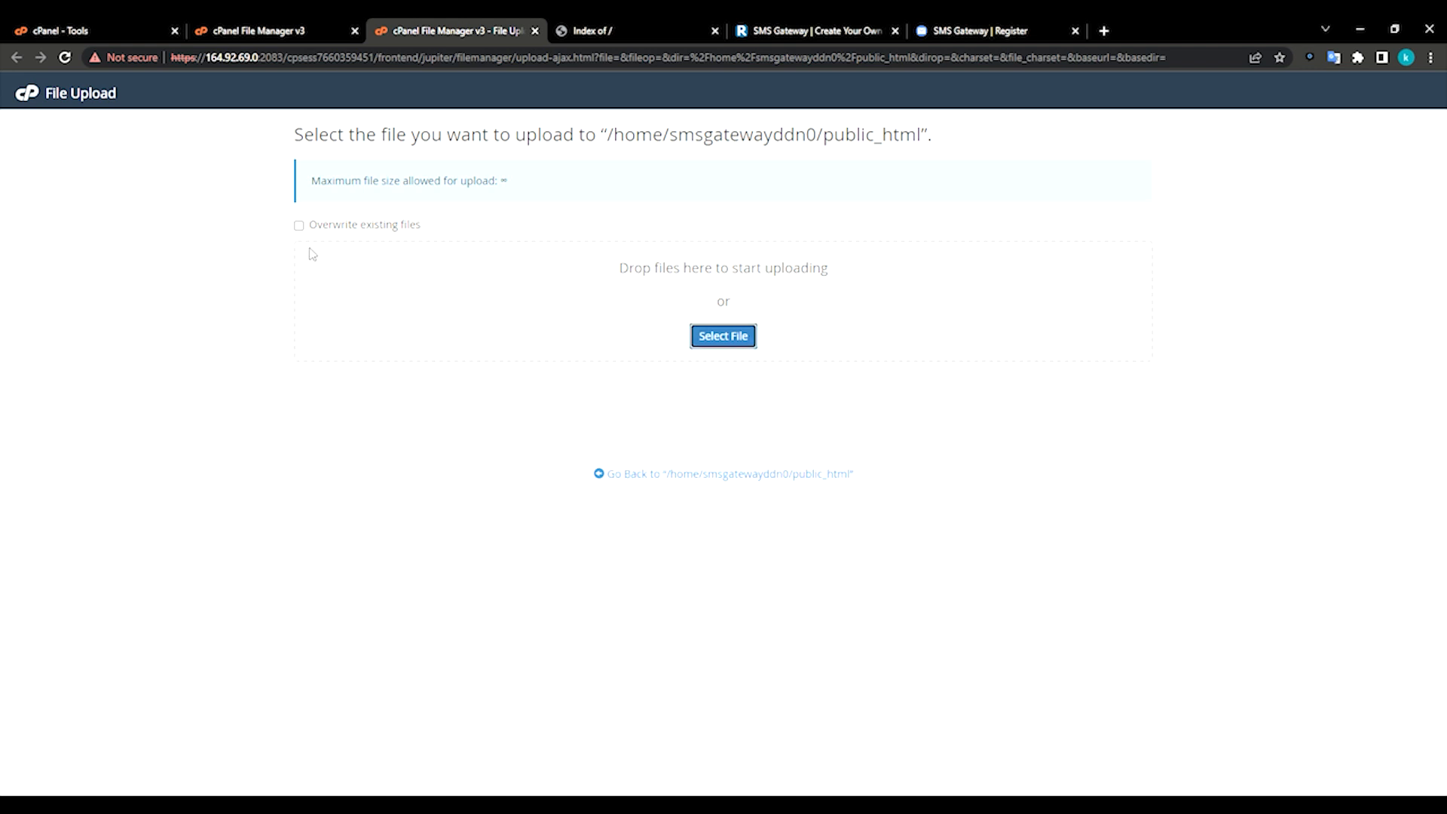
click(722, 334)
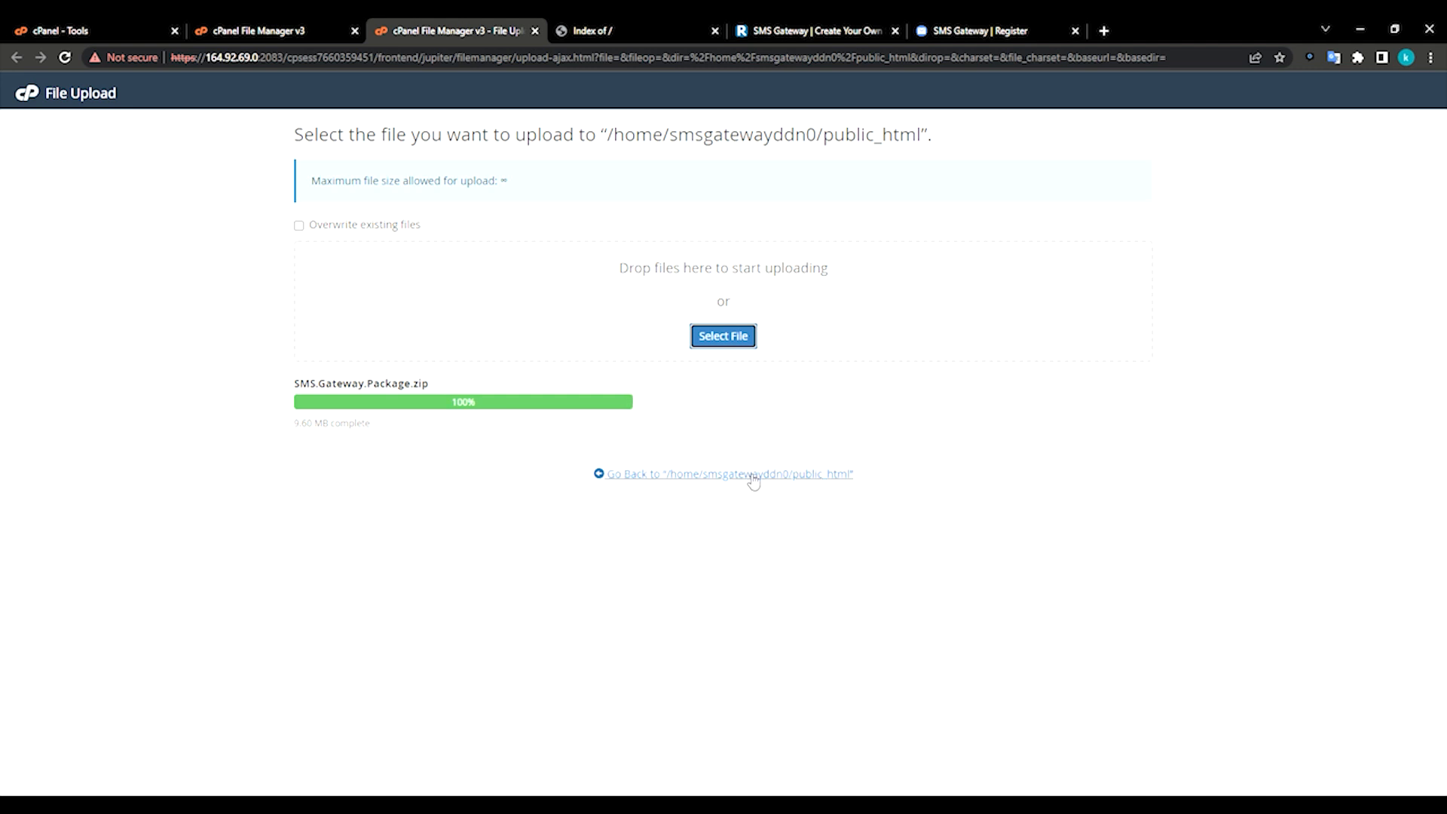
click(729, 473)
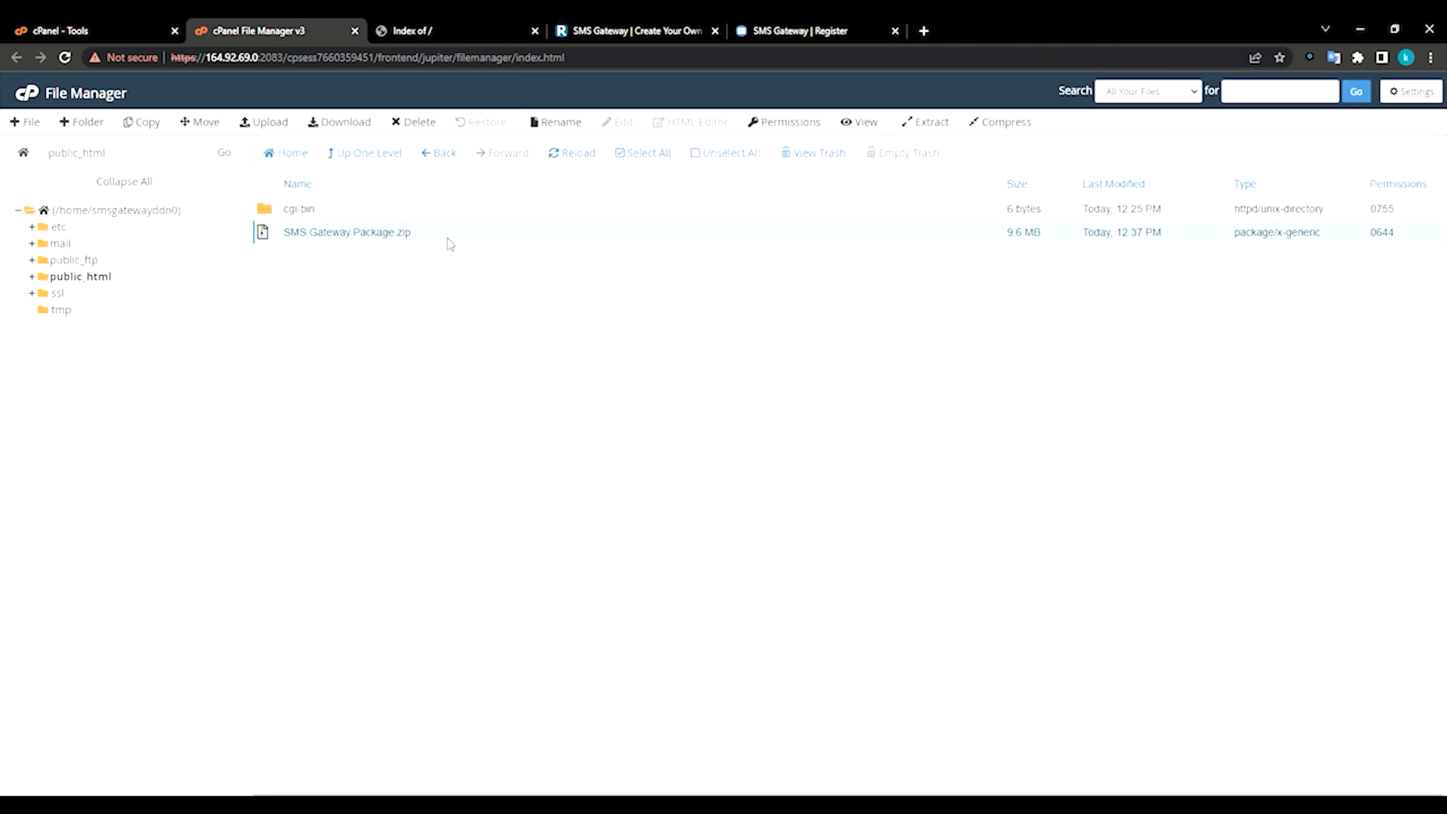
Extract the SMS Gateway Package zip into public_html
click(930, 121)
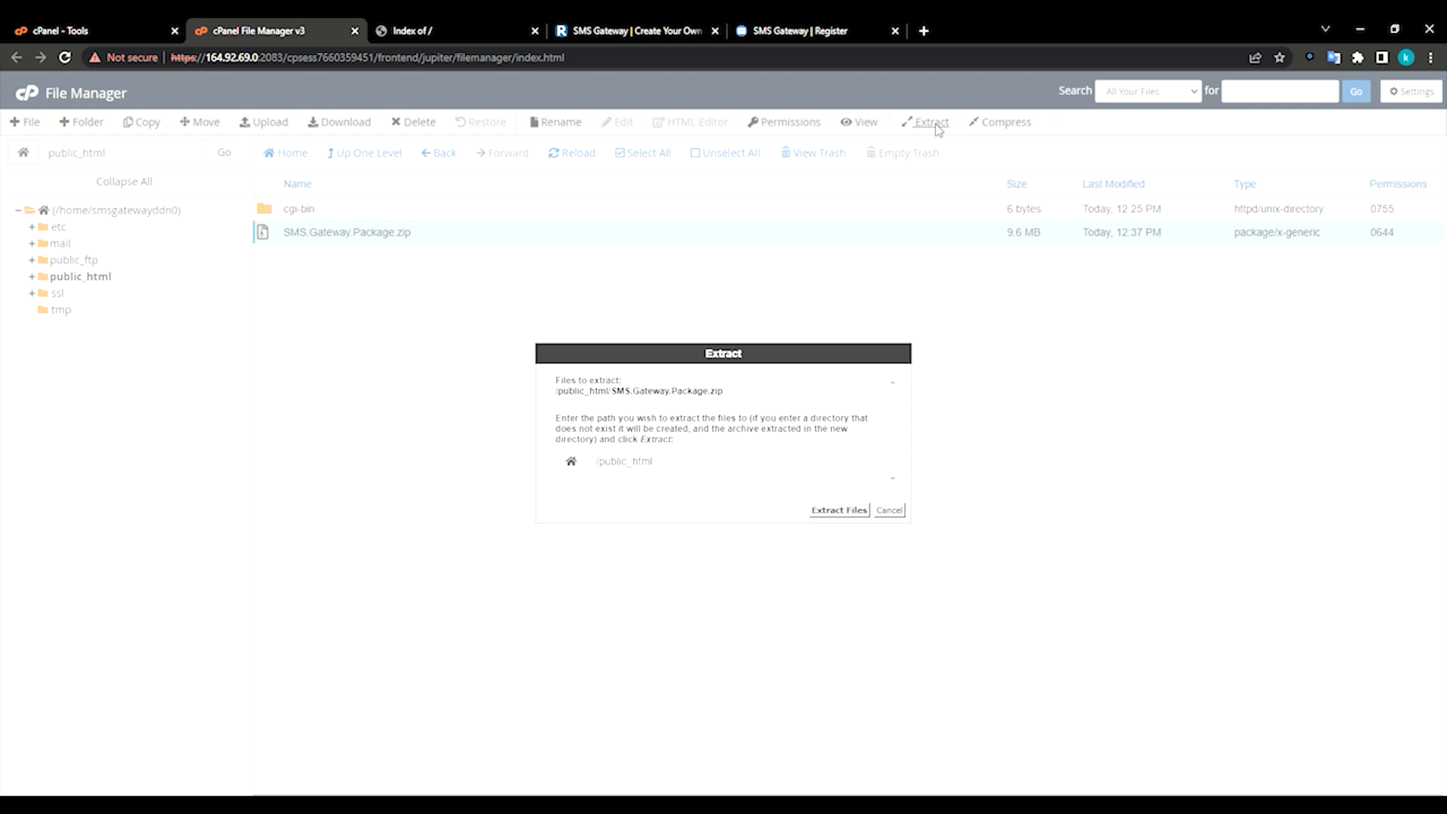
click(838, 511)
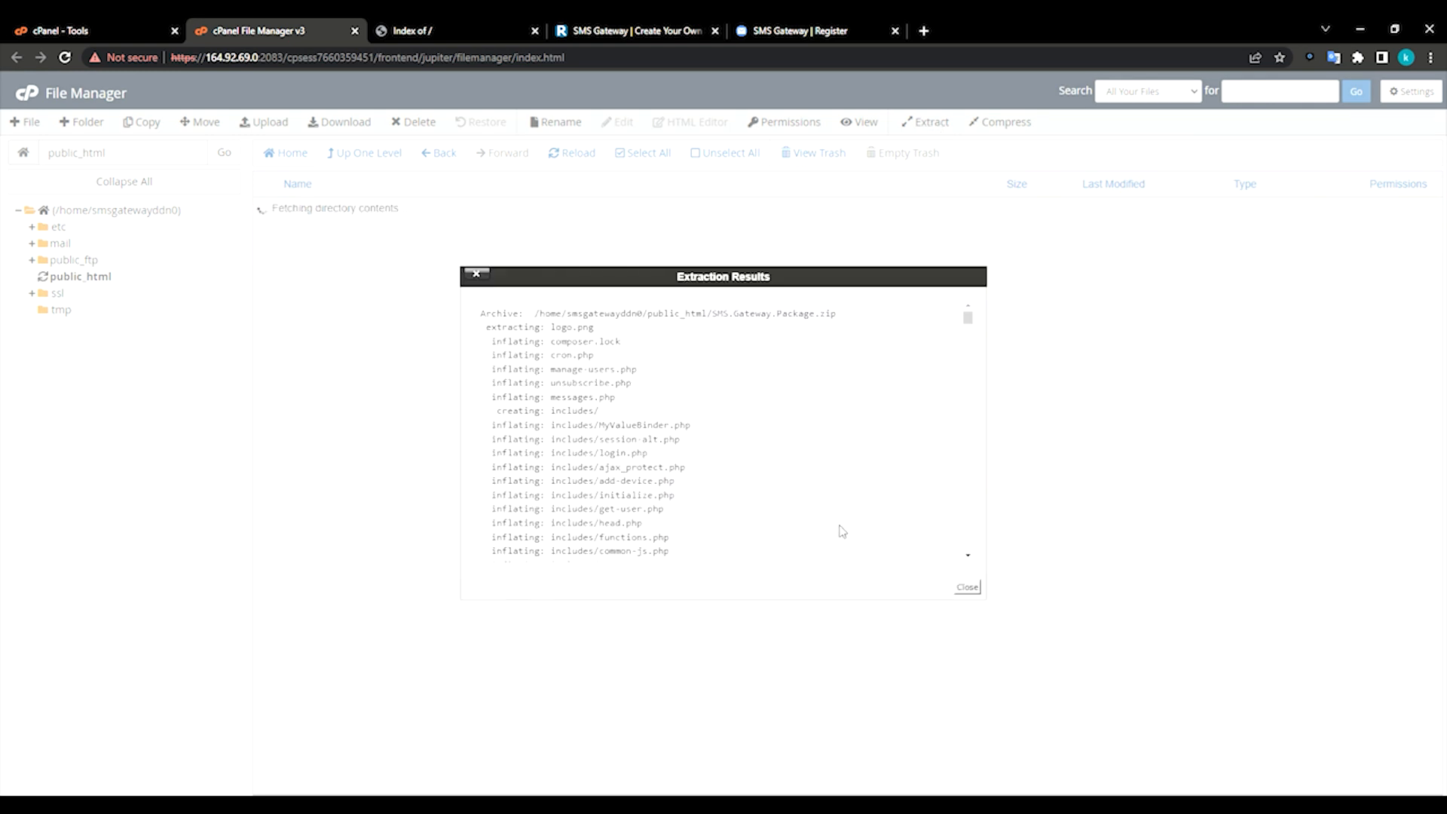
click(966, 586)
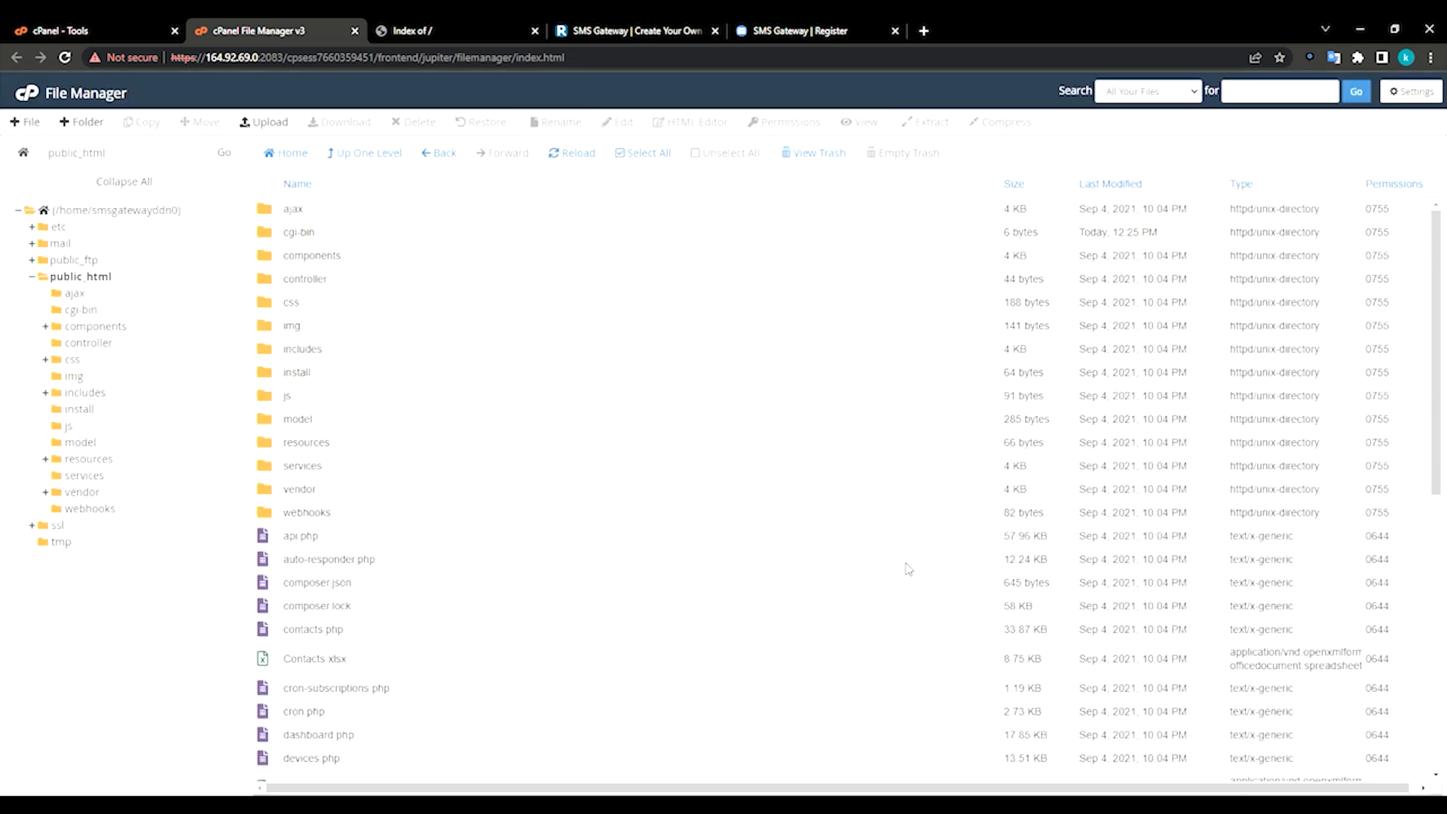
scroll(down, 3)
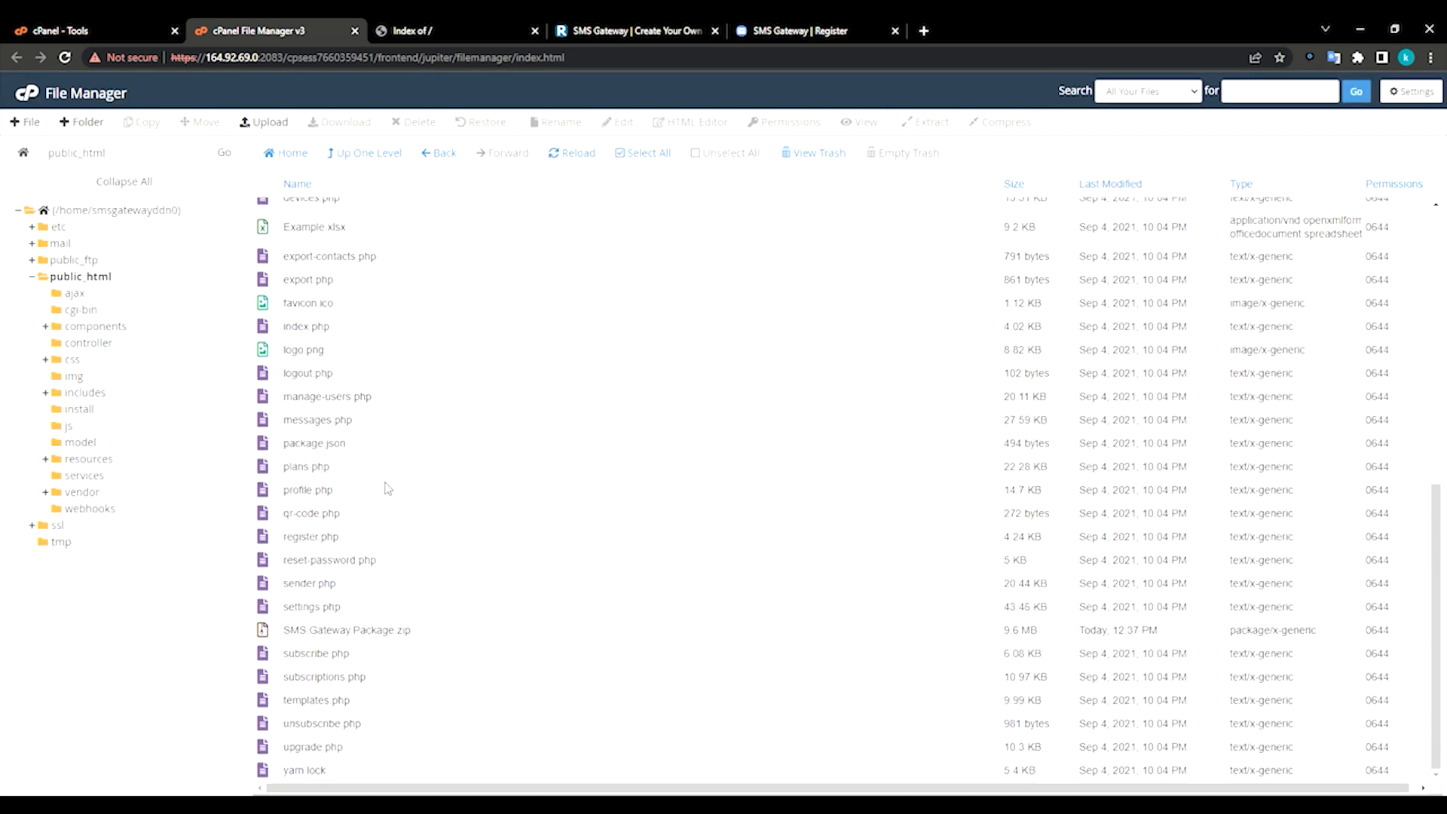
Permanently delete the SMS Gateway Package zip, skipping the trash
click(346, 630)
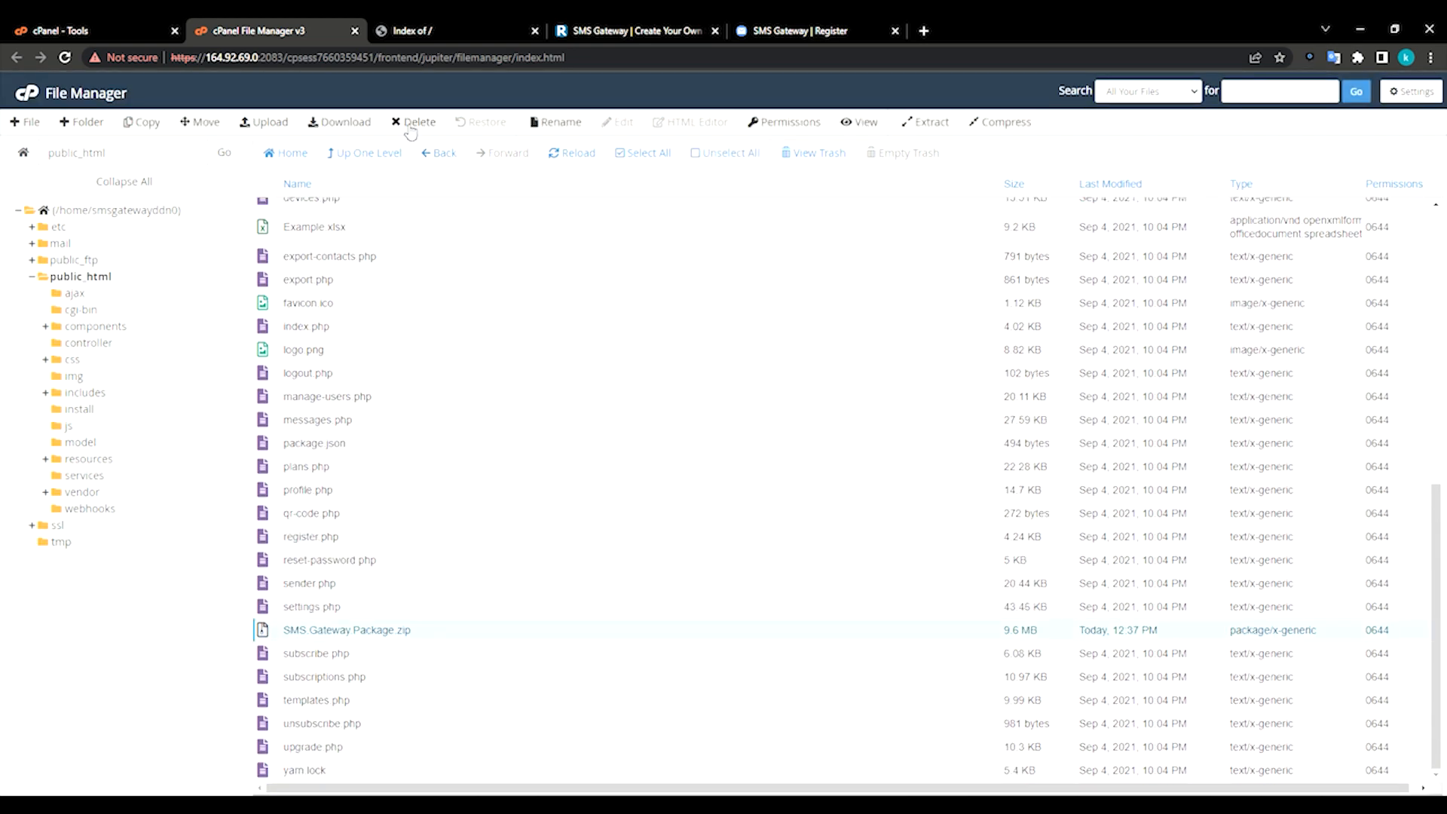
click(419, 120)
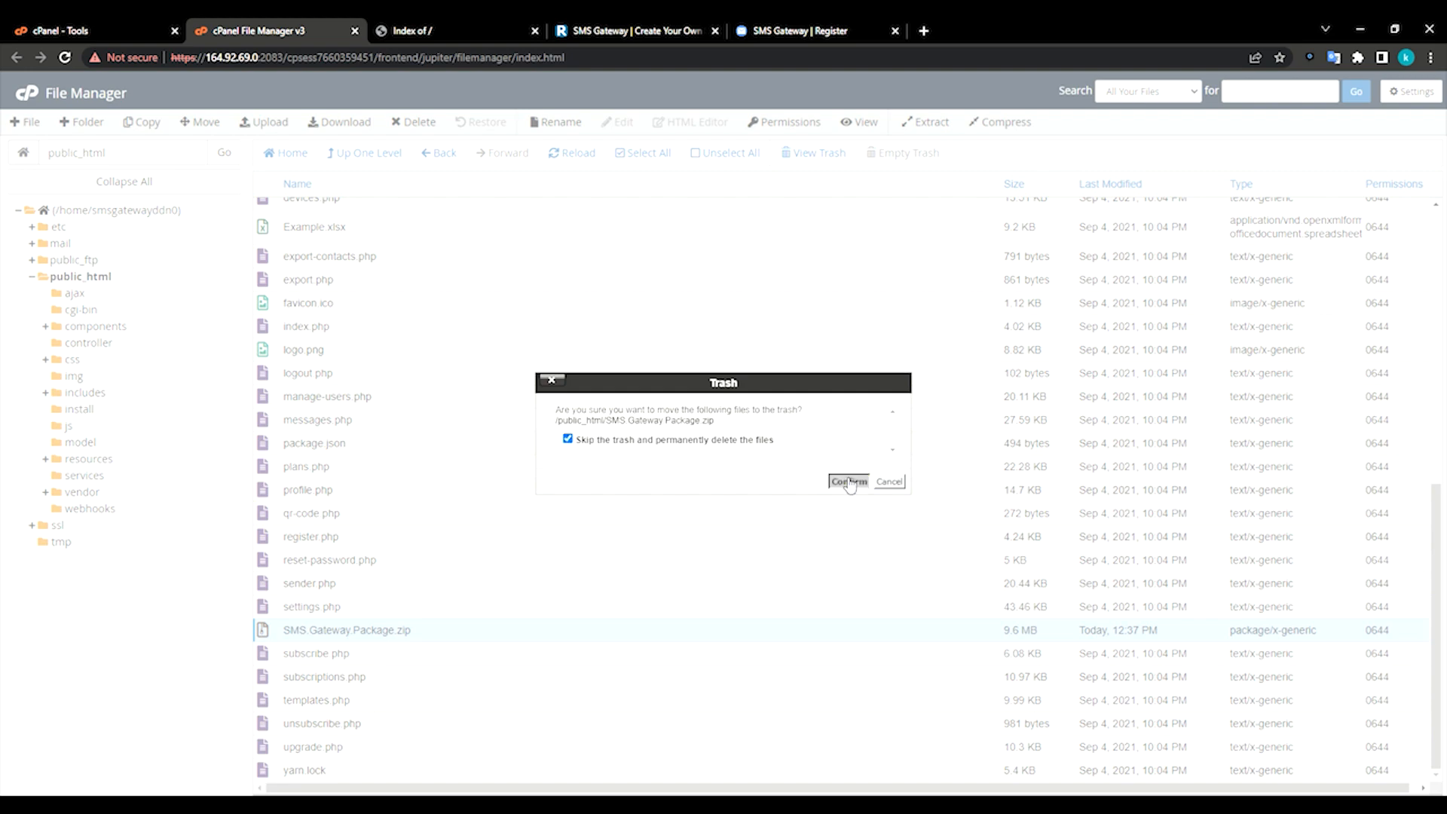
click(847, 481)
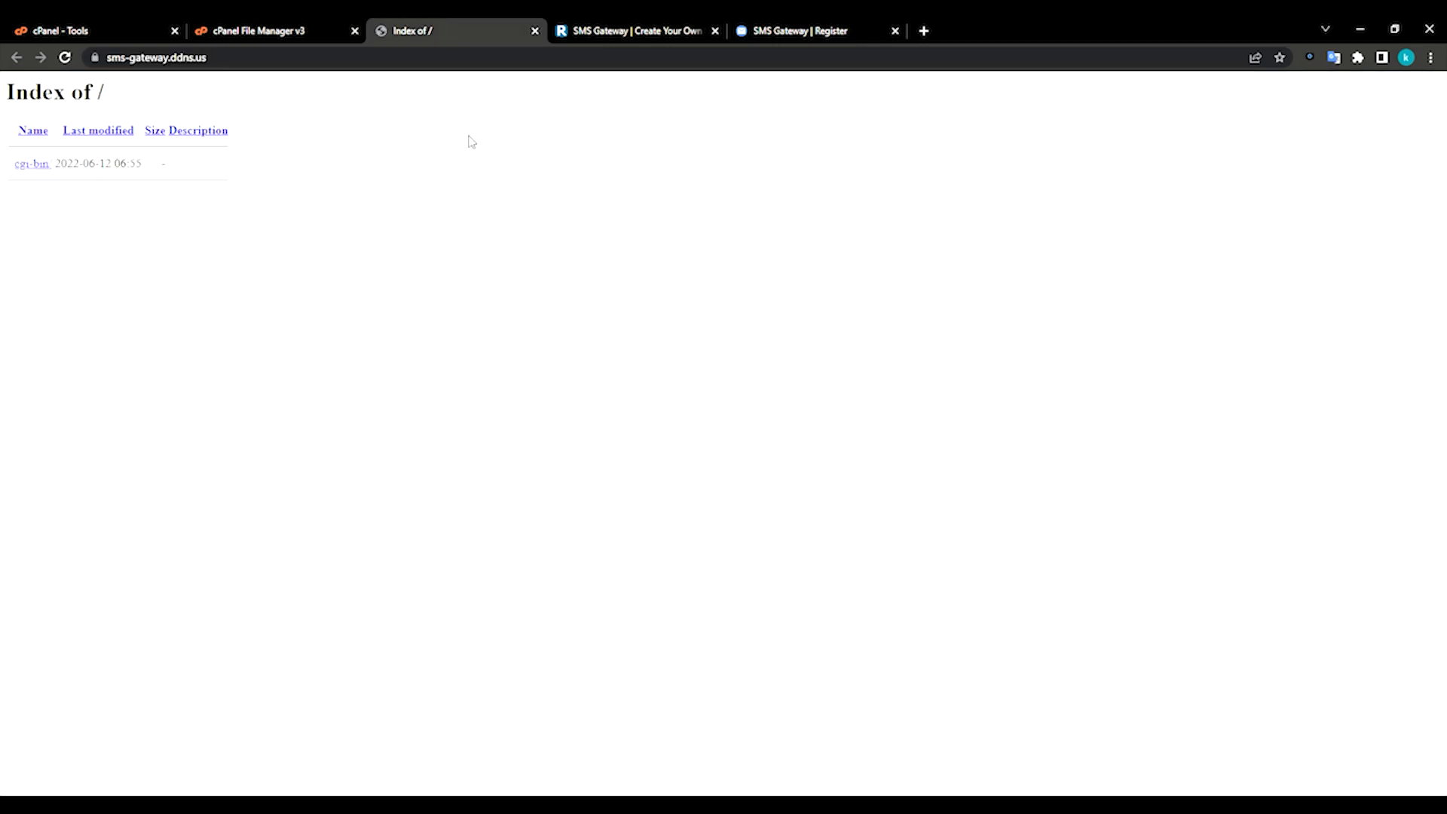
Load the site's installer, review the PHP requirement checks and continue to the setup form
click(63, 57)
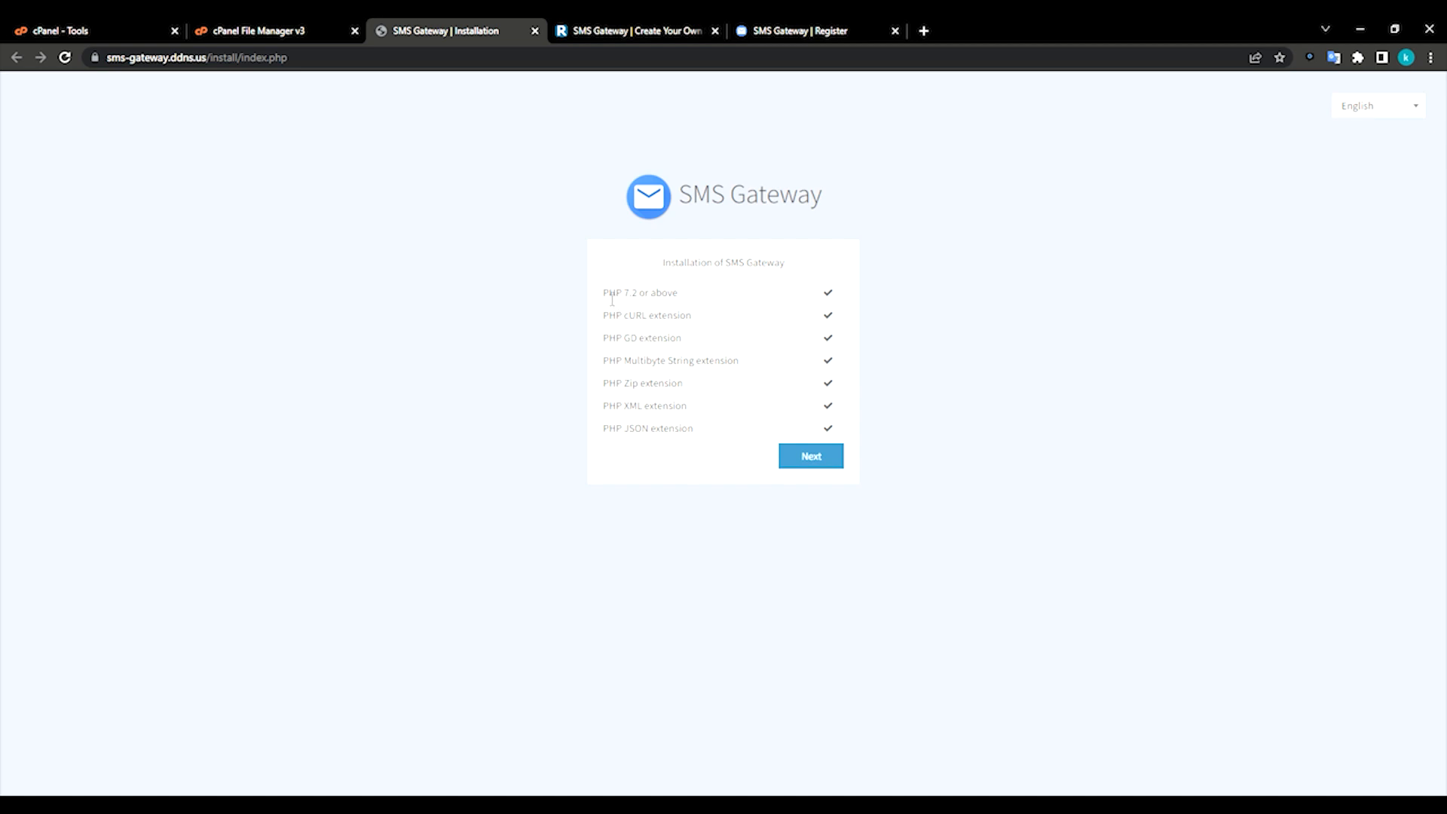
mouse_move(705, 338)
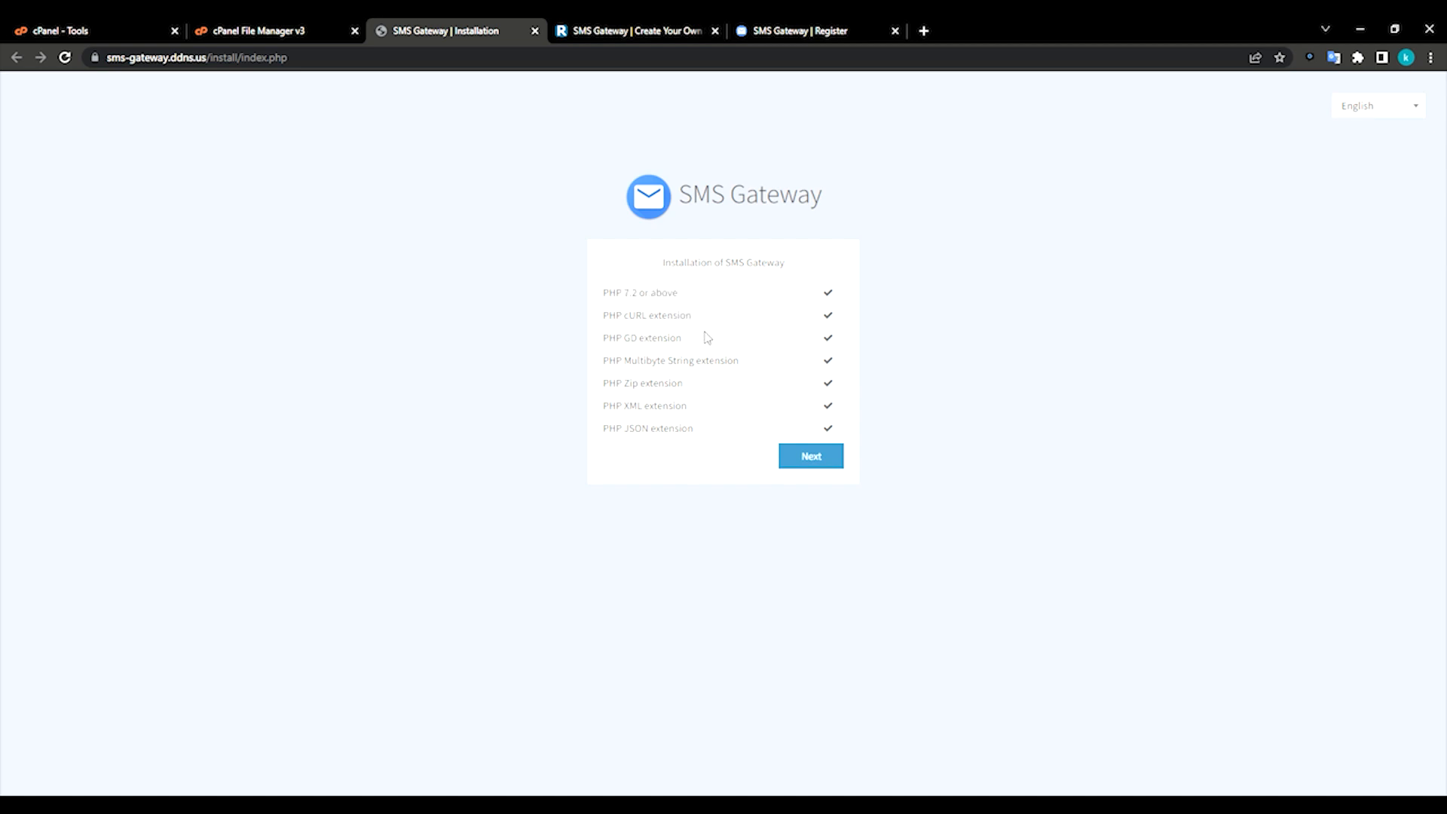
double_click(647, 315)
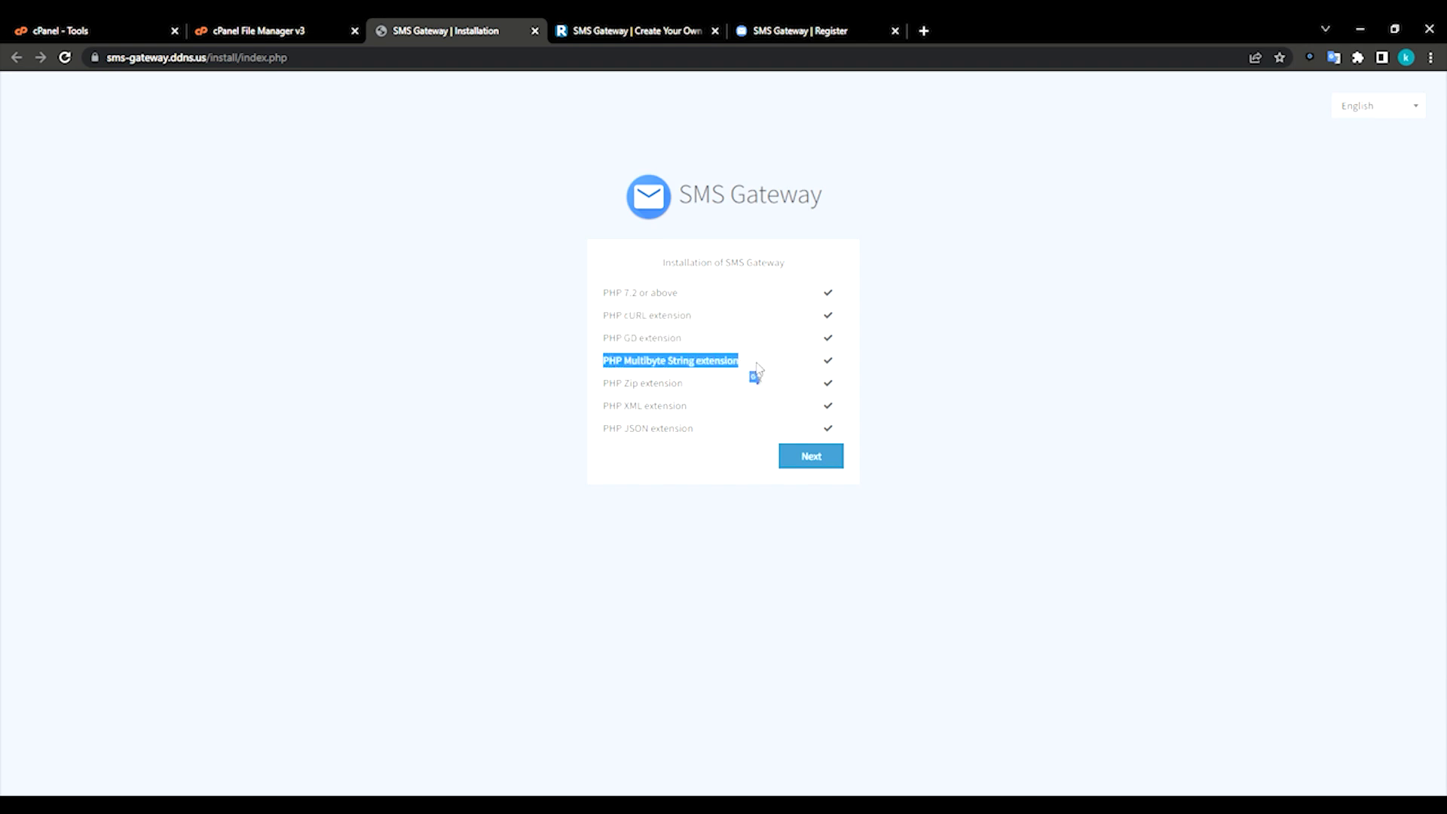
mouse_move(691, 426)
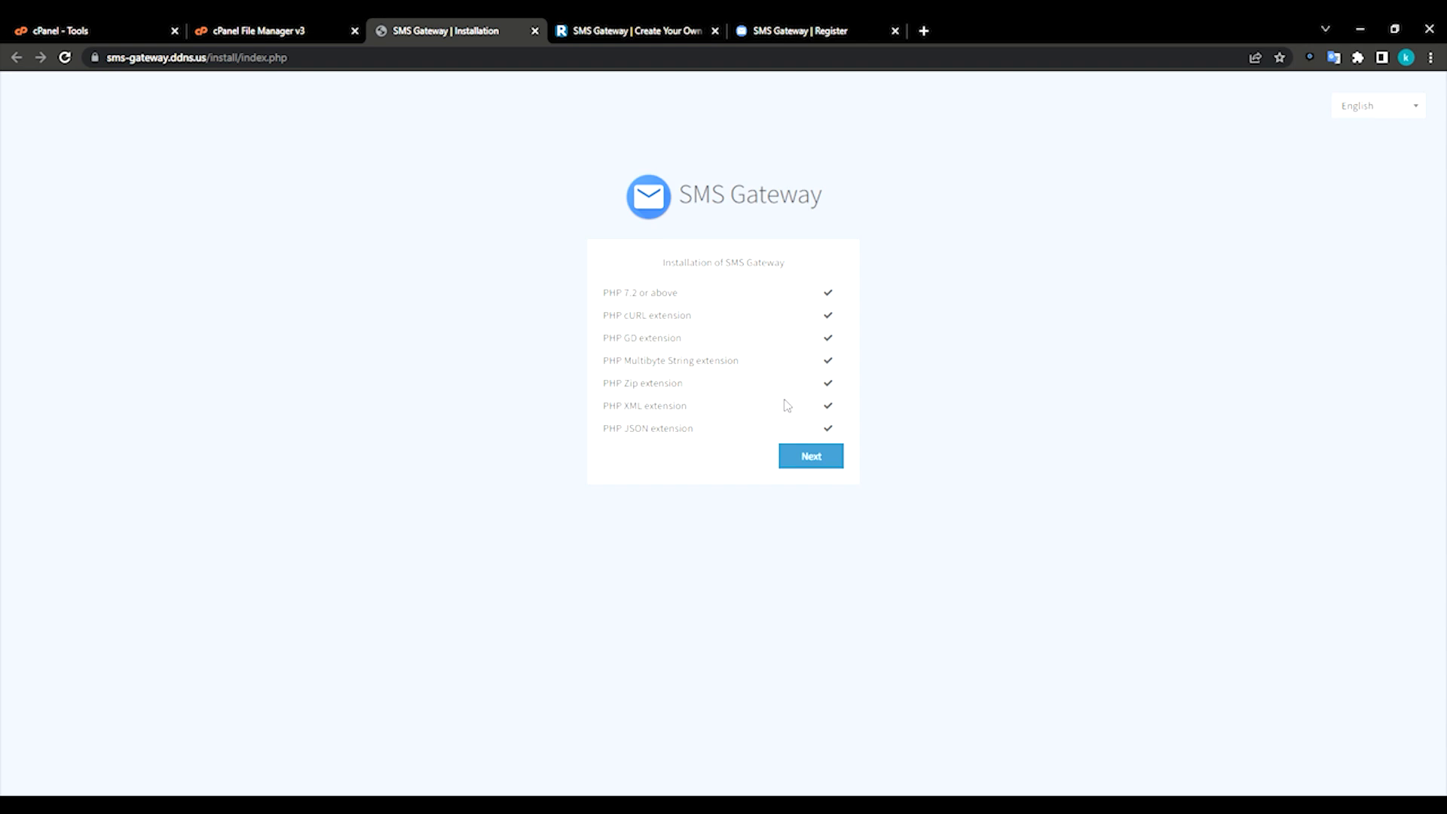
double_click(724, 262)
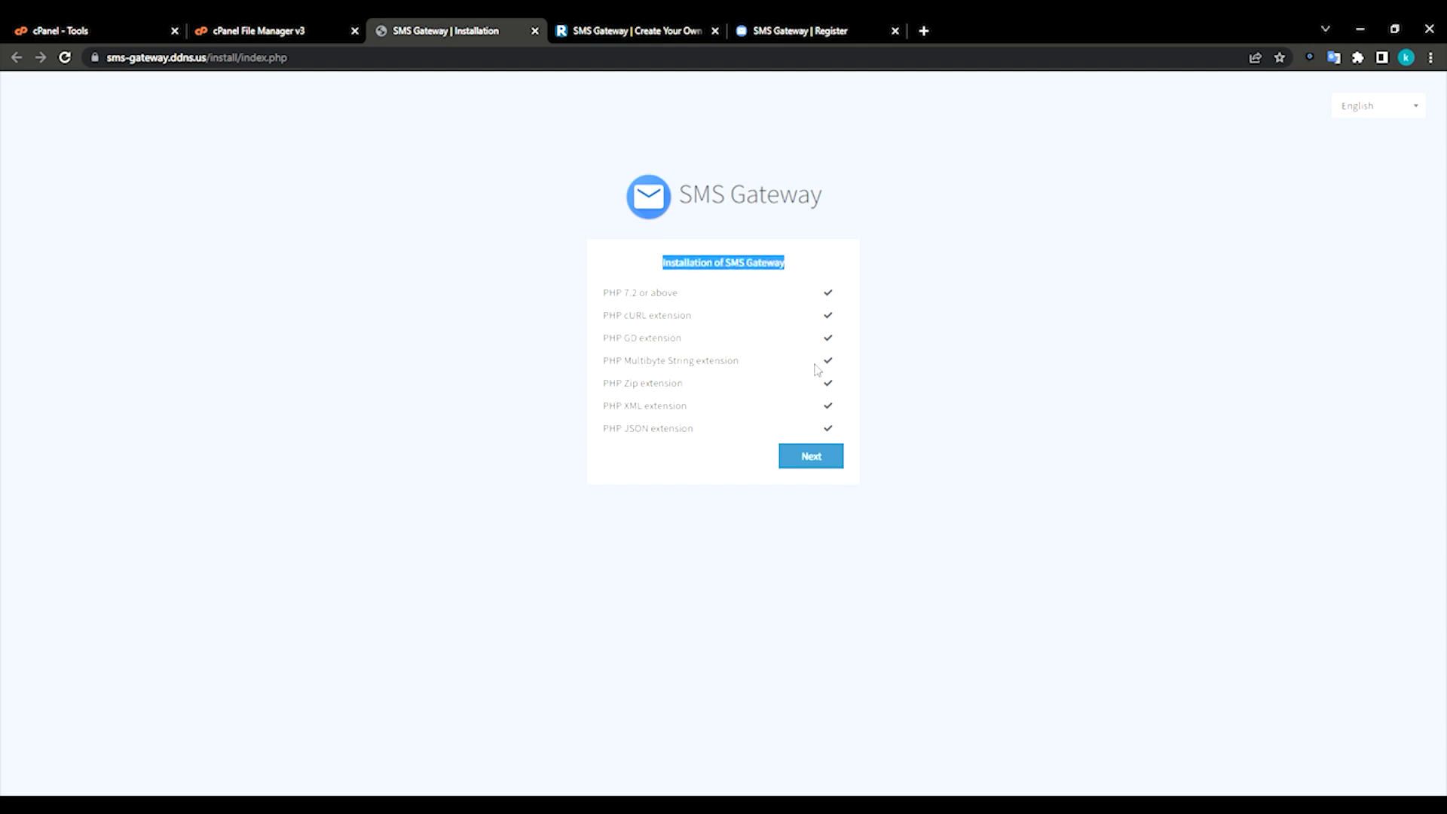
click(810, 455)
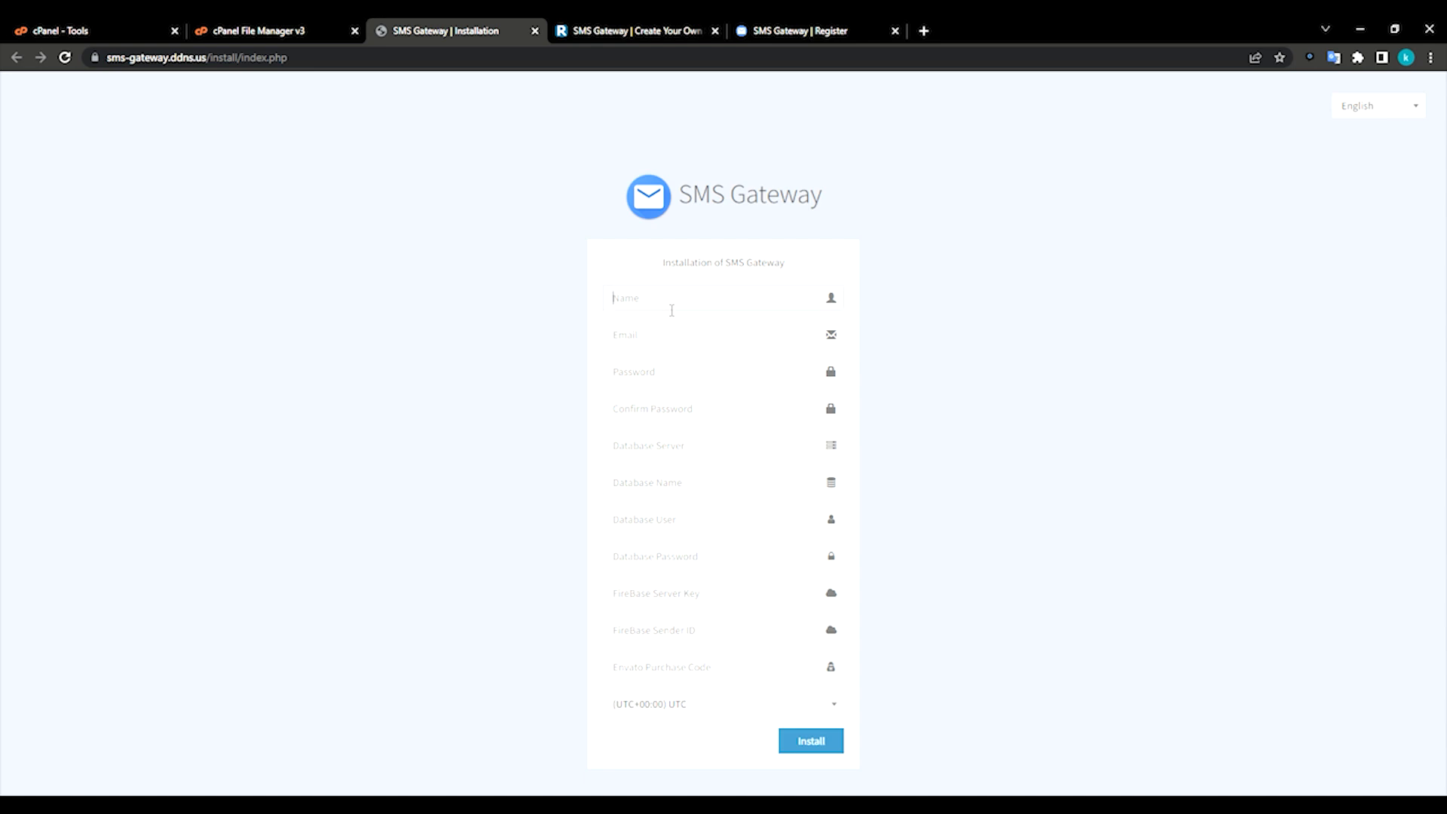
mouse_move(766, 320)
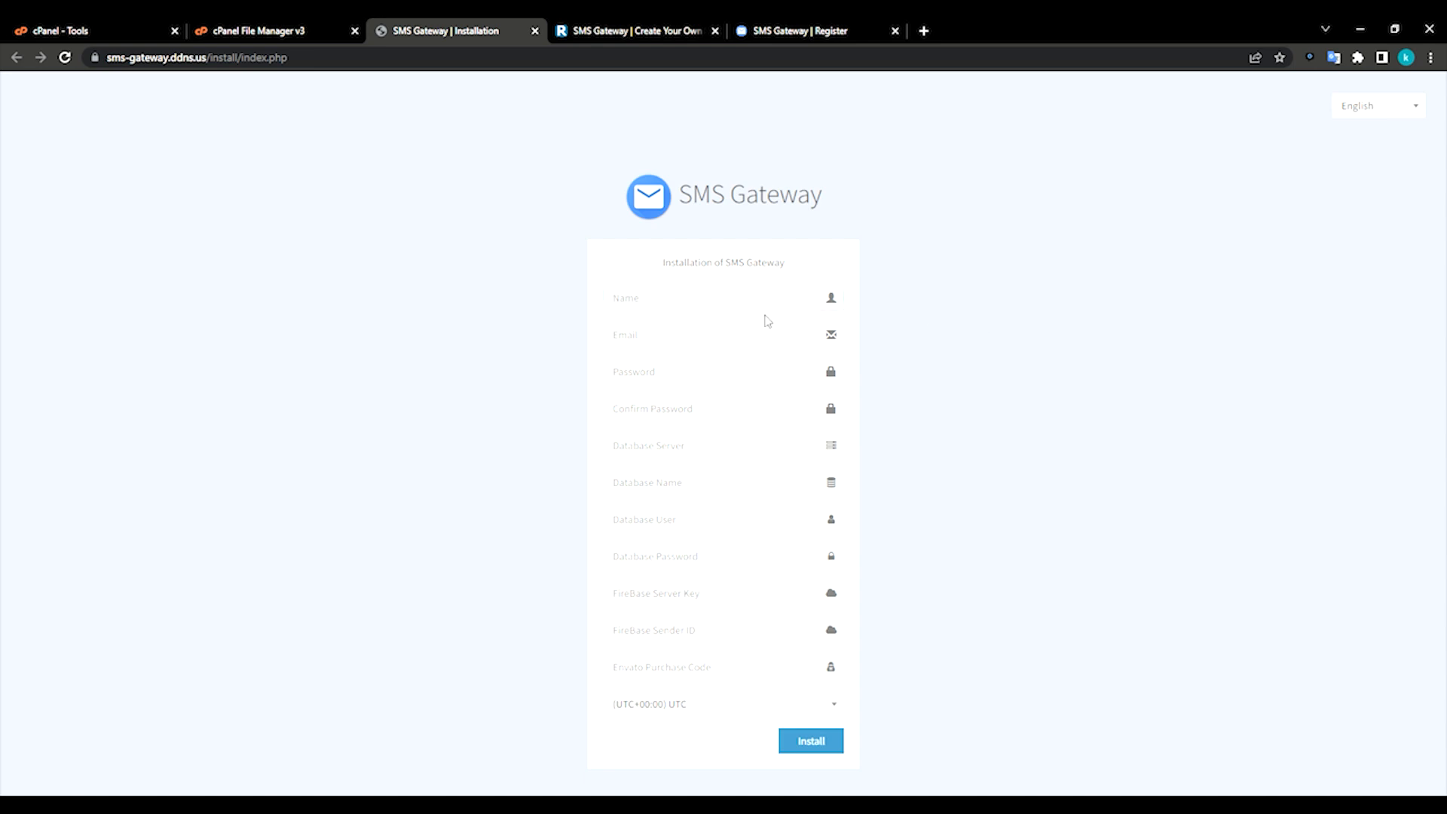
click(722, 297)
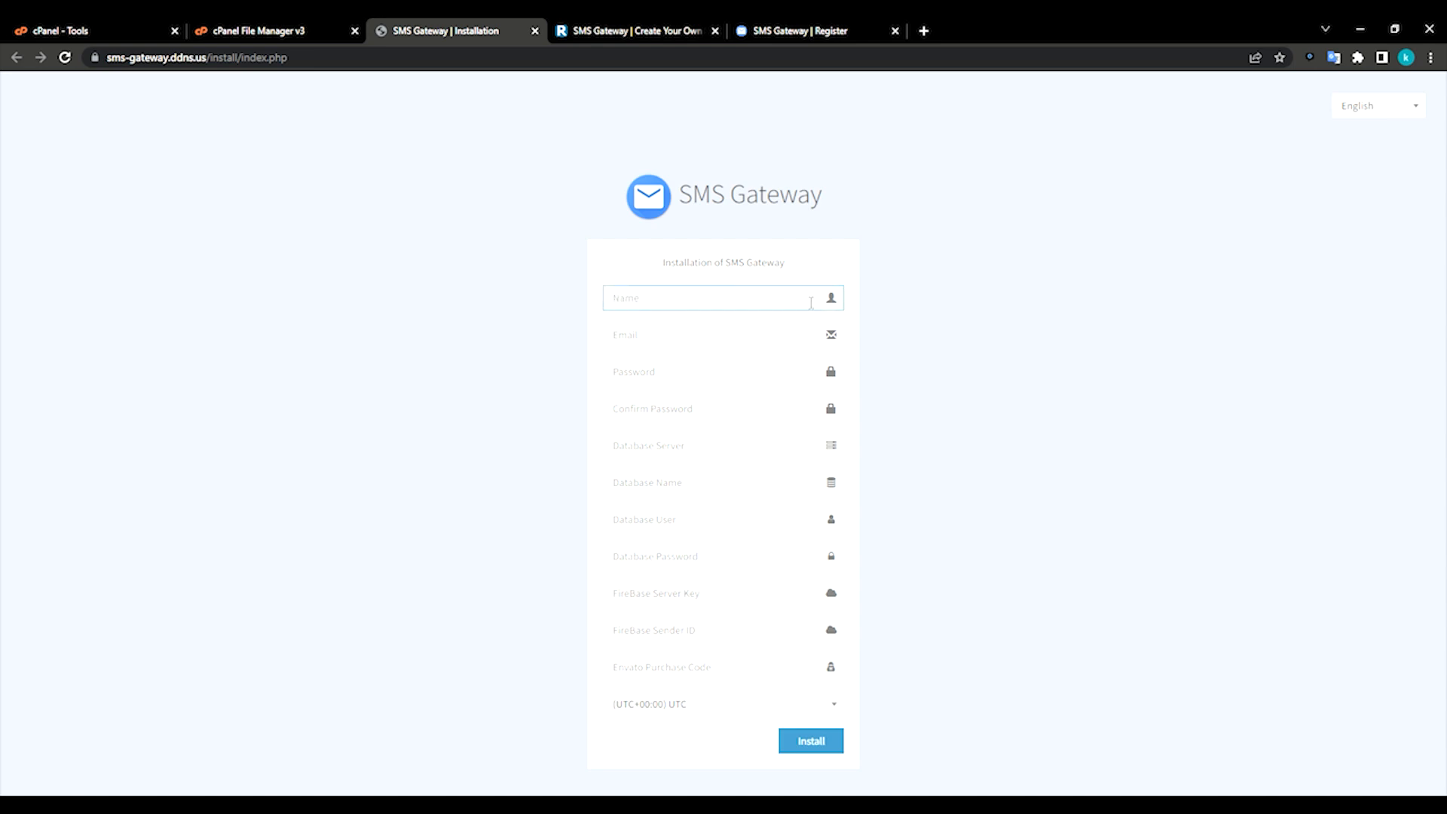
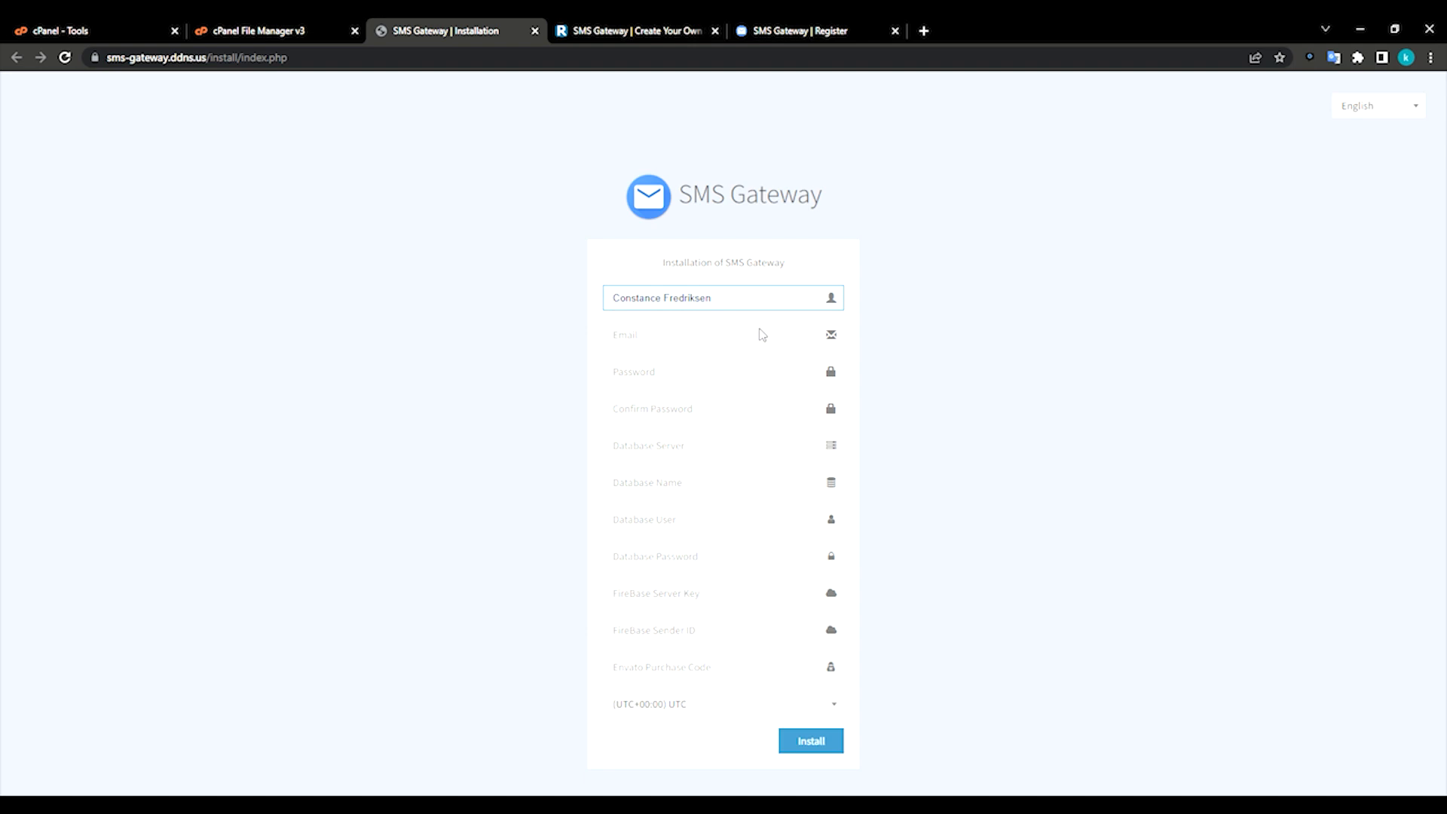
mouse_move(1017, 360)
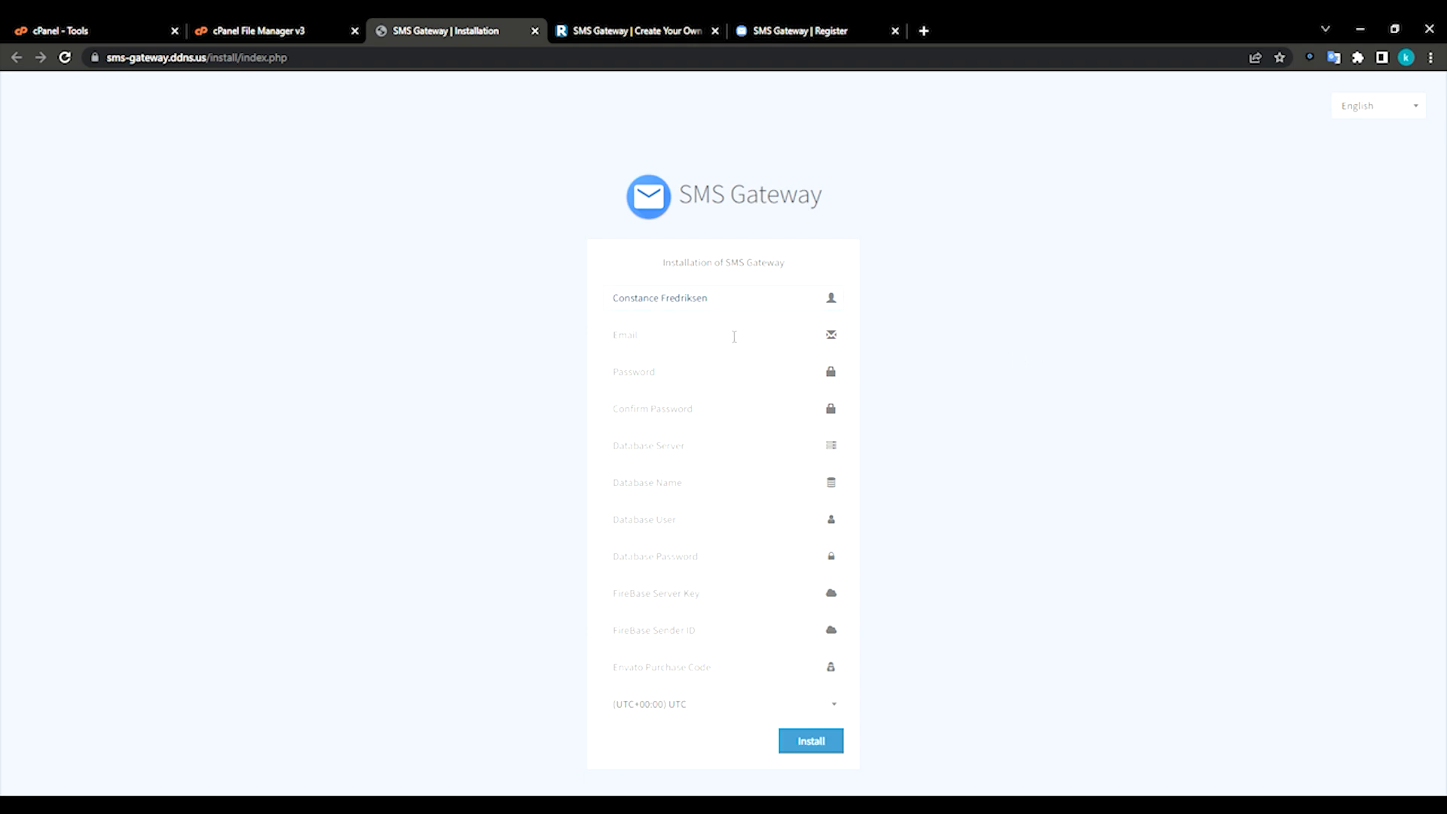
click(722, 335)
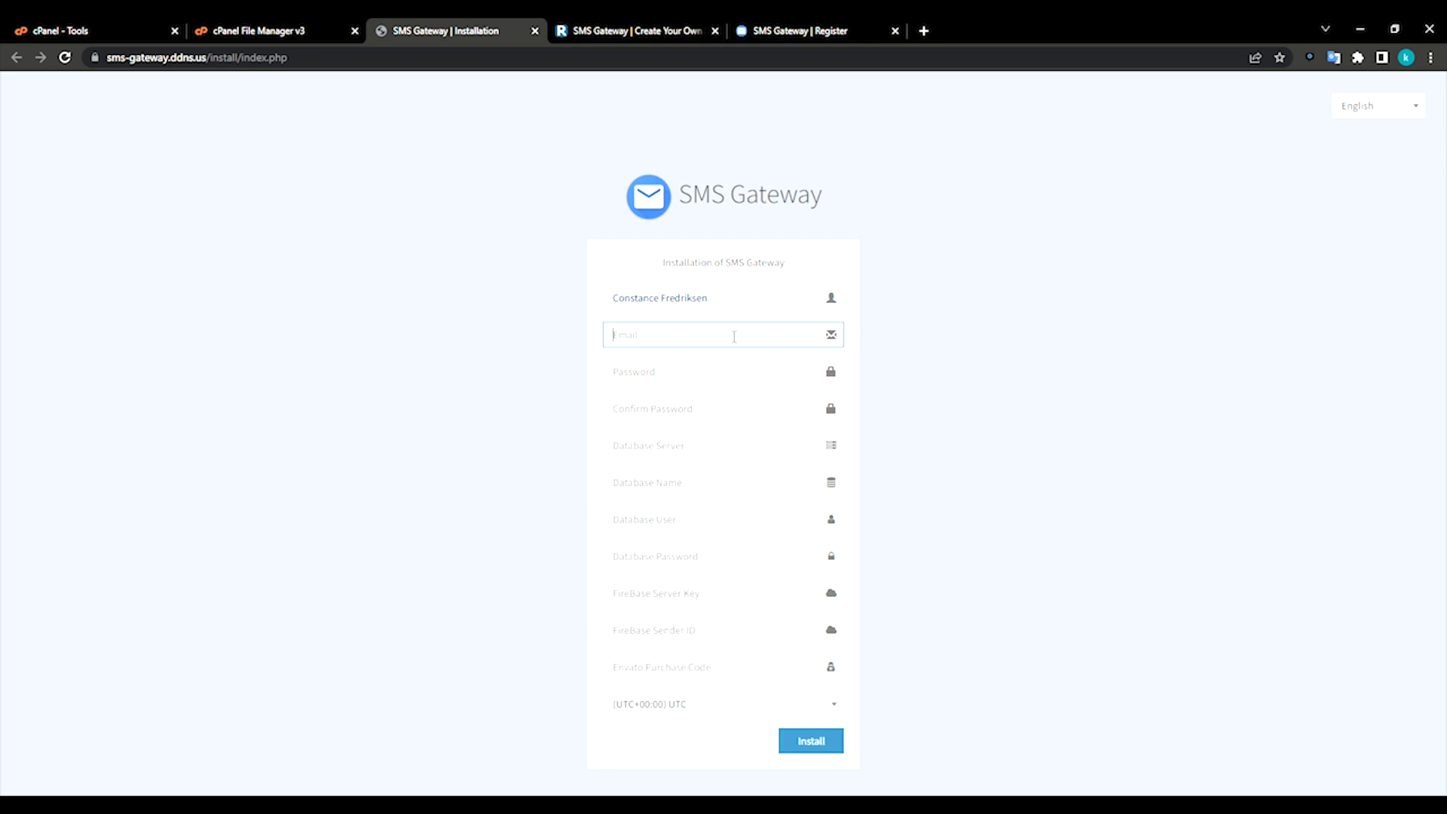
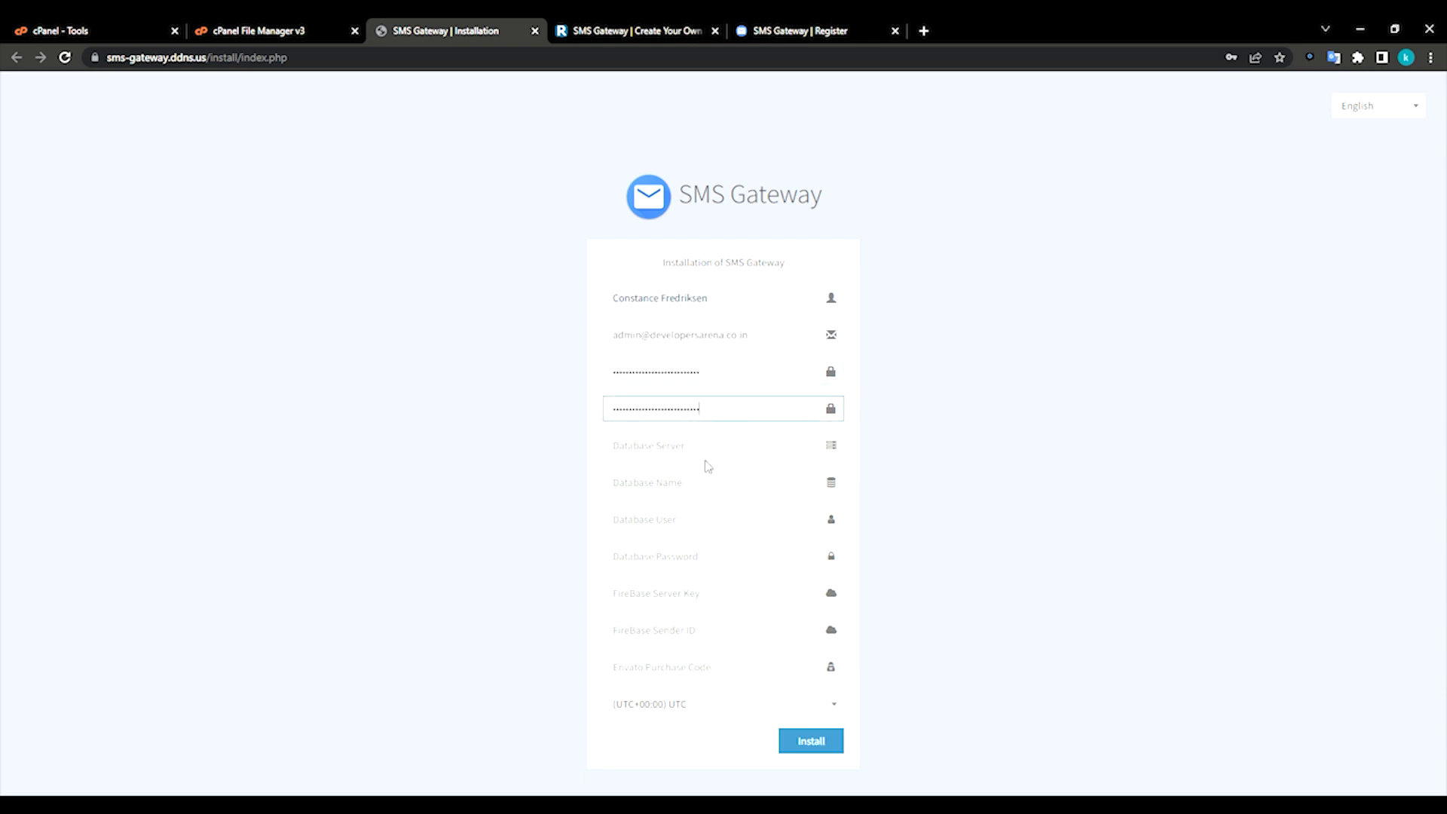
Set the installer's Database Server to localhost
click(722, 445)
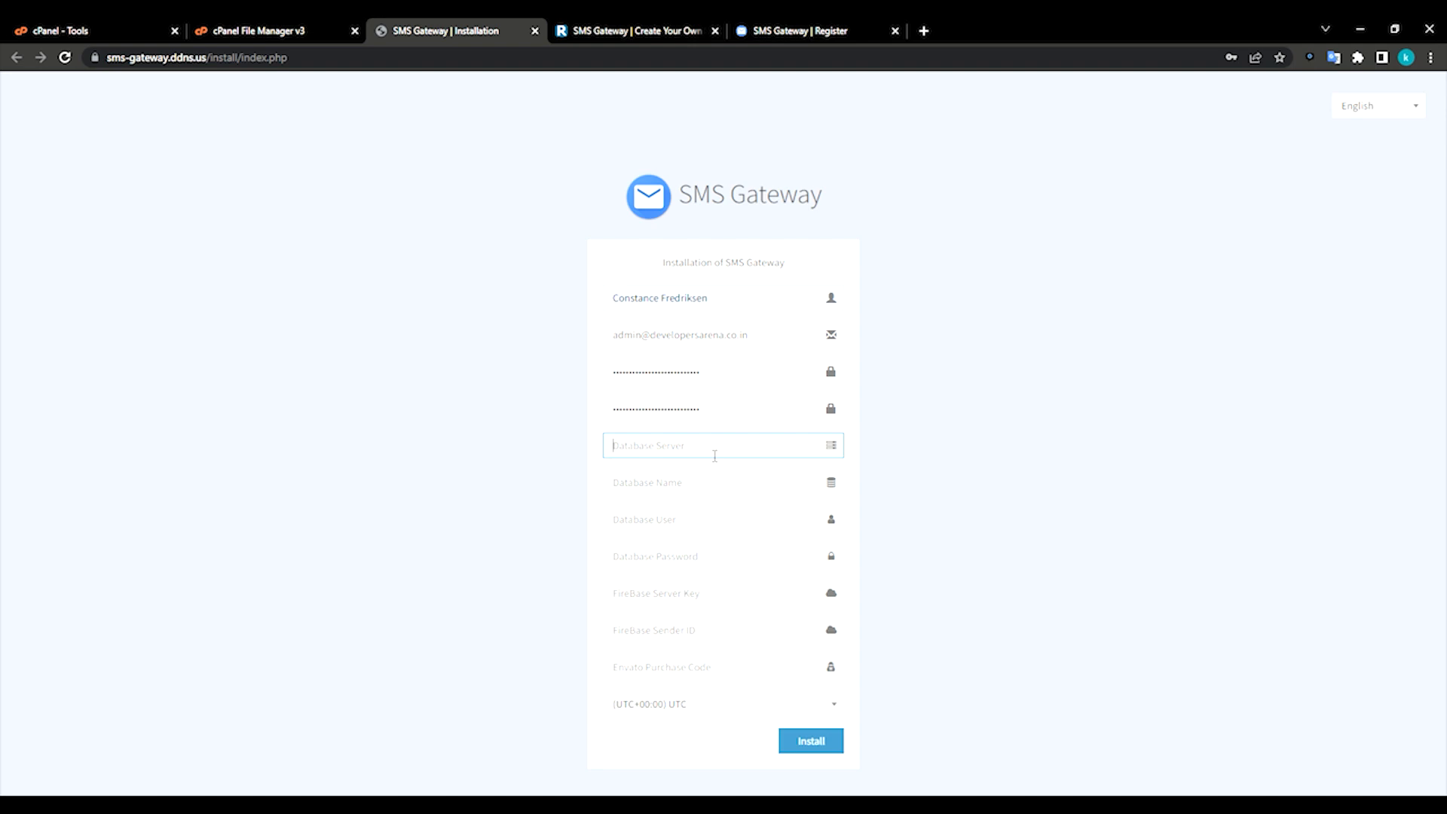
text(localhost)
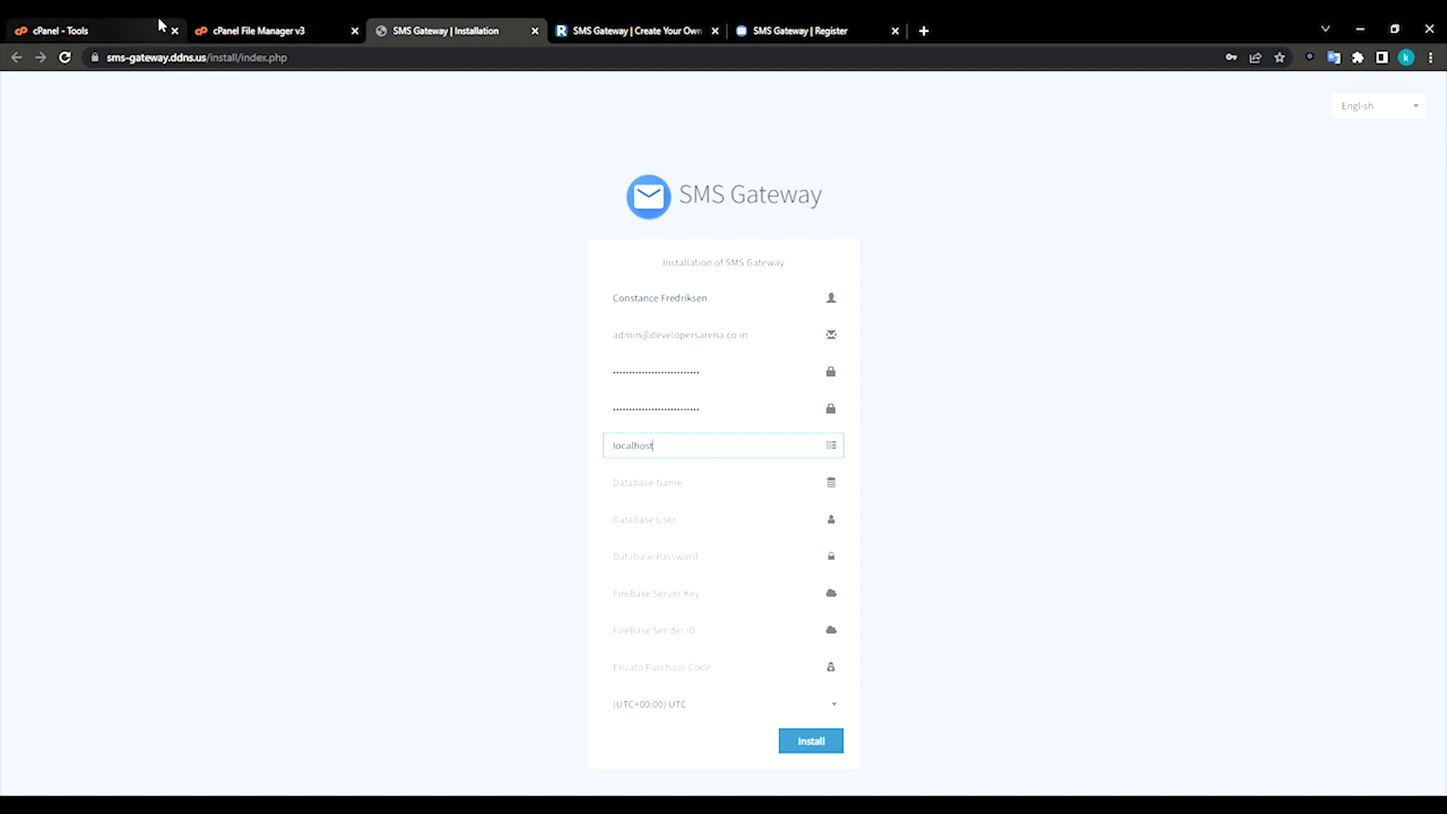
click(722, 482)
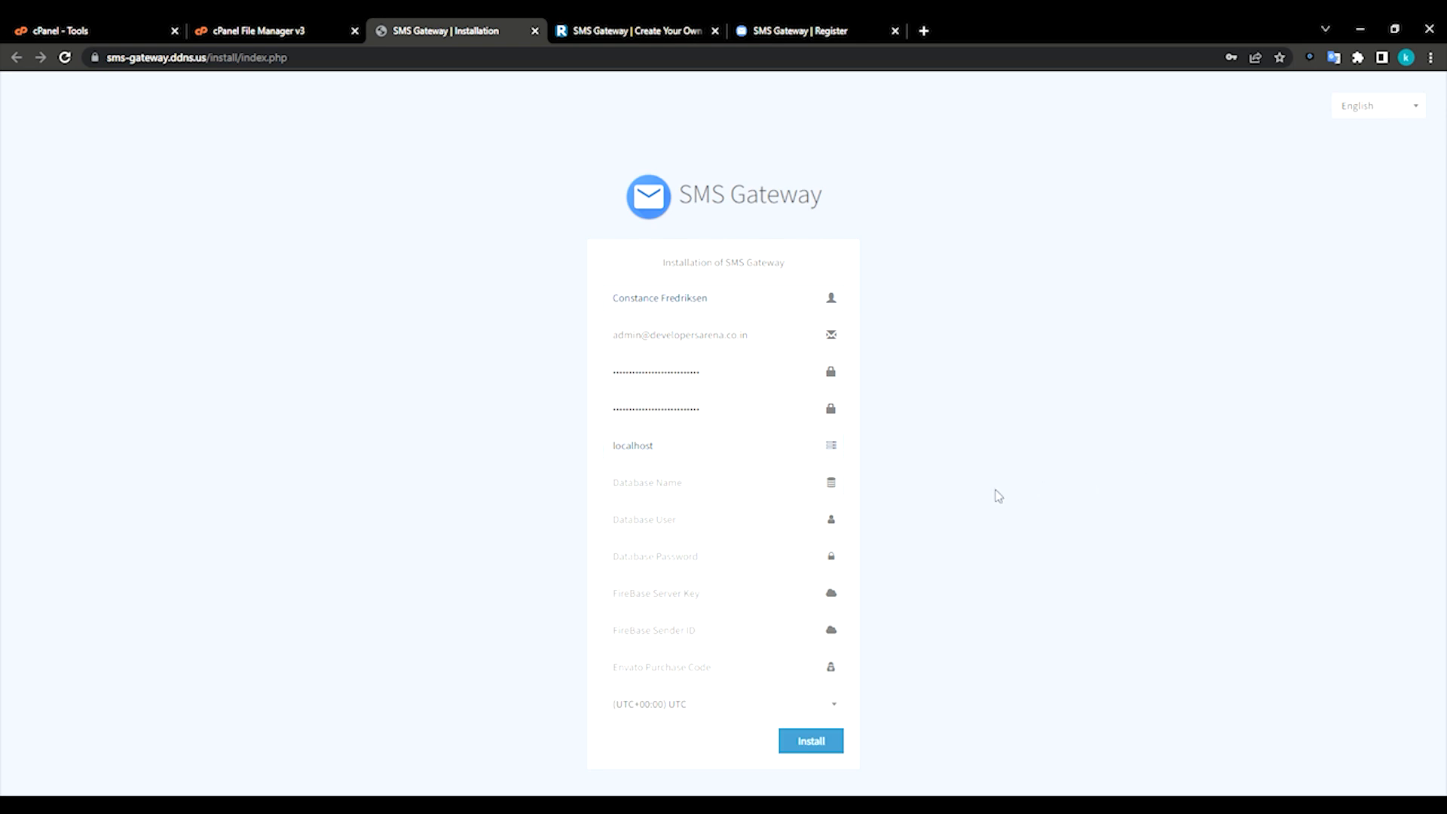
mouse_move(127, 26)
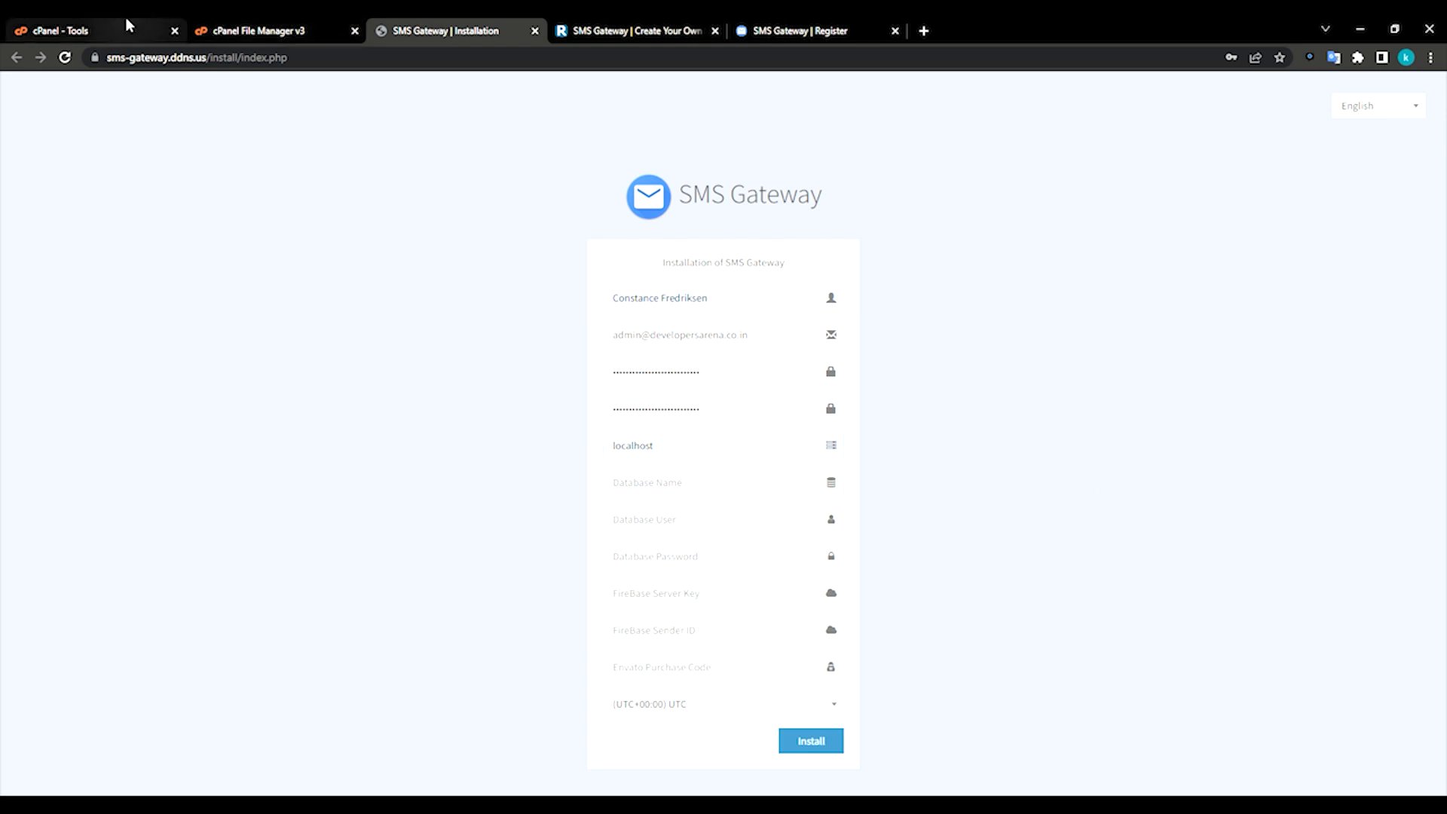
Go to the MySQL Databases tool from the cPanel Tools page
click(56, 30)
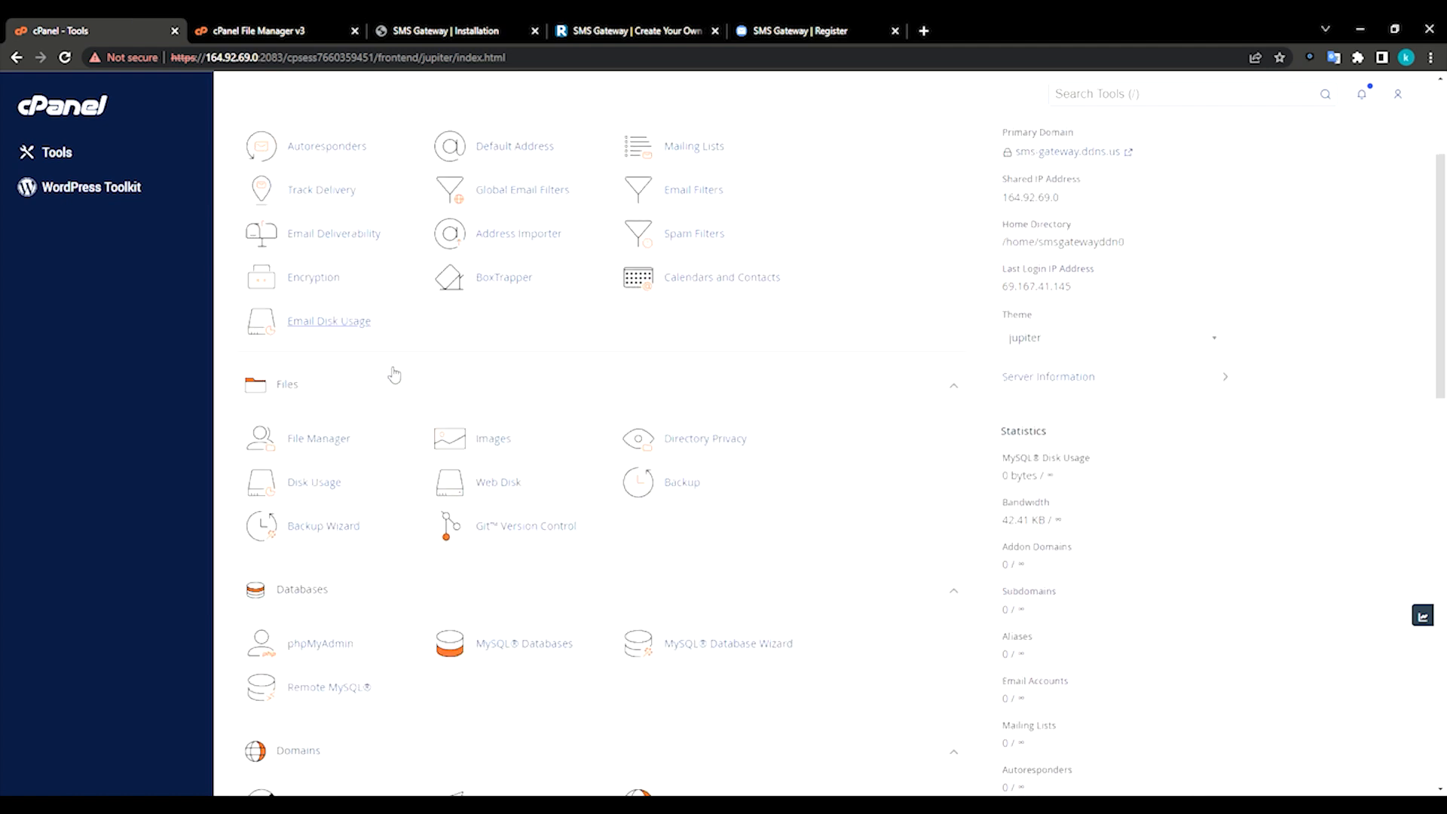
scroll(down, 3)
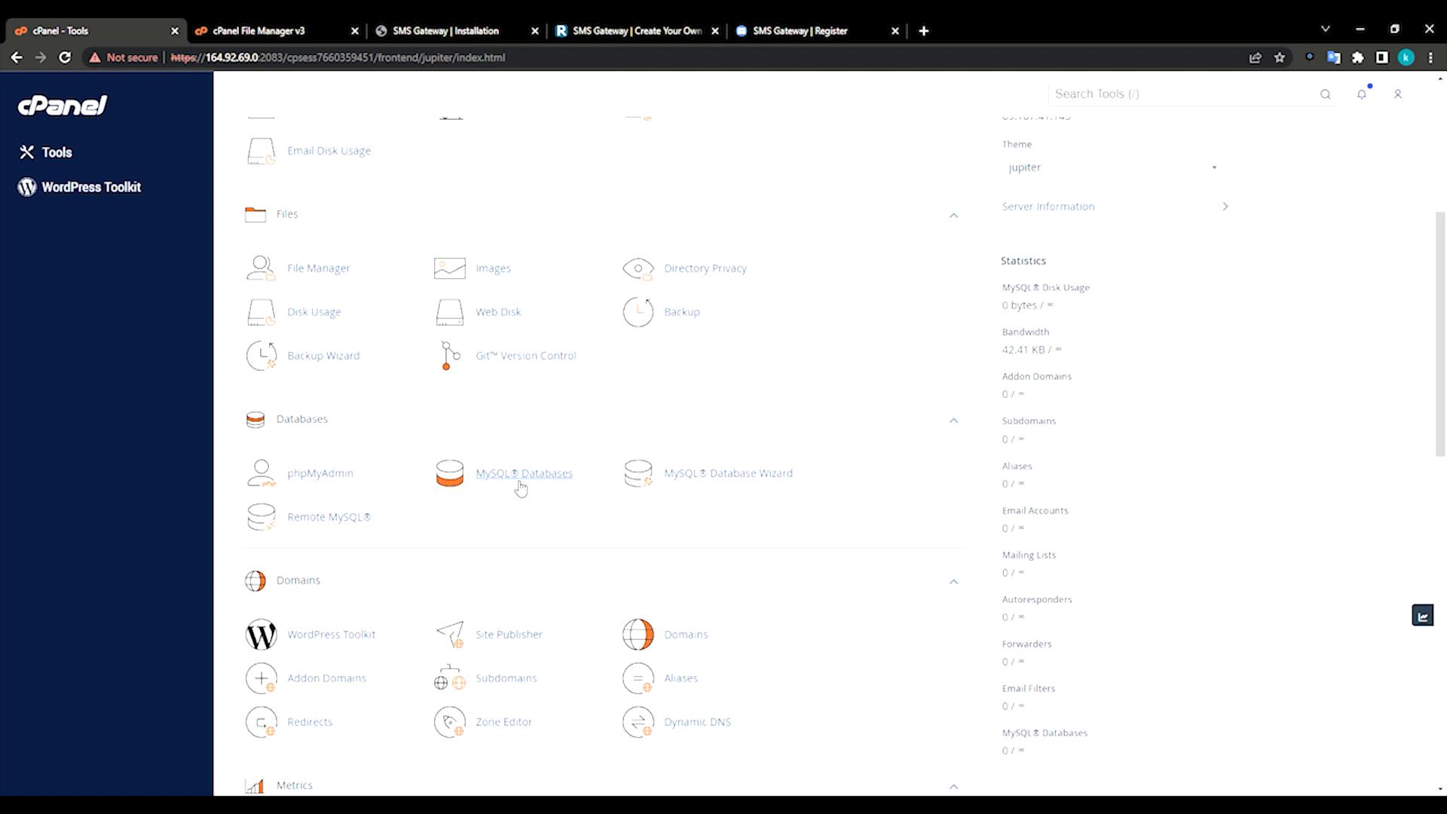
click(524, 472)
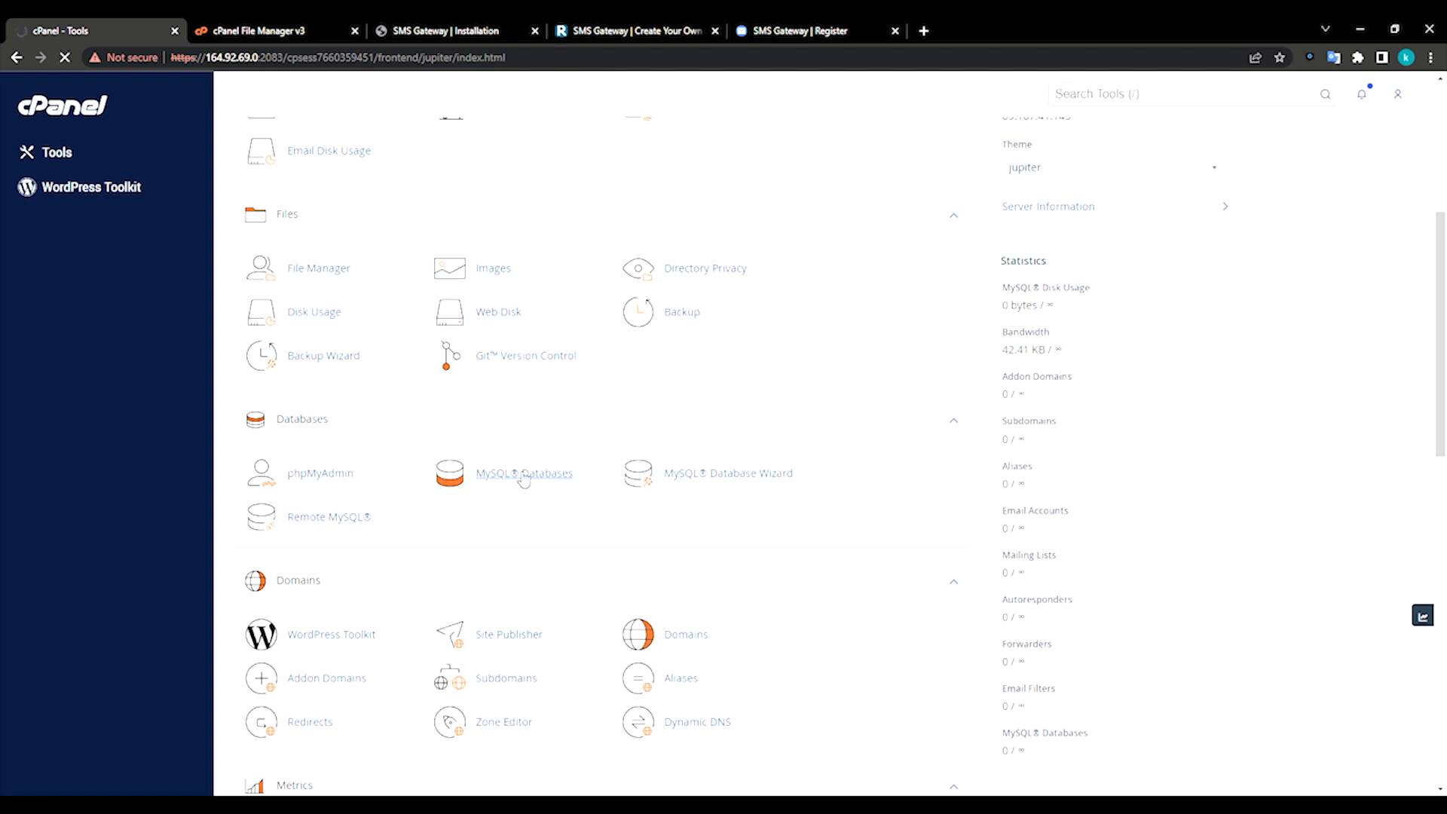
click(523, 472)
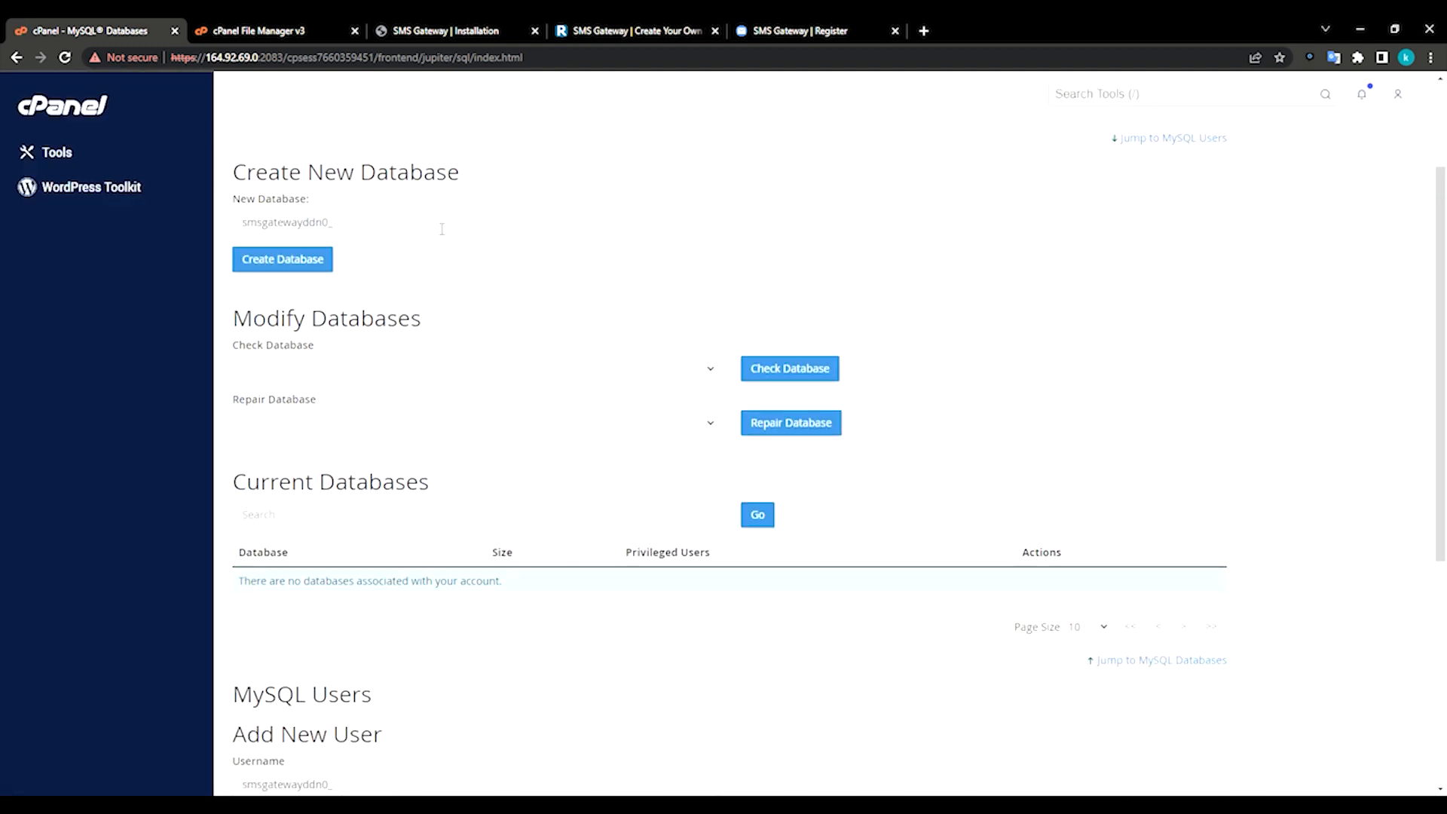
Create a new MySQL database named demosms, then return to the installer form
click(529, 221)
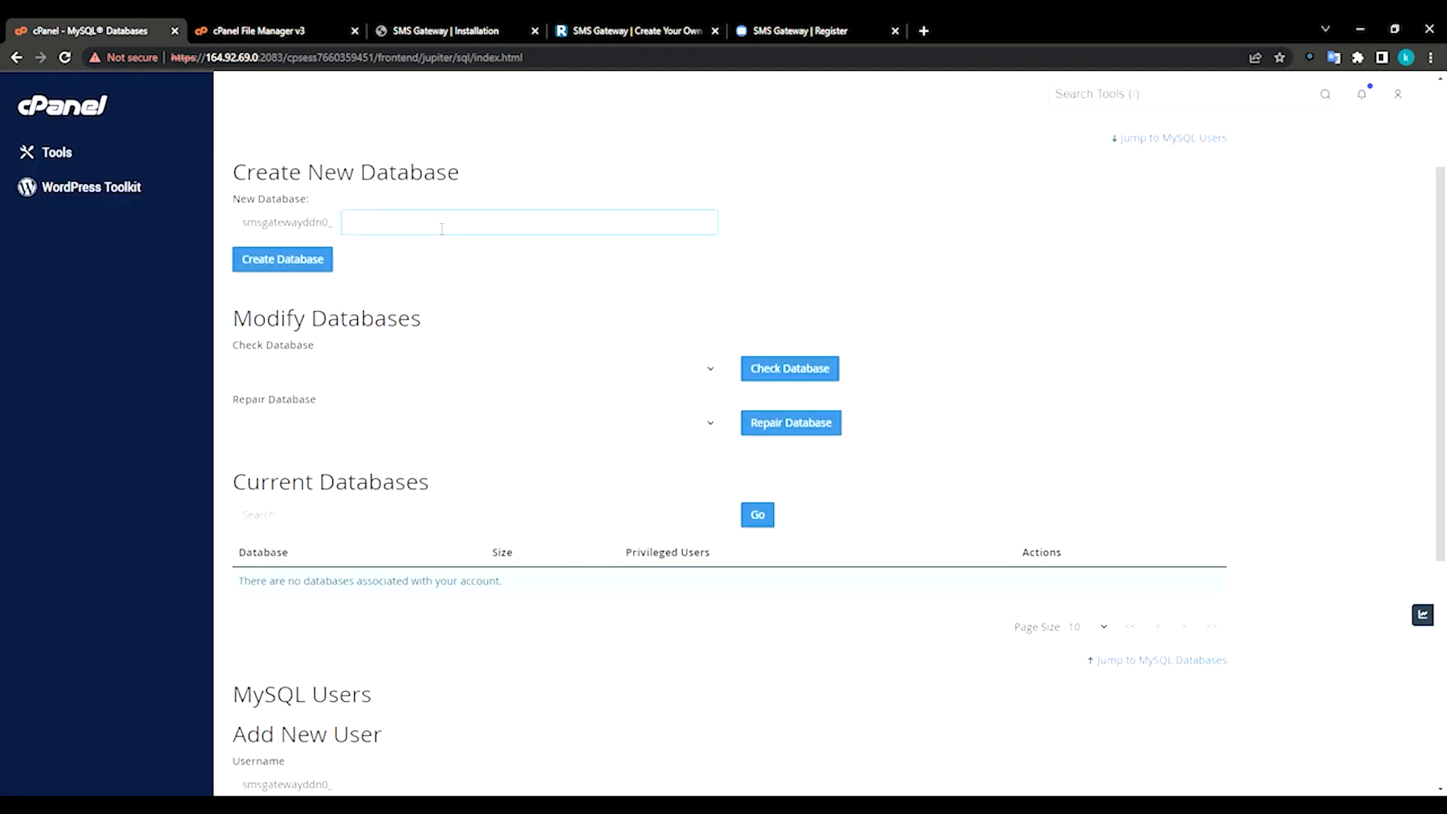
text(demosms)
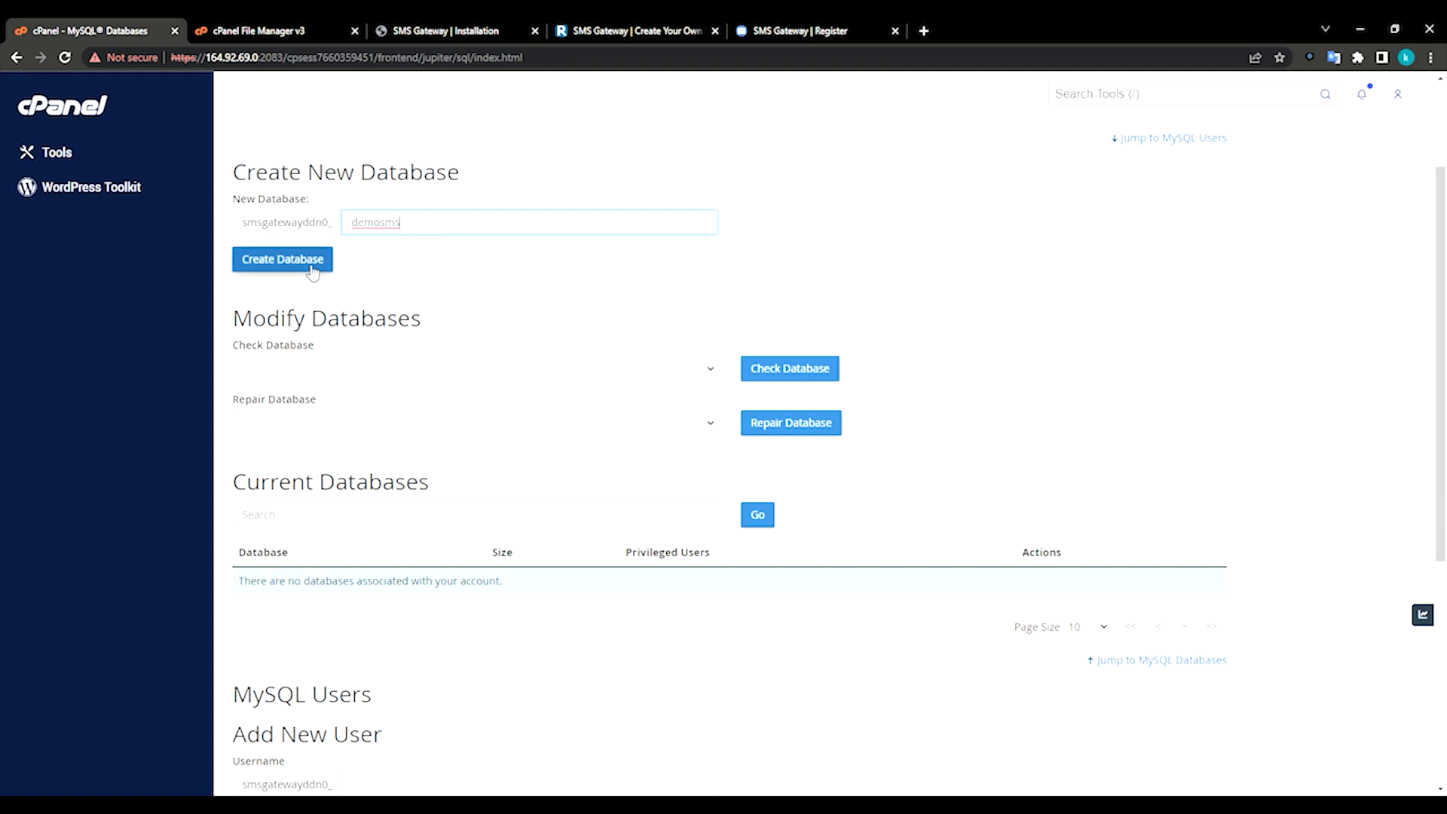
click(282, 259)
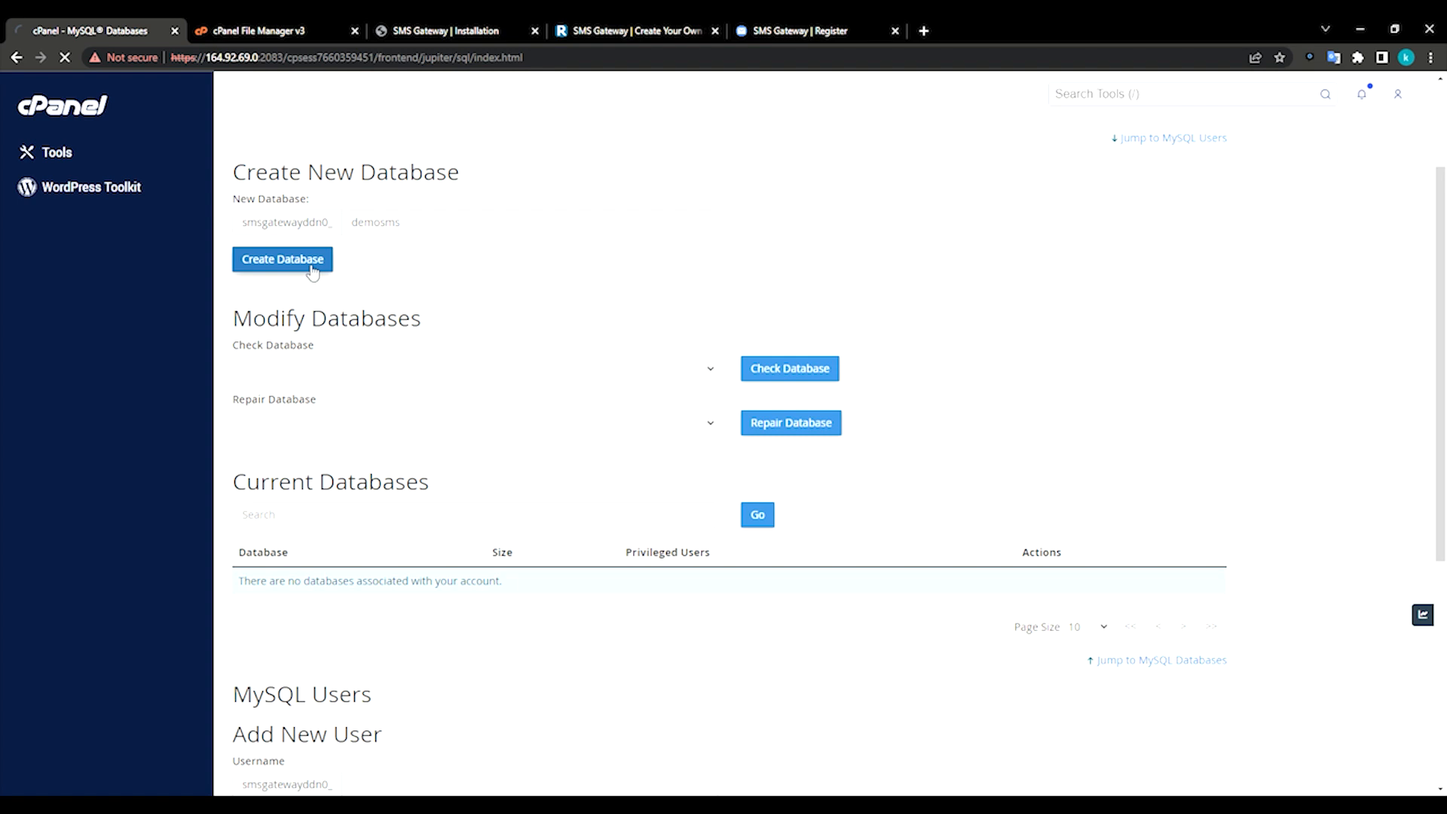
click(282, 260)
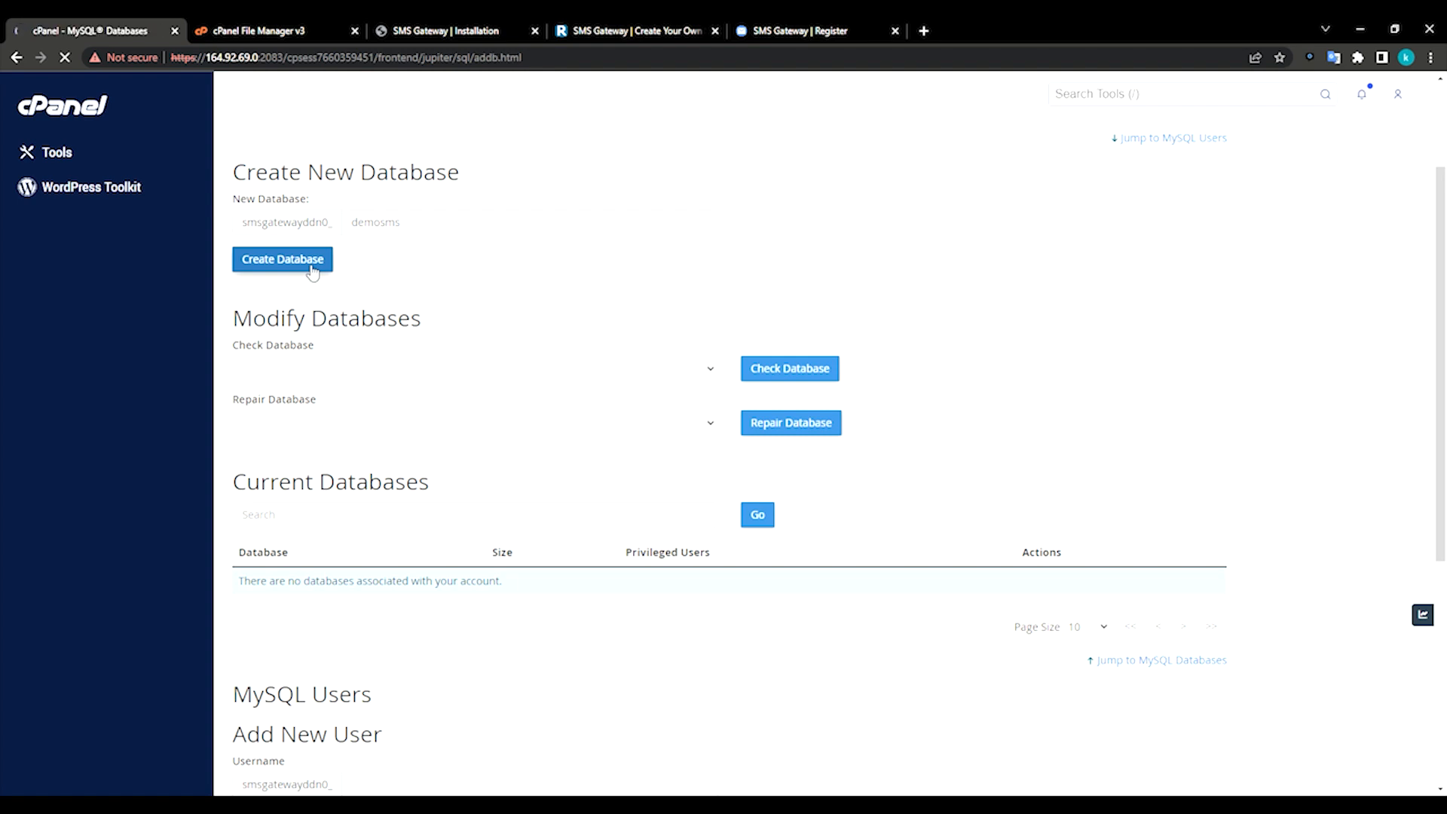
click(282, 259)
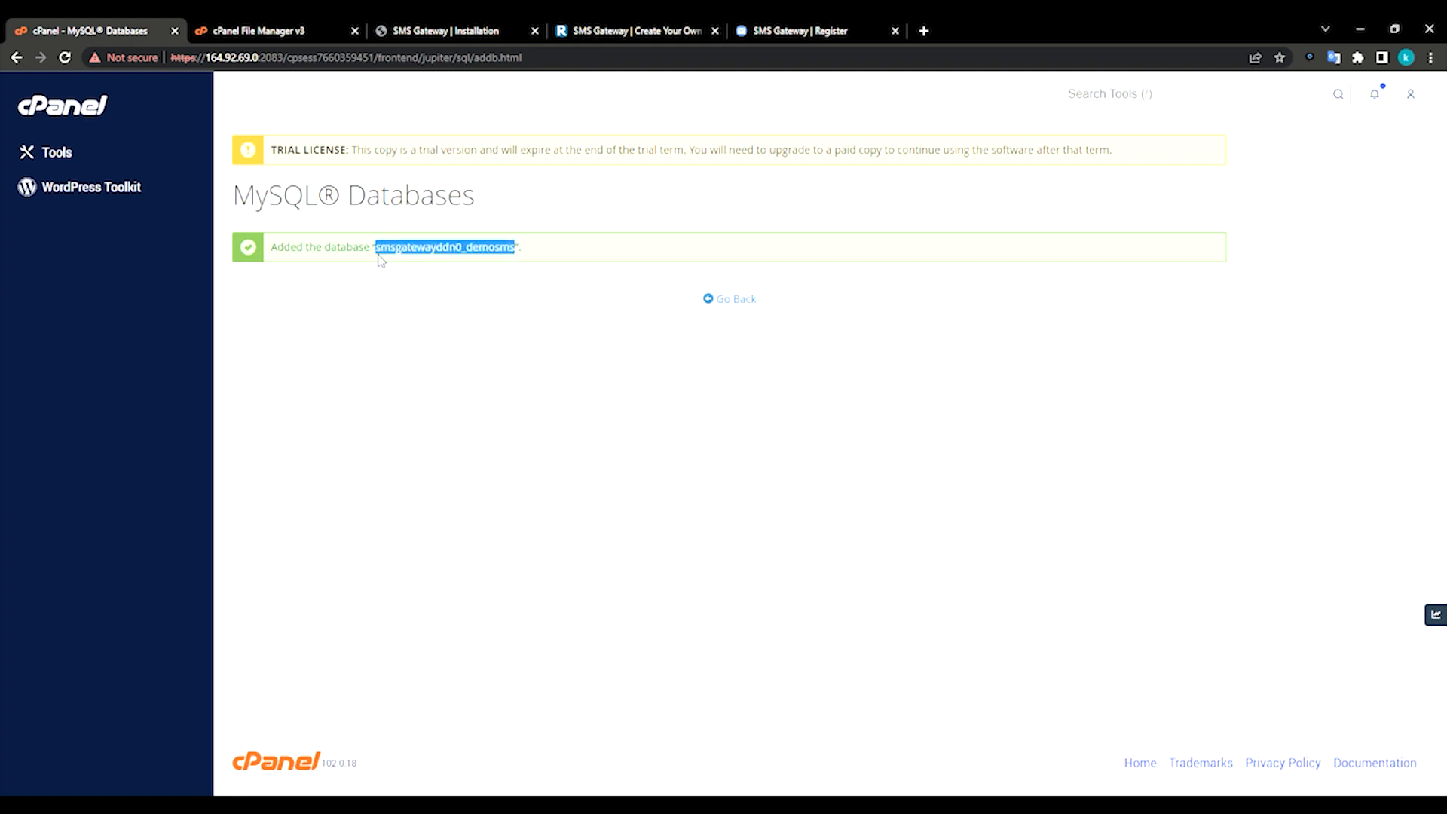
click(442, 30)
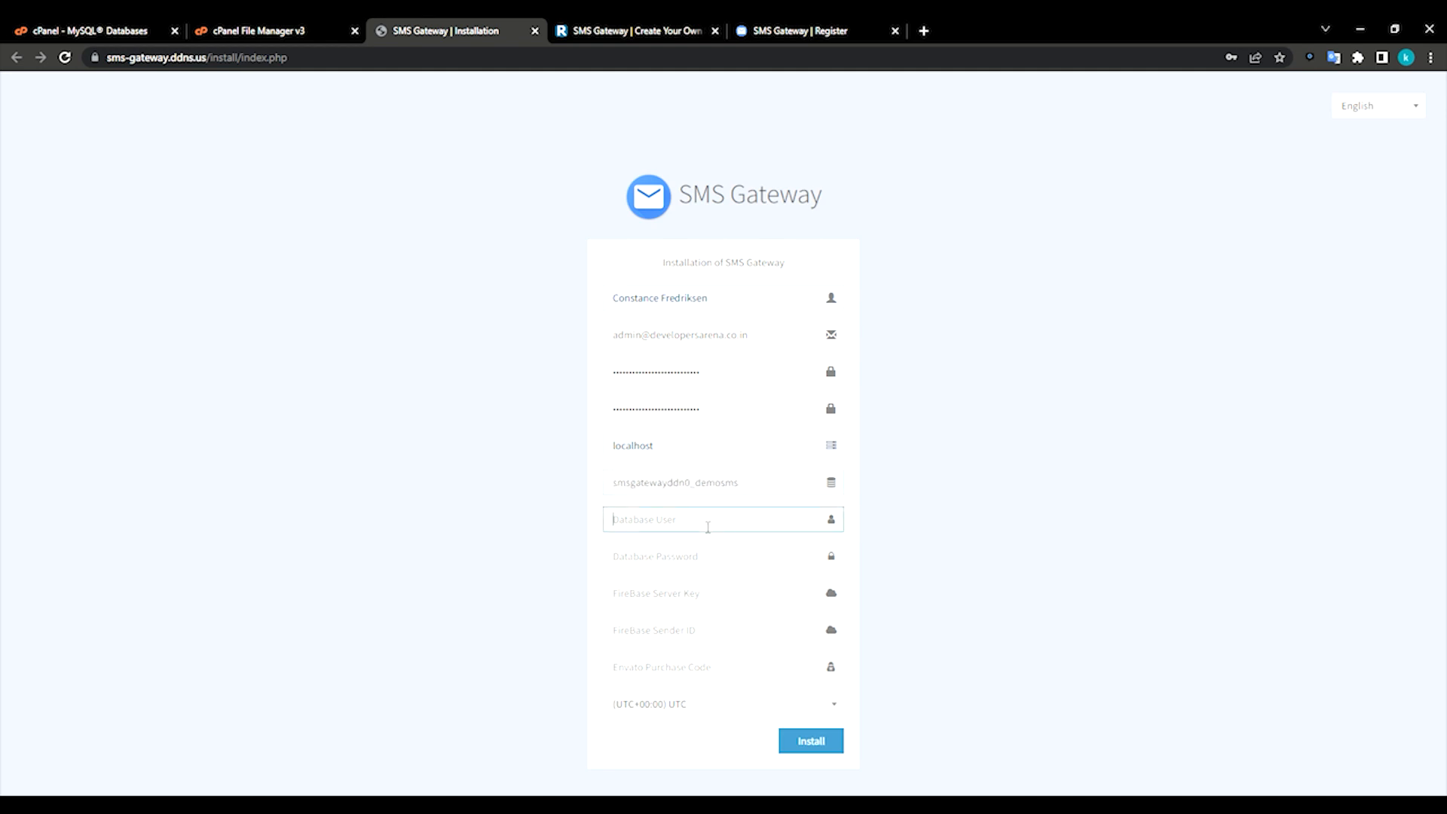
Copy 'demosms' from the installer's database name and return to cPanel MySQL Databases
click(88, 30)
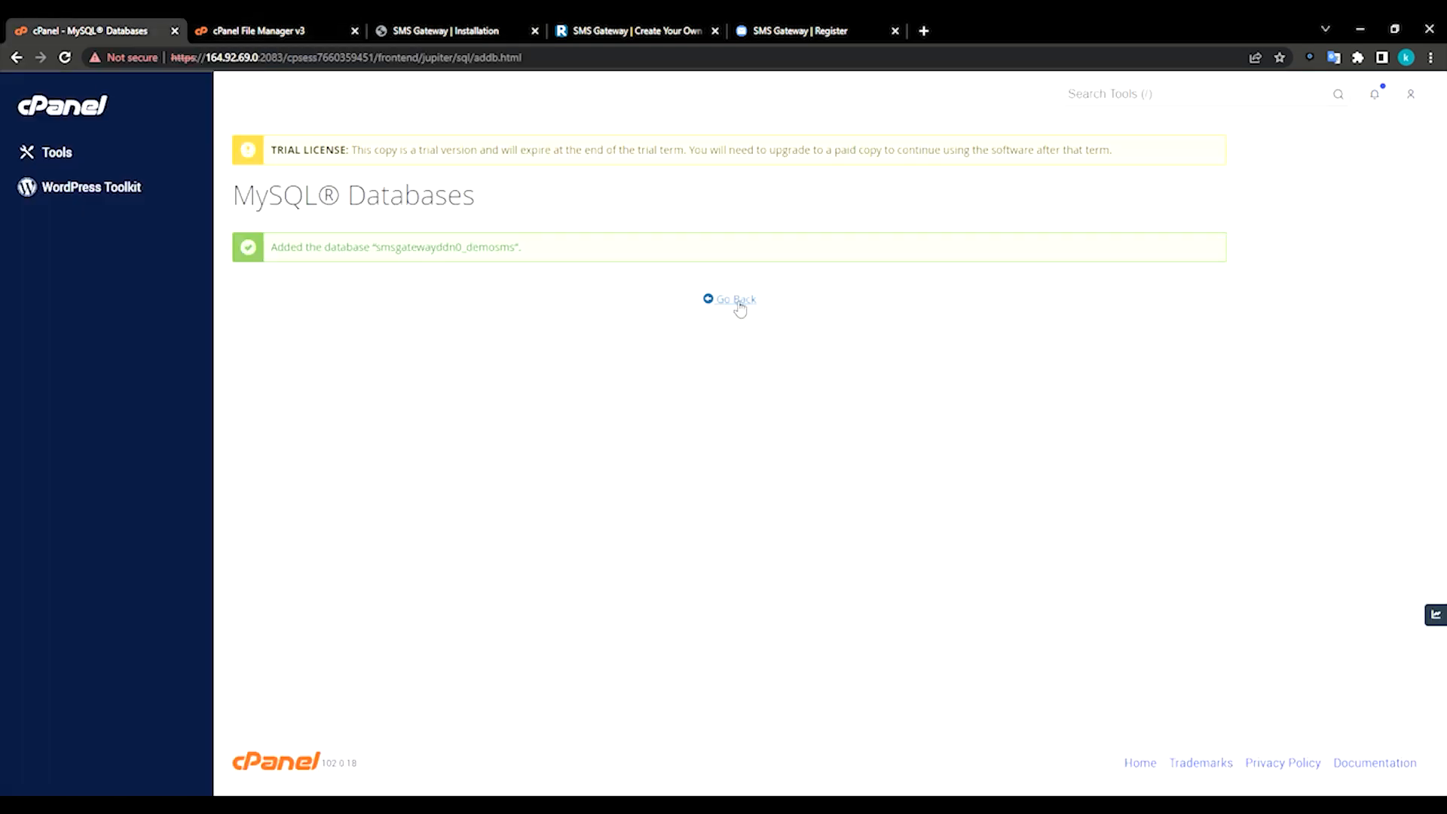
click(730, 299)
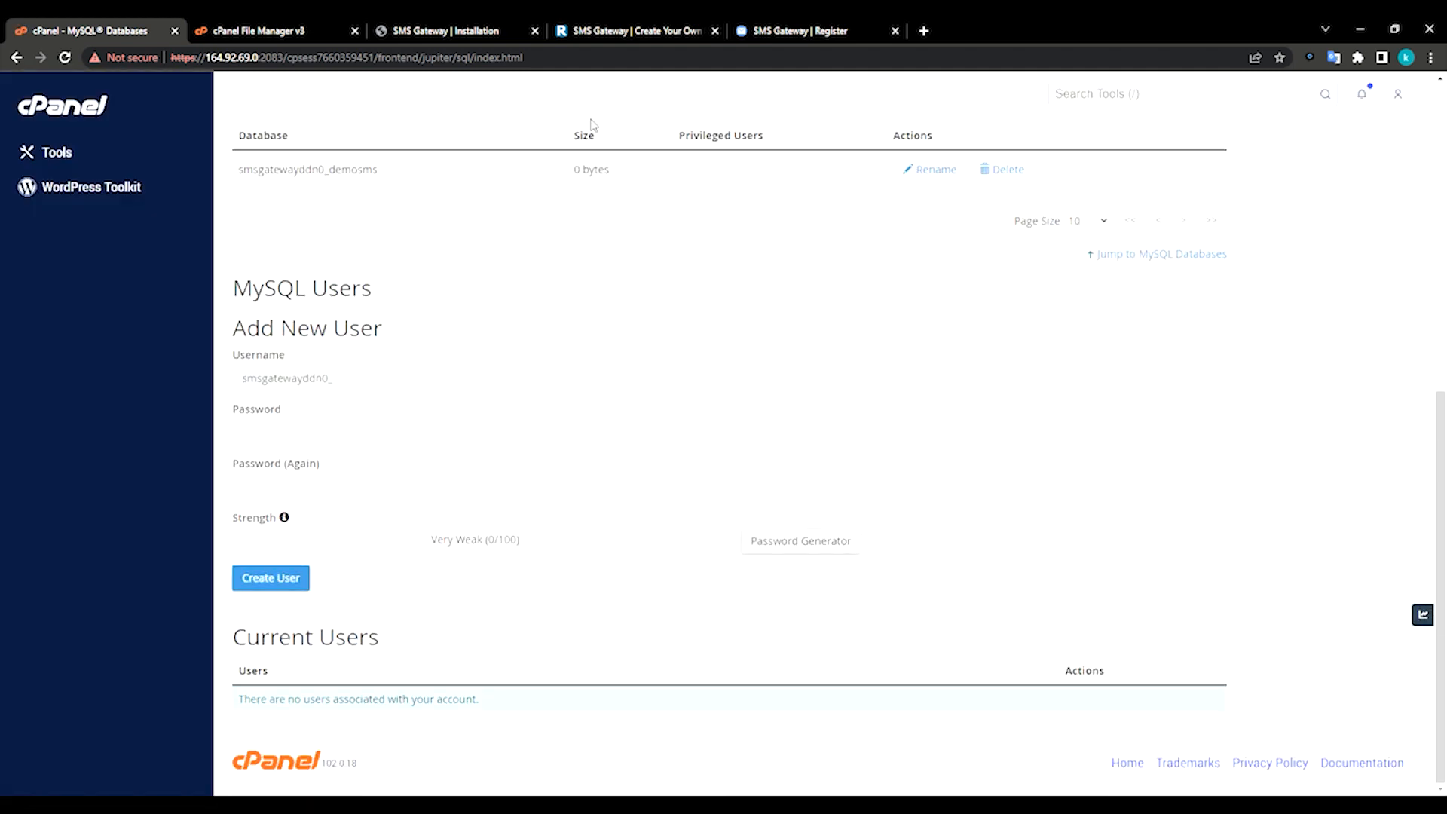
click(442, 30)
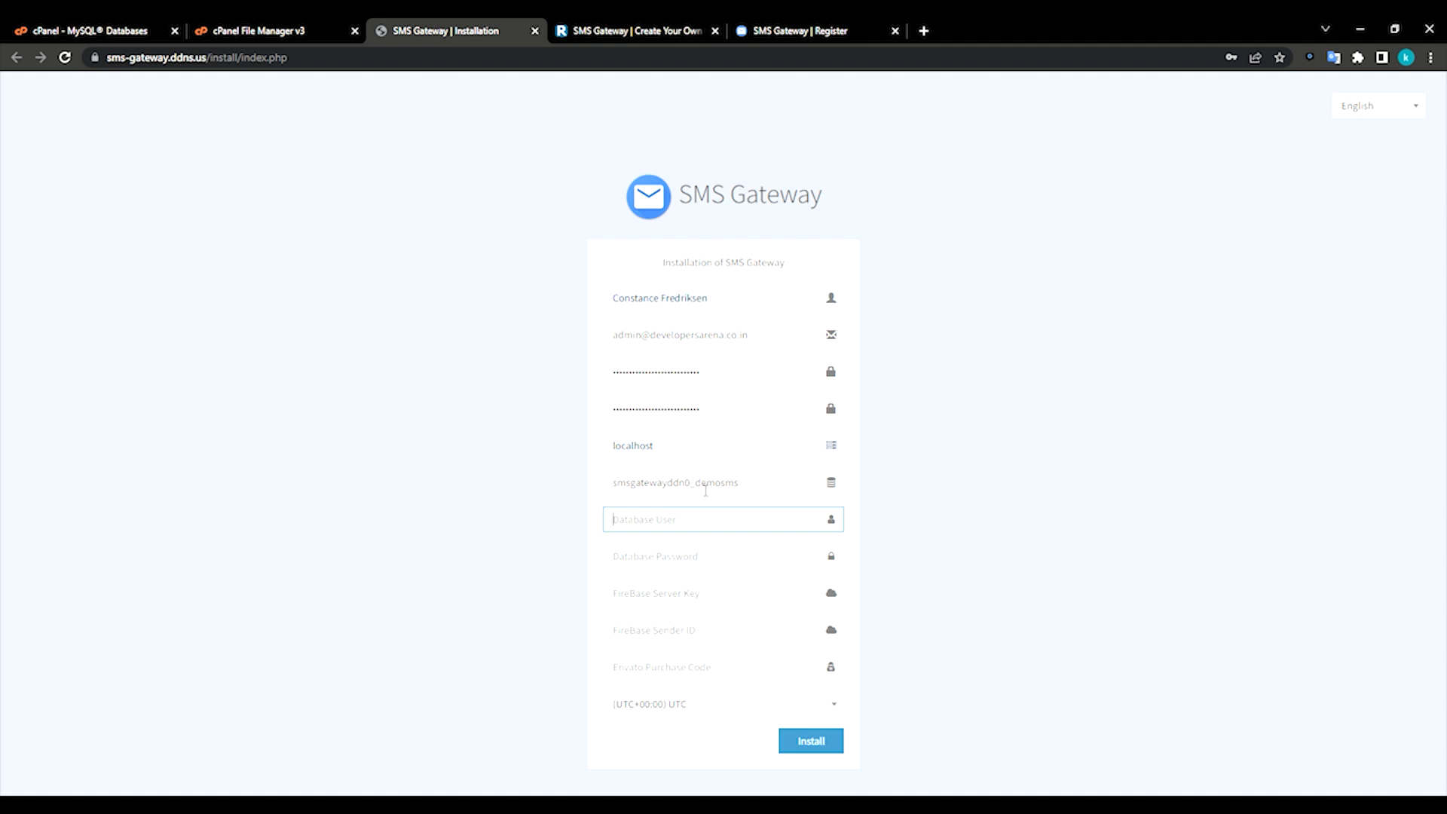
double_click(716, 482)
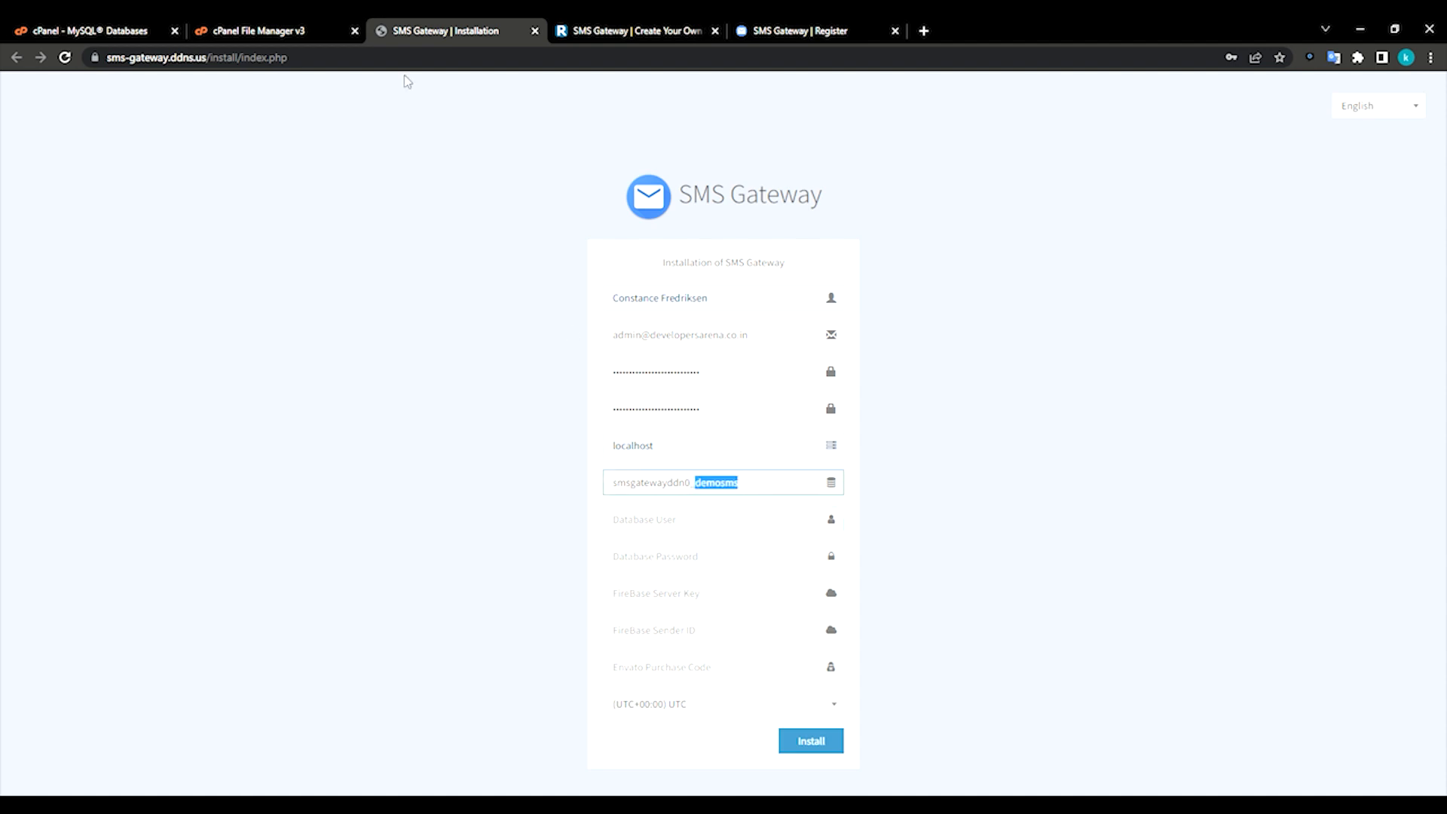
click(83, 31)
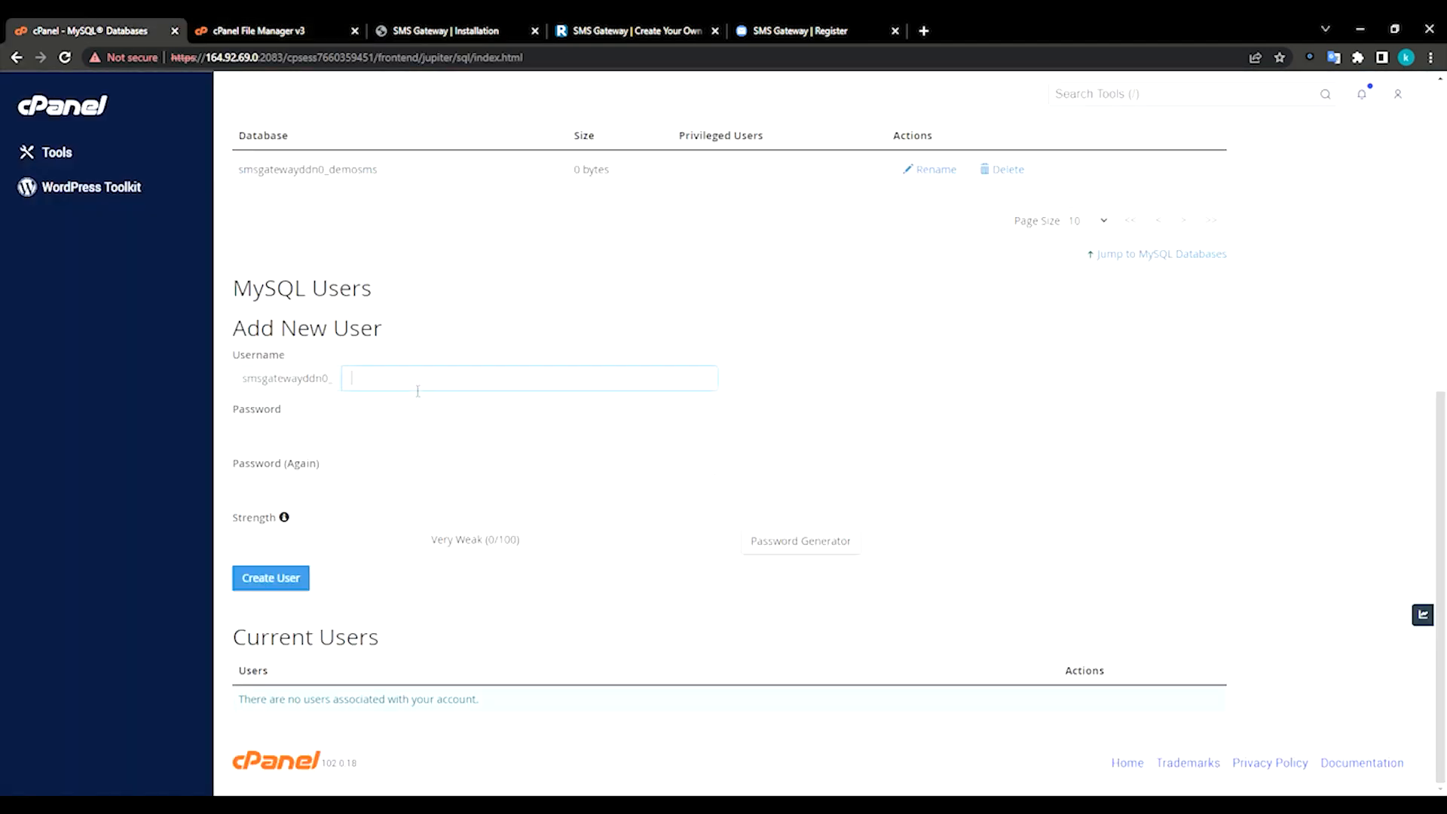
Generate a strong password for the new MySQL user and copy the credentials into the installer
click(800, 541)
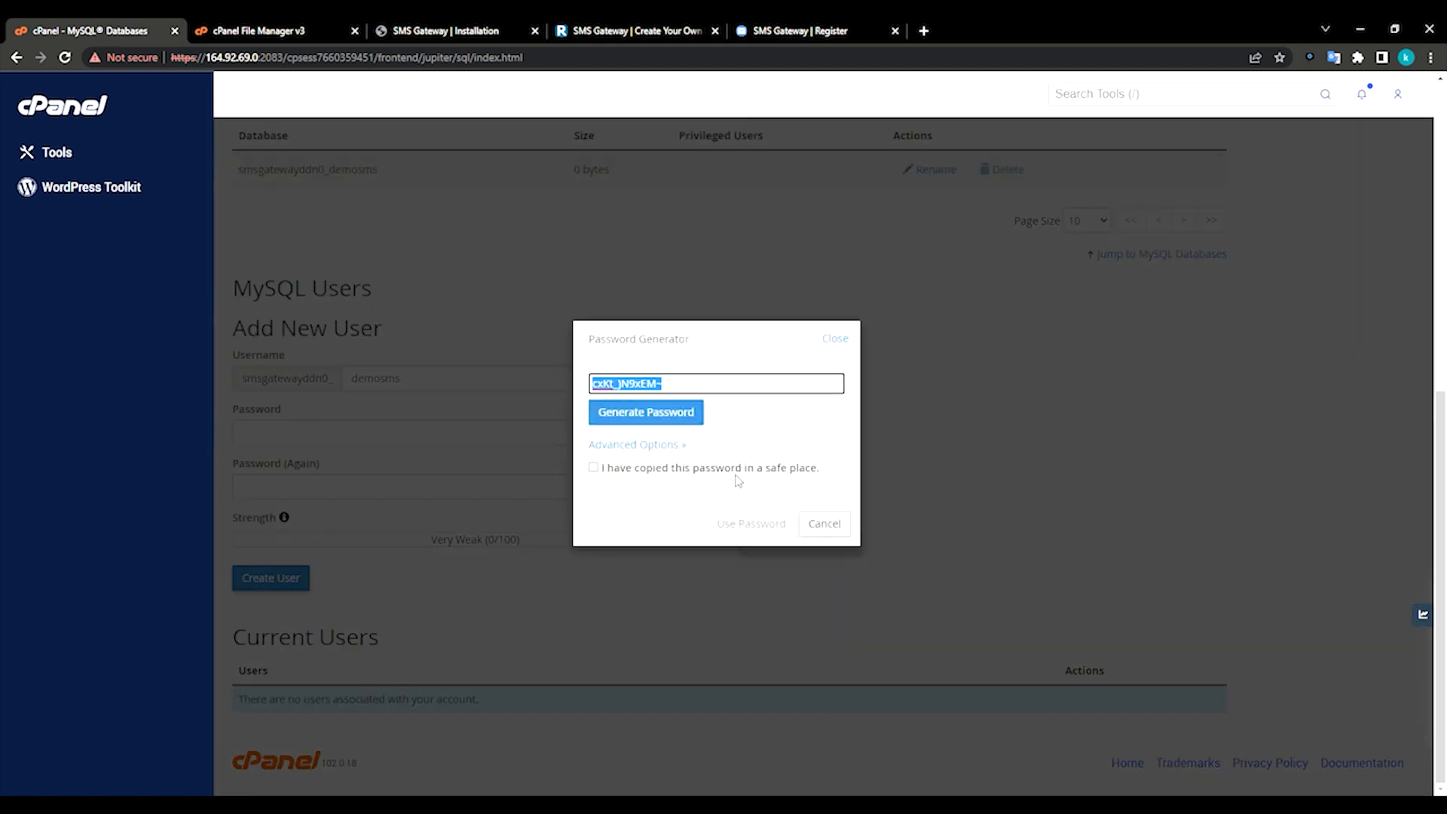
click(452, 30)
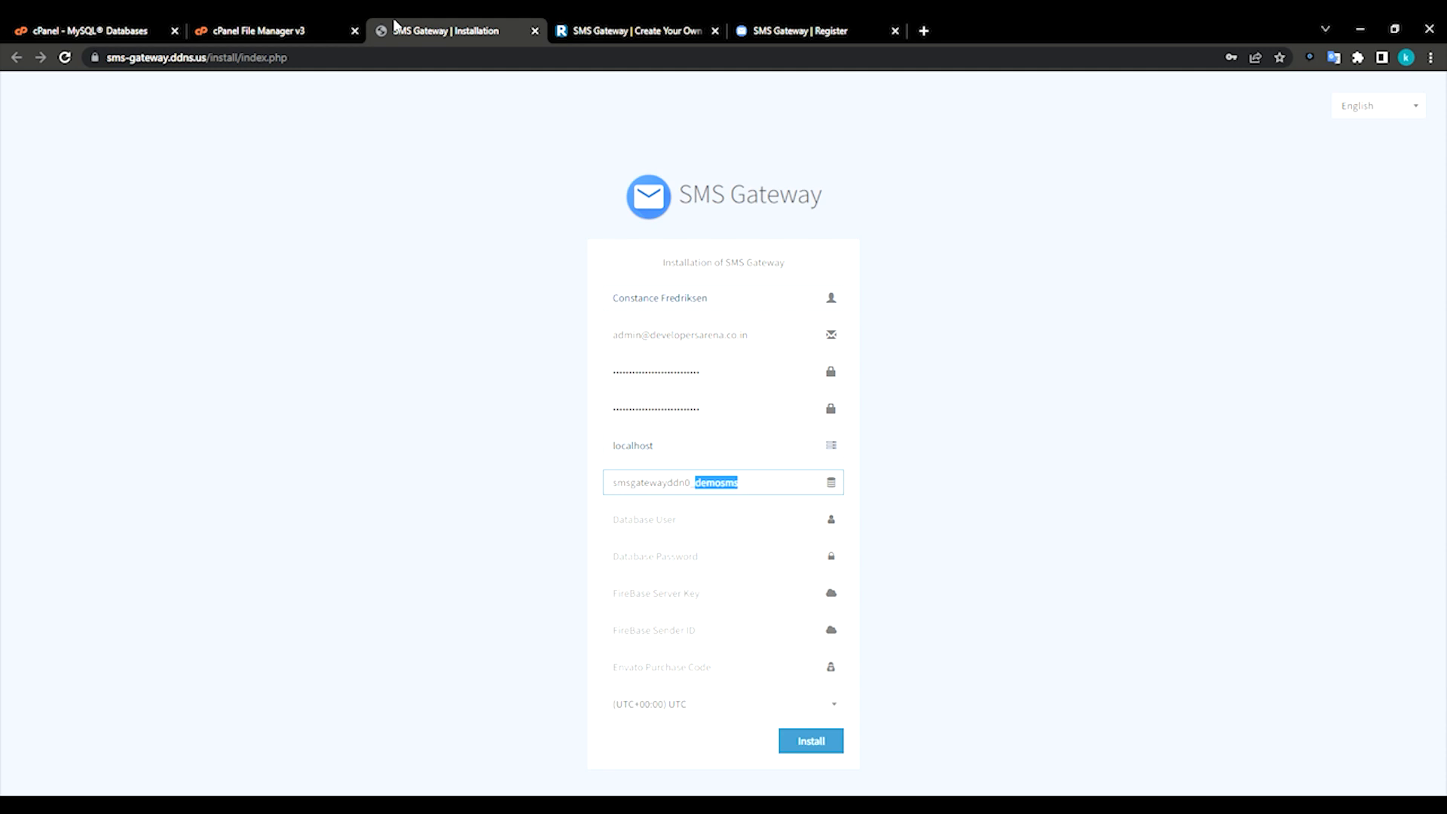
click(722, 557)
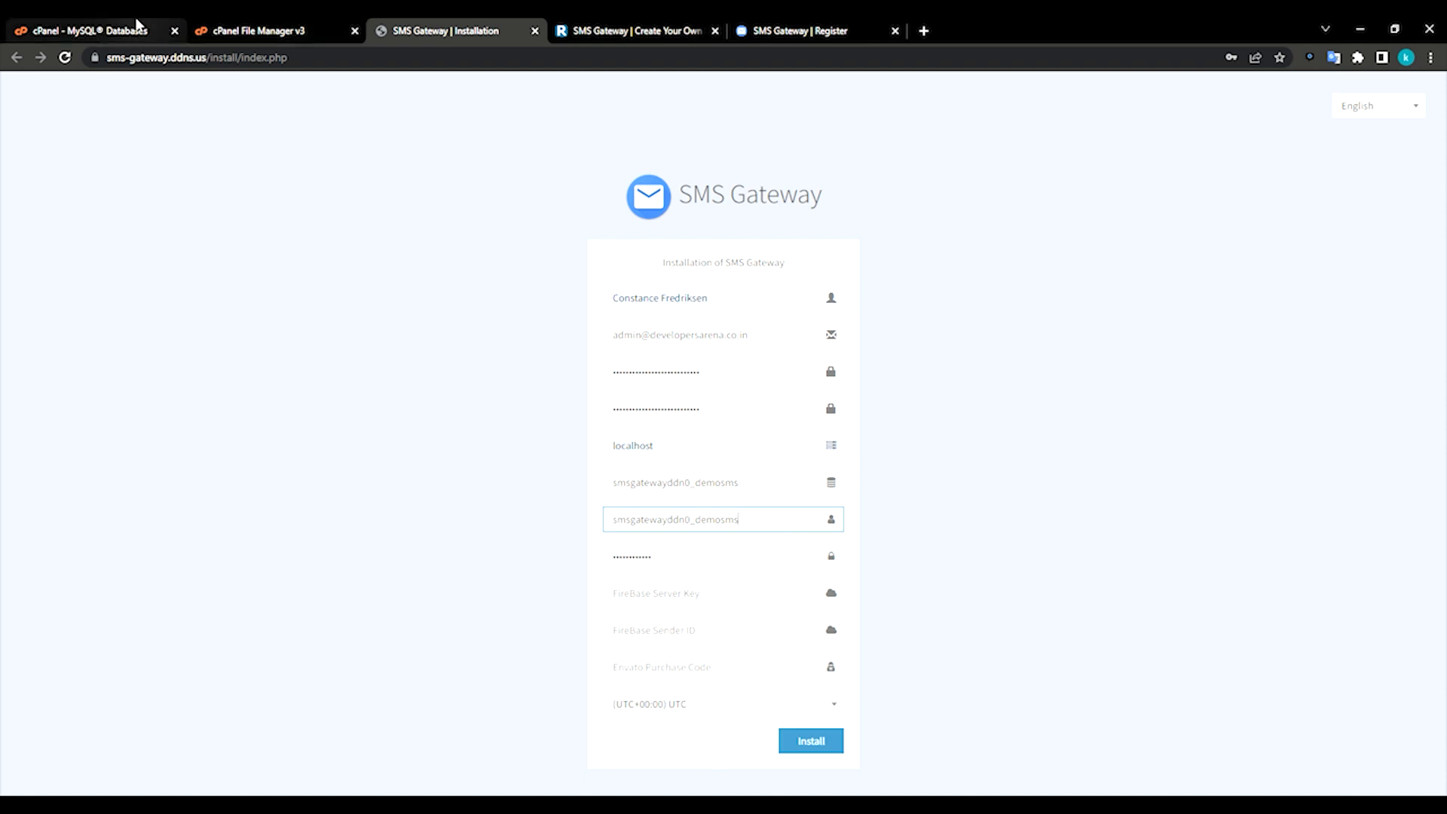
click(82, 30)
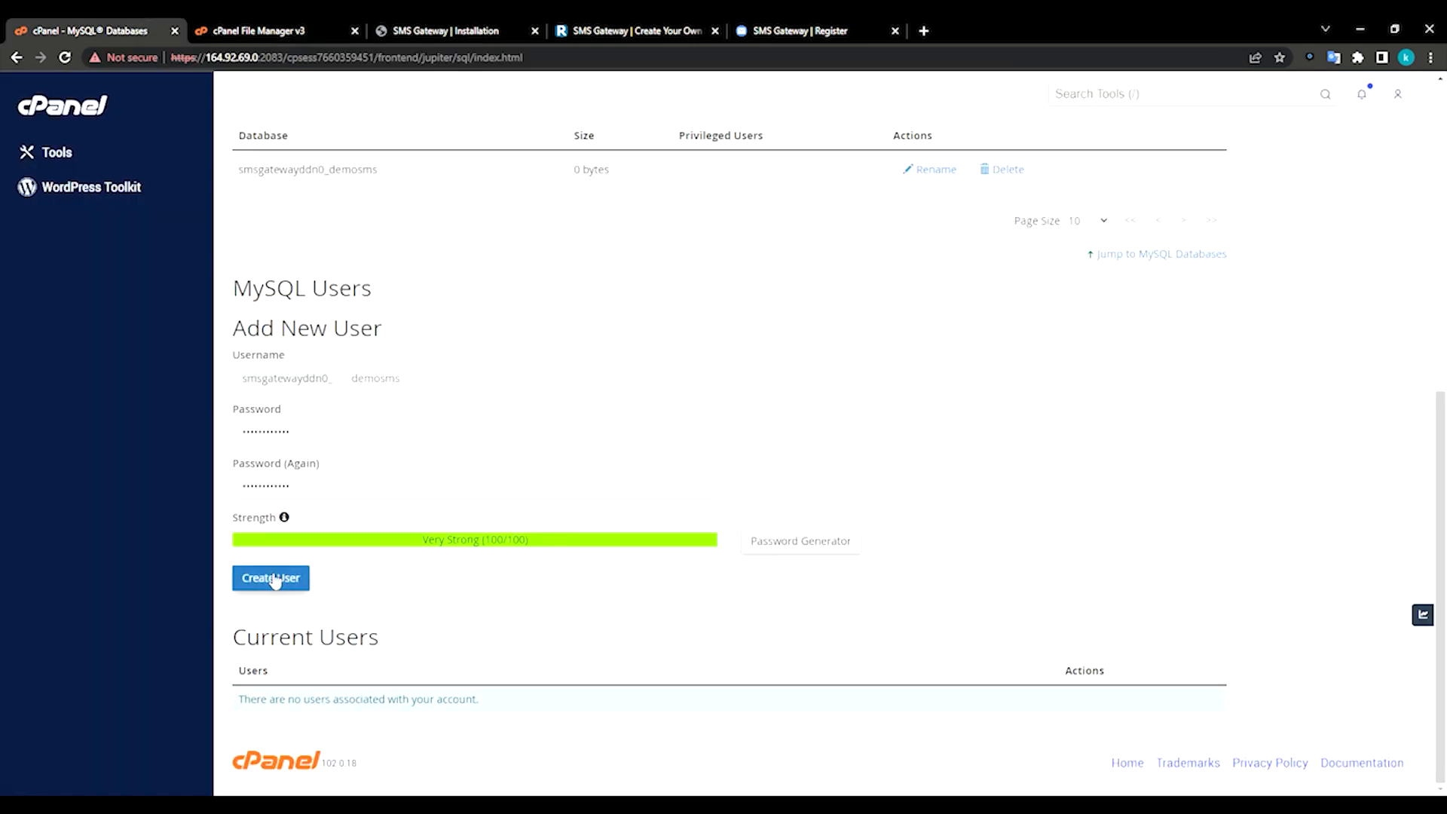
Create the MySQL user smsgatewayddn0_demosms and go back to the MySQL Databases page
click(269, 577)
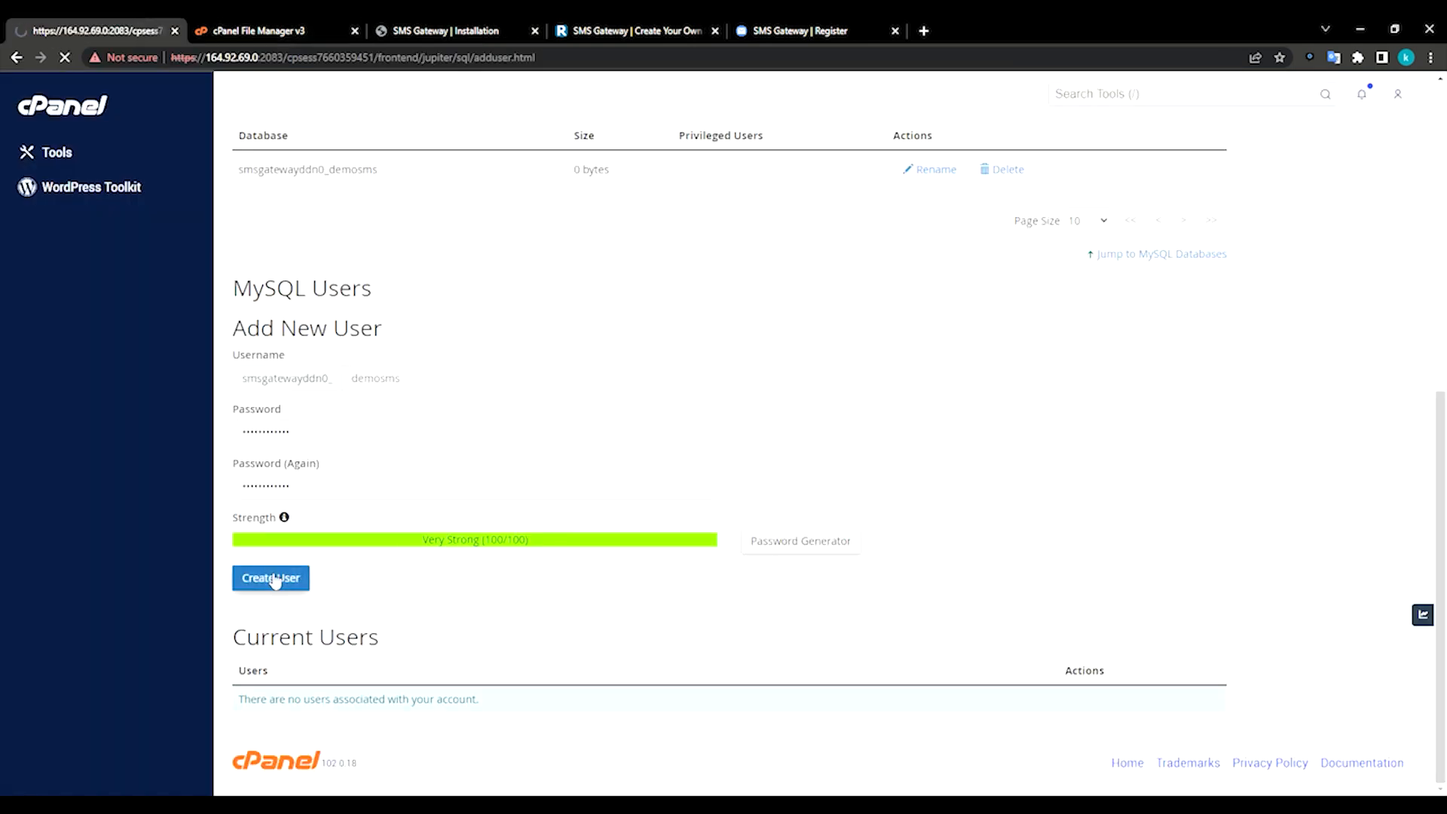
click(270, 577)
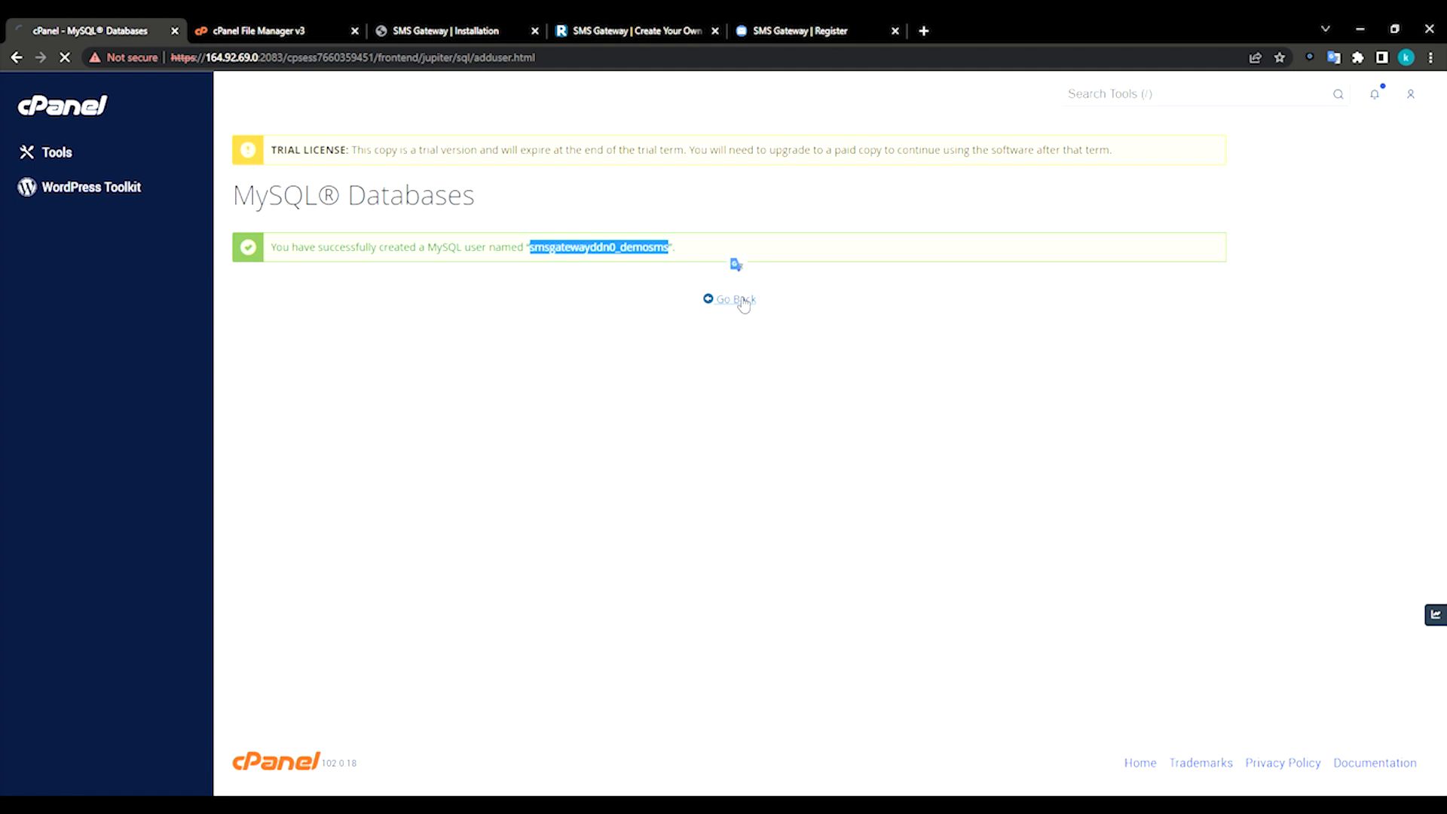
click(729, 298)
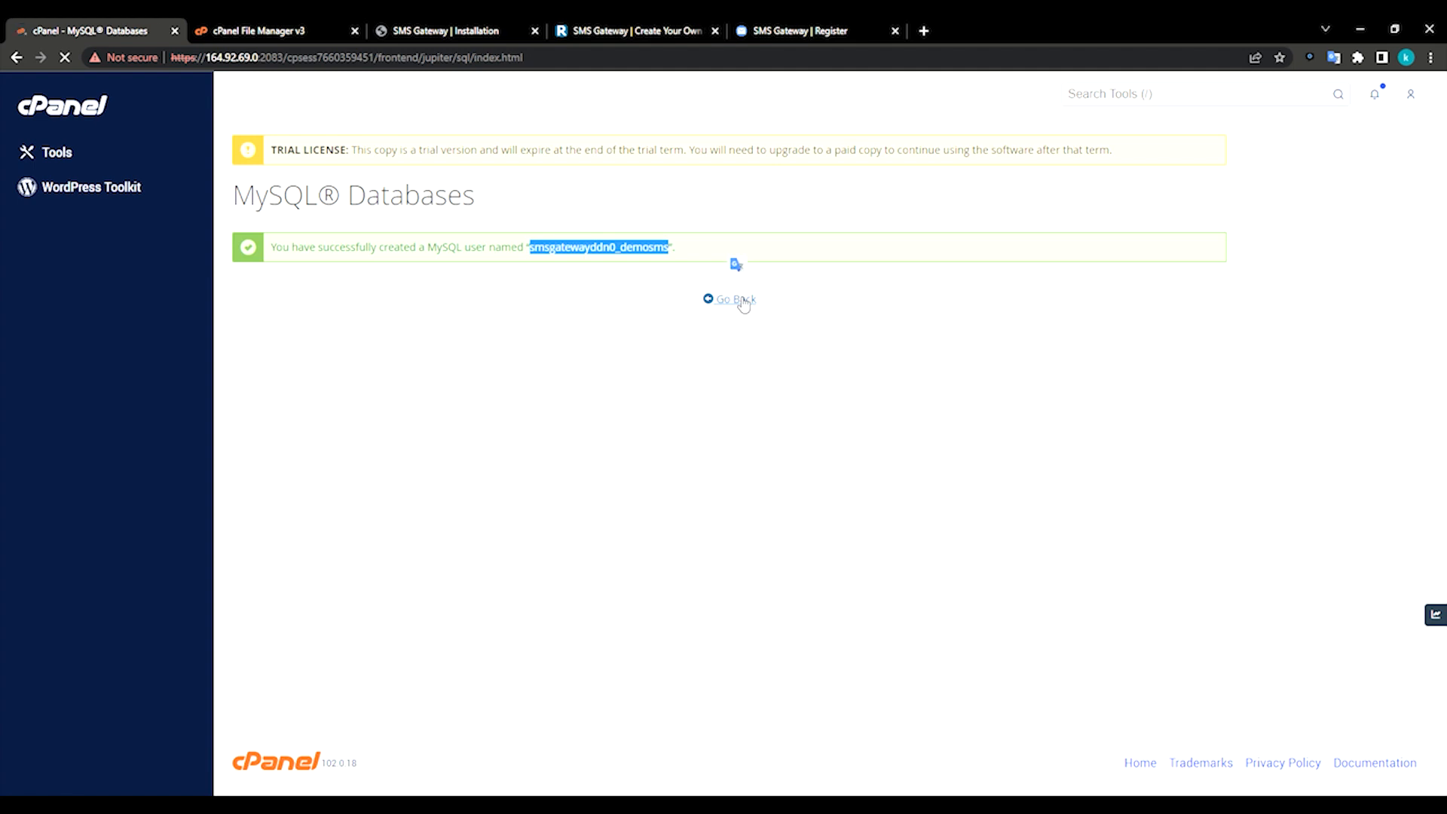
click(729, 298)
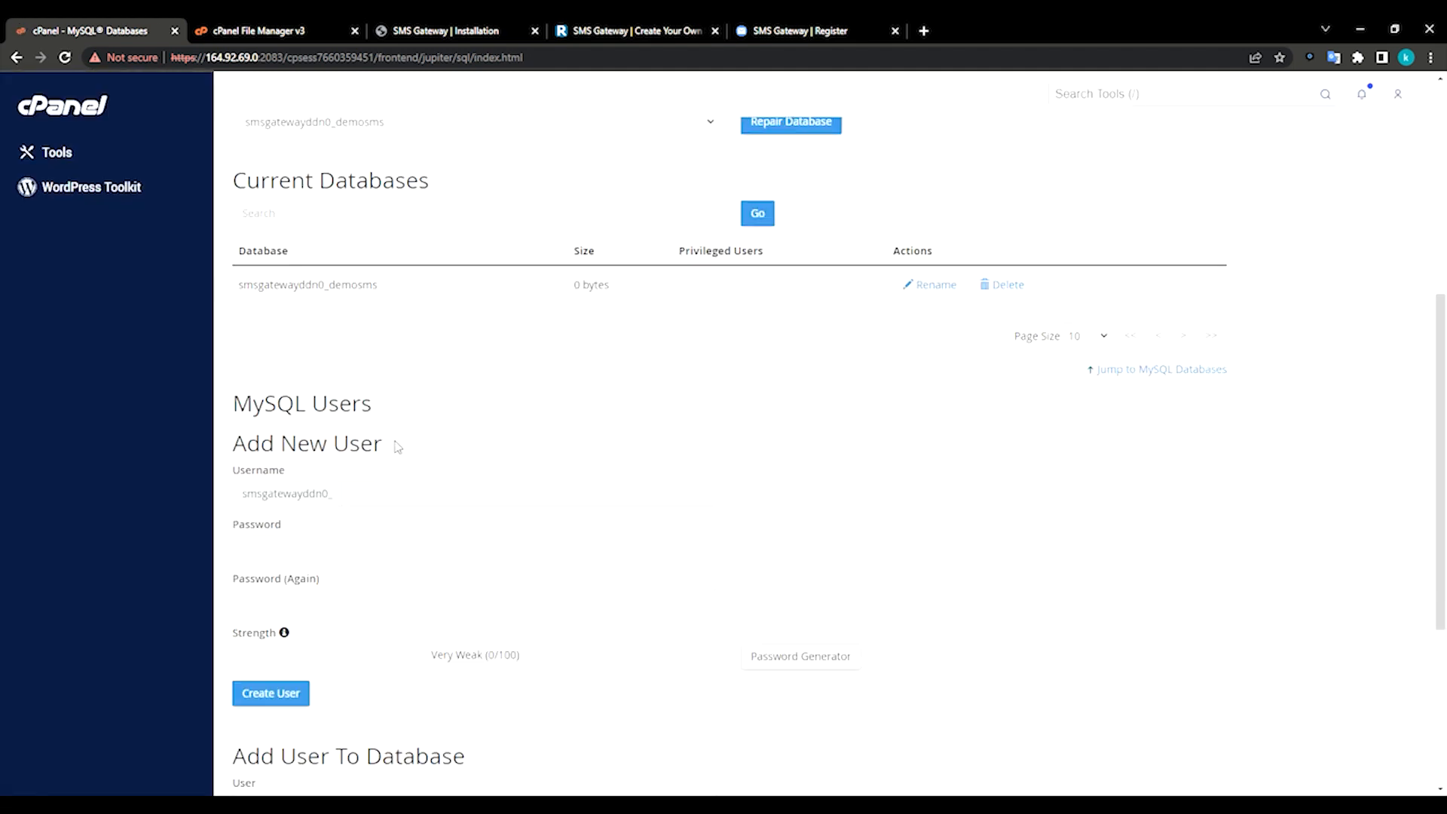
Add user smsgatewayddn0_demosms to database smsgatewayddn0_demosms
scroll(down, 3)
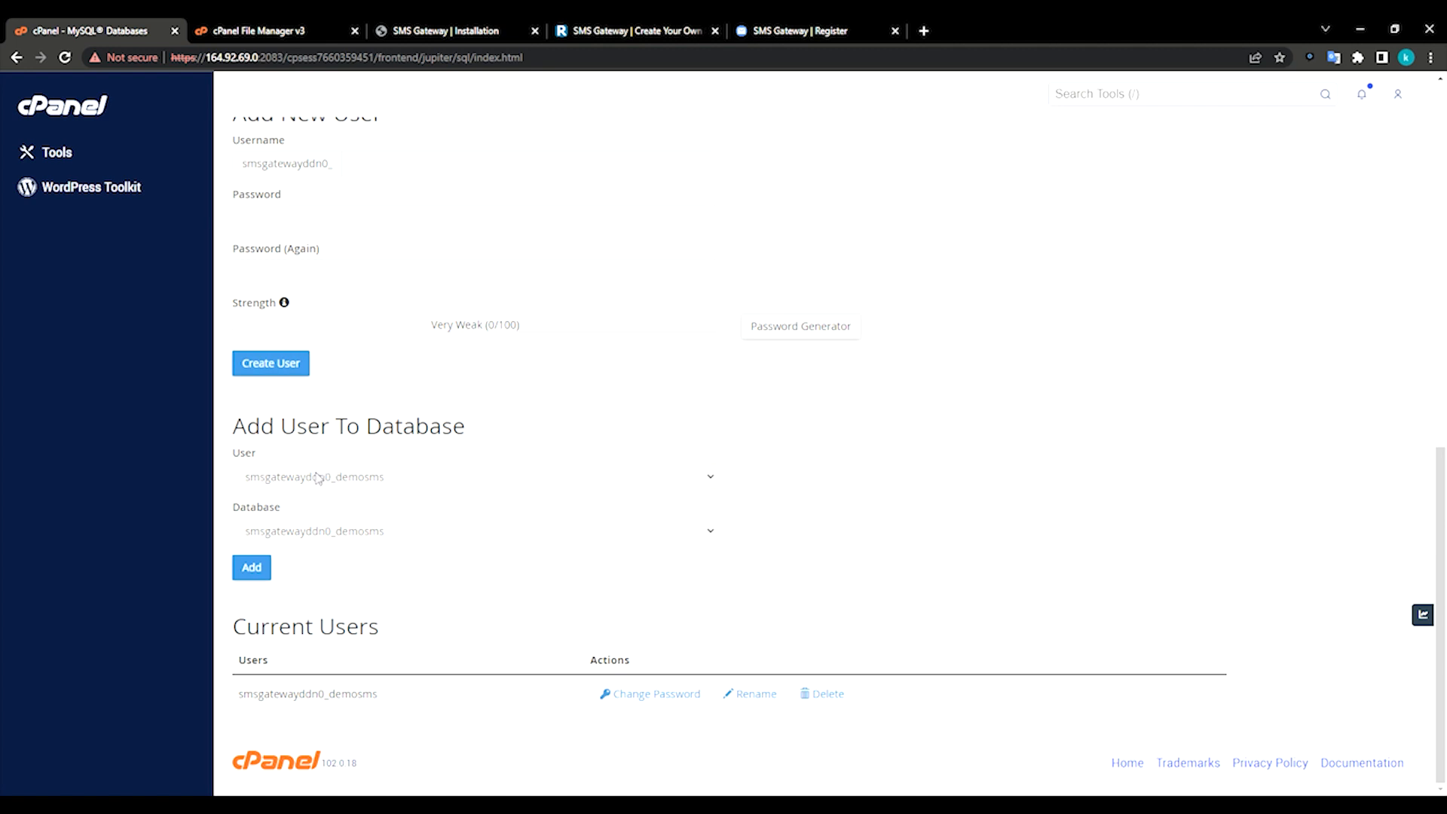
double_click(348, 425)
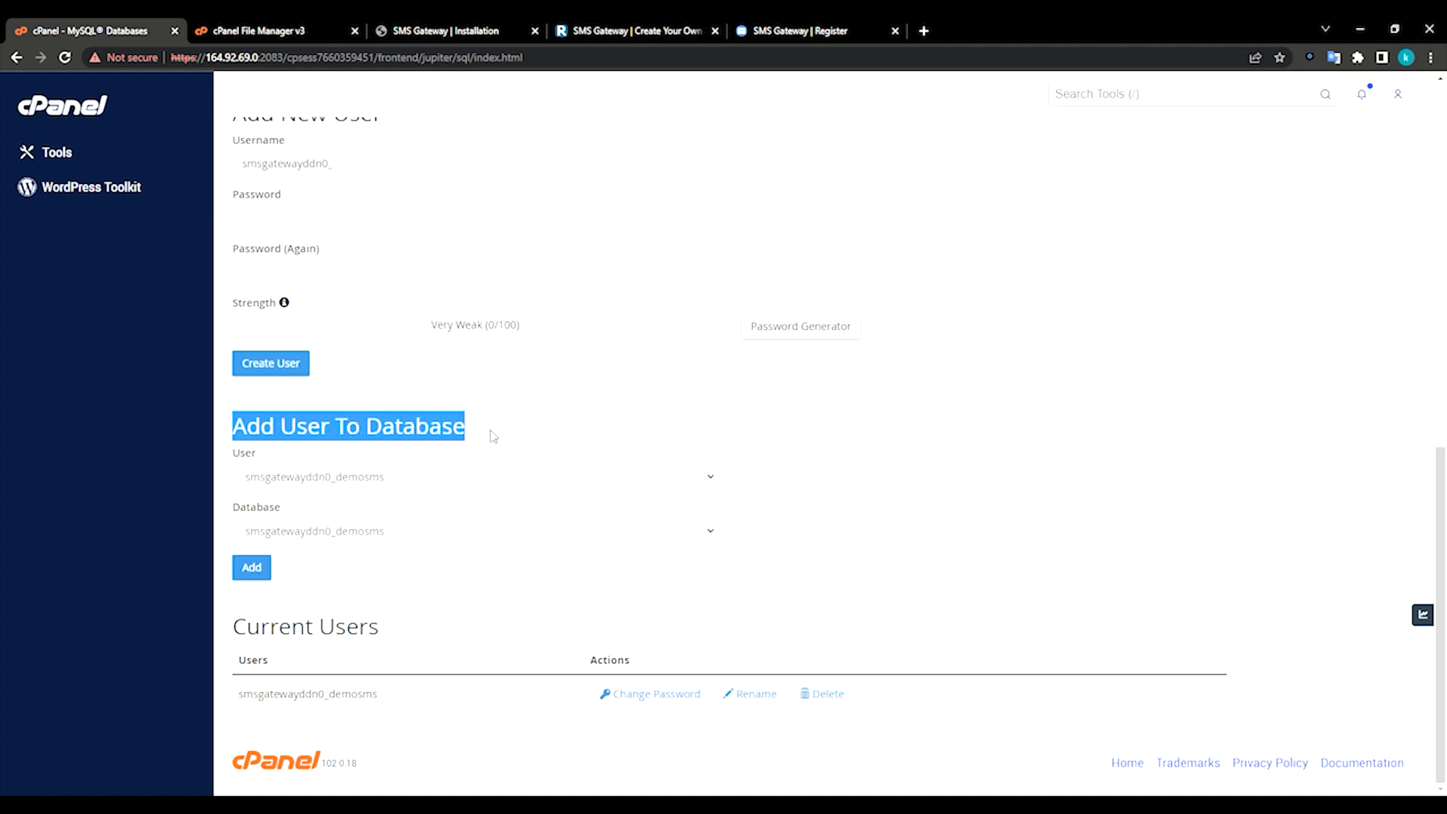
mouse_move(376, 487)
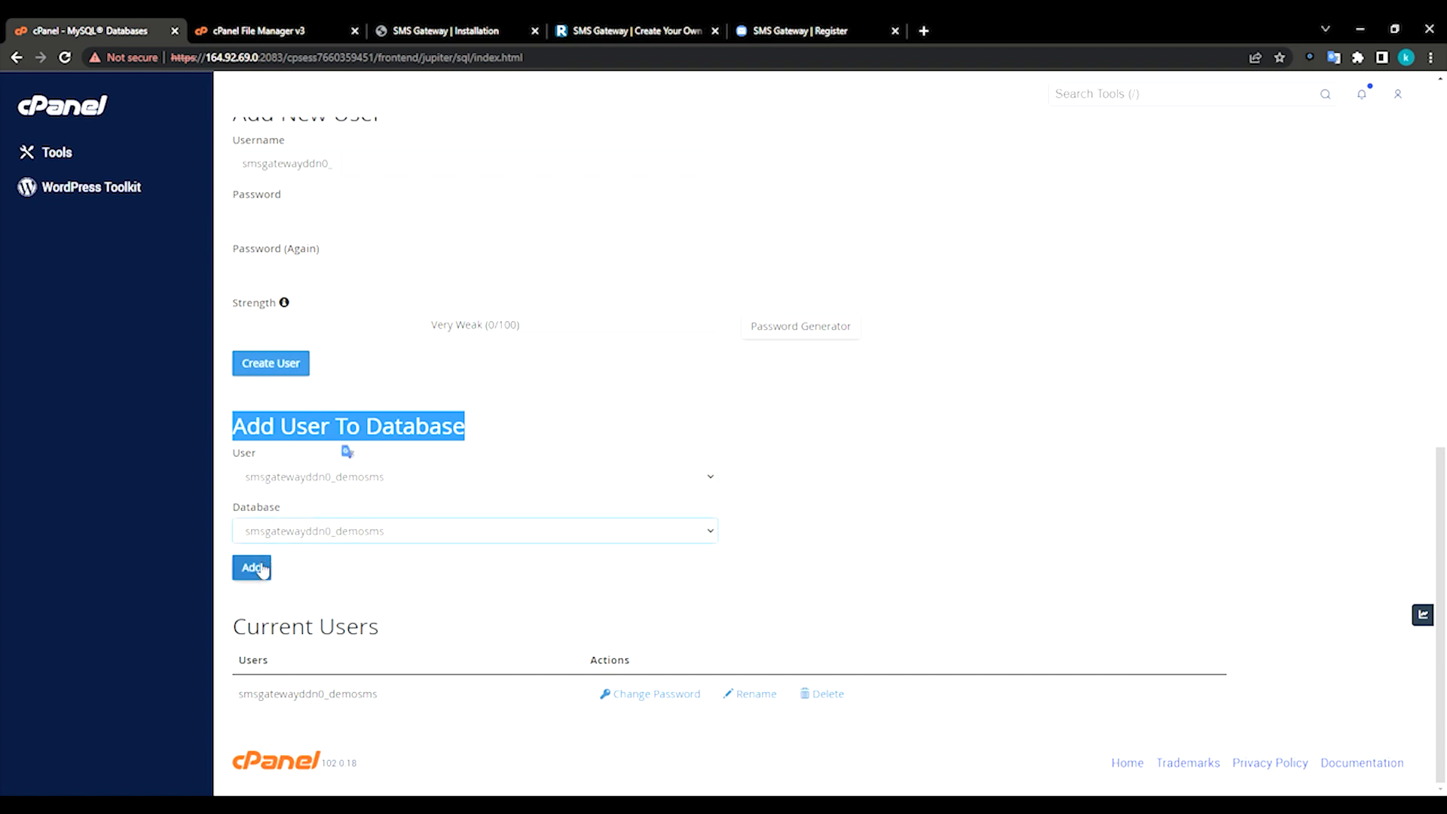
click(252, 569)
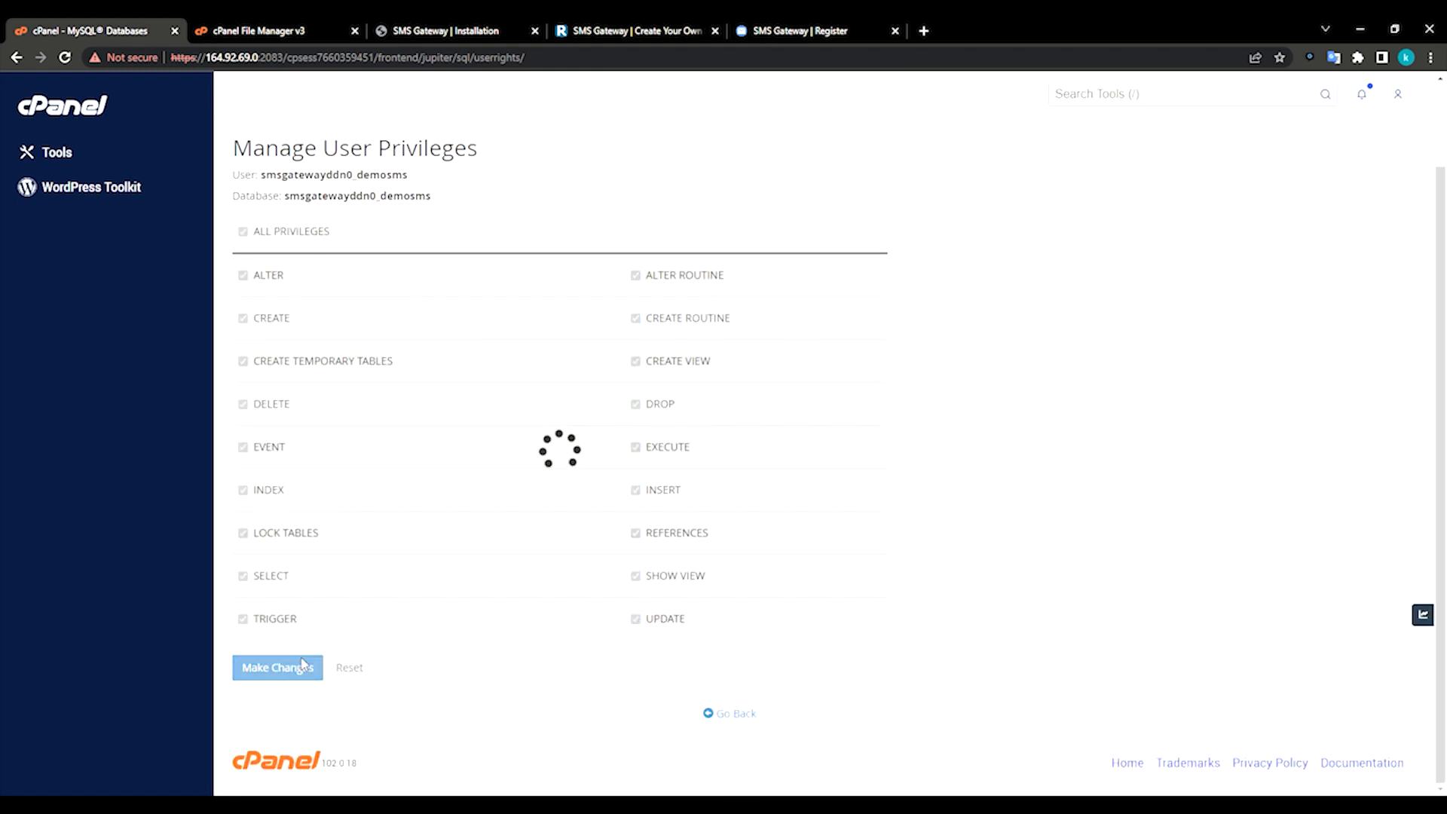
Grant the user ALL PRIVILEGES, then return to the SMS Gateway installer
click(276, 668)
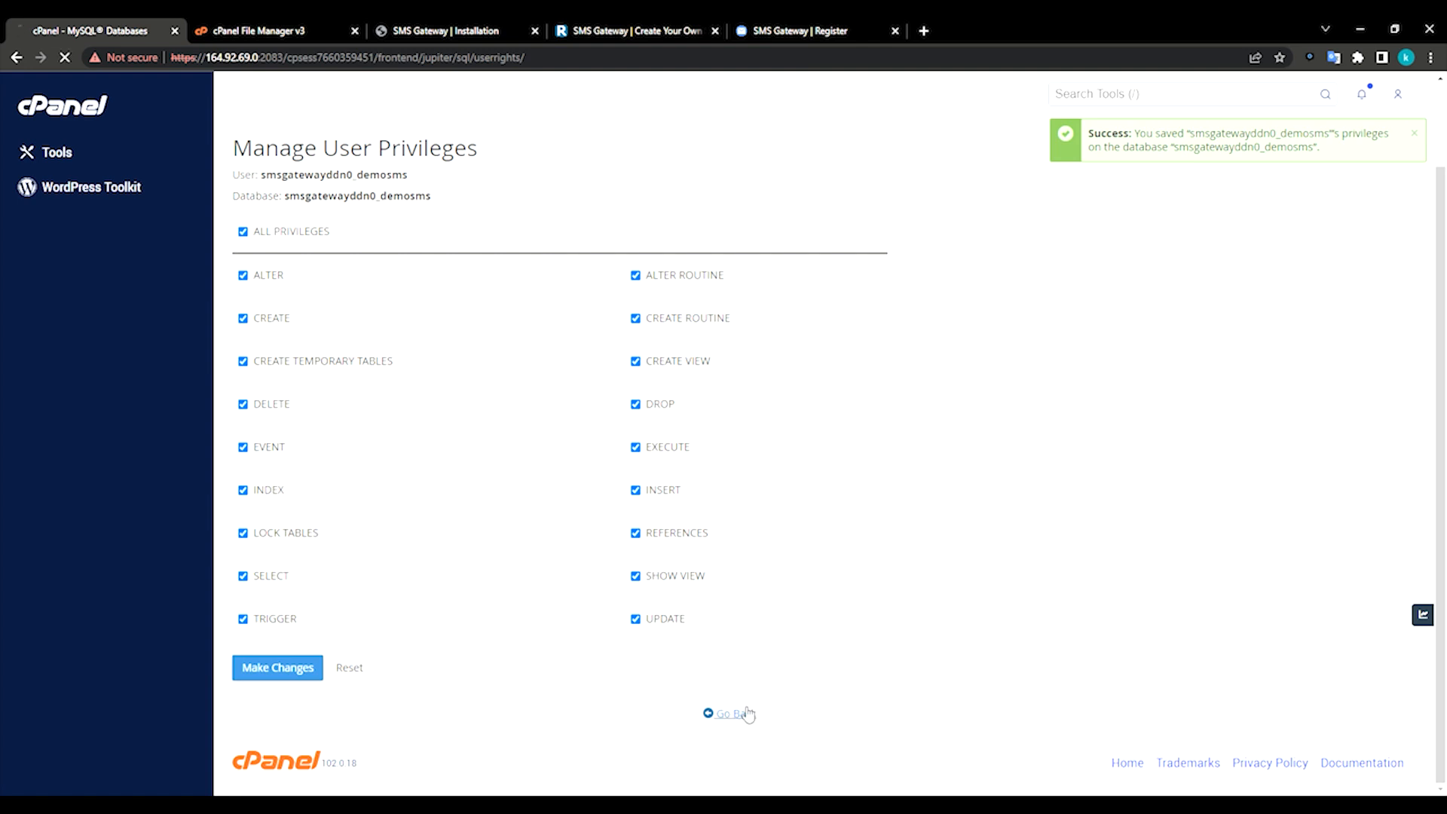
click(735, 713)
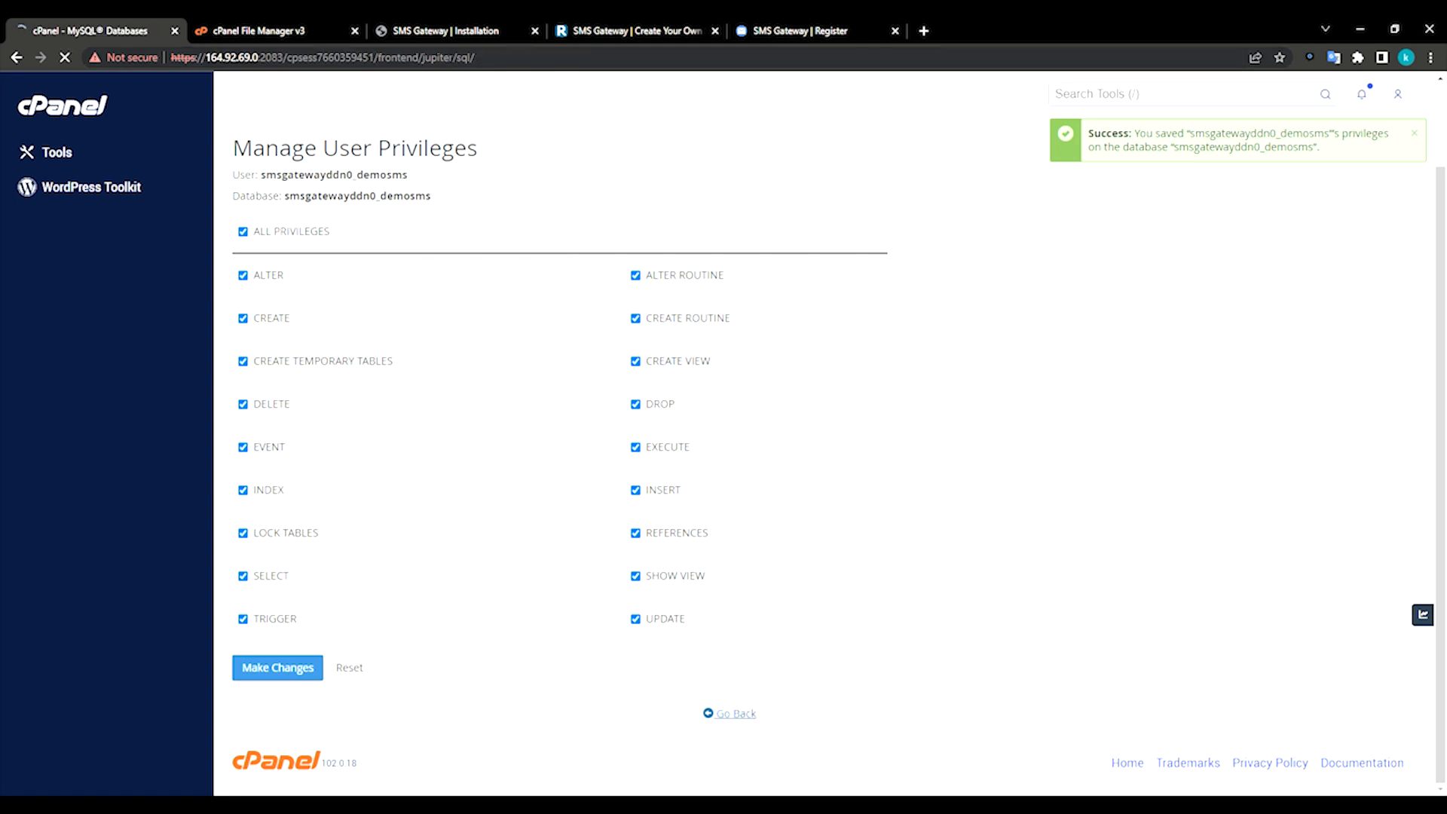
click(730, 713)
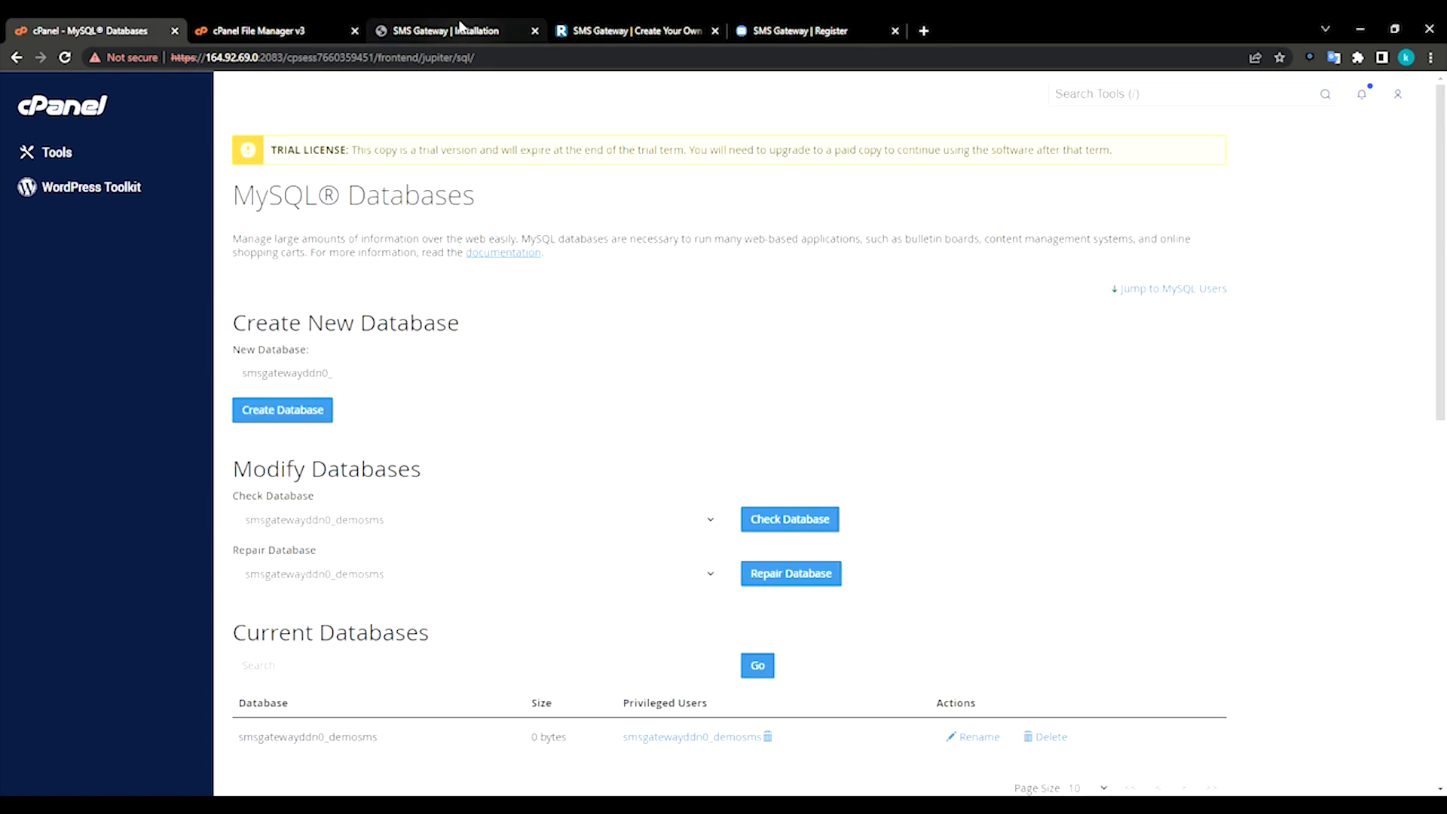
click(452, 30)
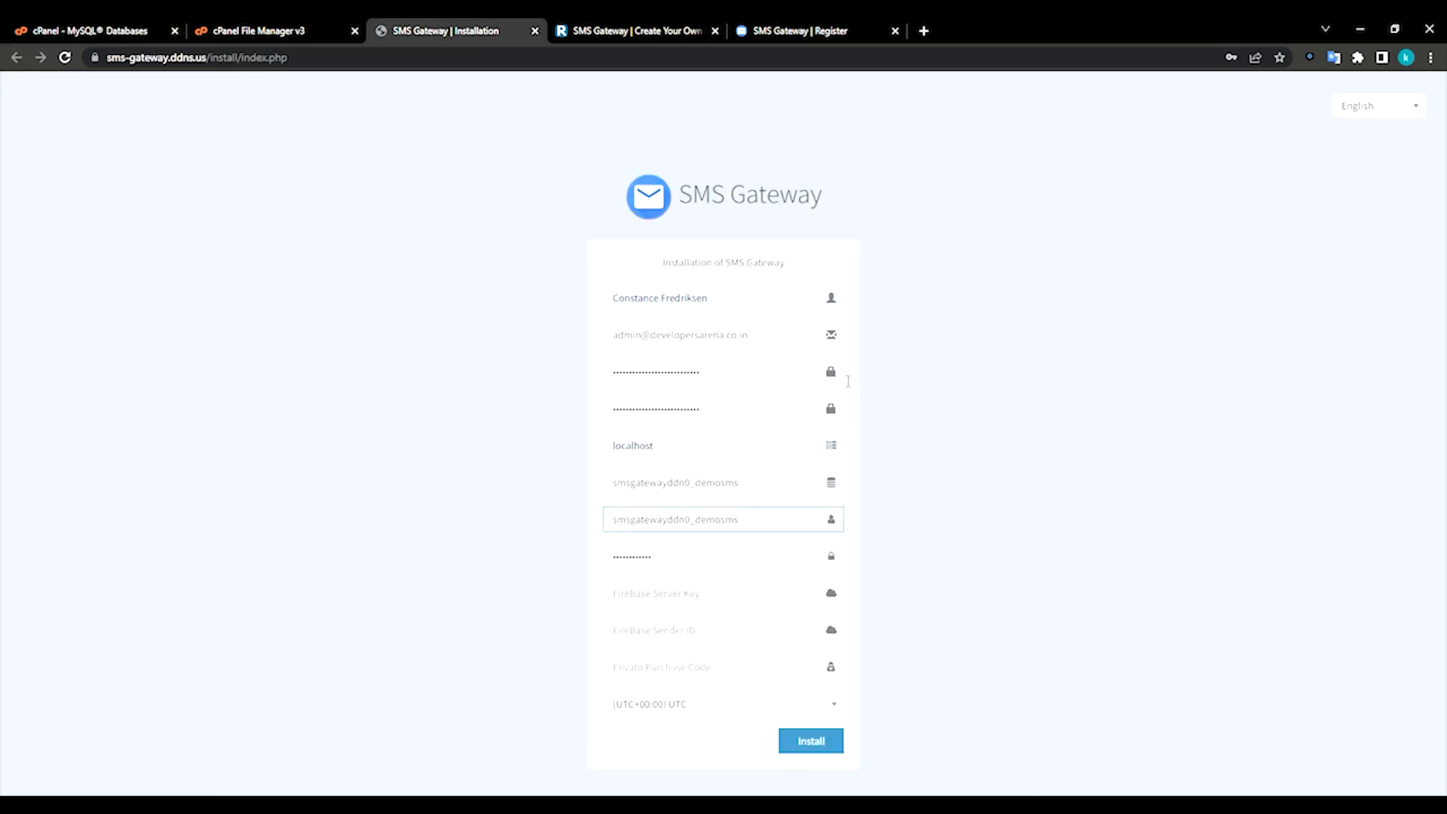
mouse_move(779, 654)
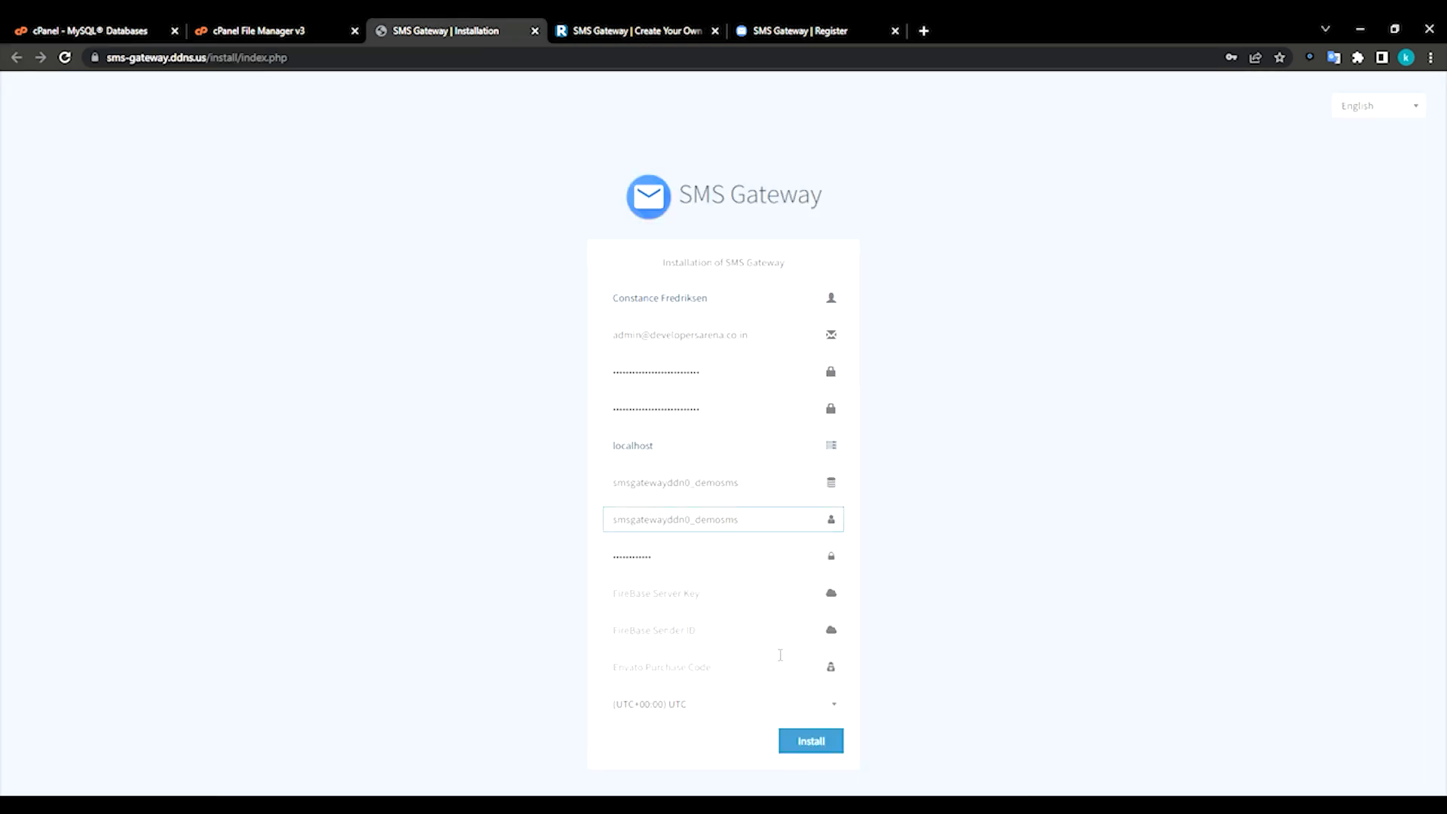
Review the installer form with database details filled and Firebase fields still empty
click(722, 594)
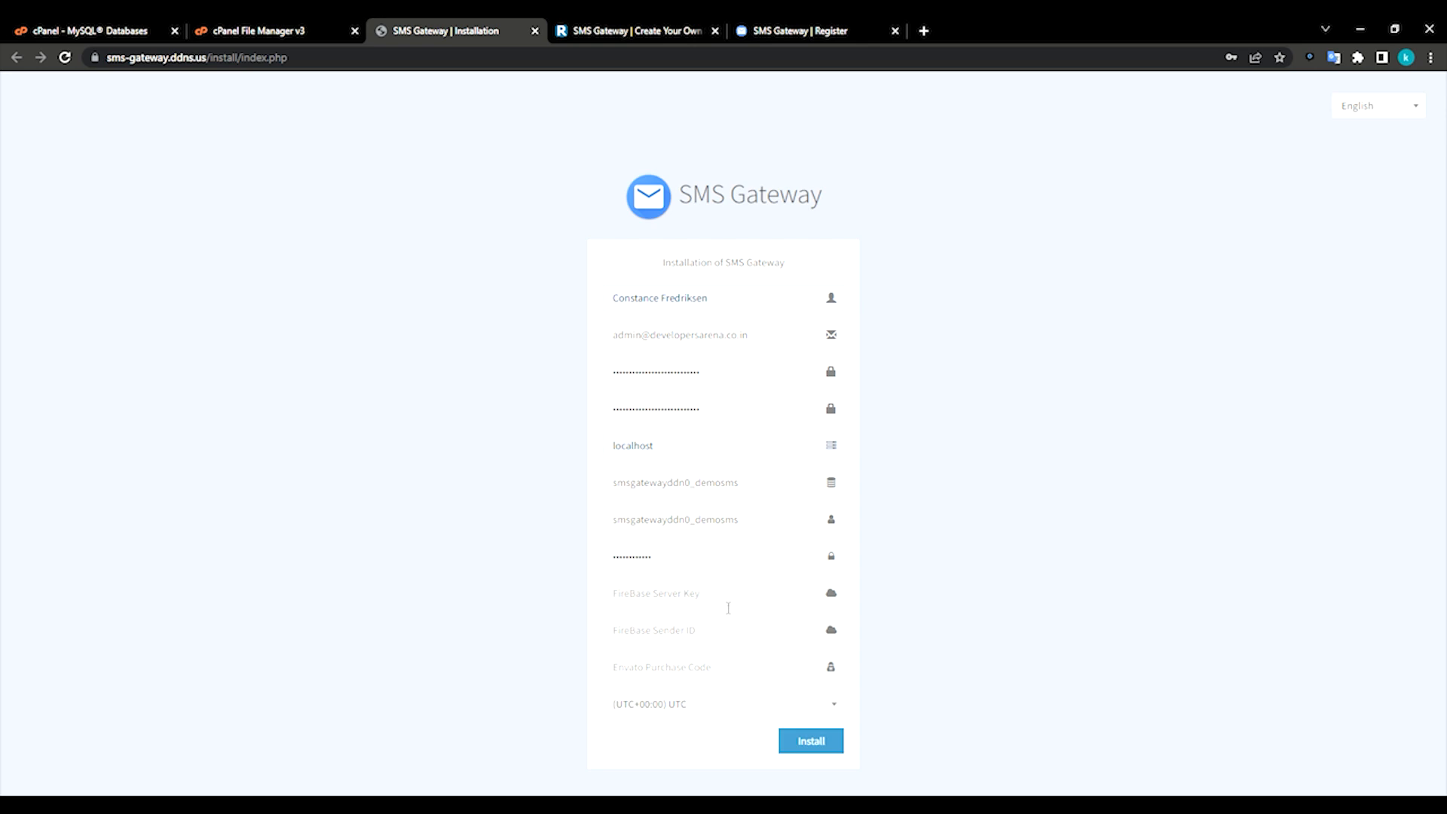
click(722, 592)
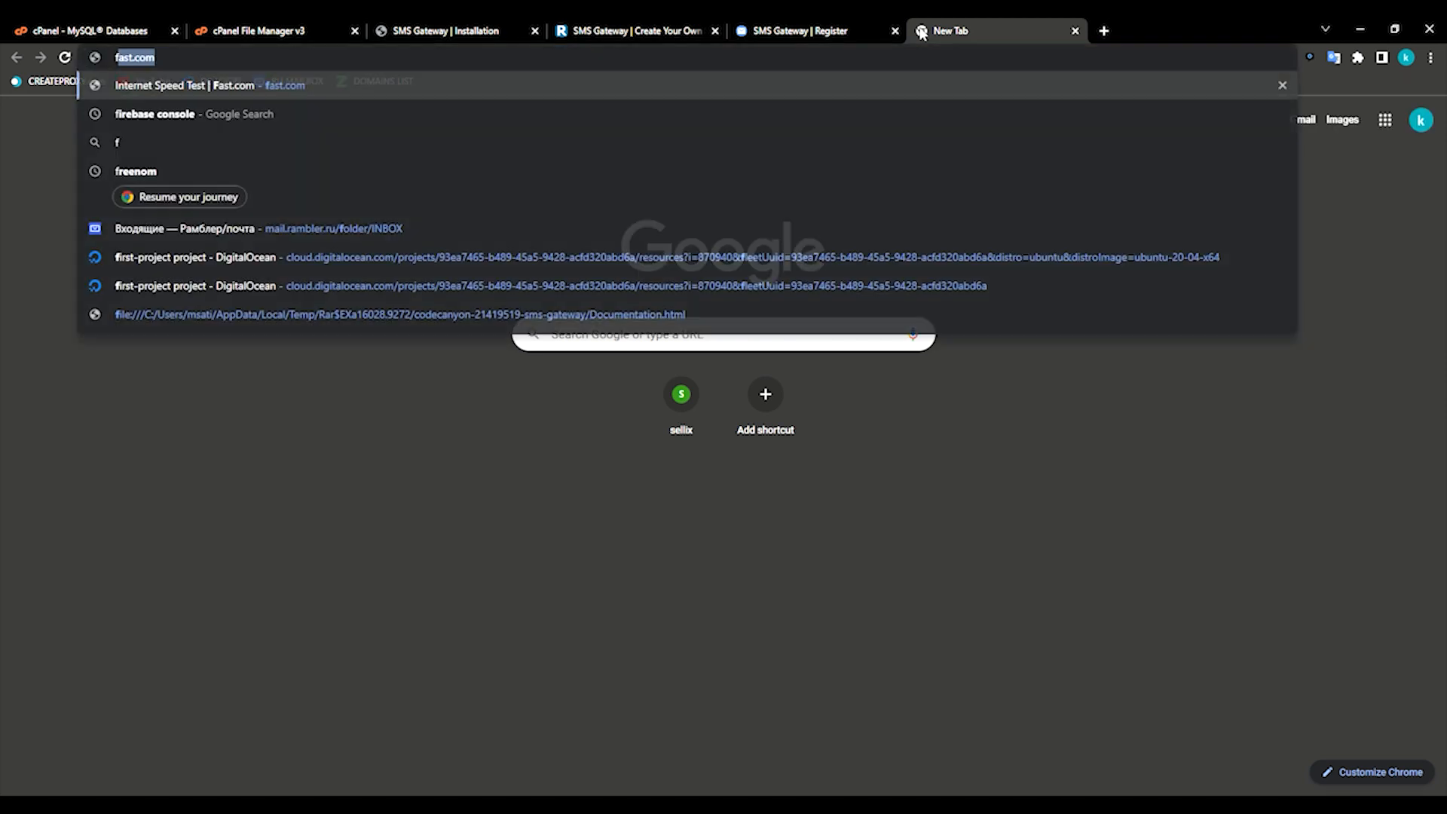
Search 'firebase console' and land on the Firebase console listing existing projects
text(firebase console)
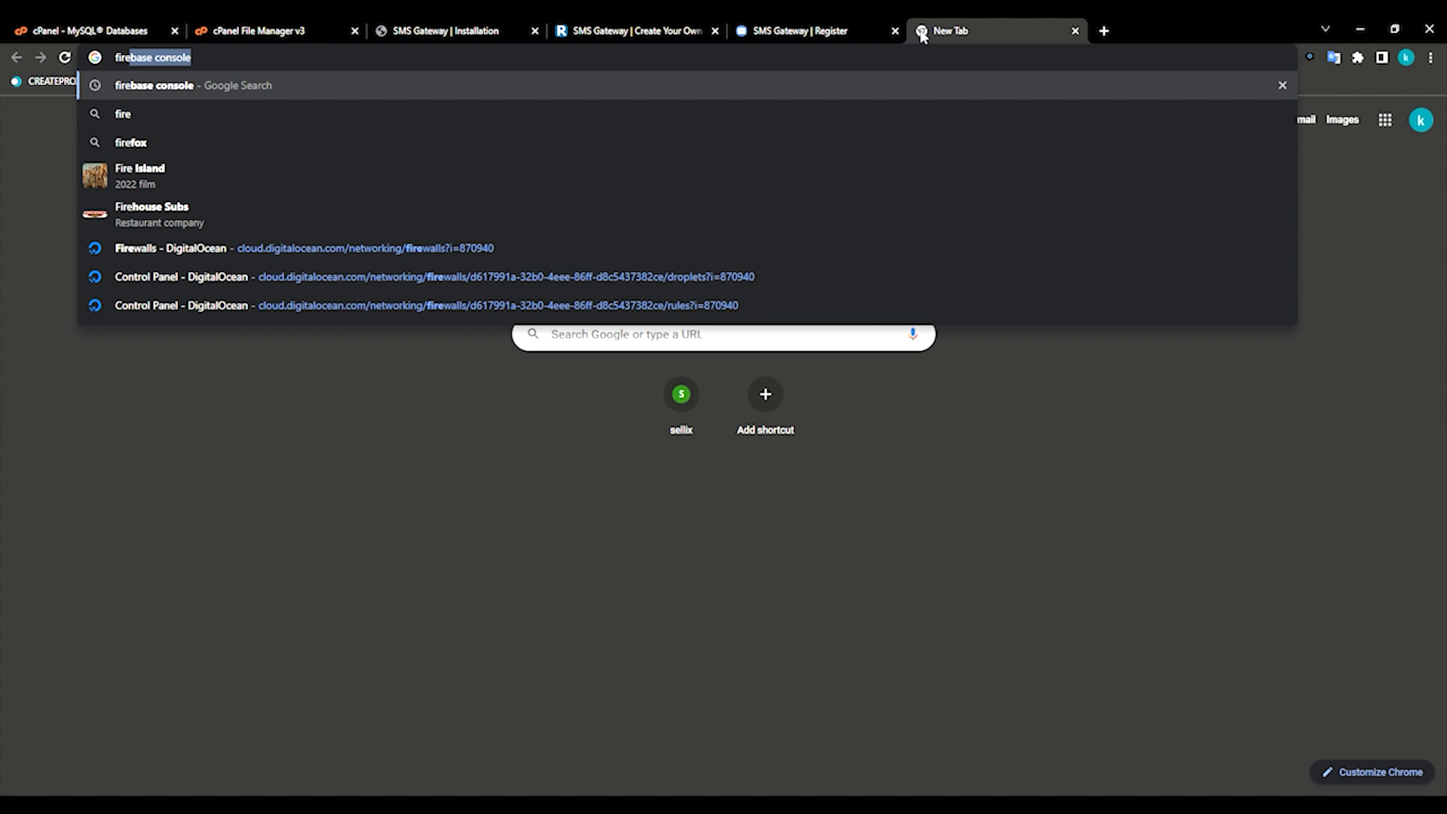
key(Return)
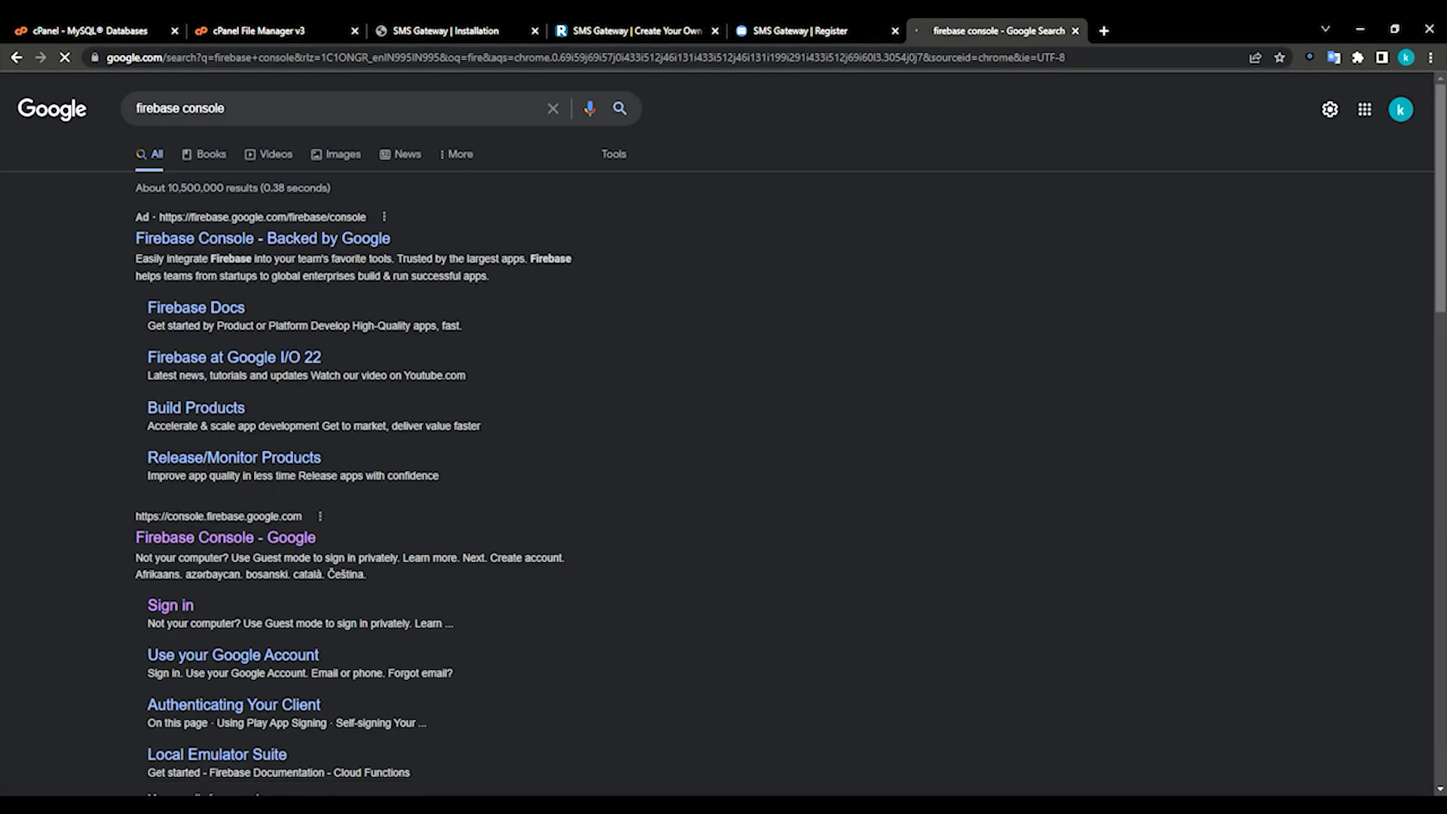
click(223, 536)
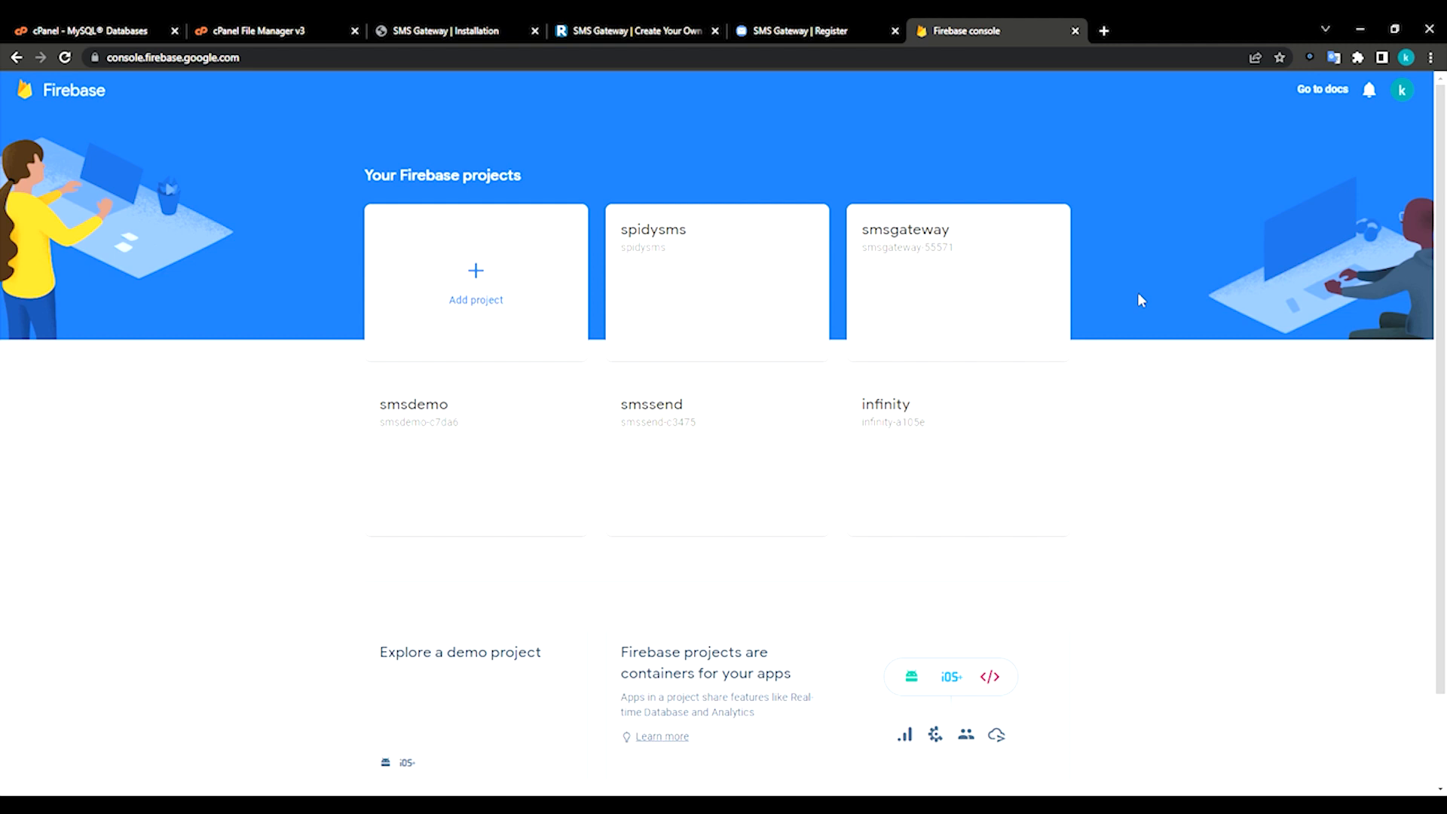
mouse_move(453, 330)
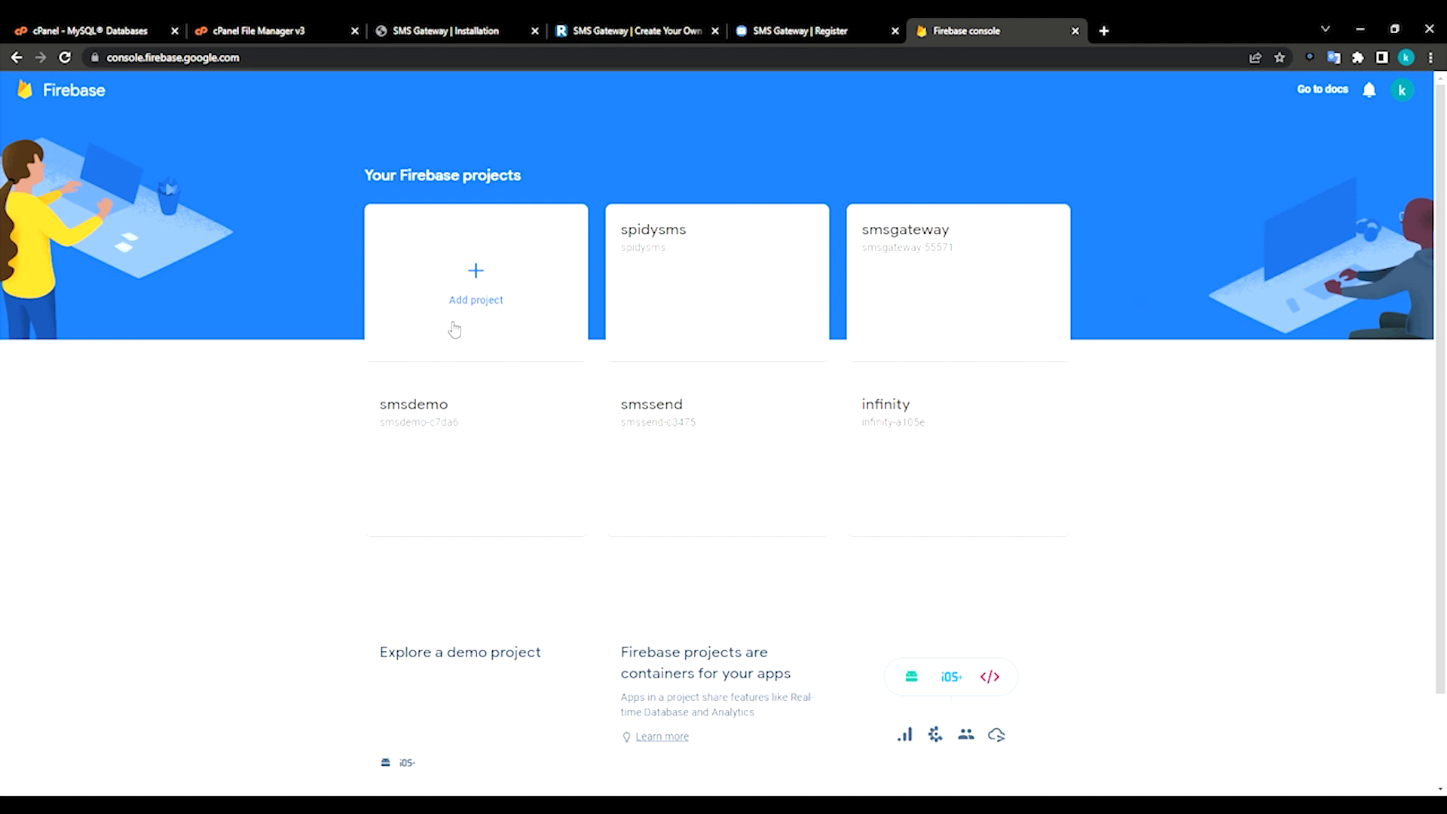
mouse_move(523, 455)
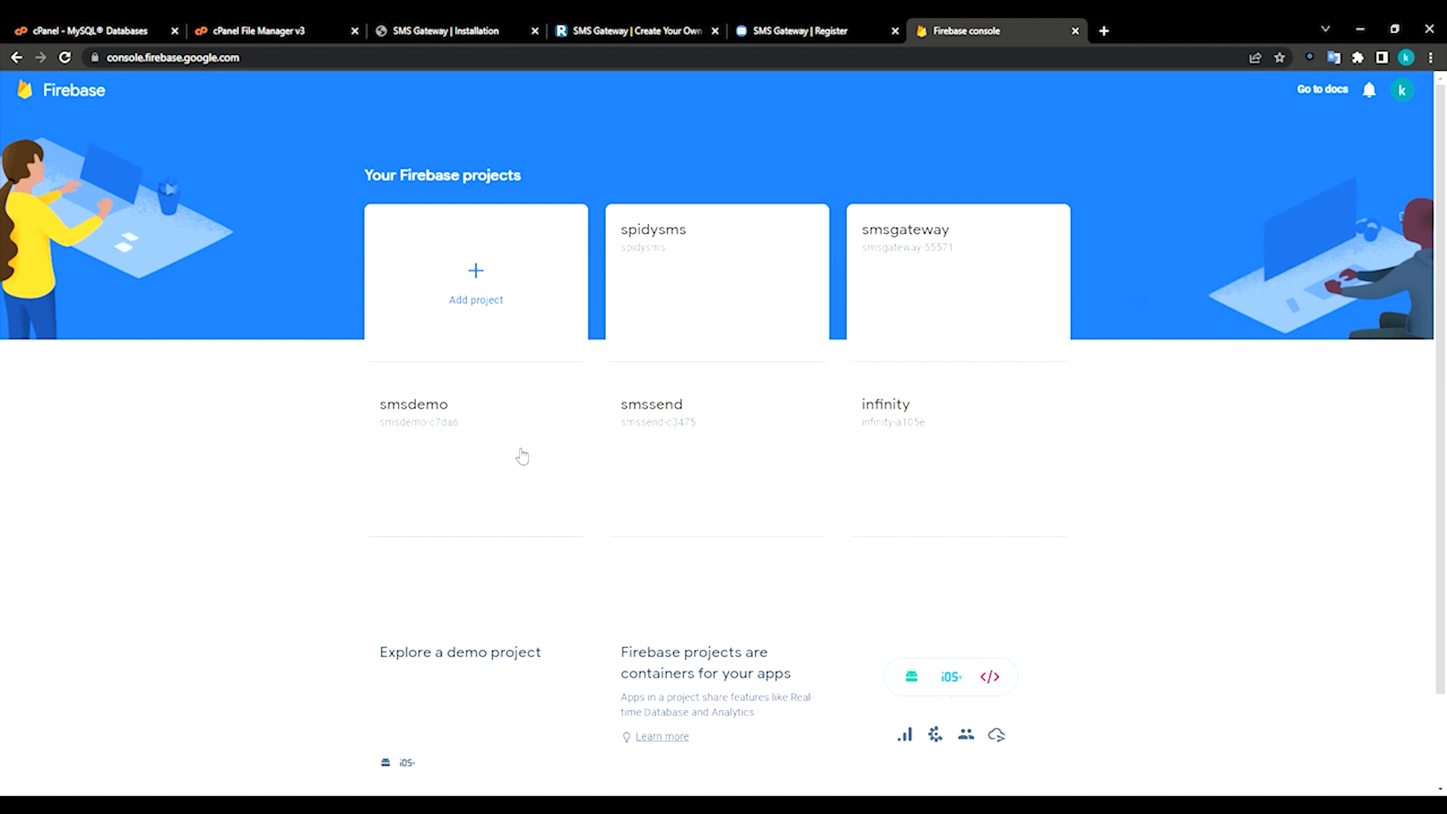
mouse_move(625, 419)
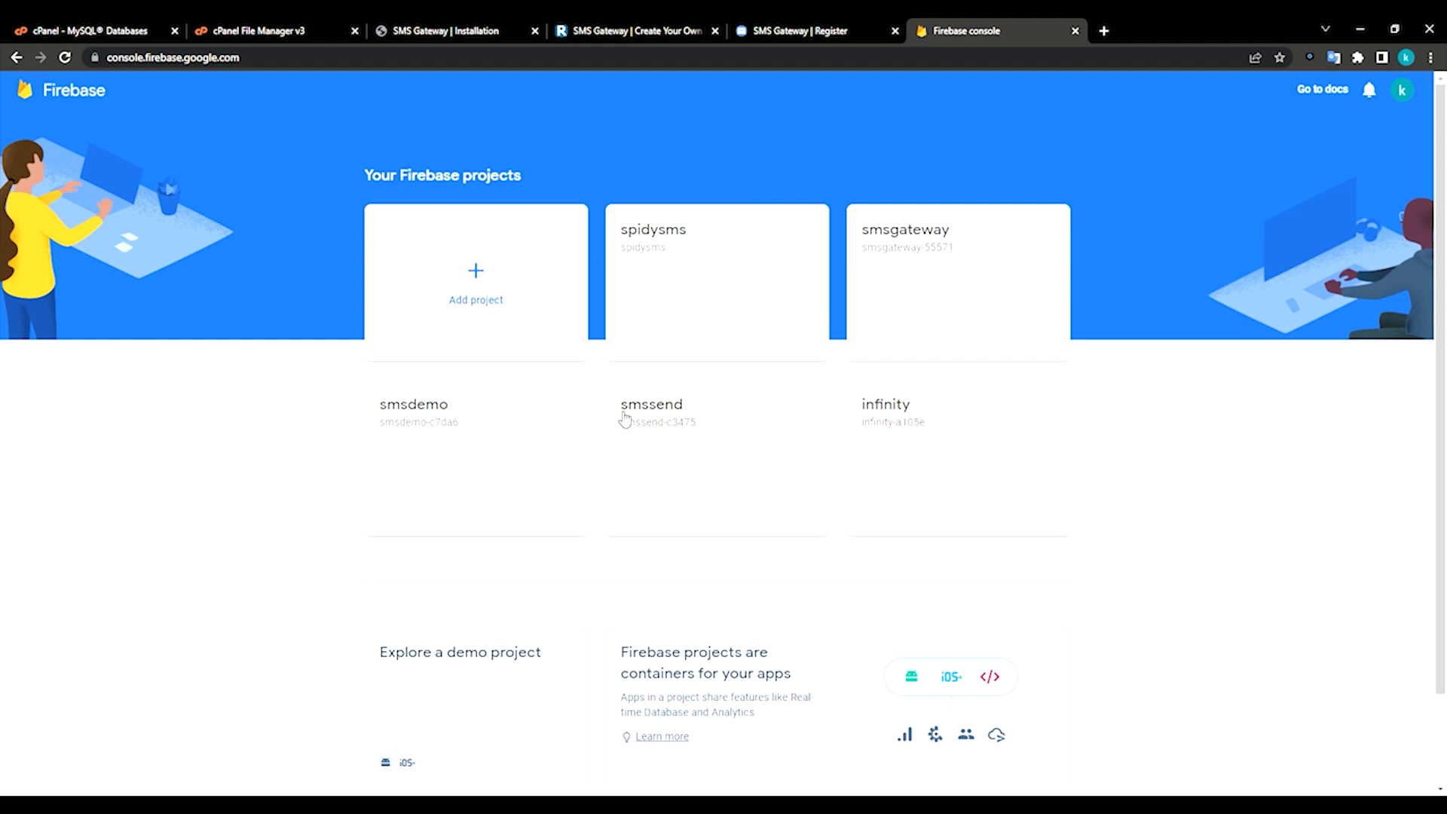
Start a new Firebase project named 'dademo' and continue to Google Analytics setup
click(474, 278)
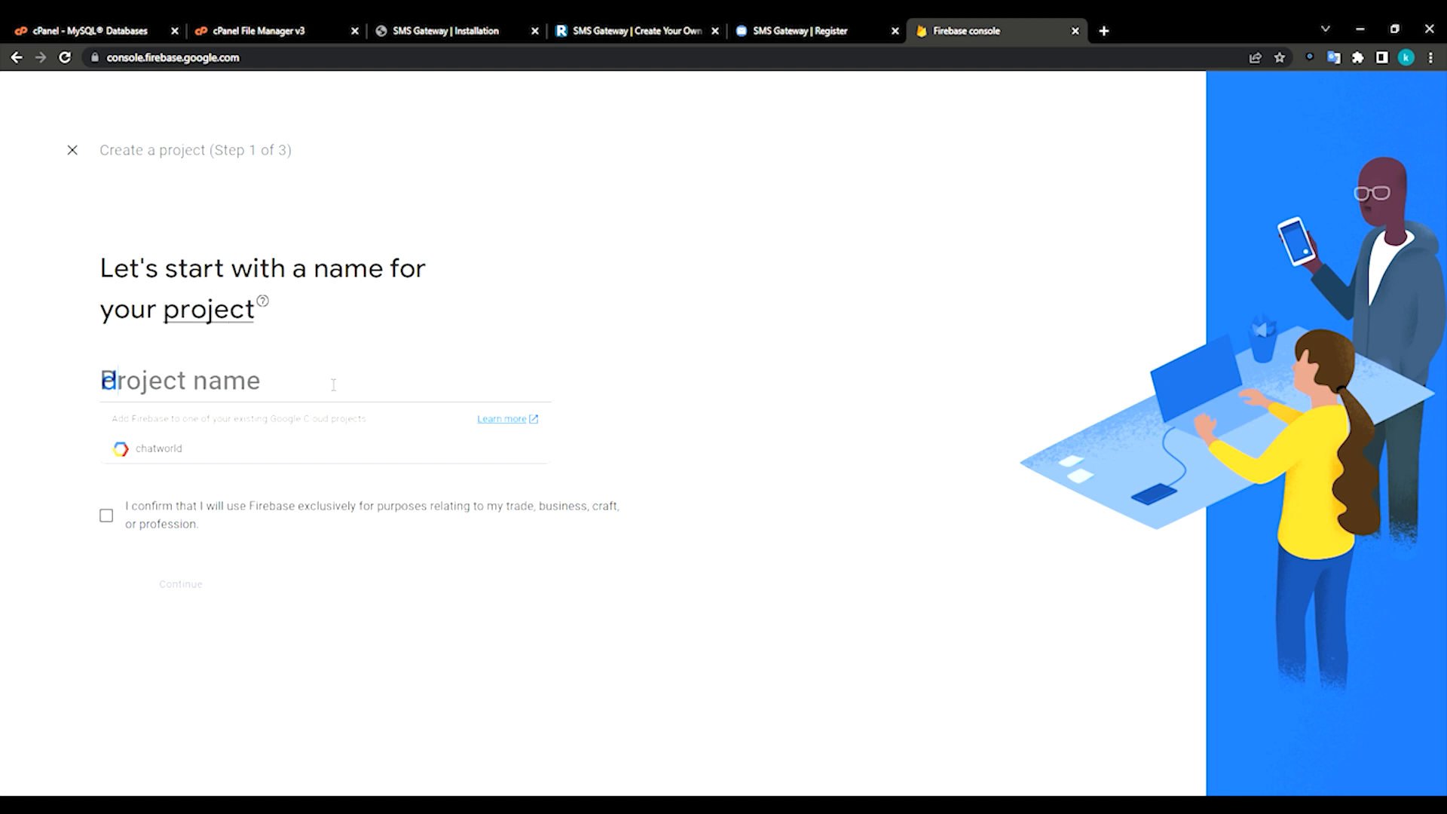
text(dad)
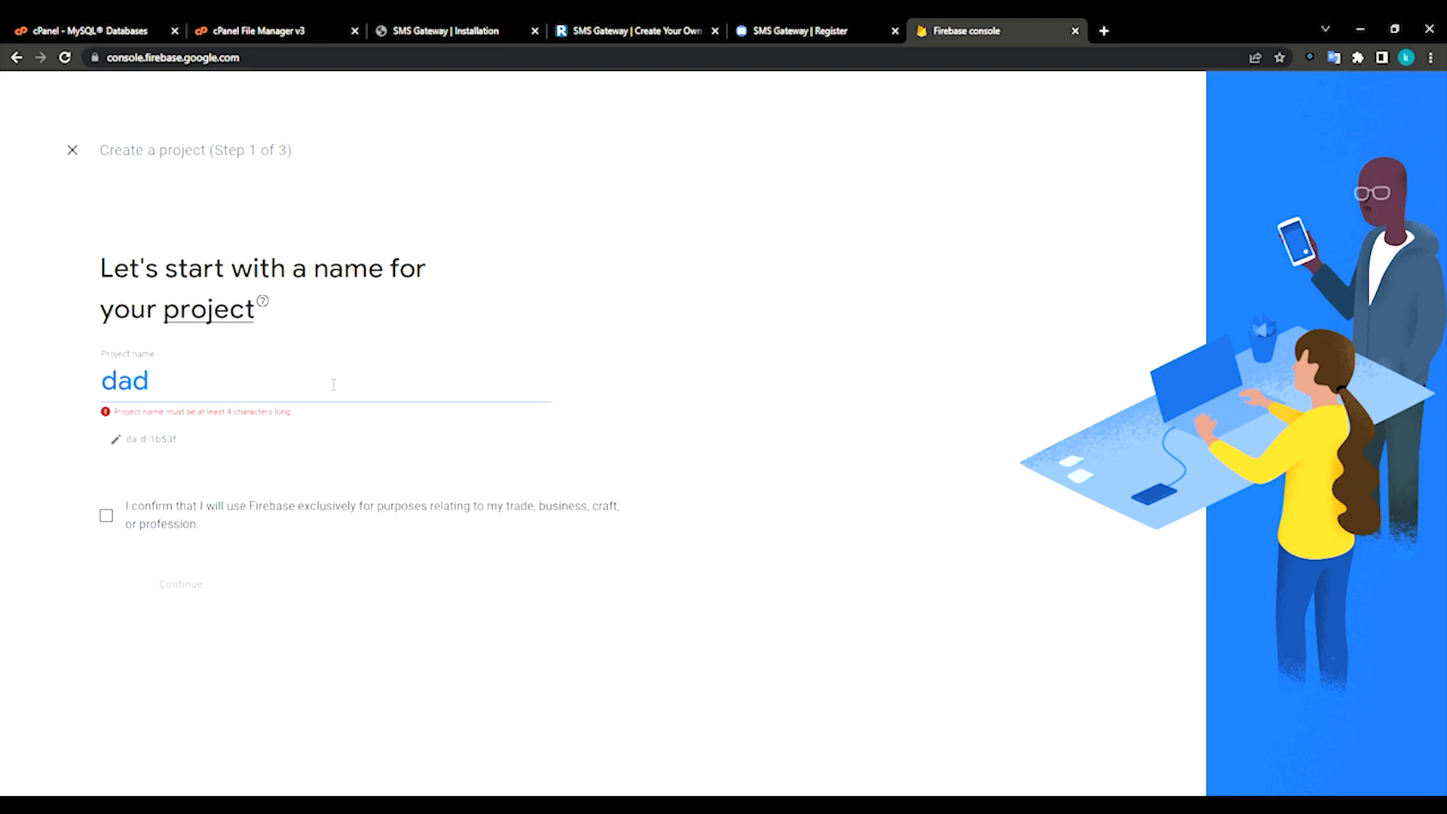
text(emo)
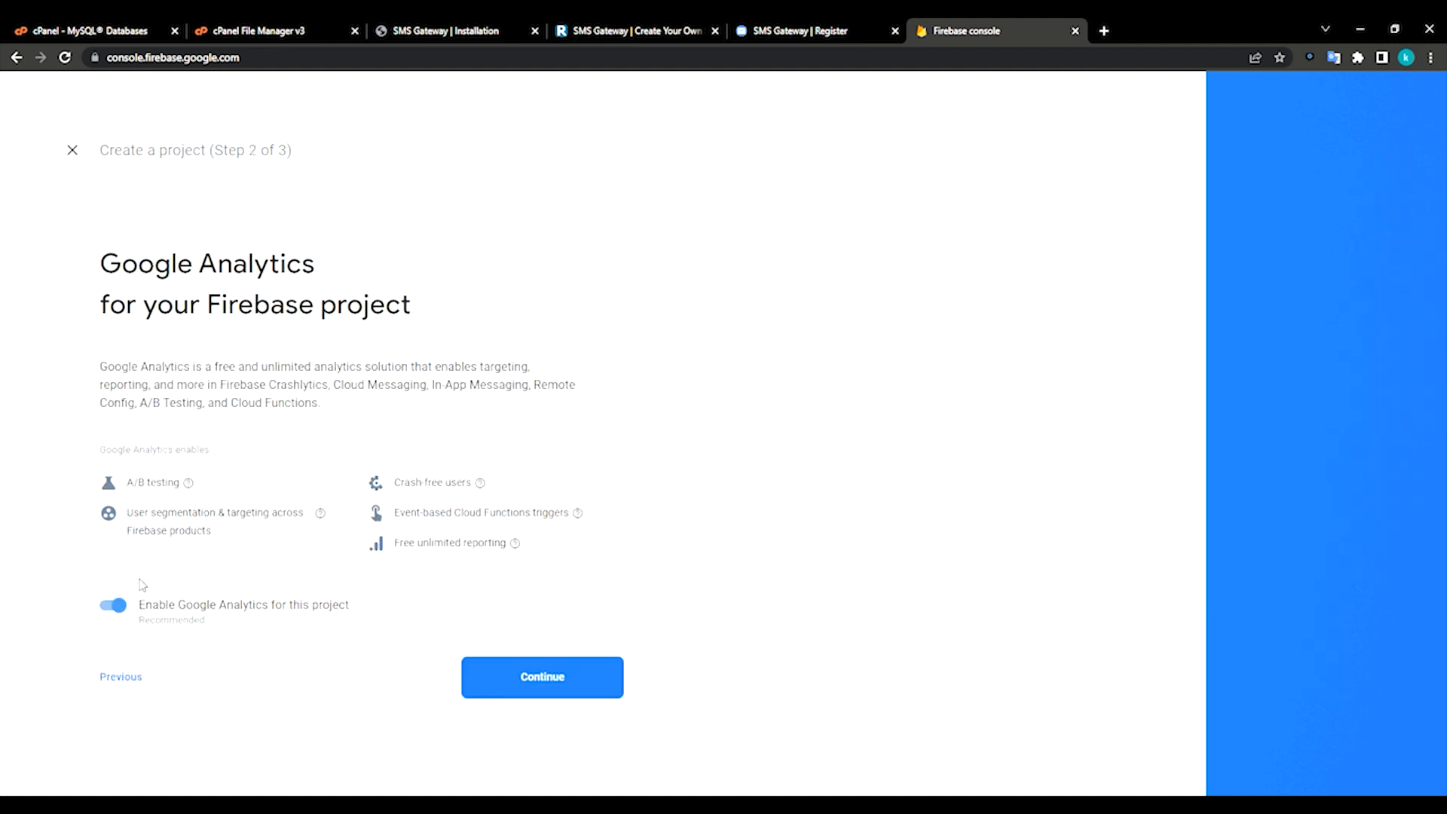
click(541, 677)
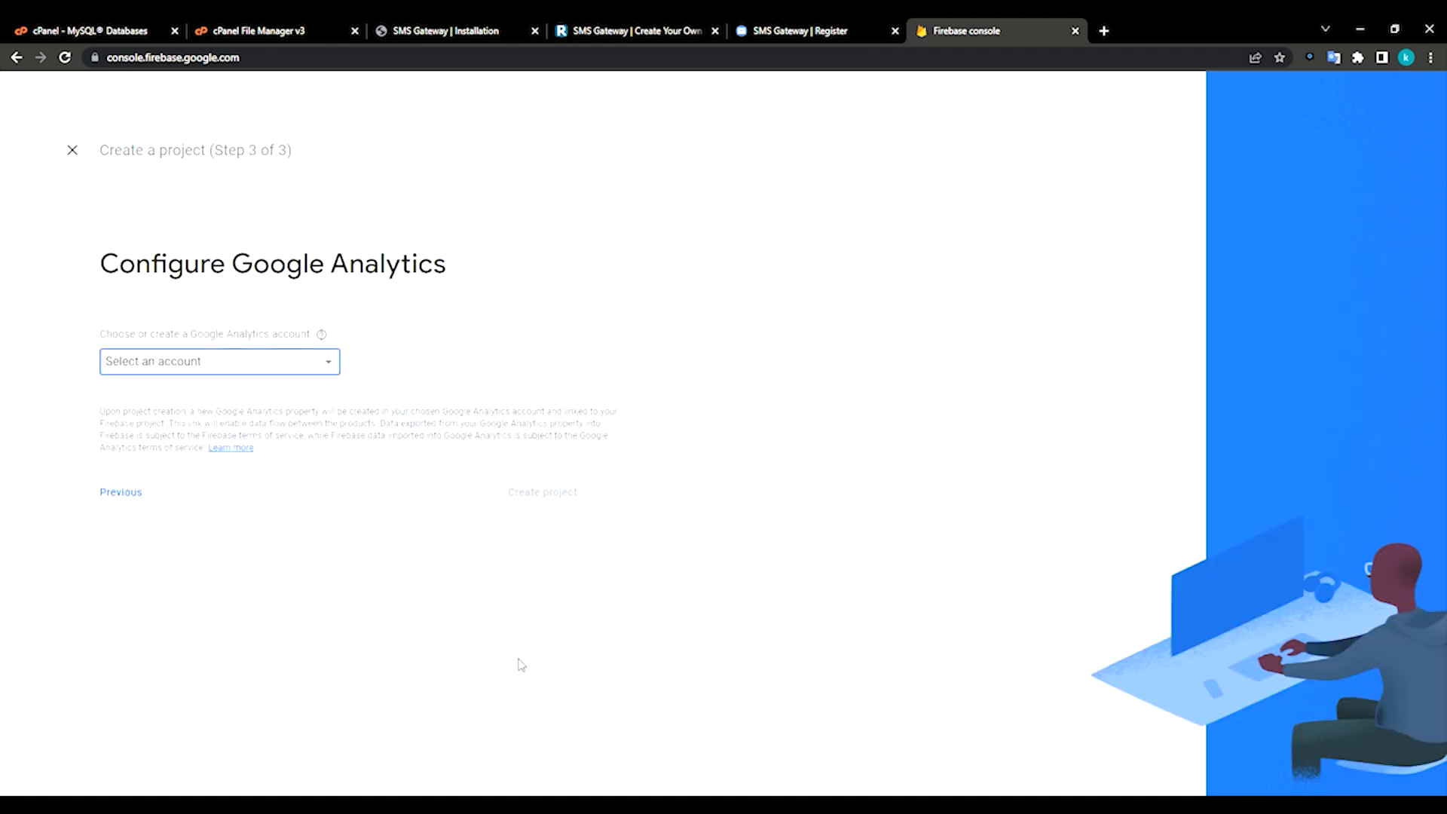
Create the project with the Default Account for Firebase and enter it once ready
click(218, 361)
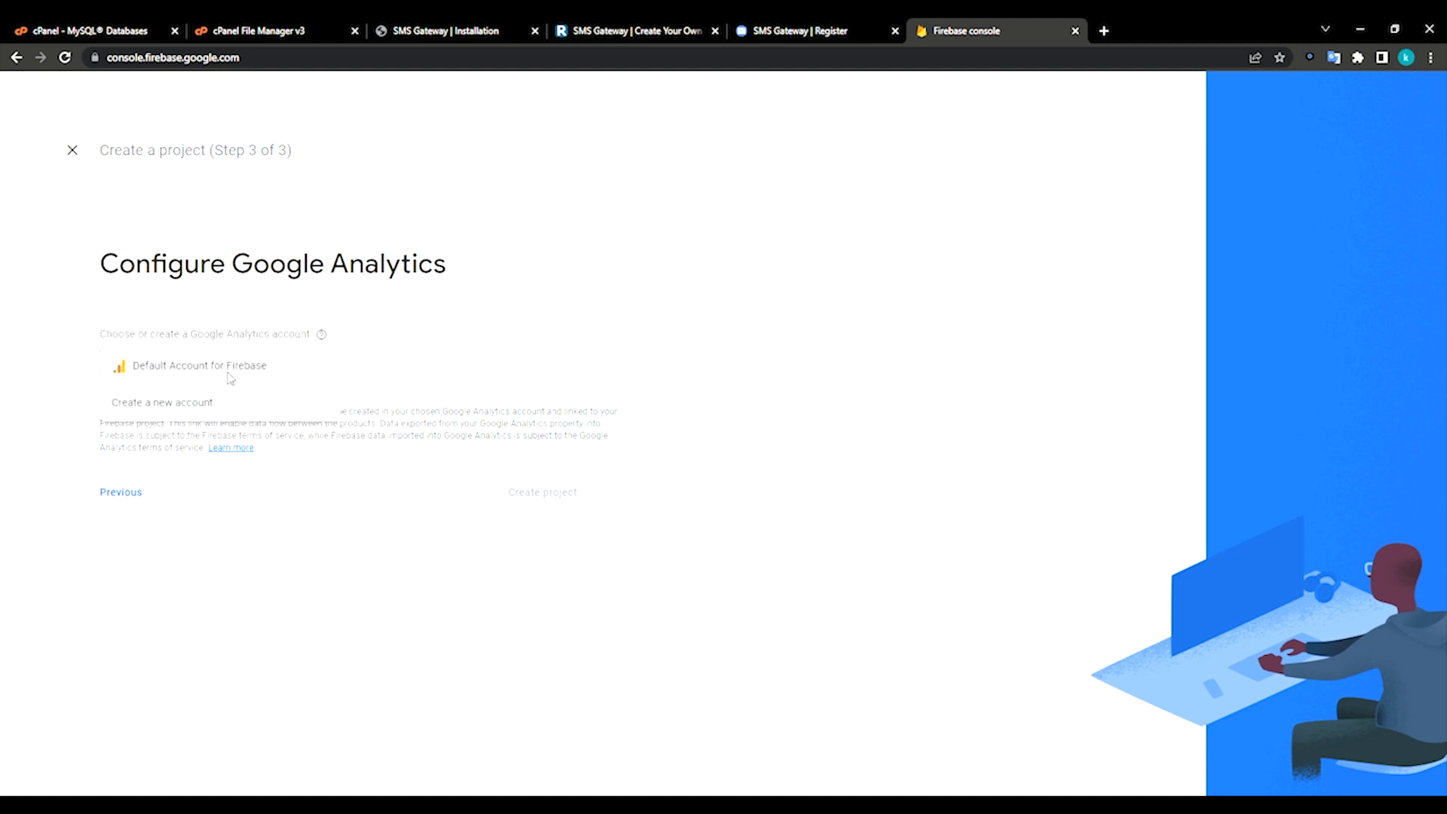
click(543, 492)
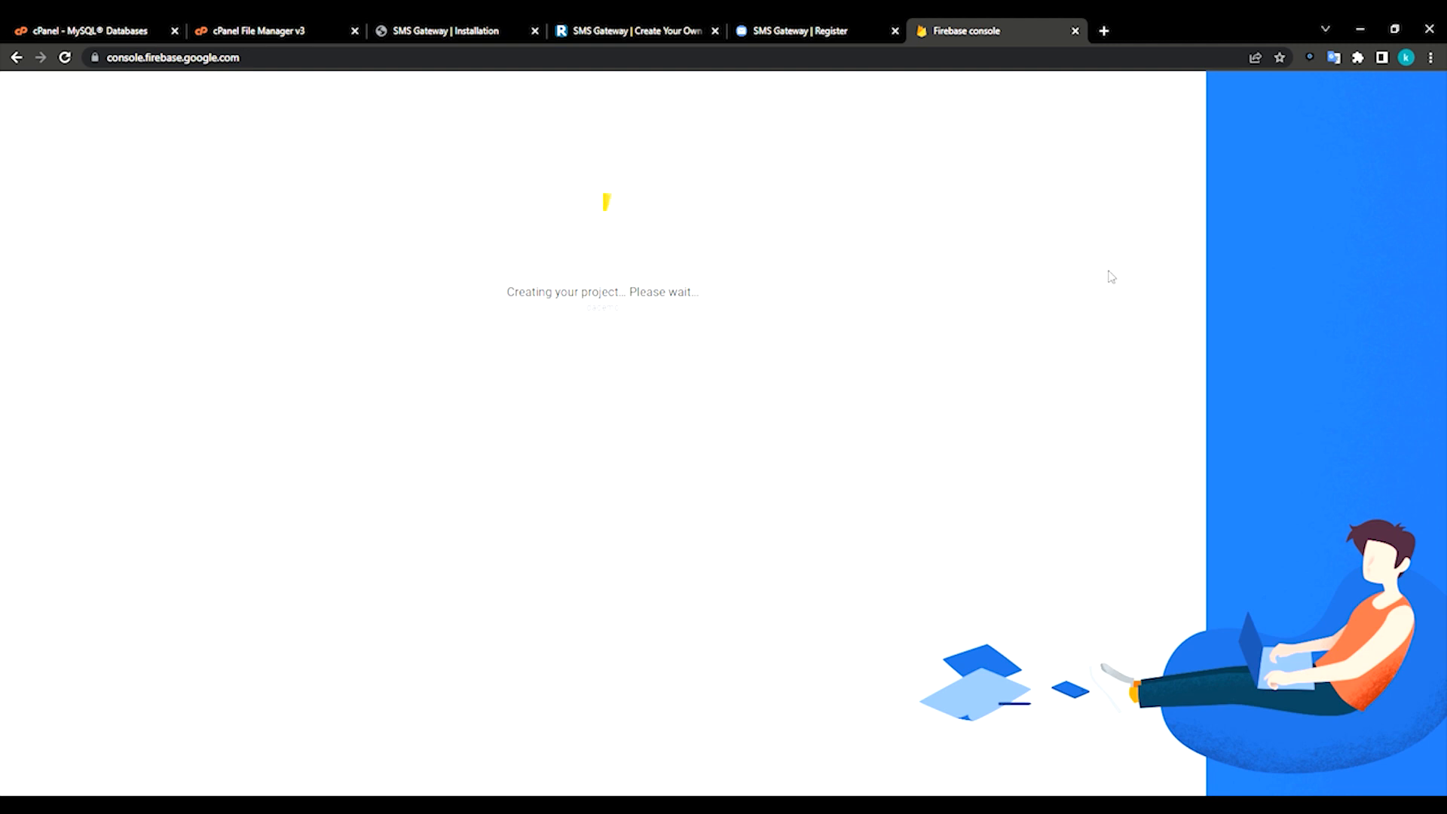
mouse_move(1088, 288)
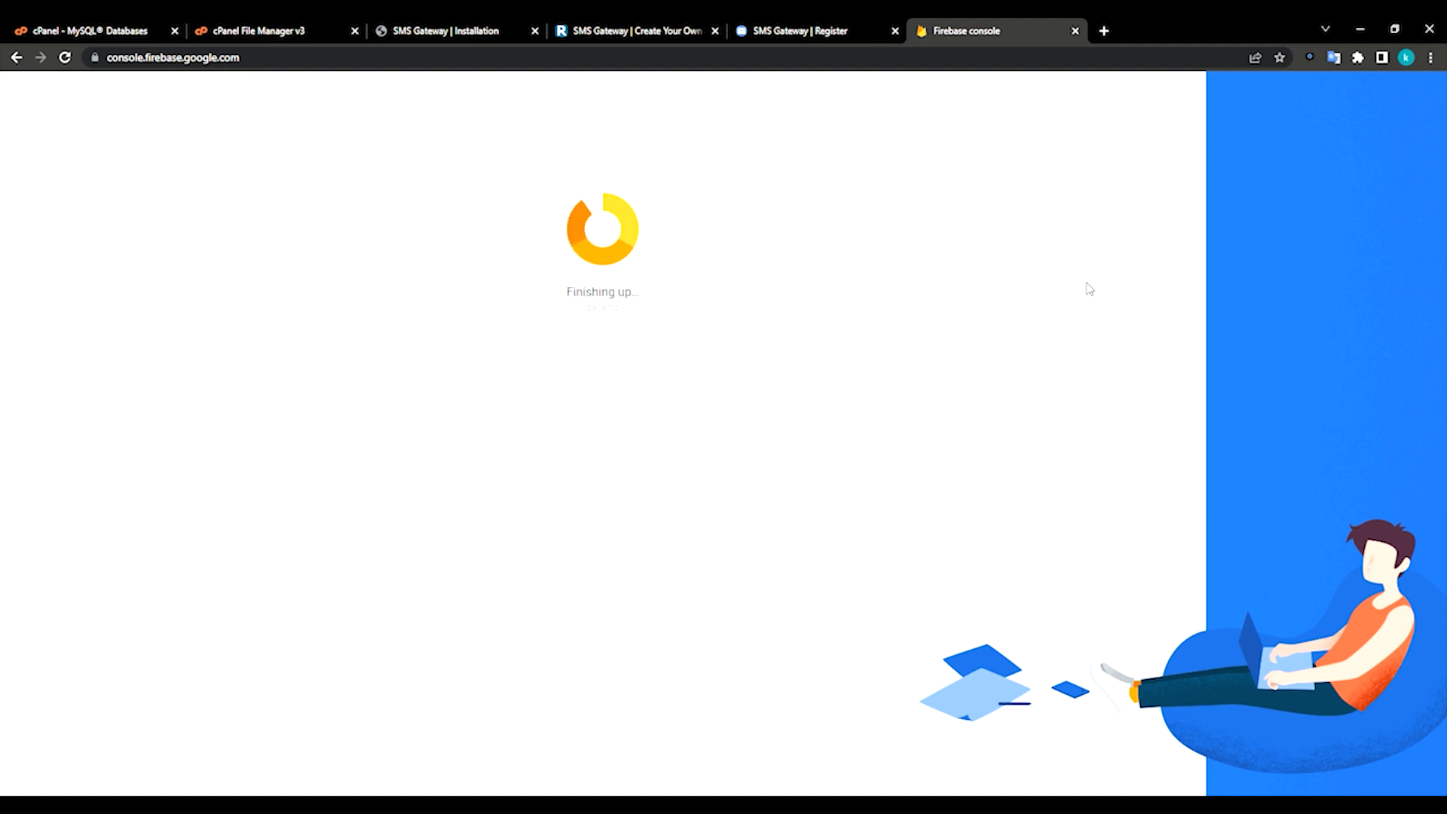
mouse_move(1149, 402)
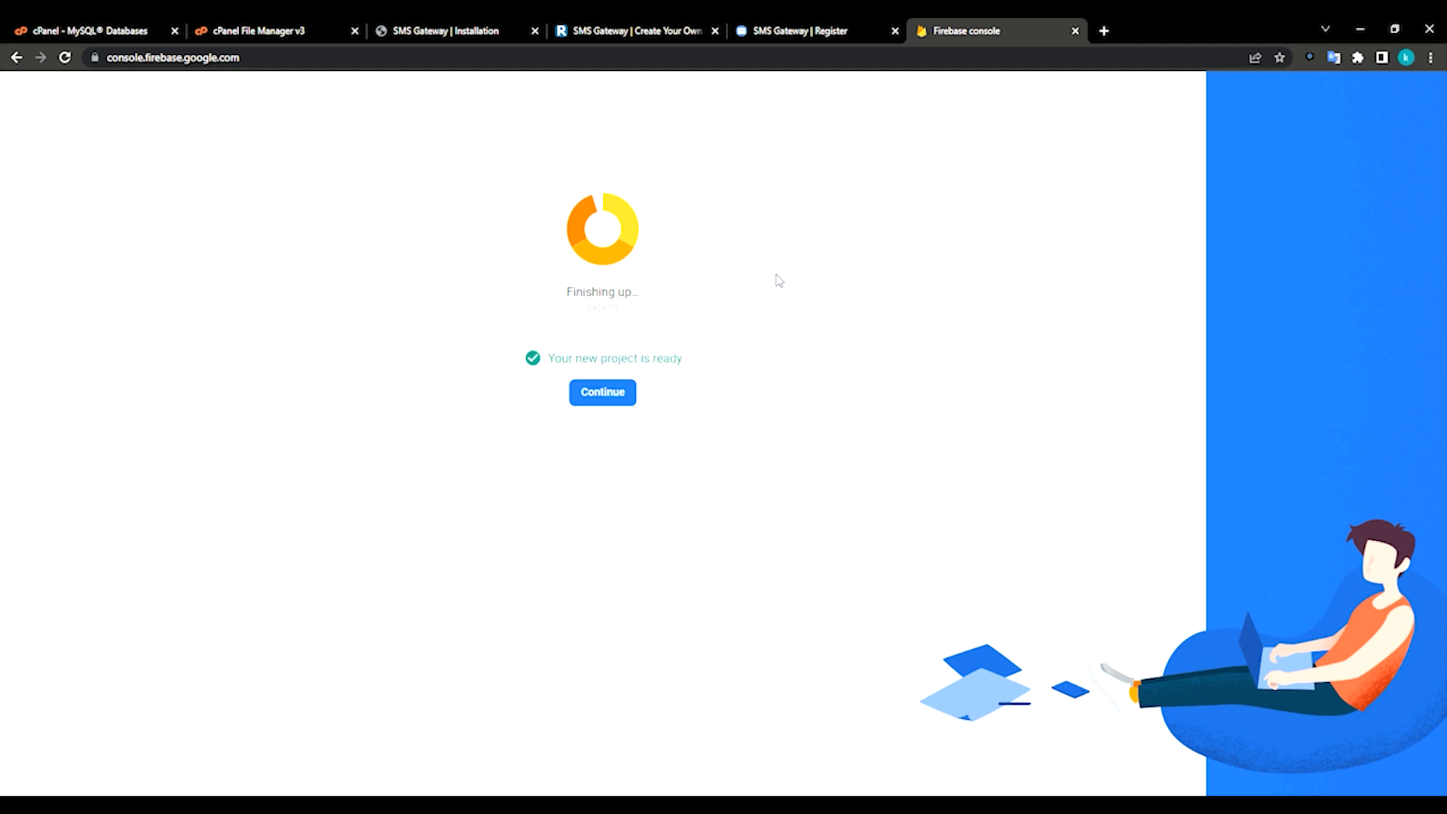
click(602, 392)
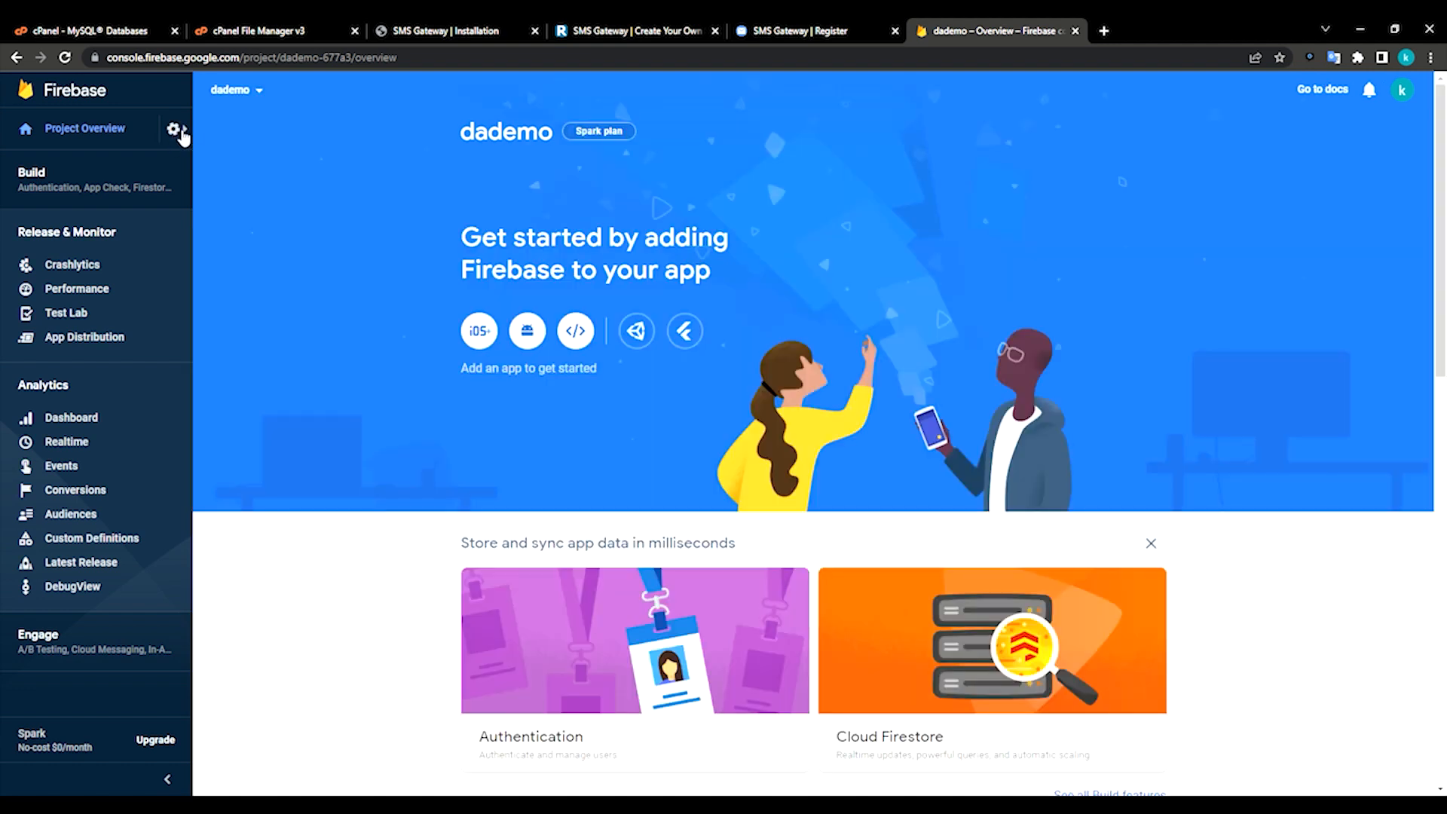
Show the dademo project's Cloud Messaging settings from Project settings
click(177, 128)
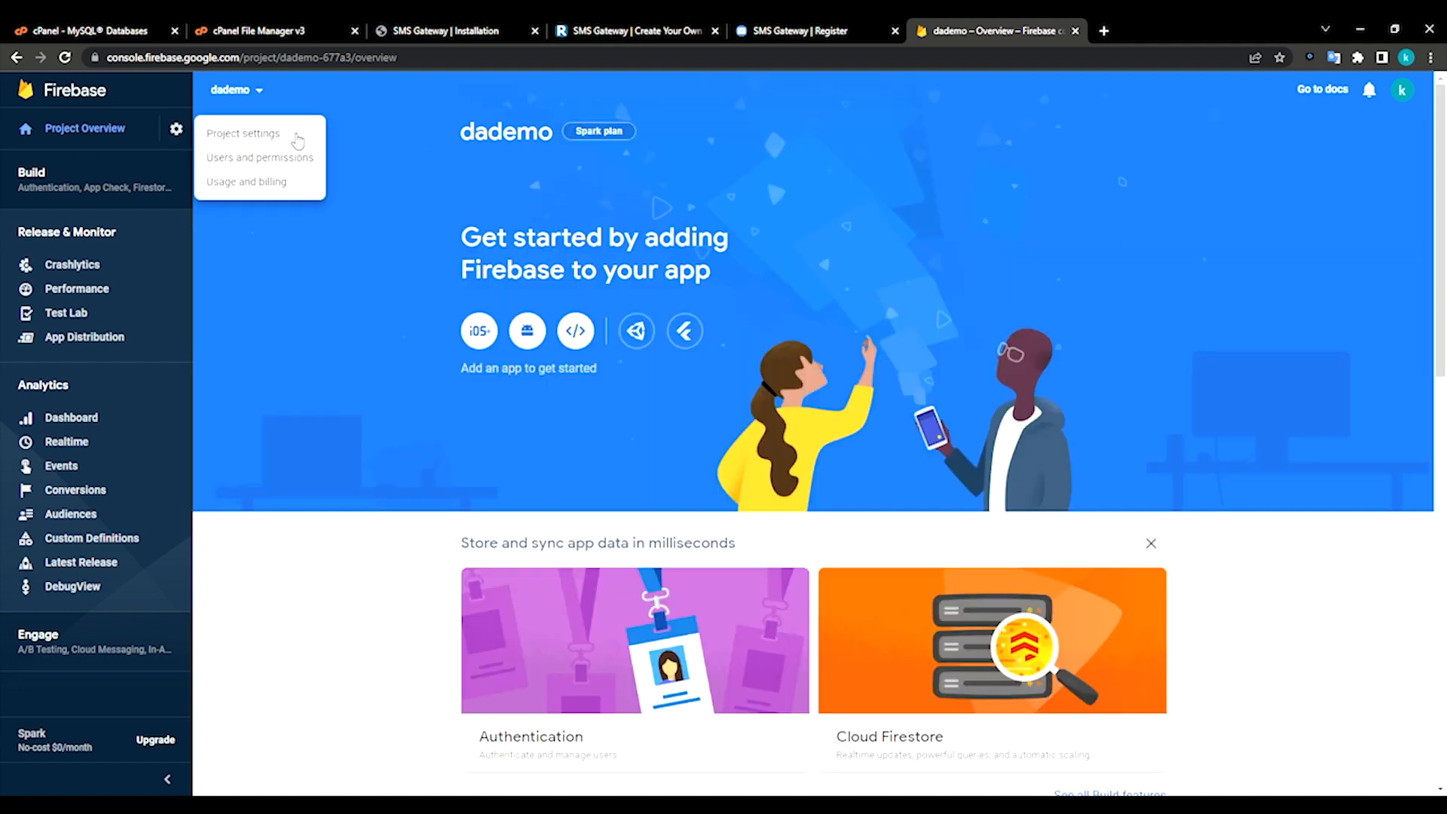
click(243, 132)
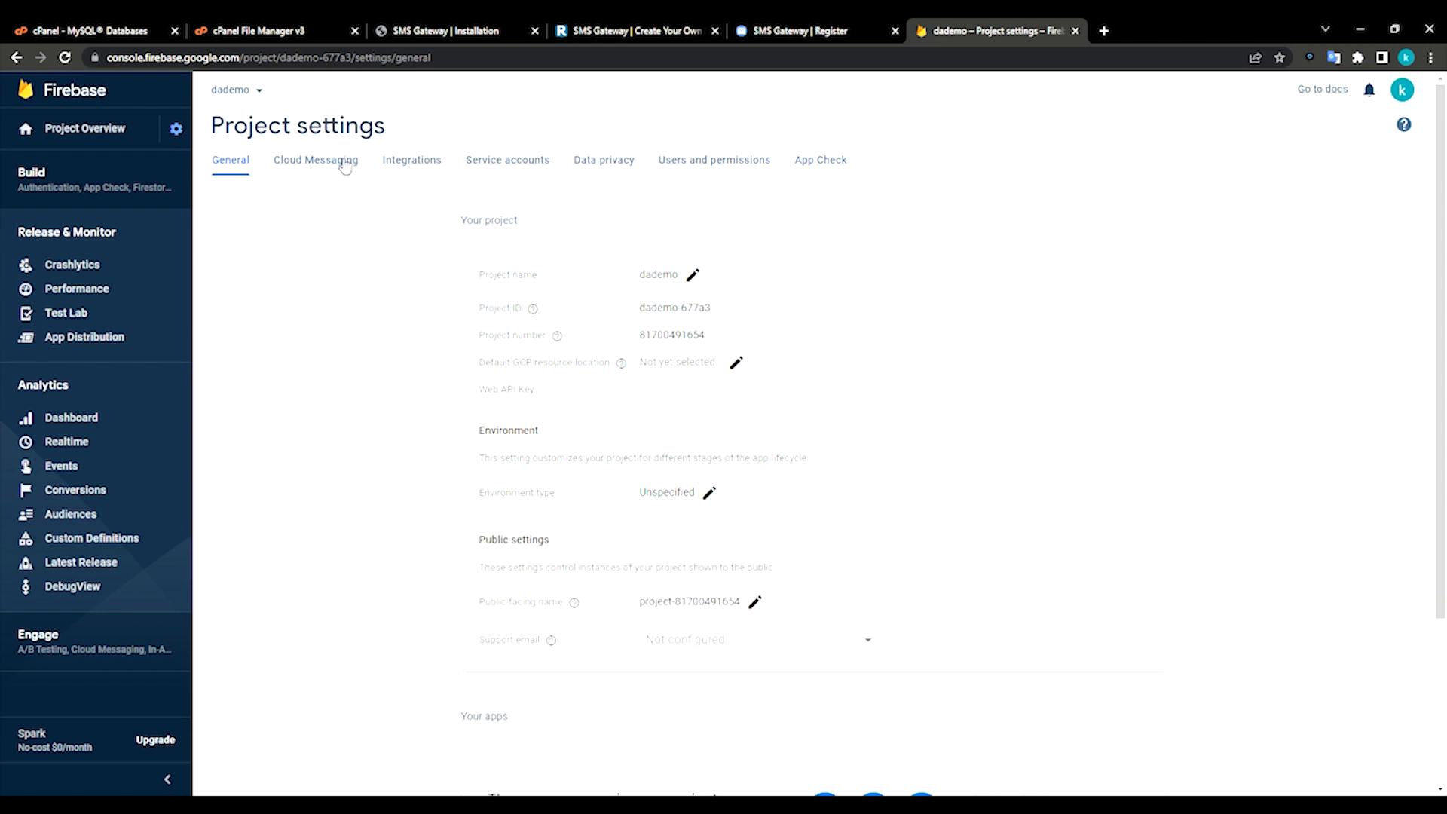
click(315, 160)
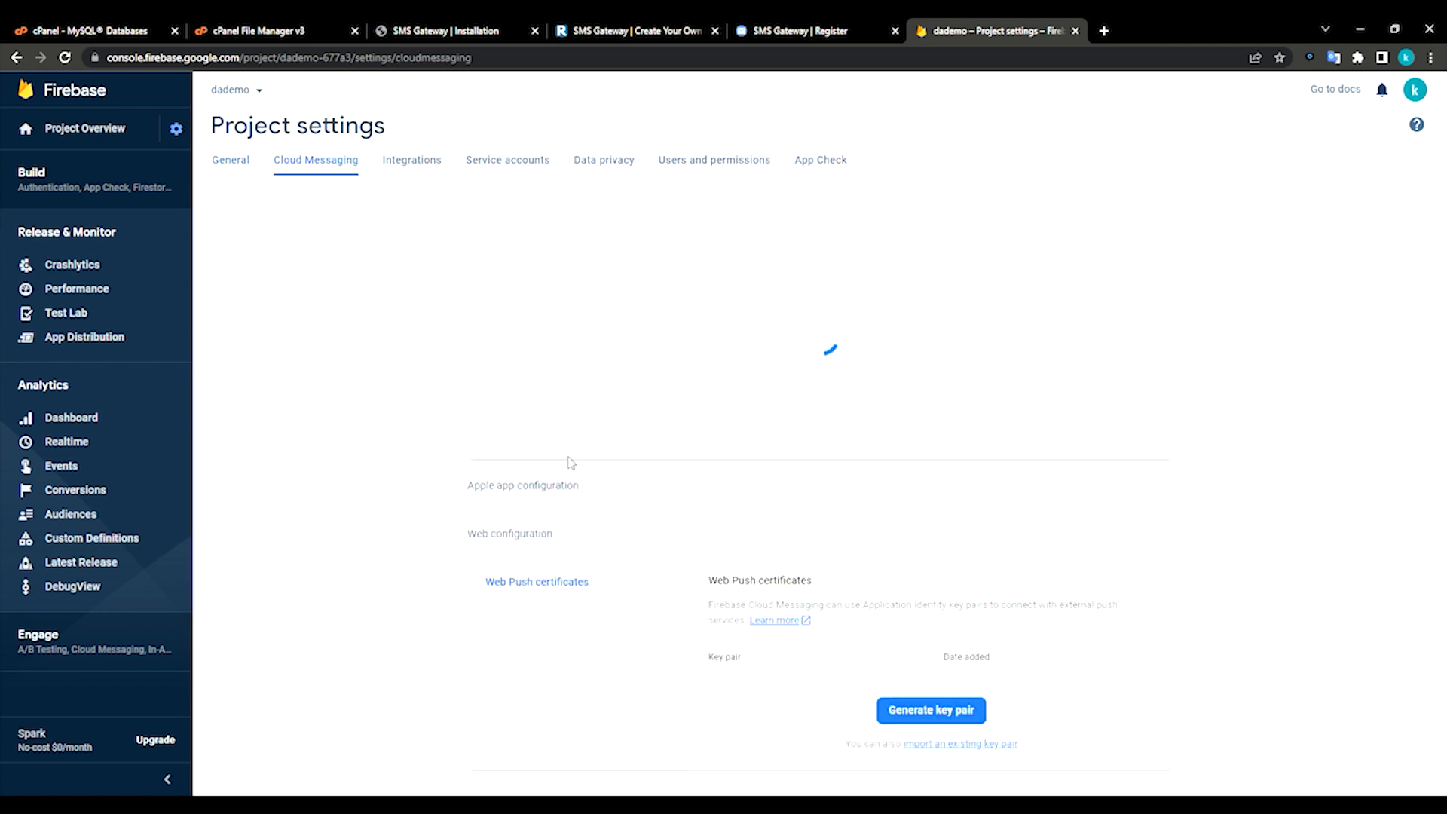
mouse_move(585, 400)
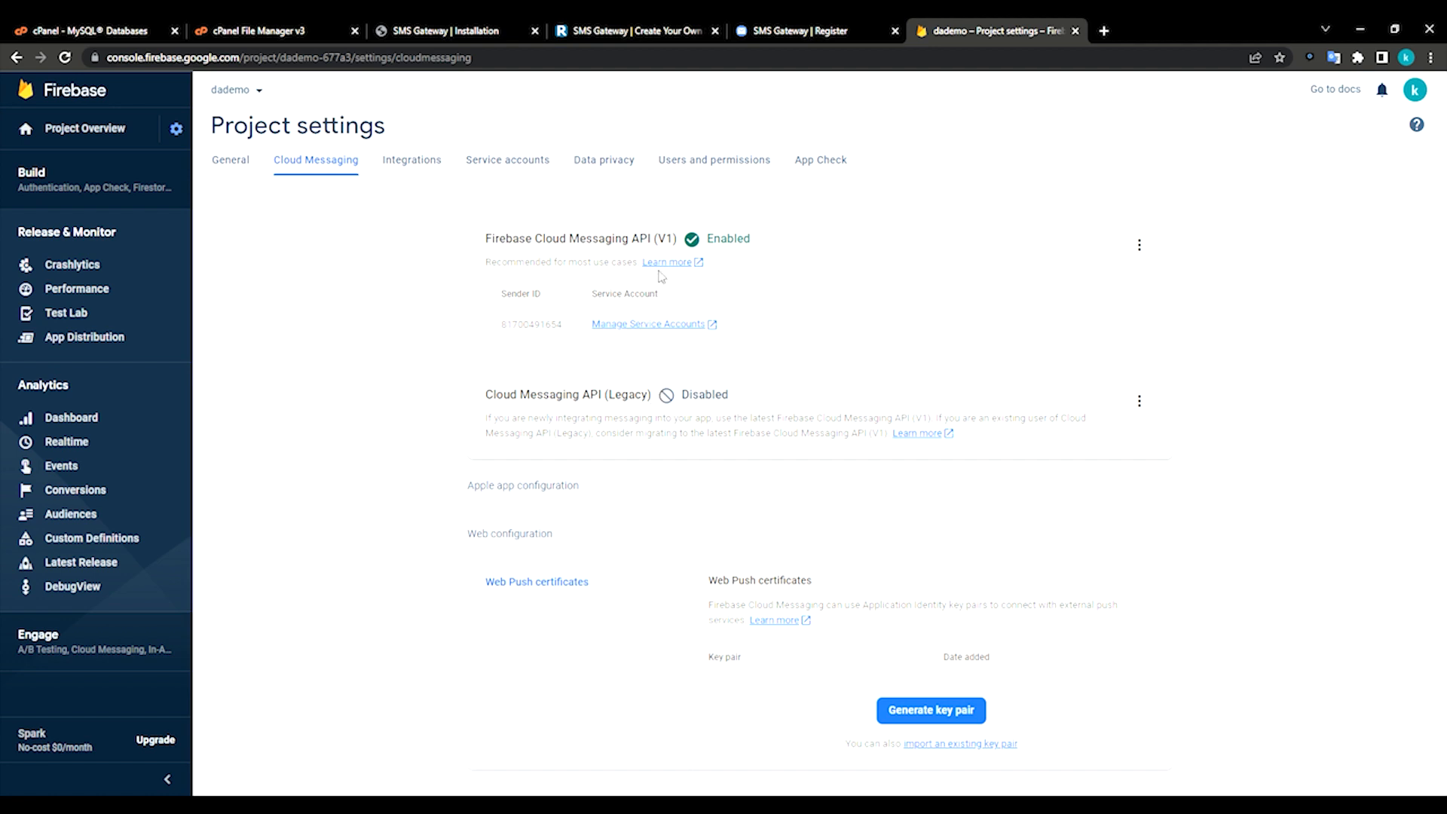
mouse_move(461, 173)
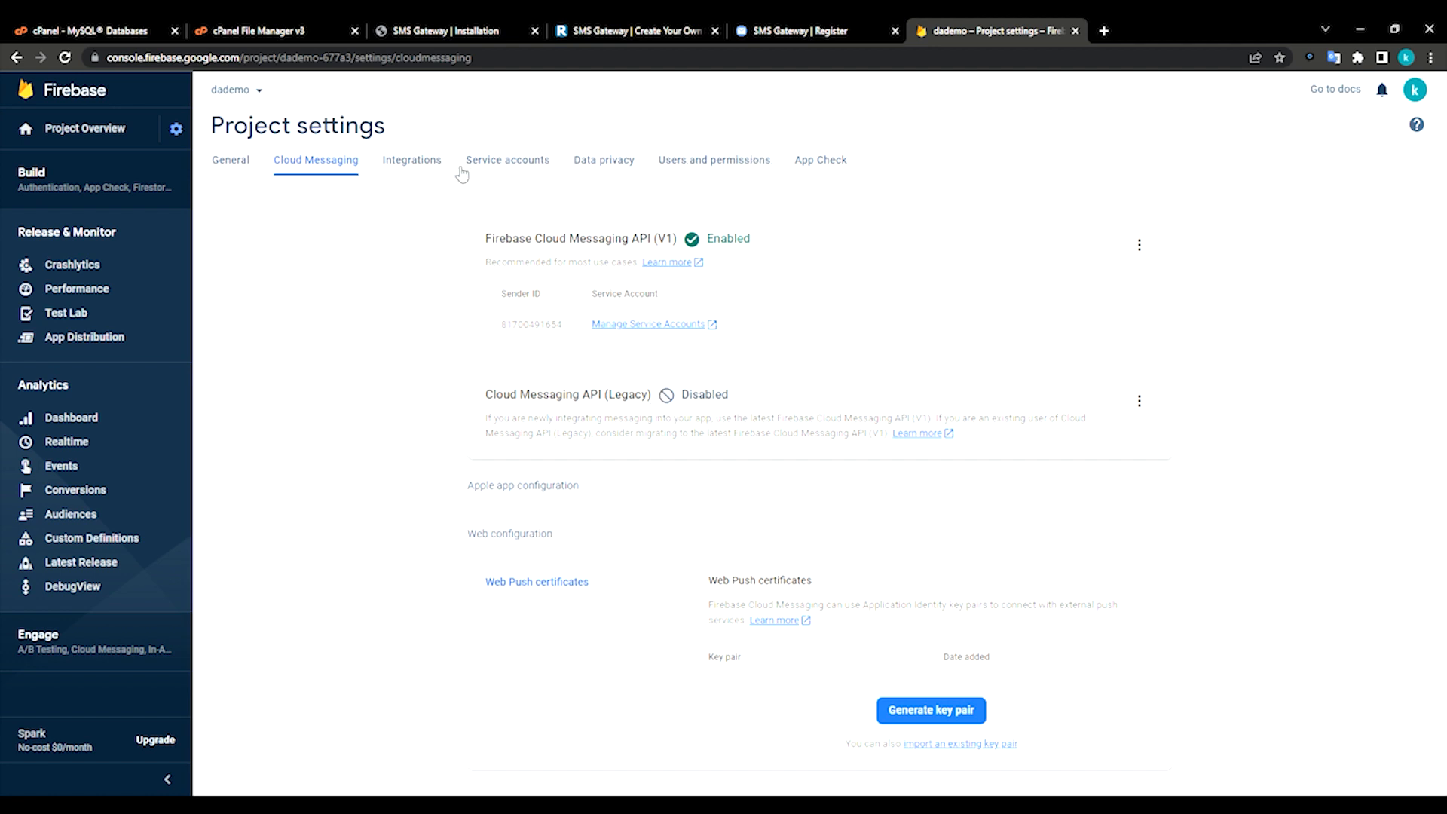
mouse_move(673, 392)
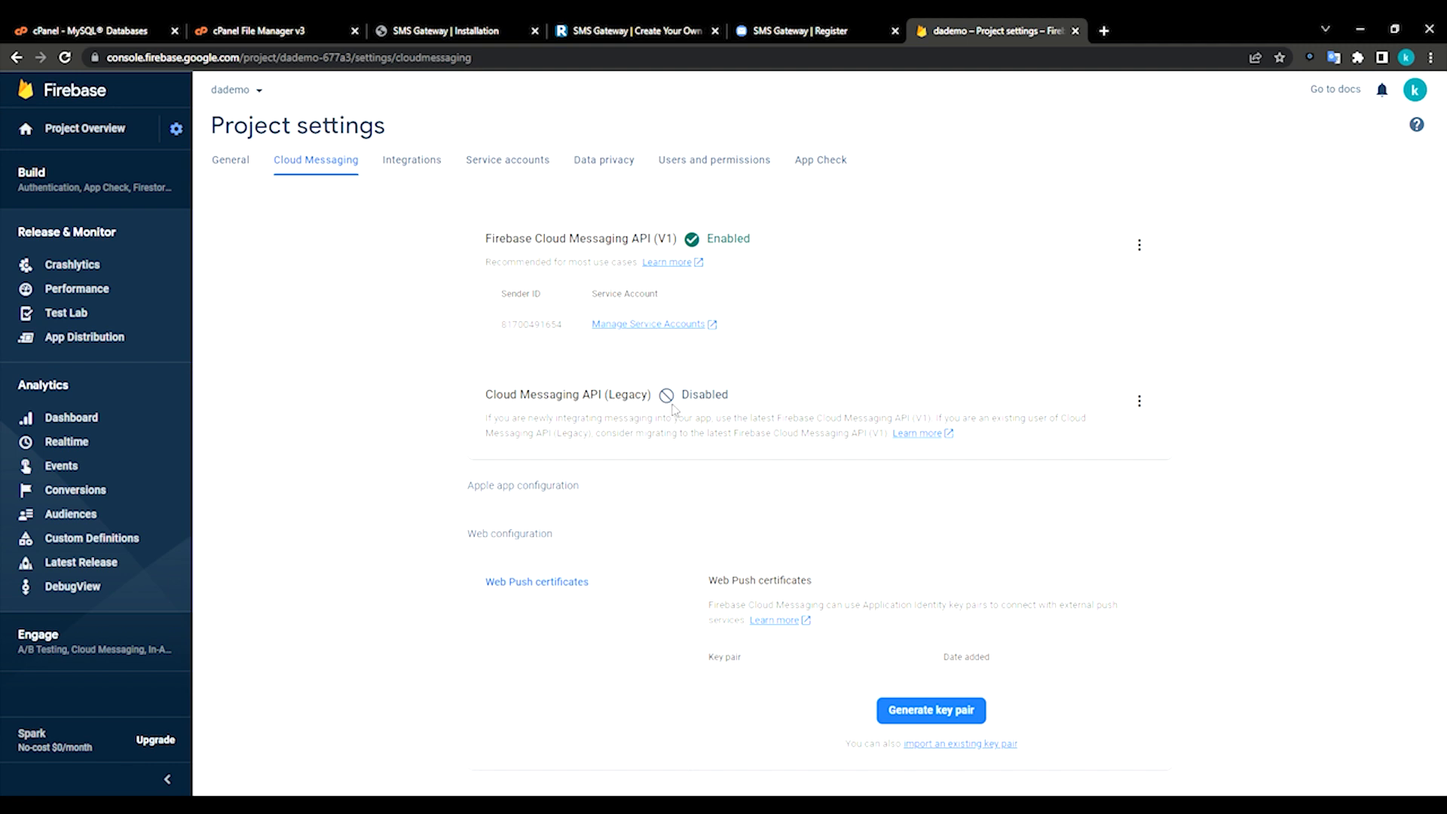
mouse_move(631, 351)
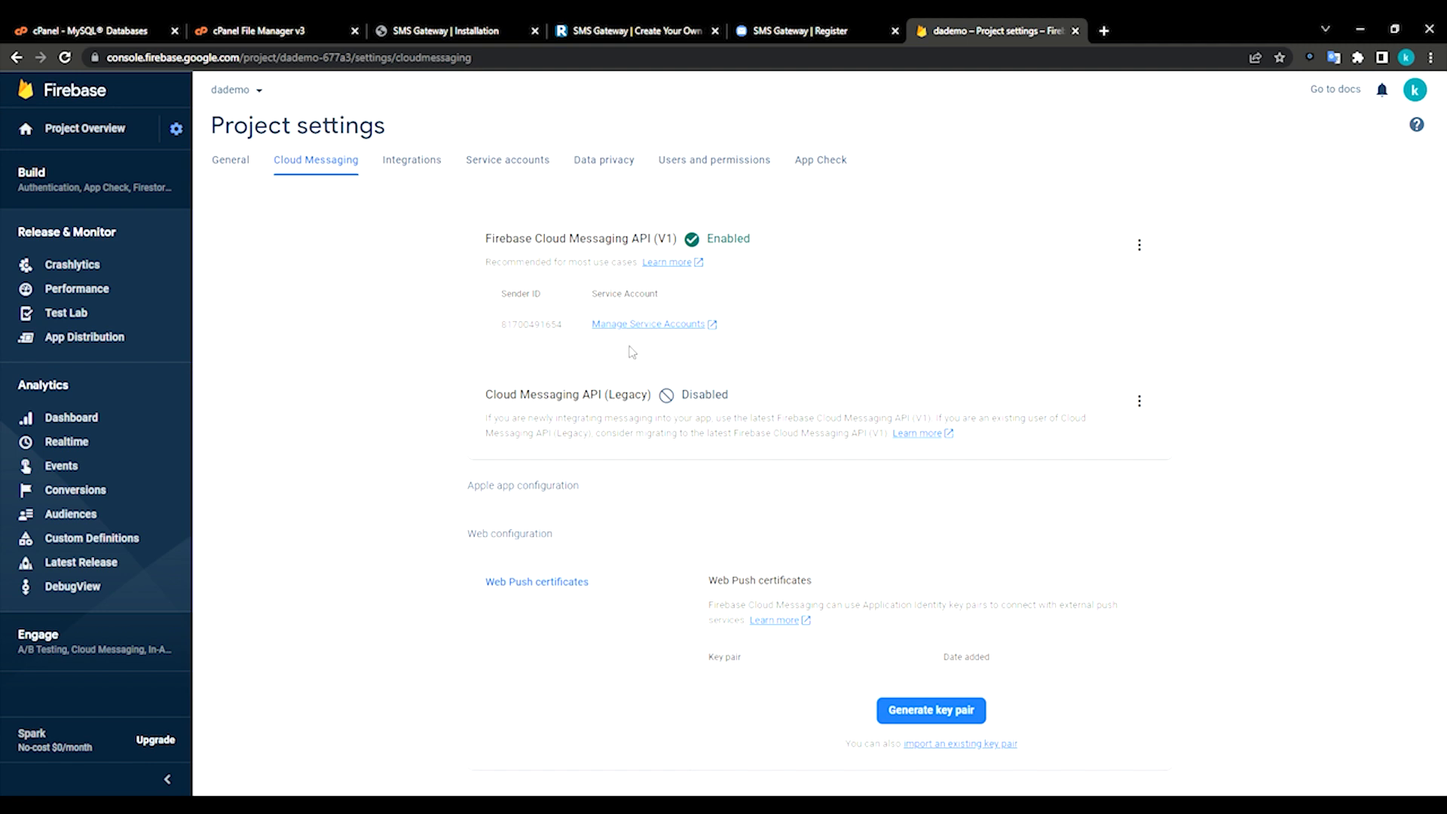
mouse_move(513, 220)
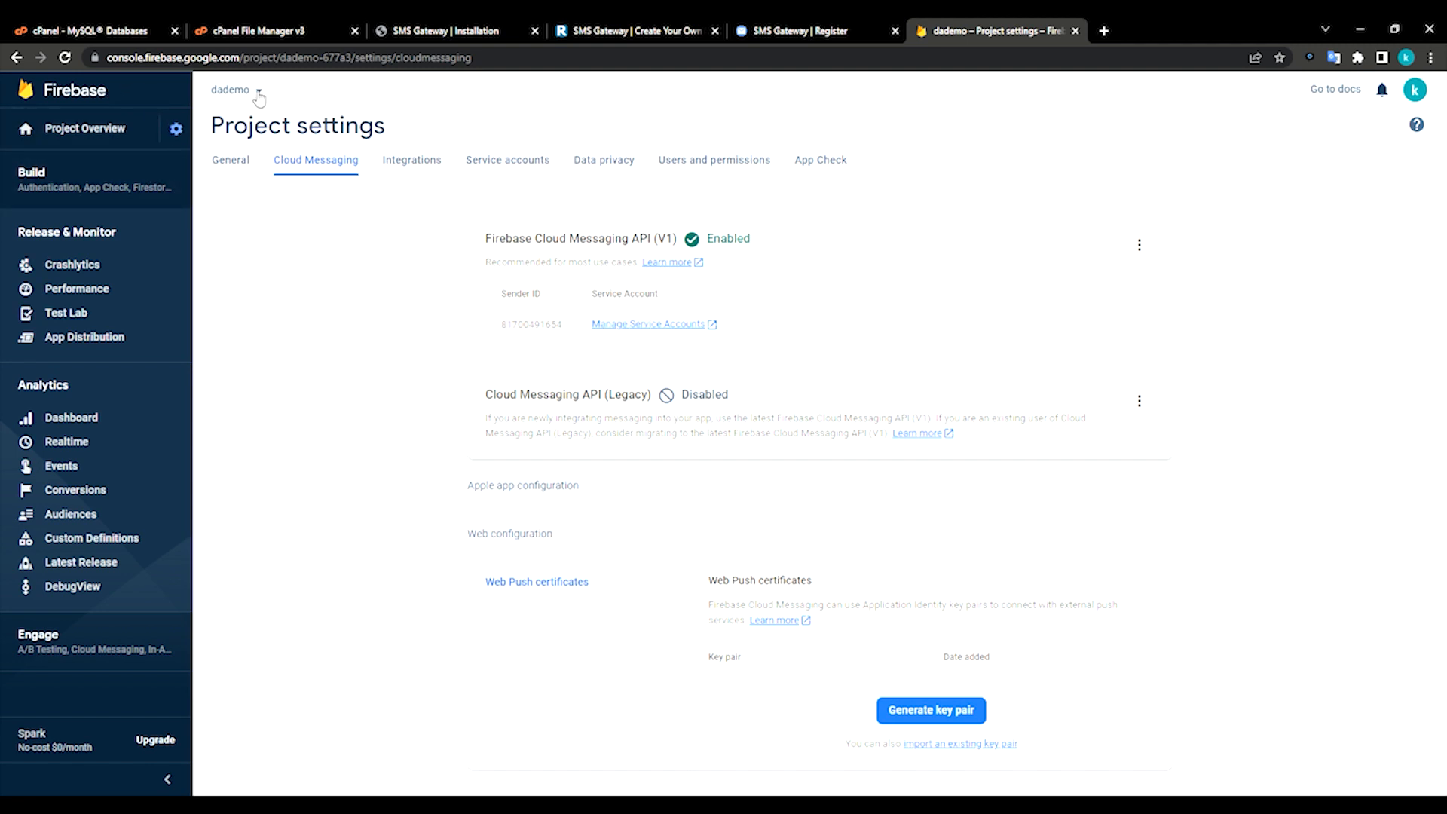
Attempt switching to the smsgateway project and retry after the request error
click(244, 89)
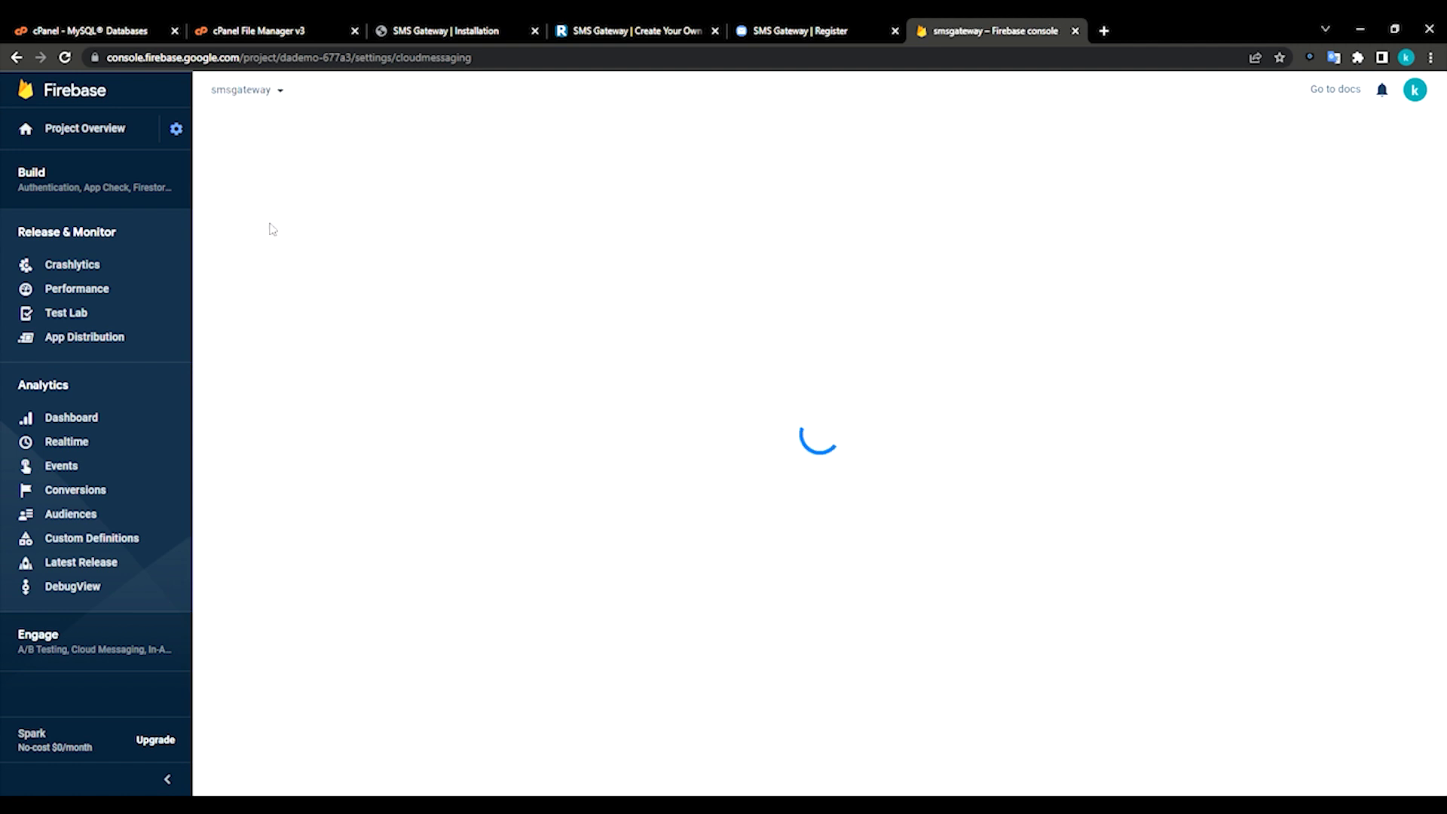
click(722, 344)
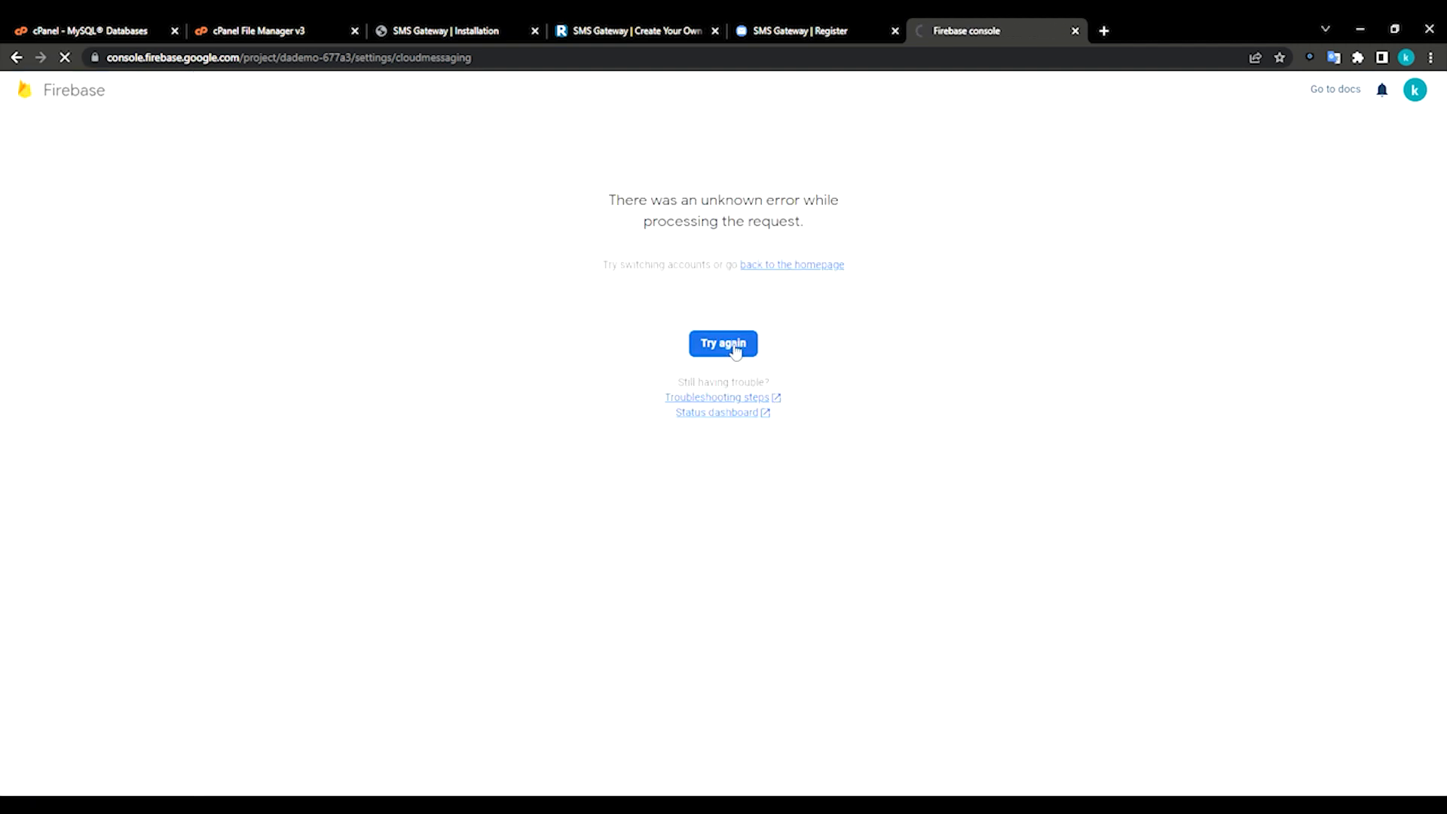
click(722, 342)
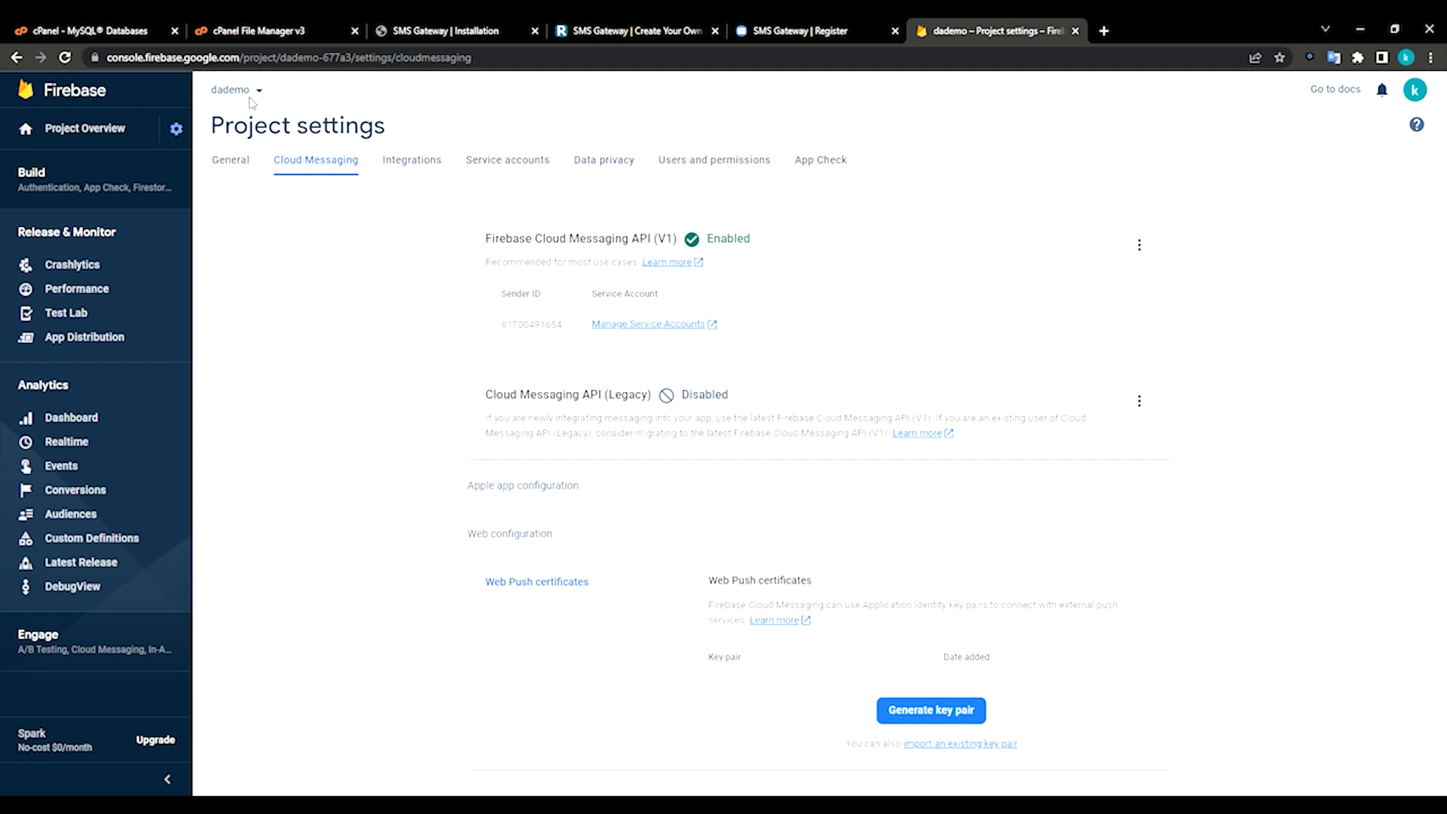
Switch to the smsdemo project and add a legacy Cloud Messaging server key
click(234, 89)
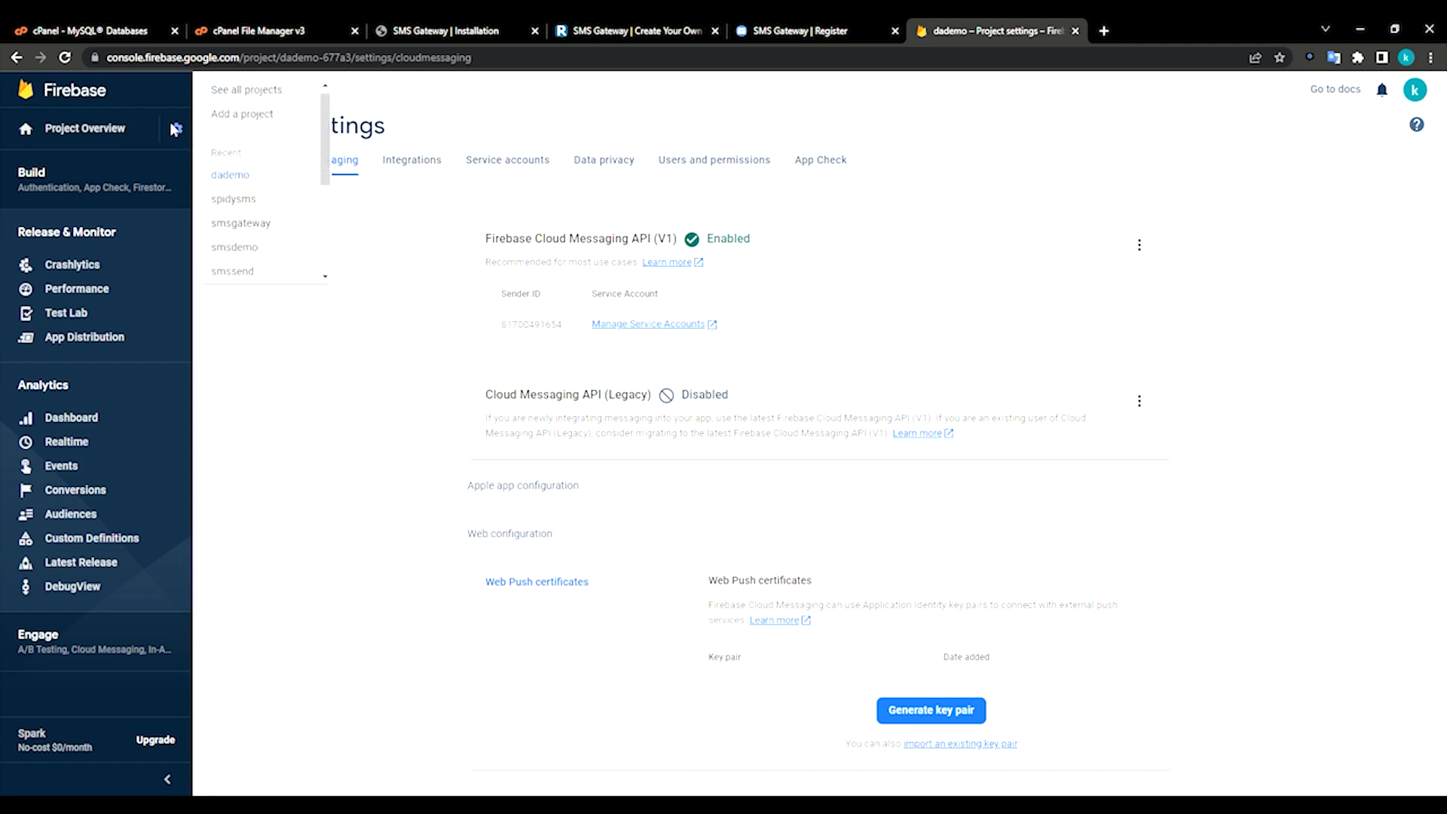
click(235, 246)
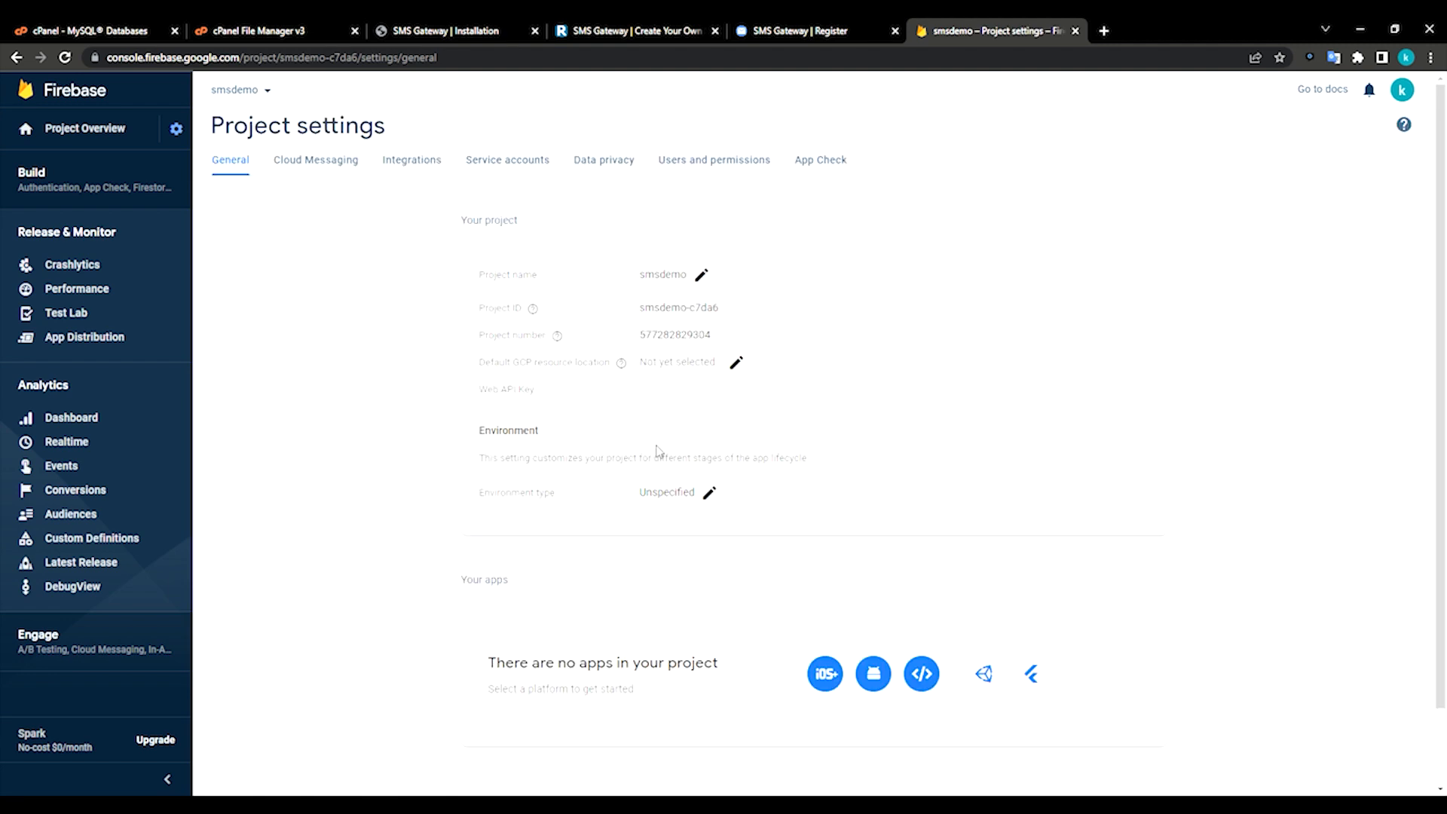
scroll(down, 3)
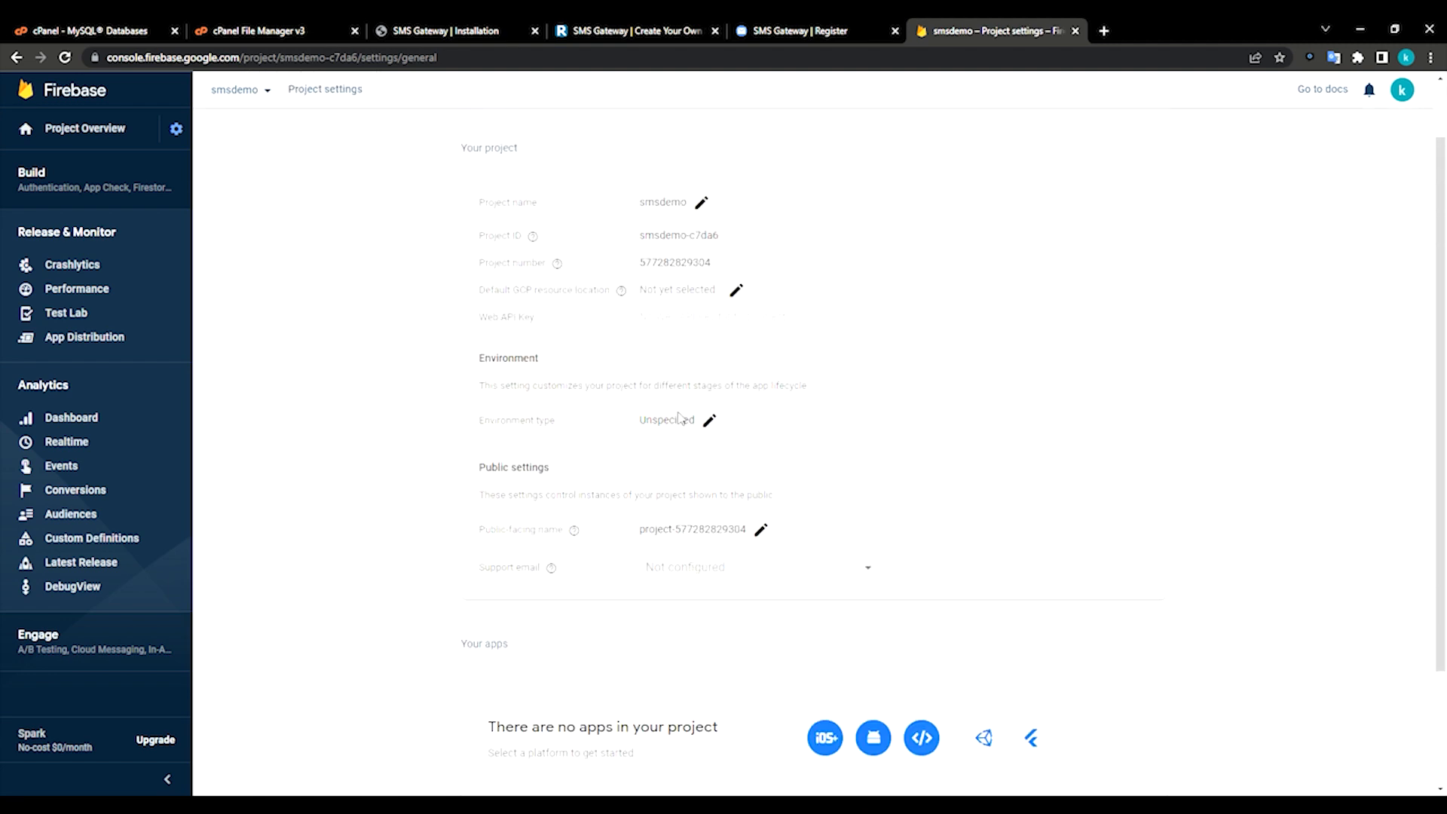
click(315, 160)
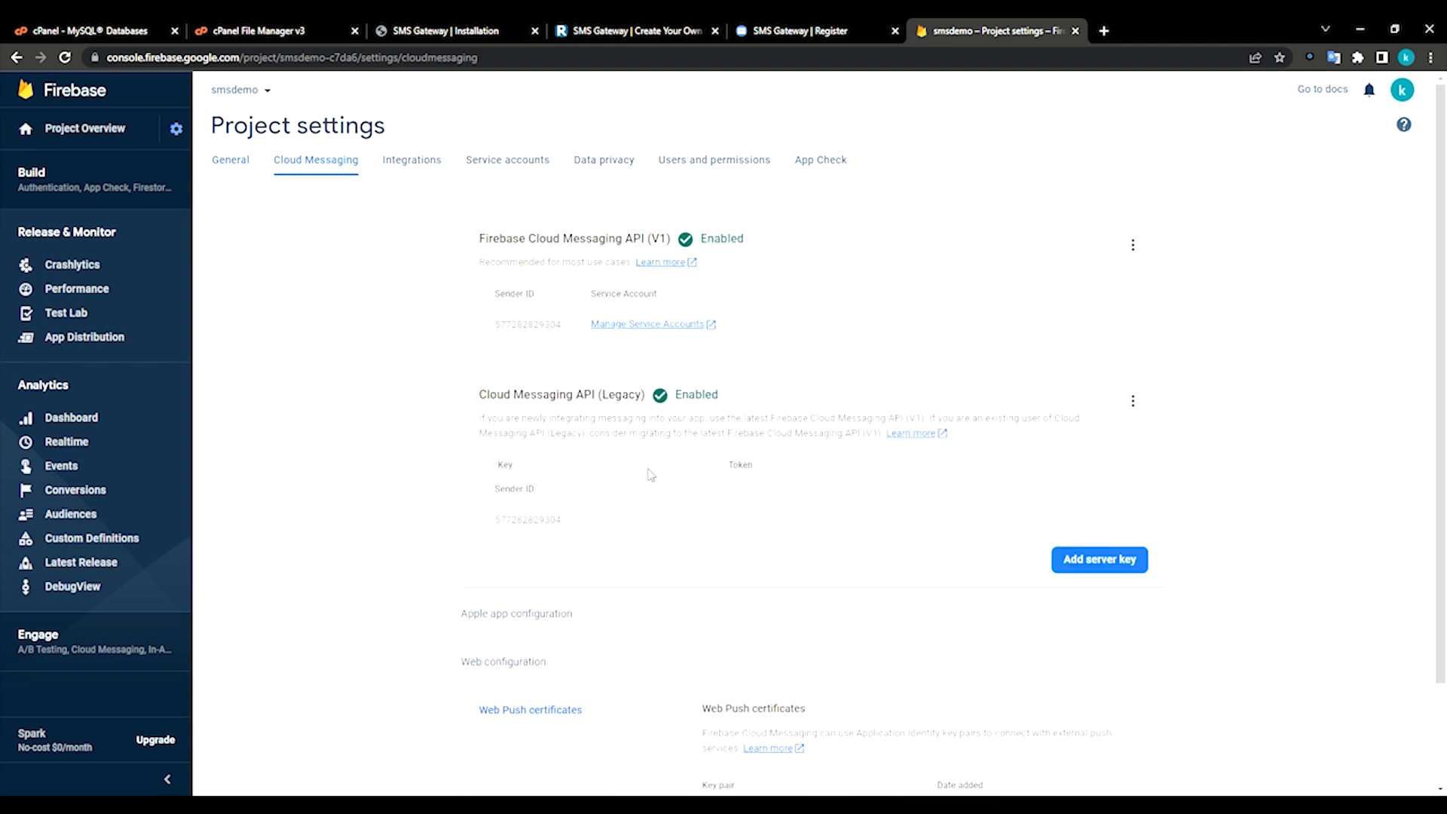
click(1098, 559)
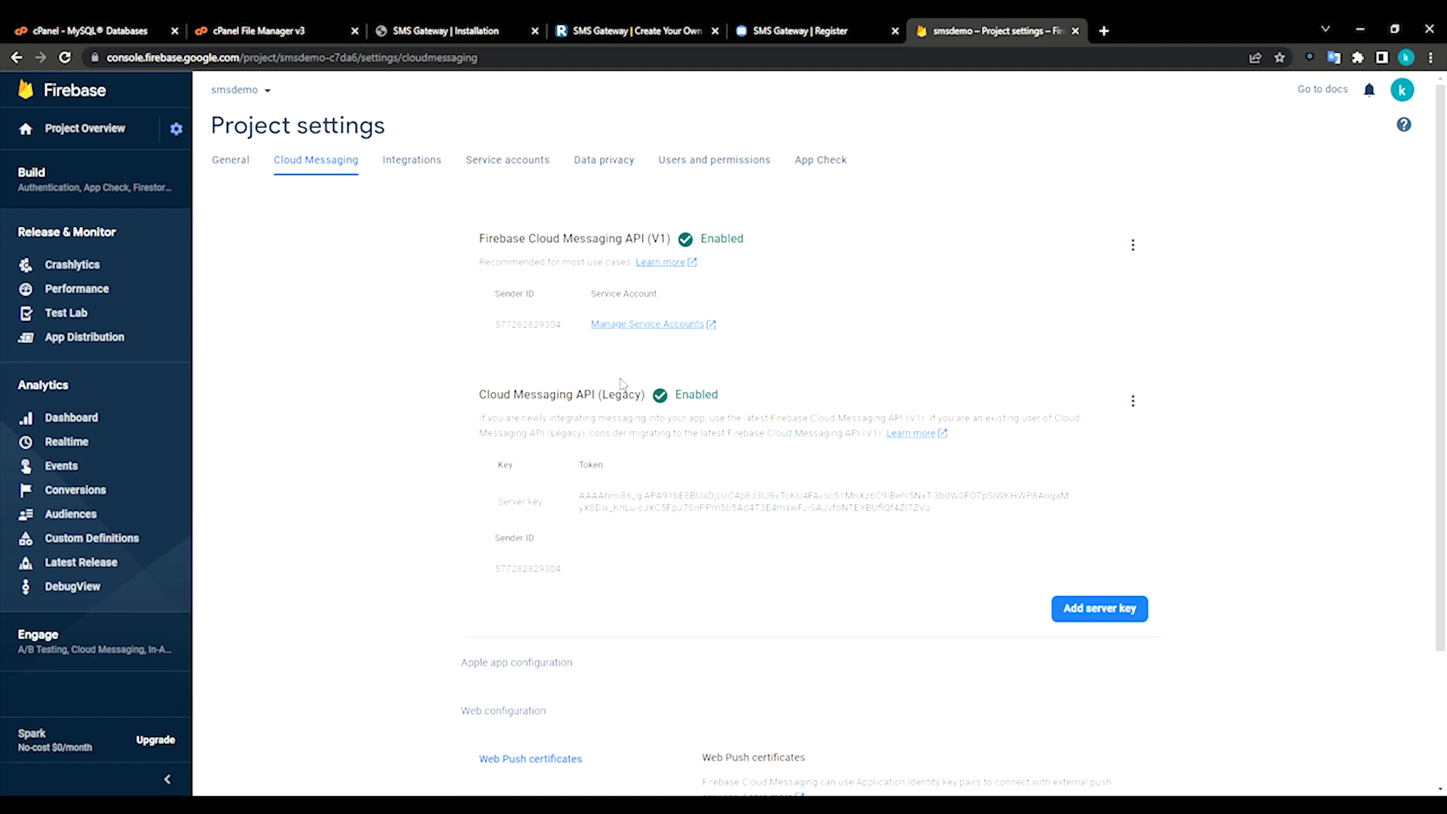
mouse_move(664, 451)
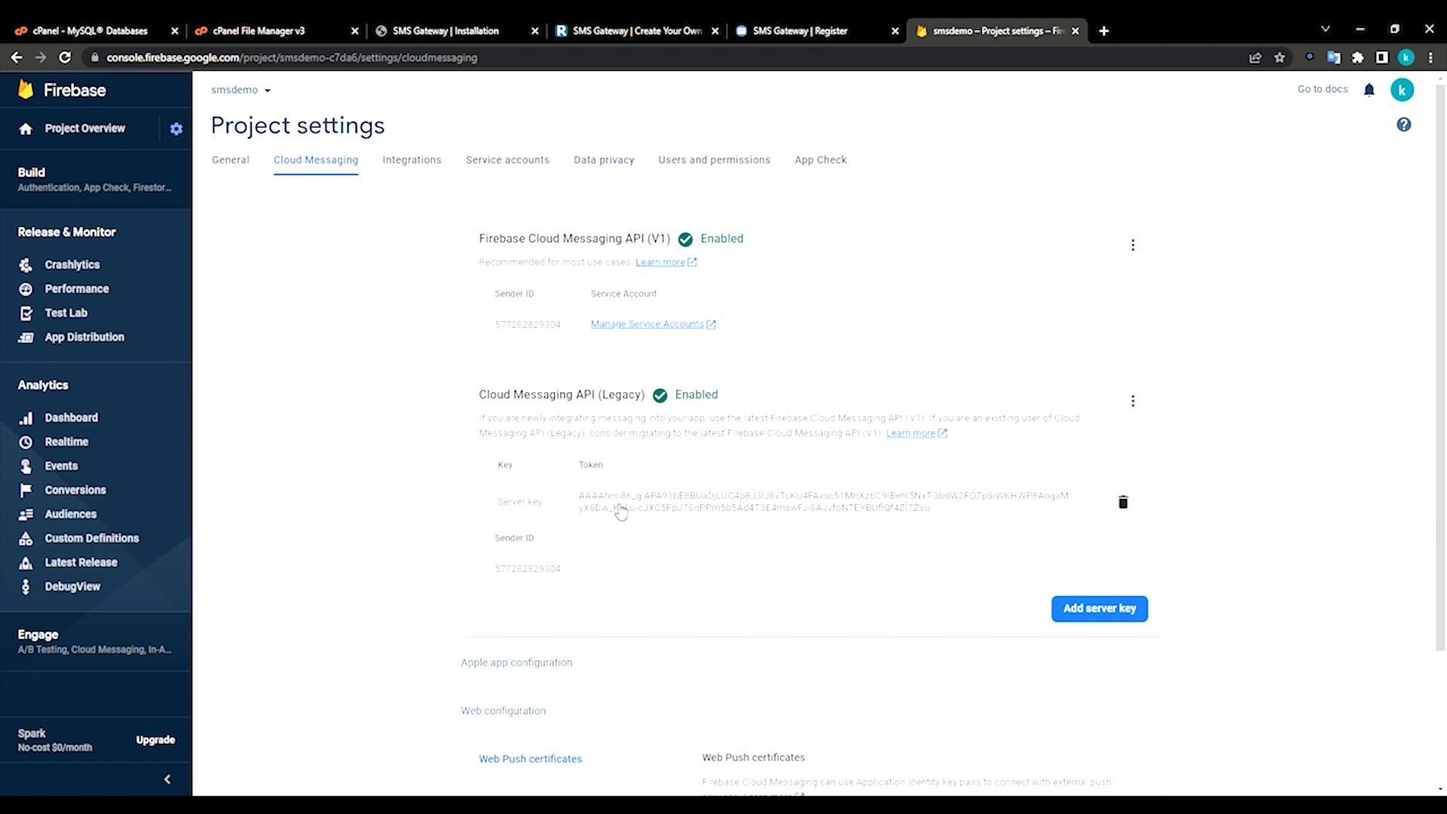
Copy the sender ID and bring it to the installer's Firebase sender ID field
double_click(526, 568)
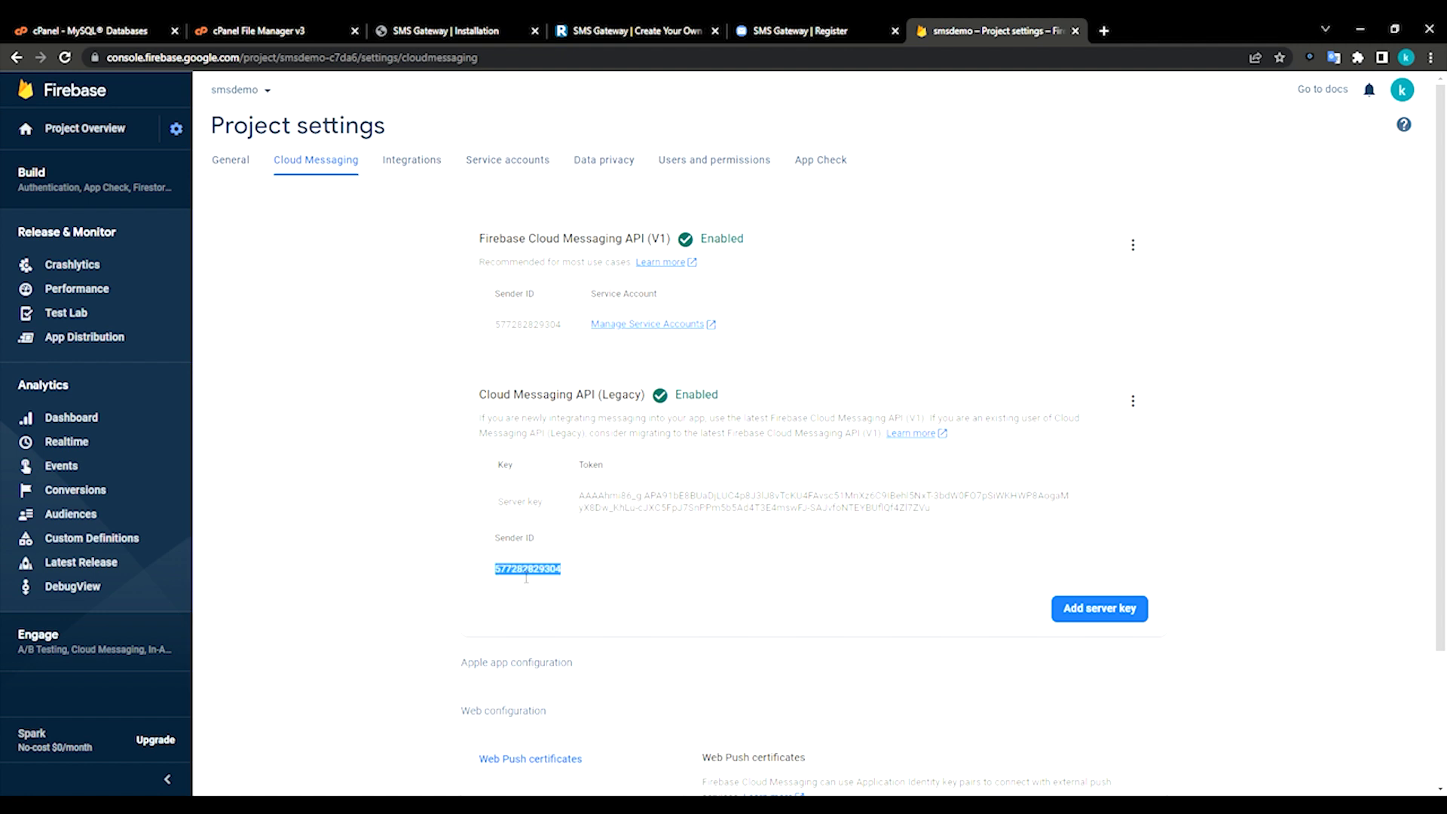
click(439, 30)
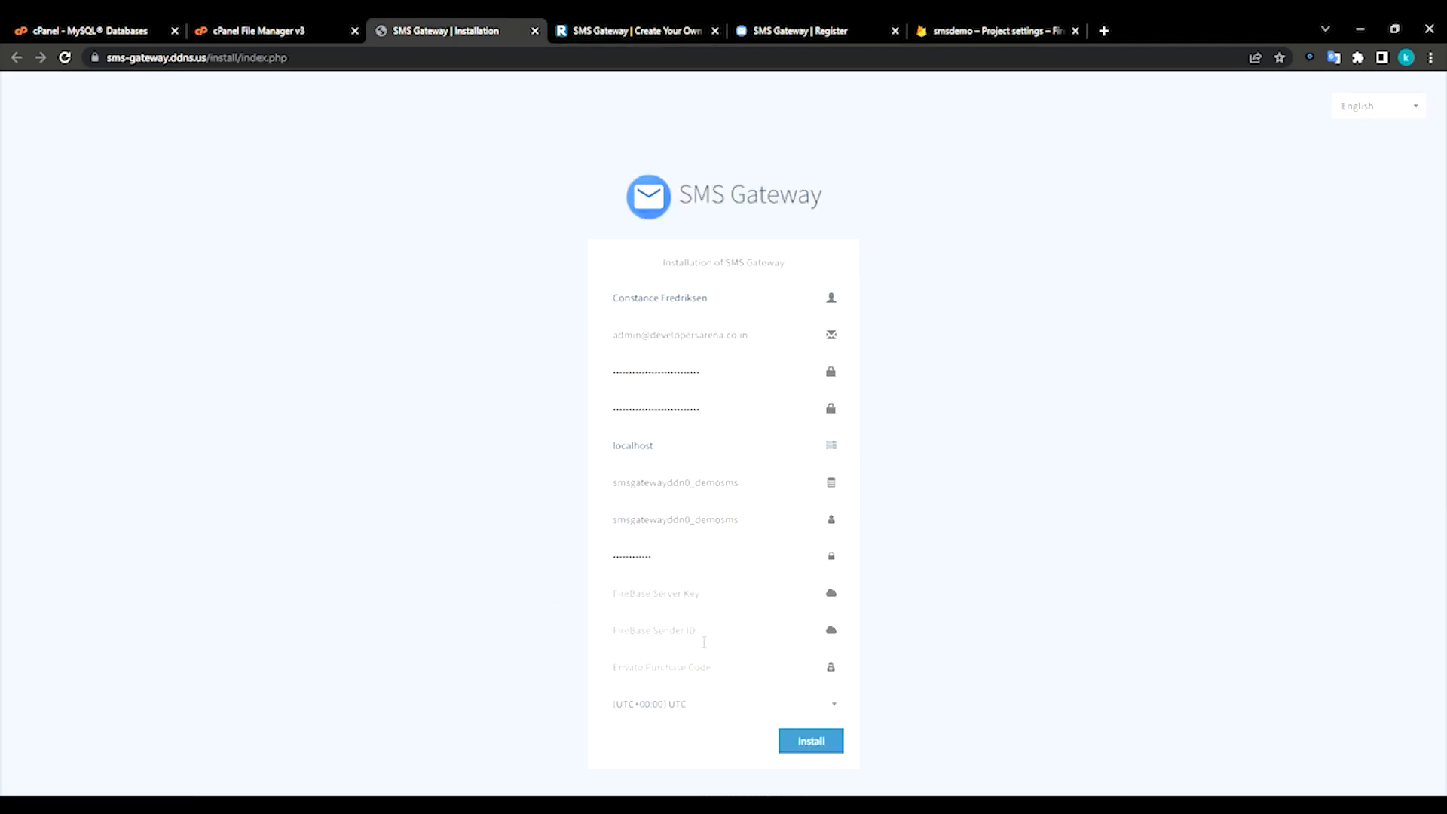
click(632, 30)
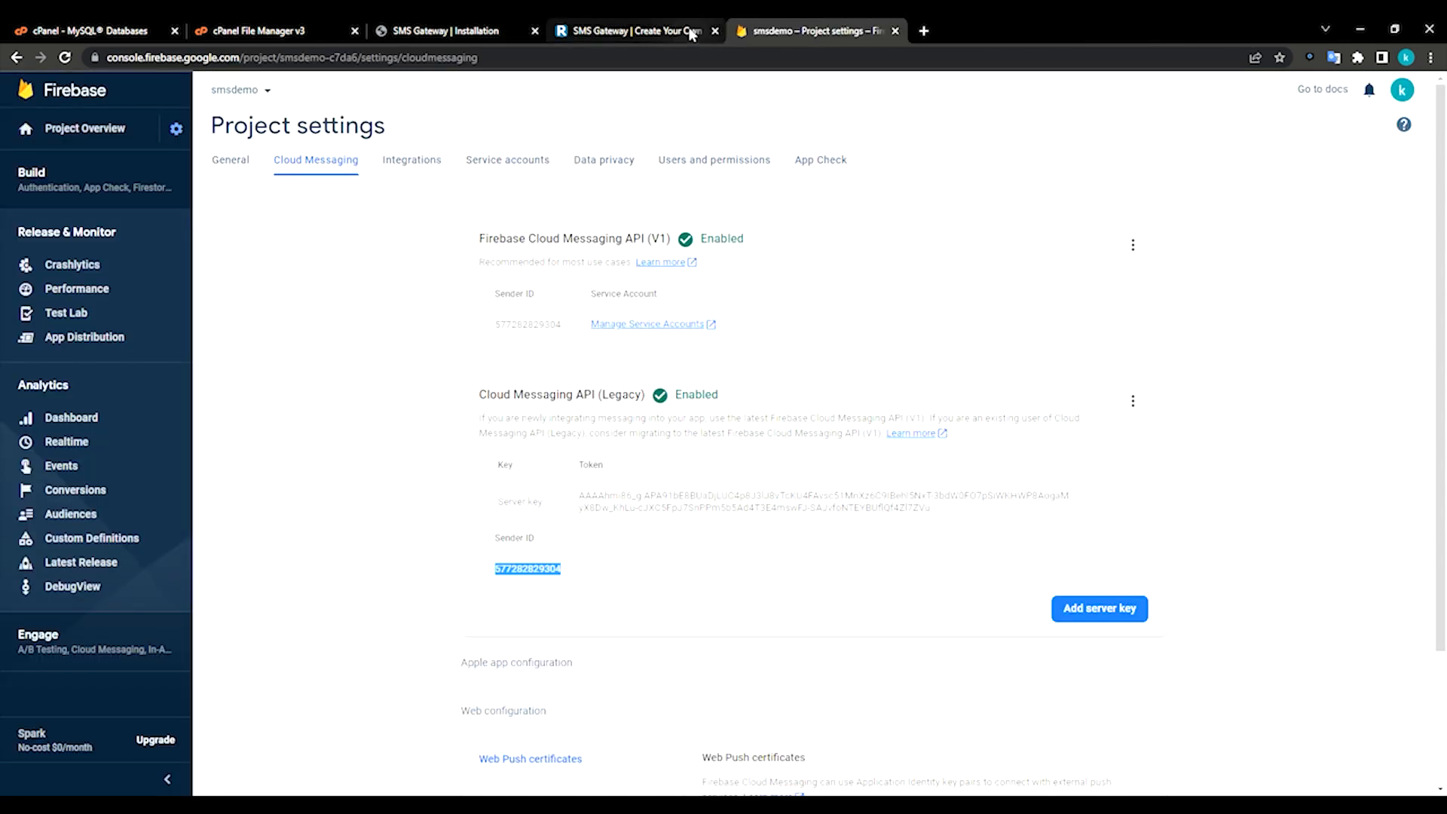
Close the extra product tab and carry the server key token to the installer form
click(715, 30)
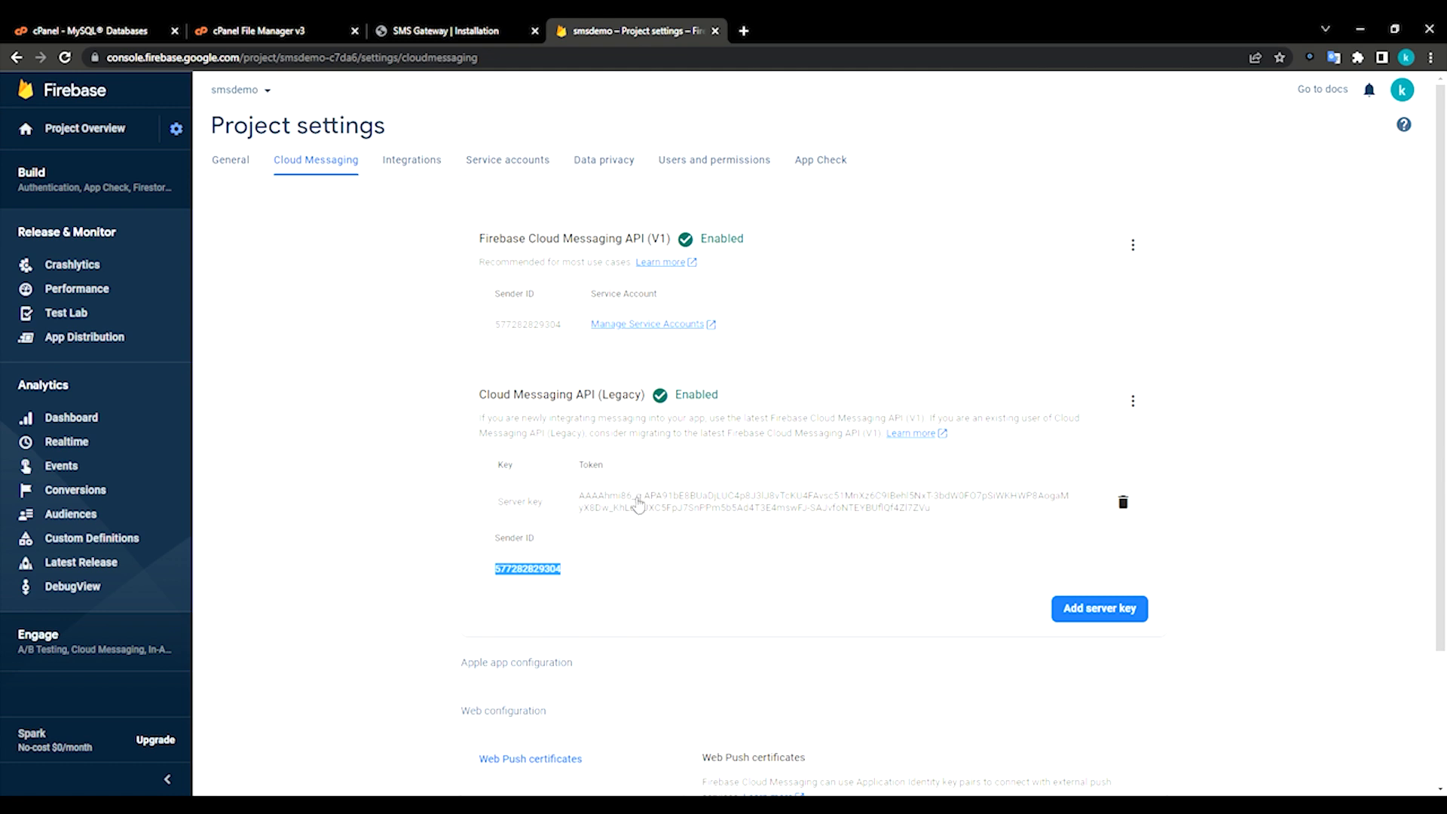
double_click(821, 496)
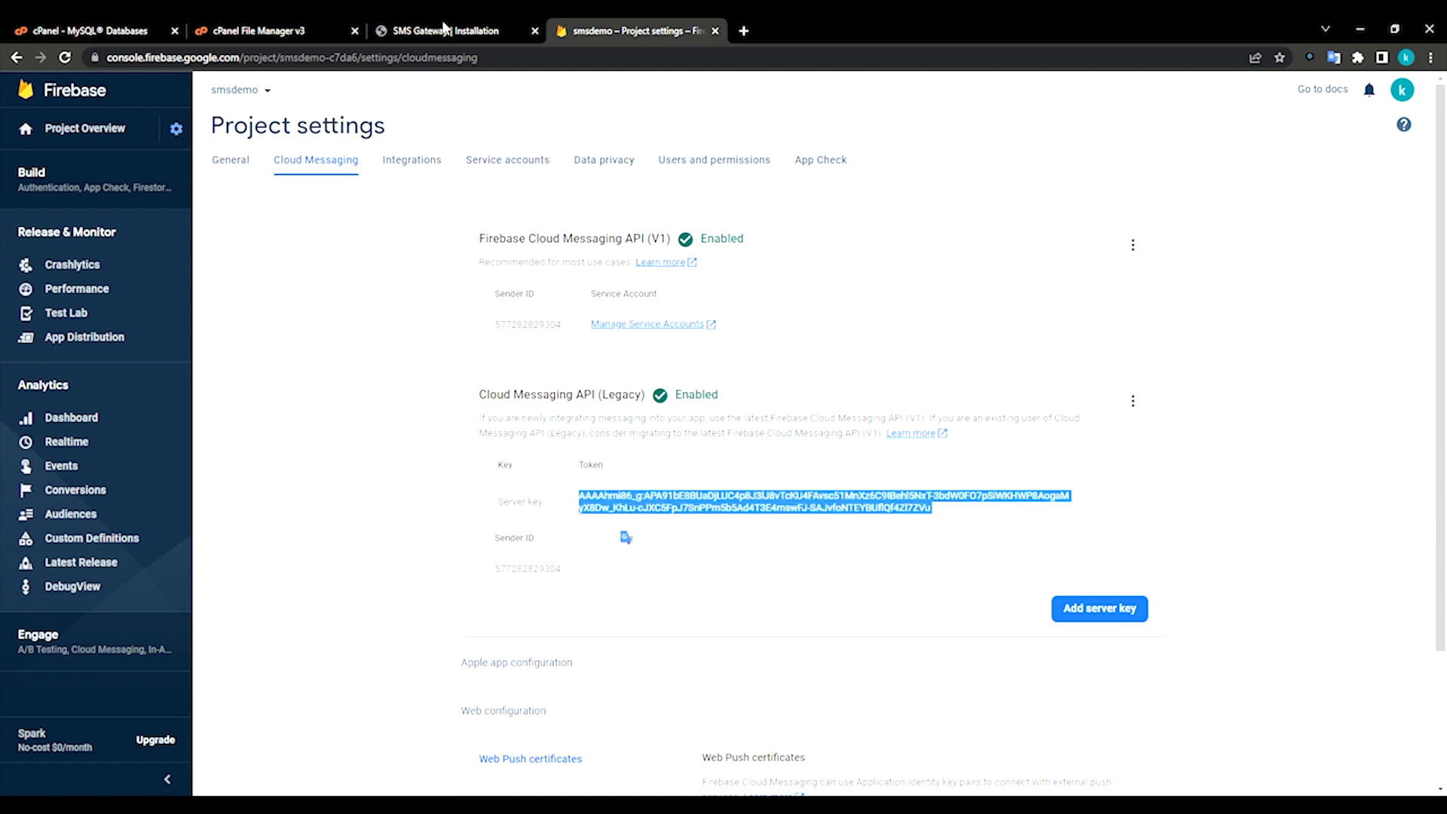
click(443, 30)
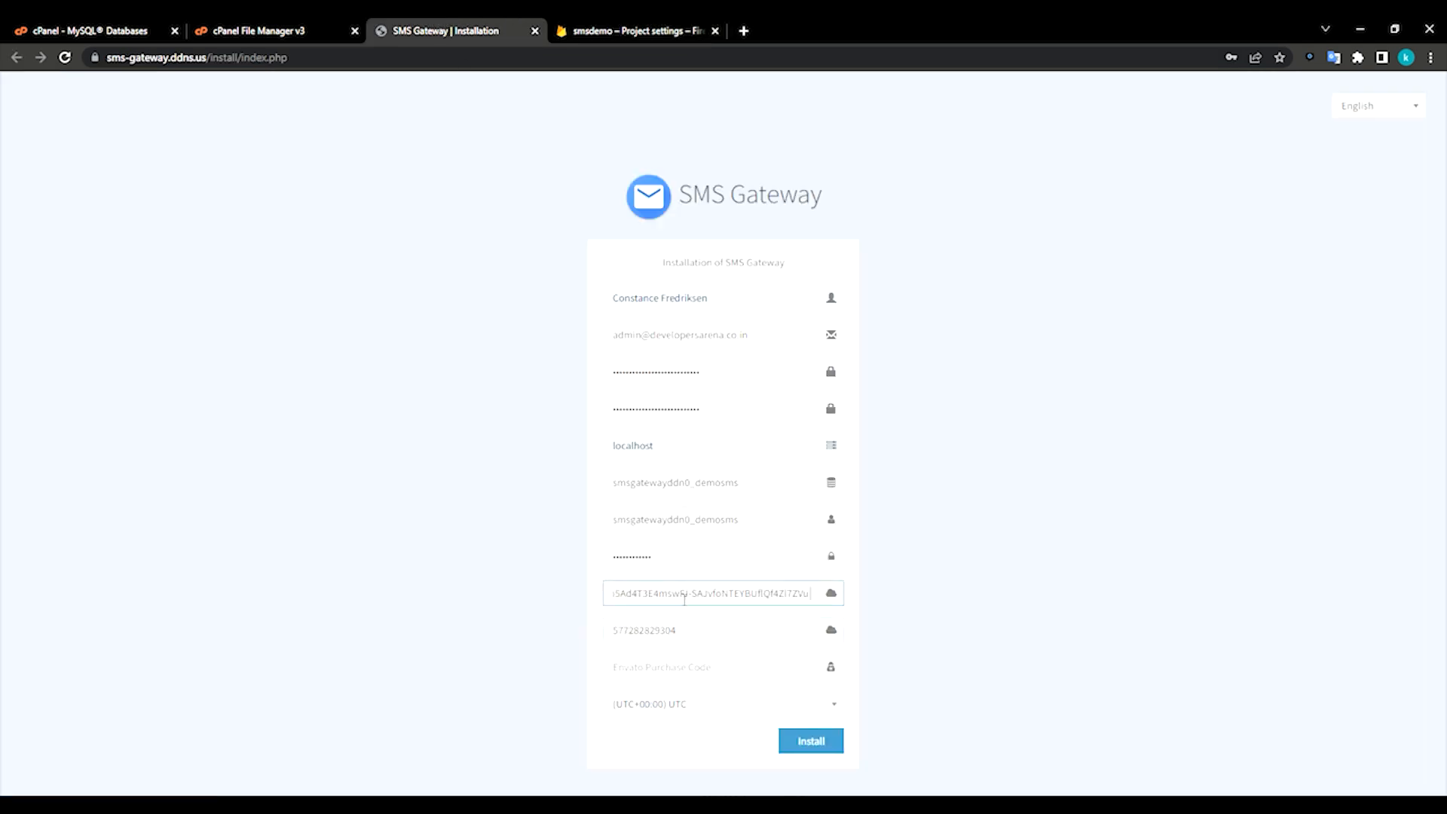
Fill the Envato purchase code and submit the installation with UTC timezone
click(722, 667)
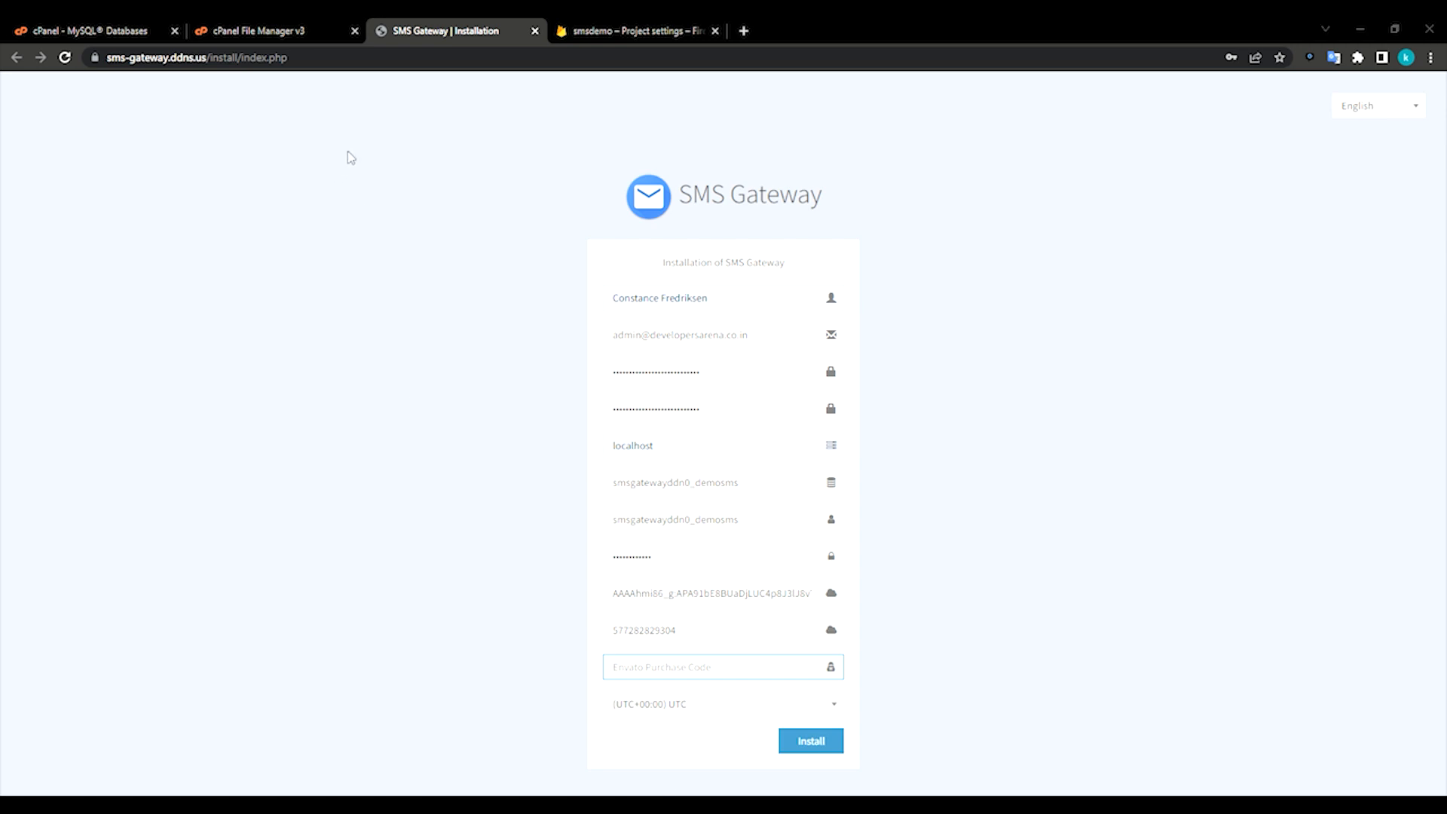
click(722, 666)
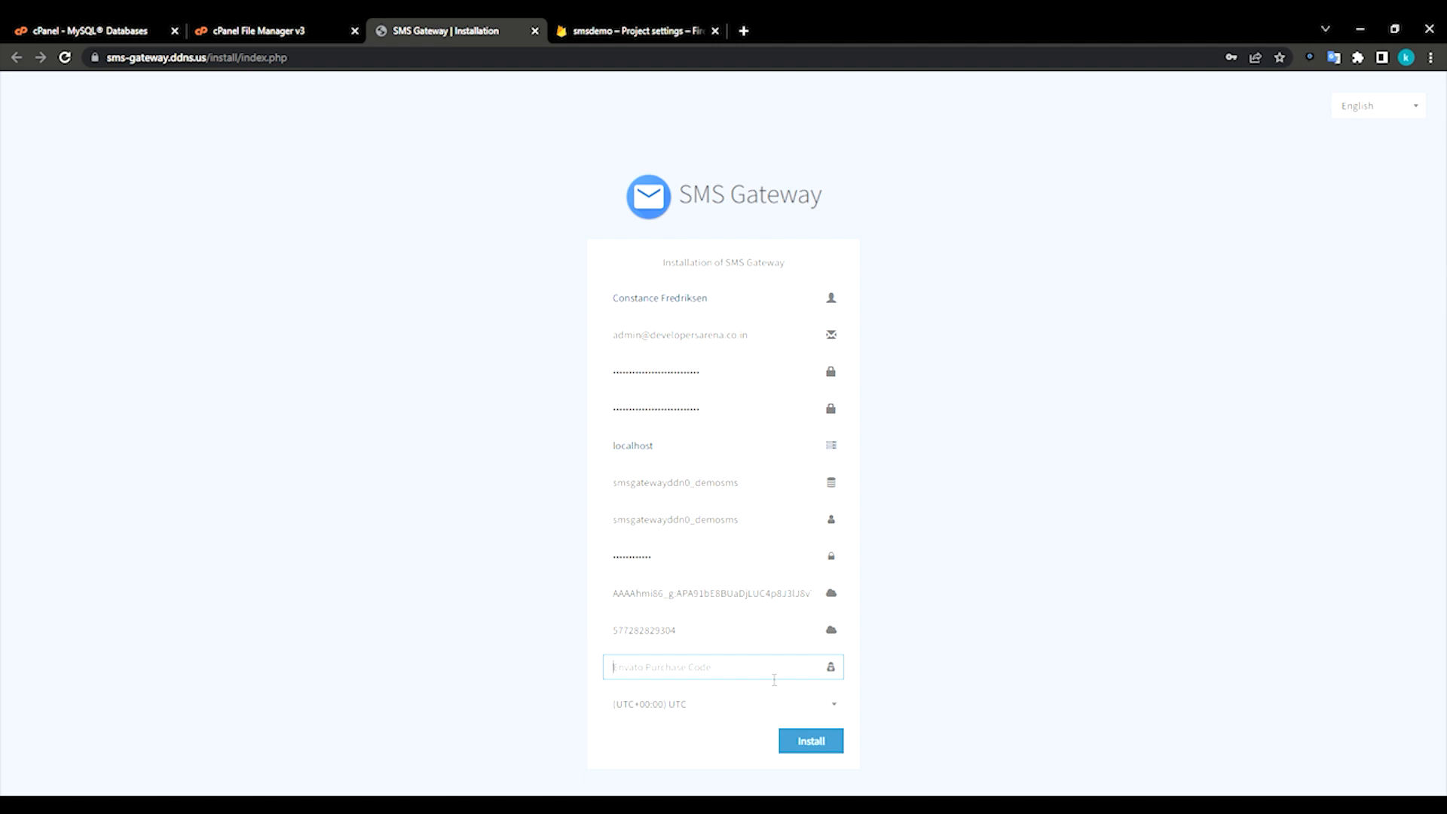
click(809, 740)
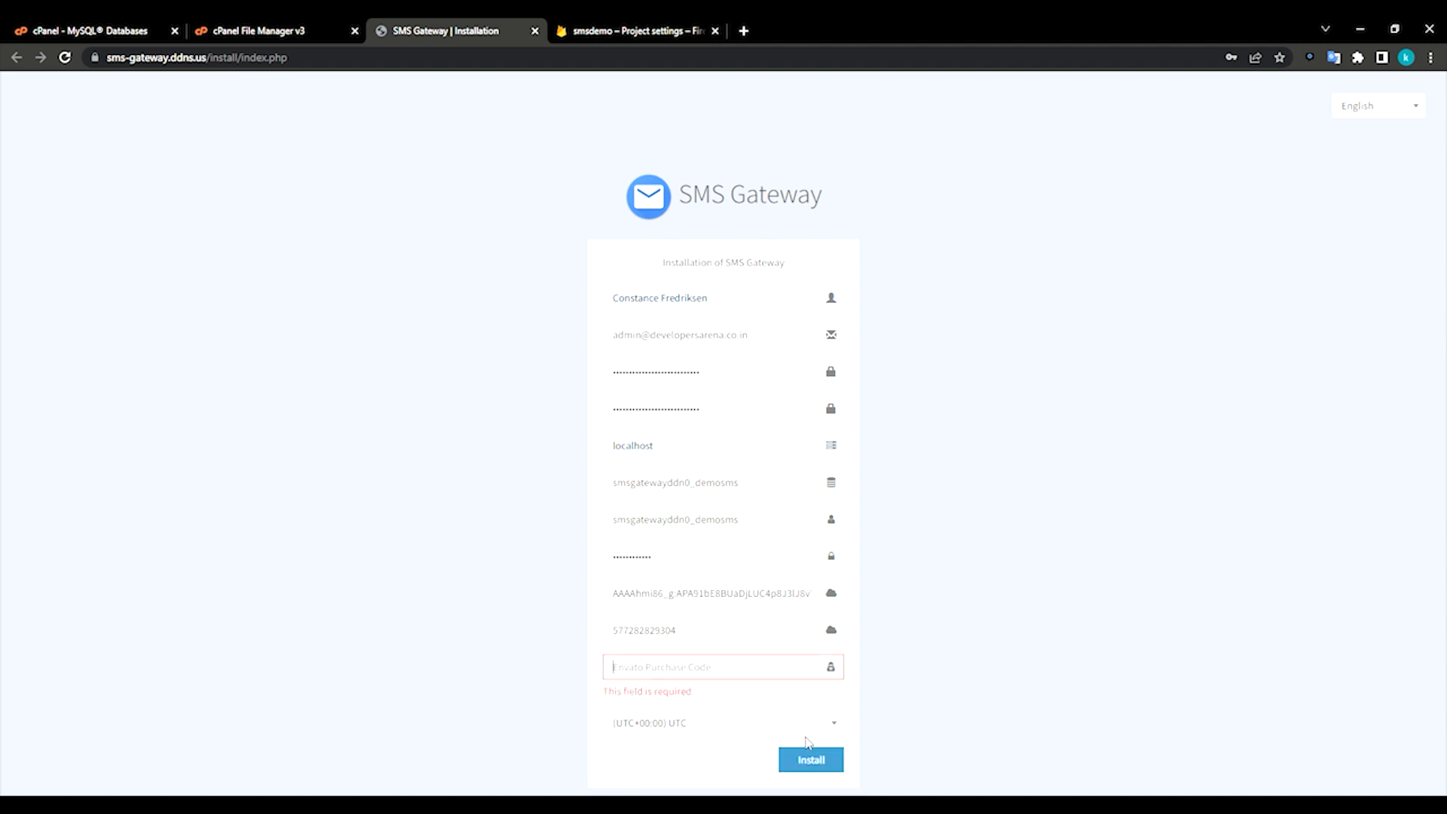
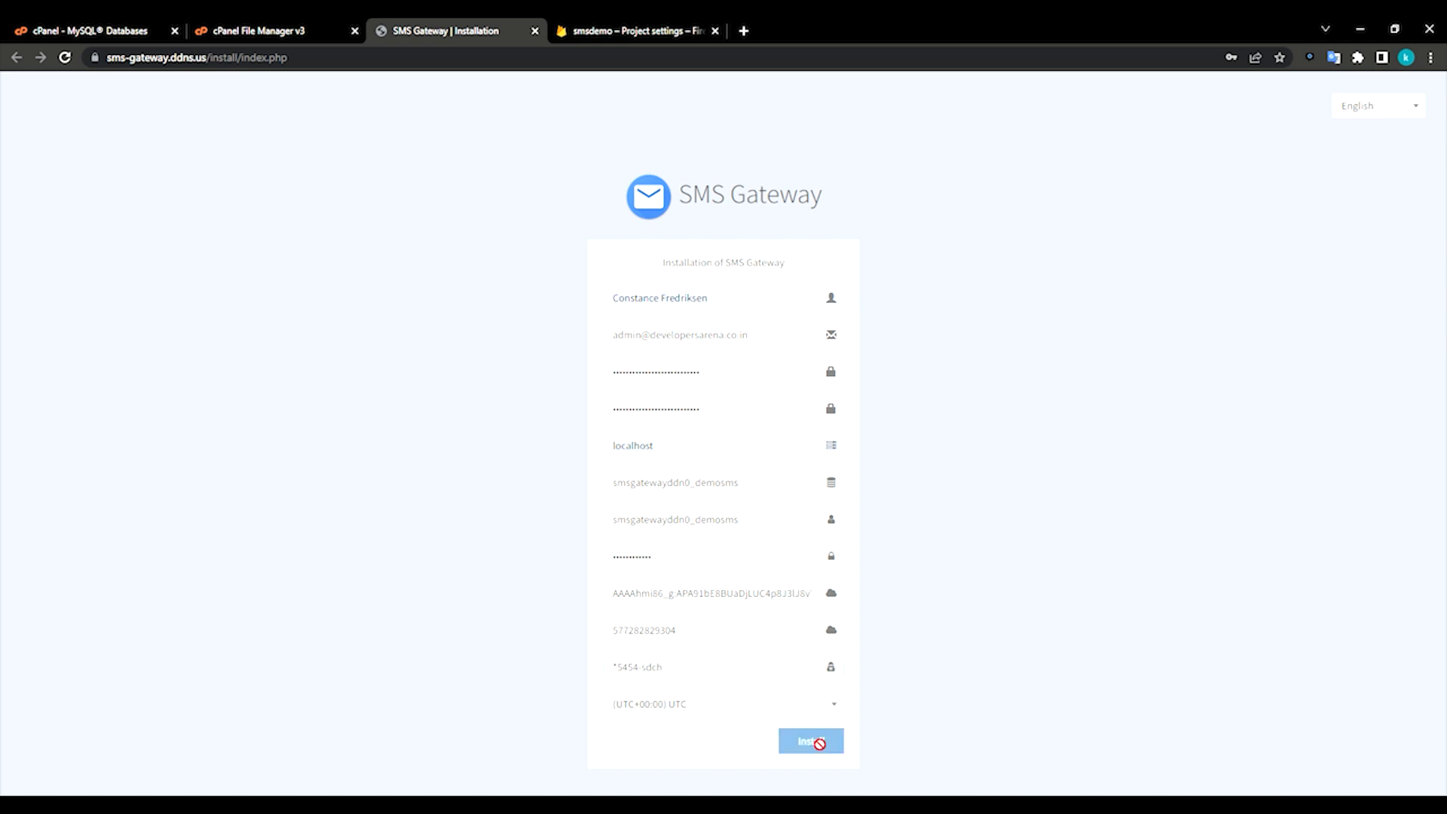
click(809, 742)
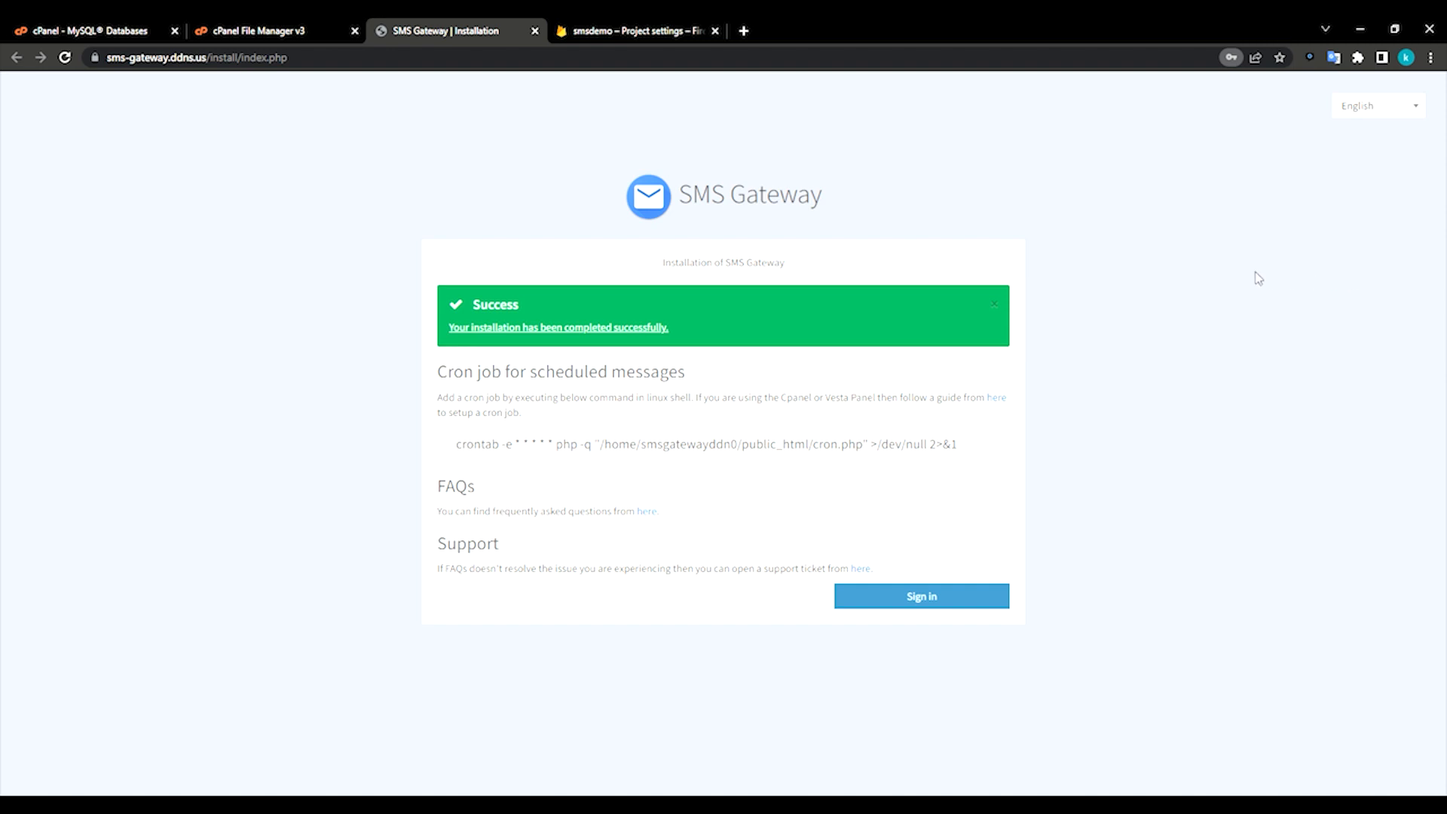
mouse_move(655, 280)
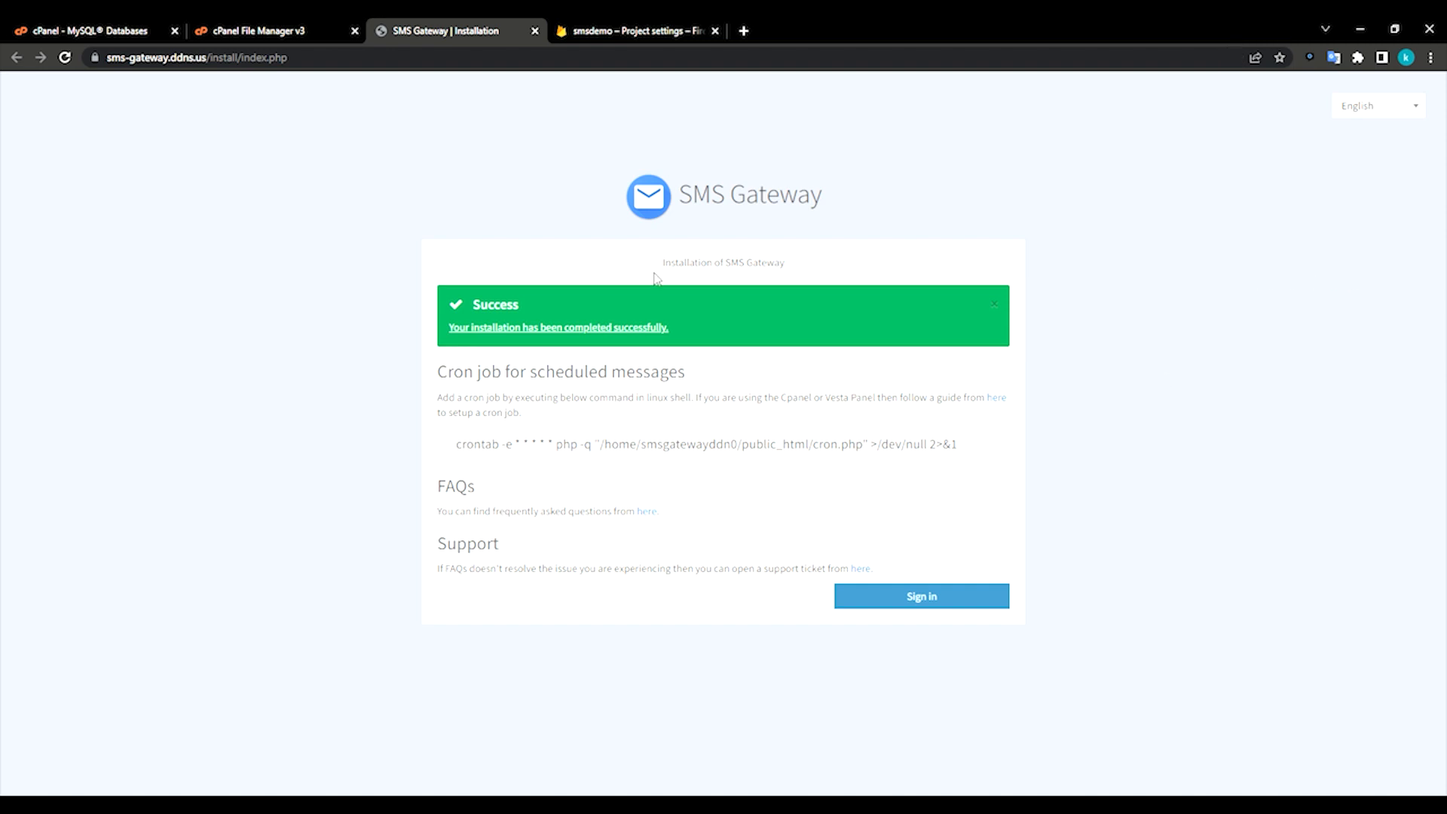
mouse_move(537, 455)
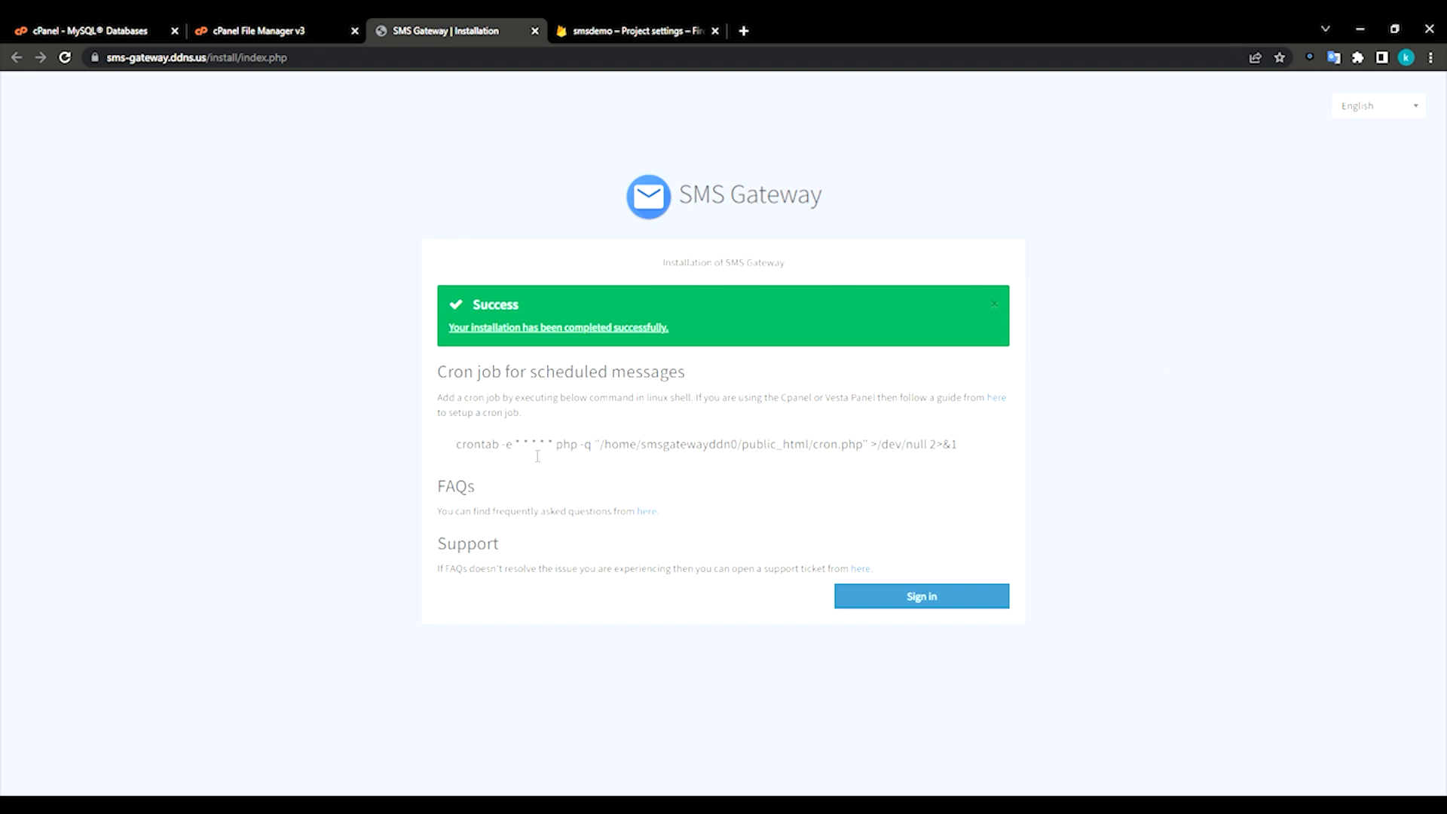
mouse_move(965, 453)
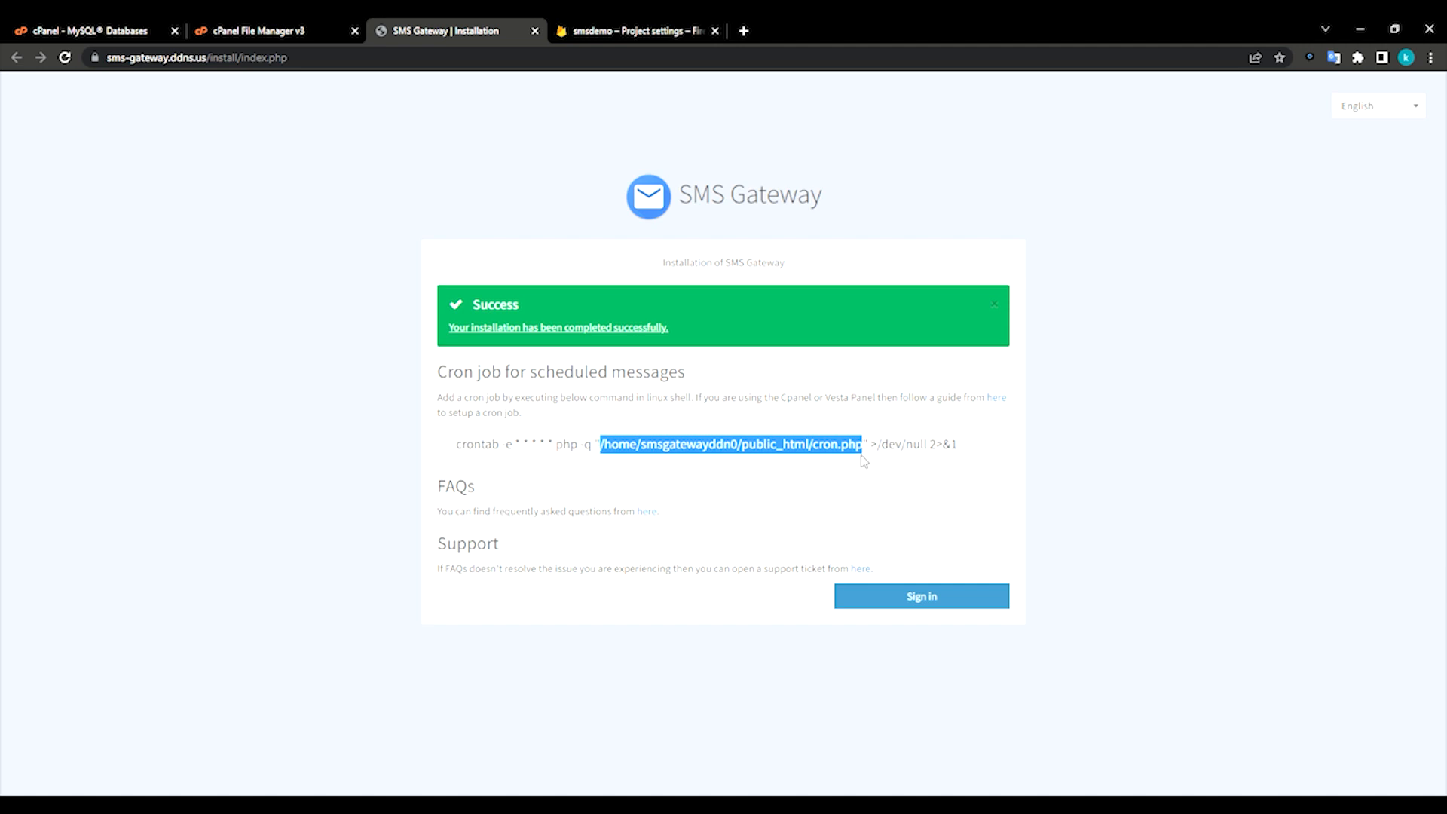
mouse_move(865, 460)
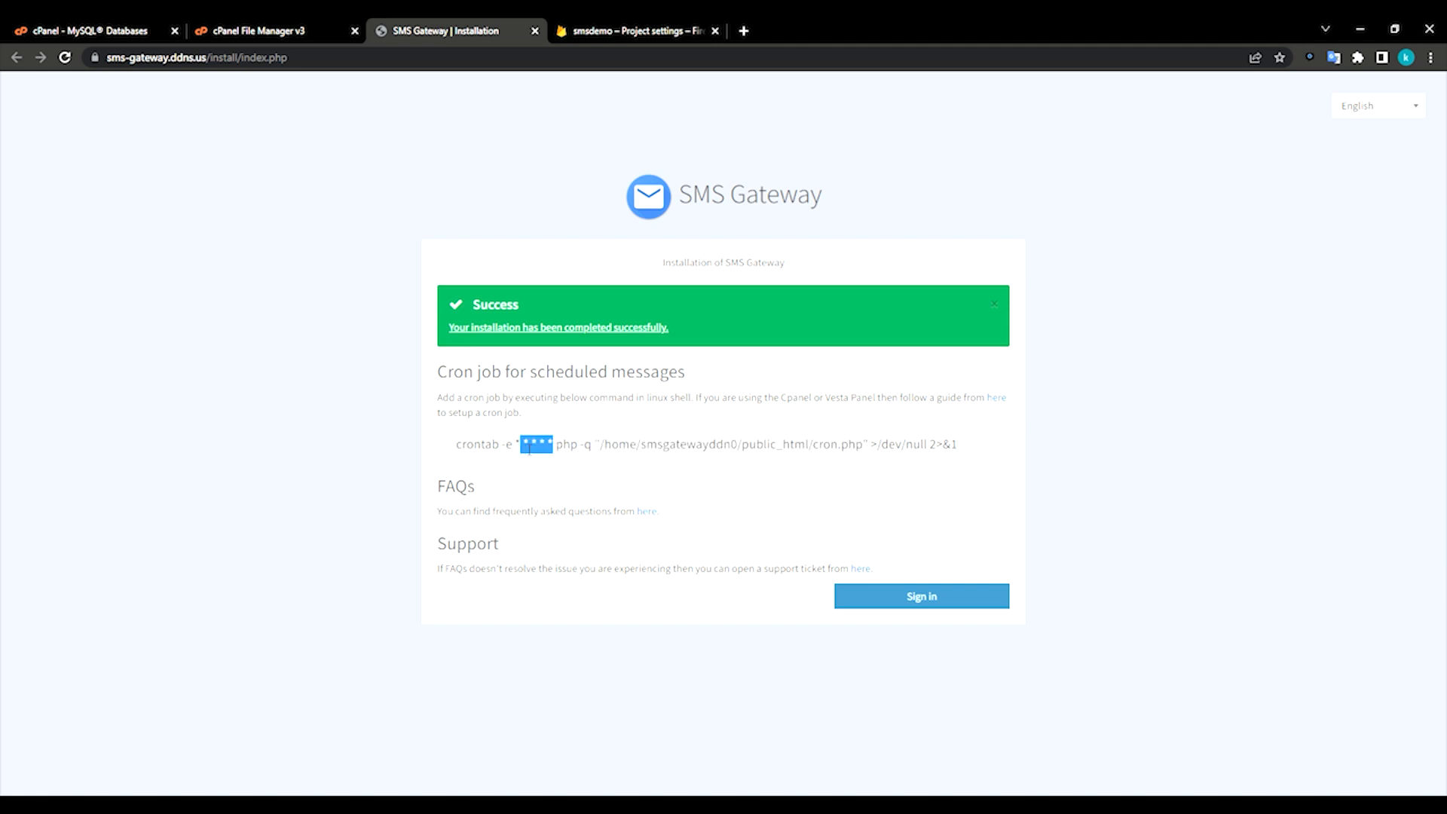
Return to the cPanel tools page after the installation success screen
click(87, 30)
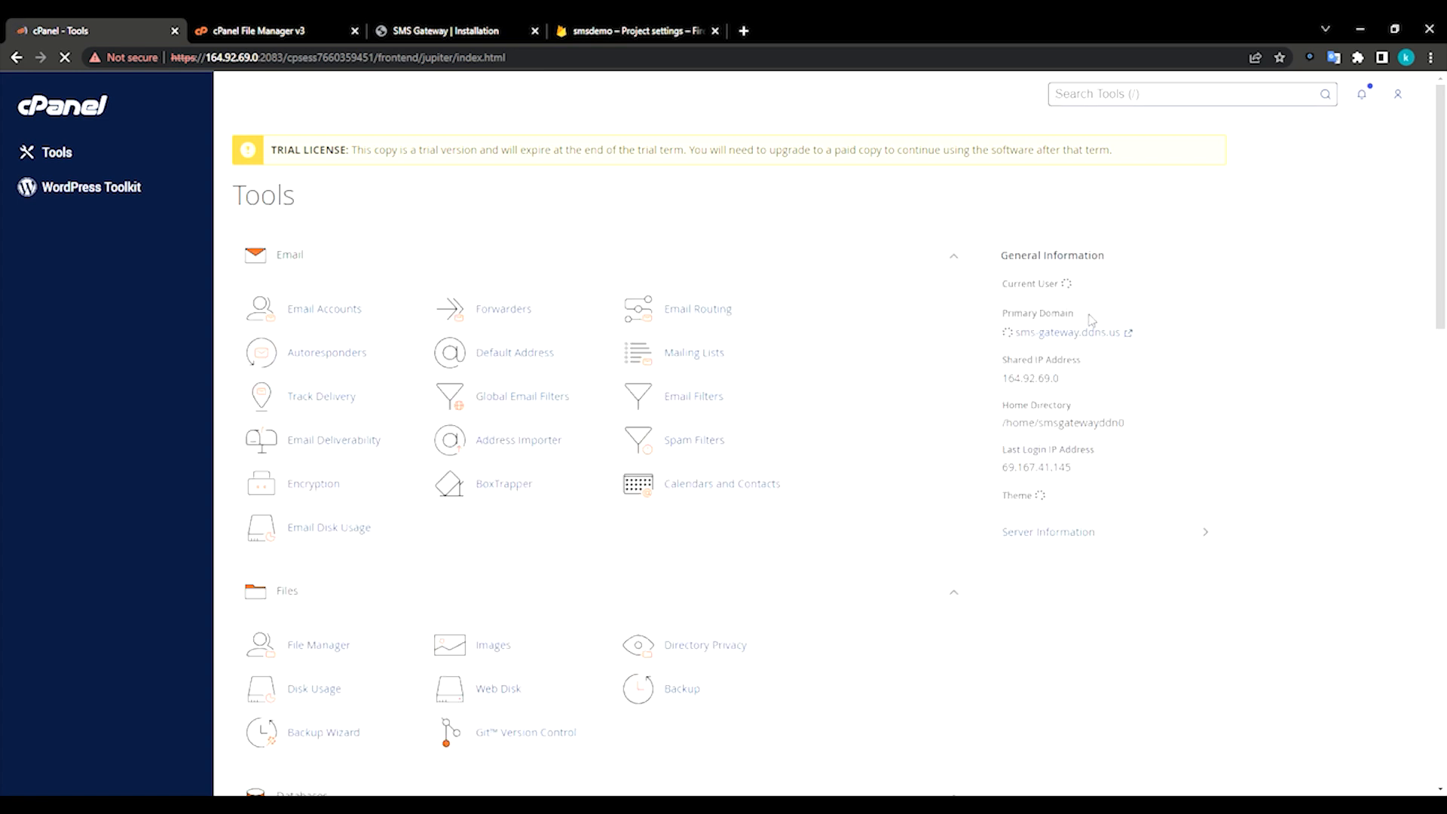
Locate Advanced in cPanel and go to the Cron Jobs page
scroll(down, 3)
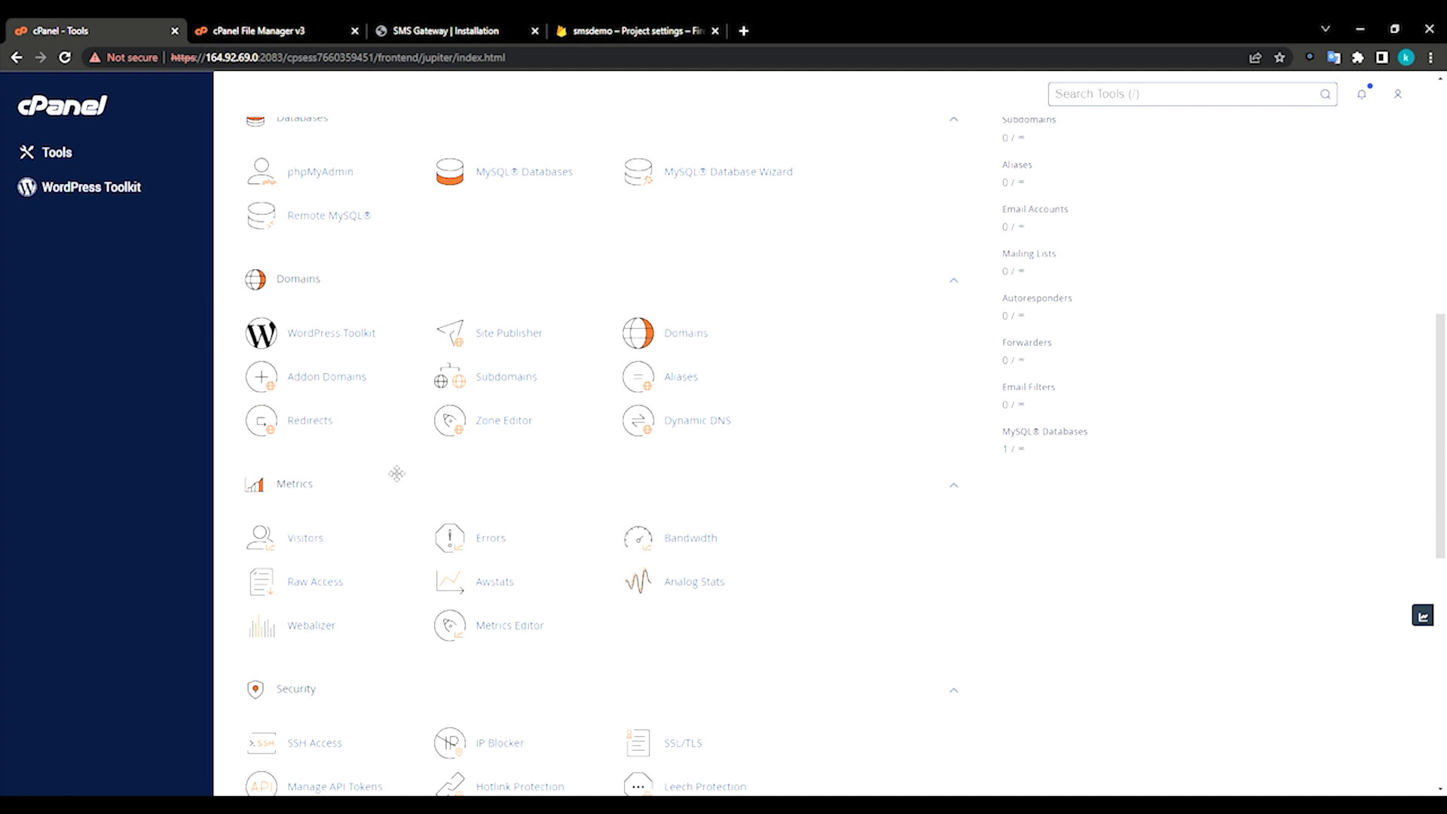
scroll(down, 3)
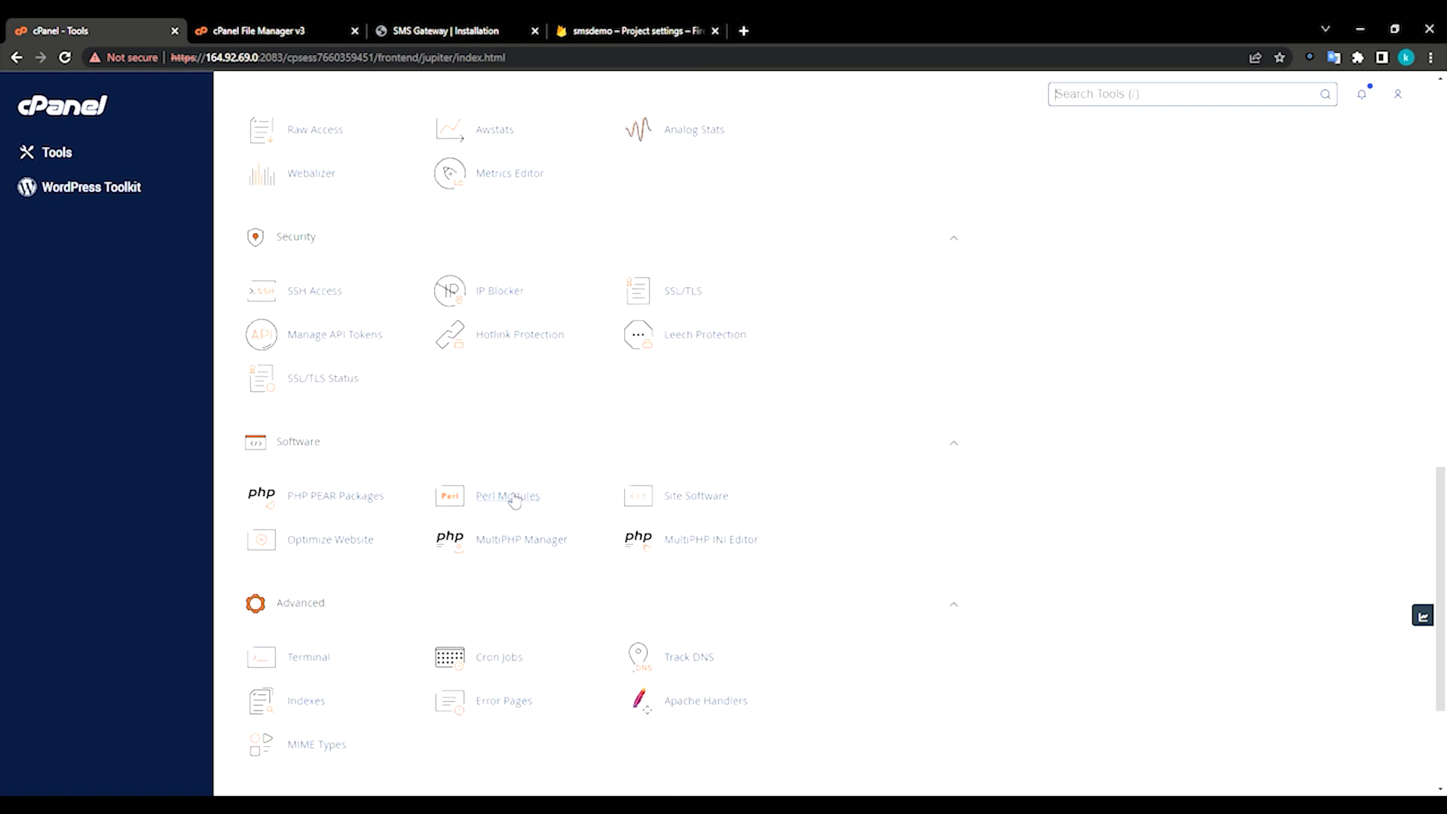
scroll(up, 3)
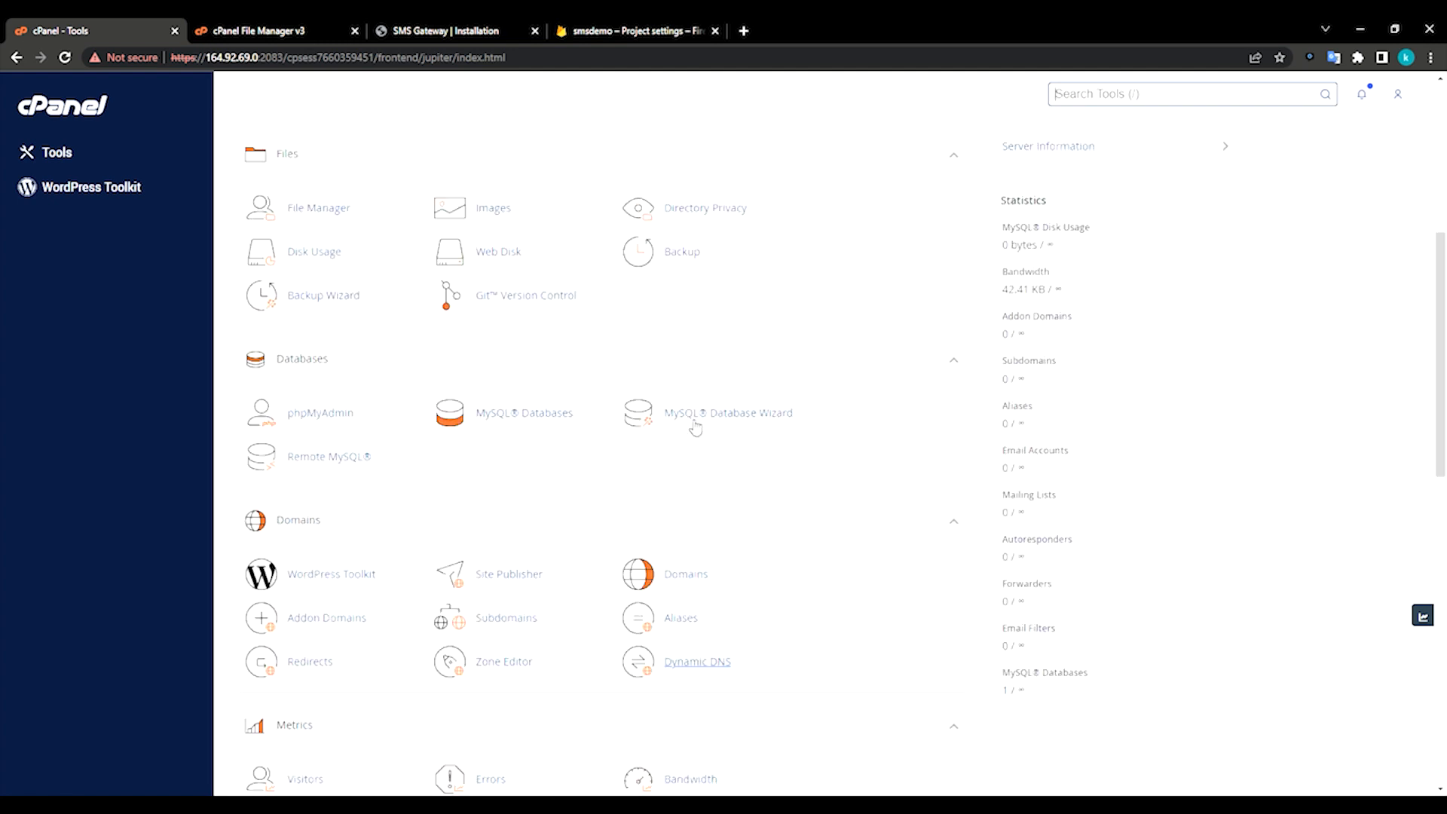
scroll(up, 3)
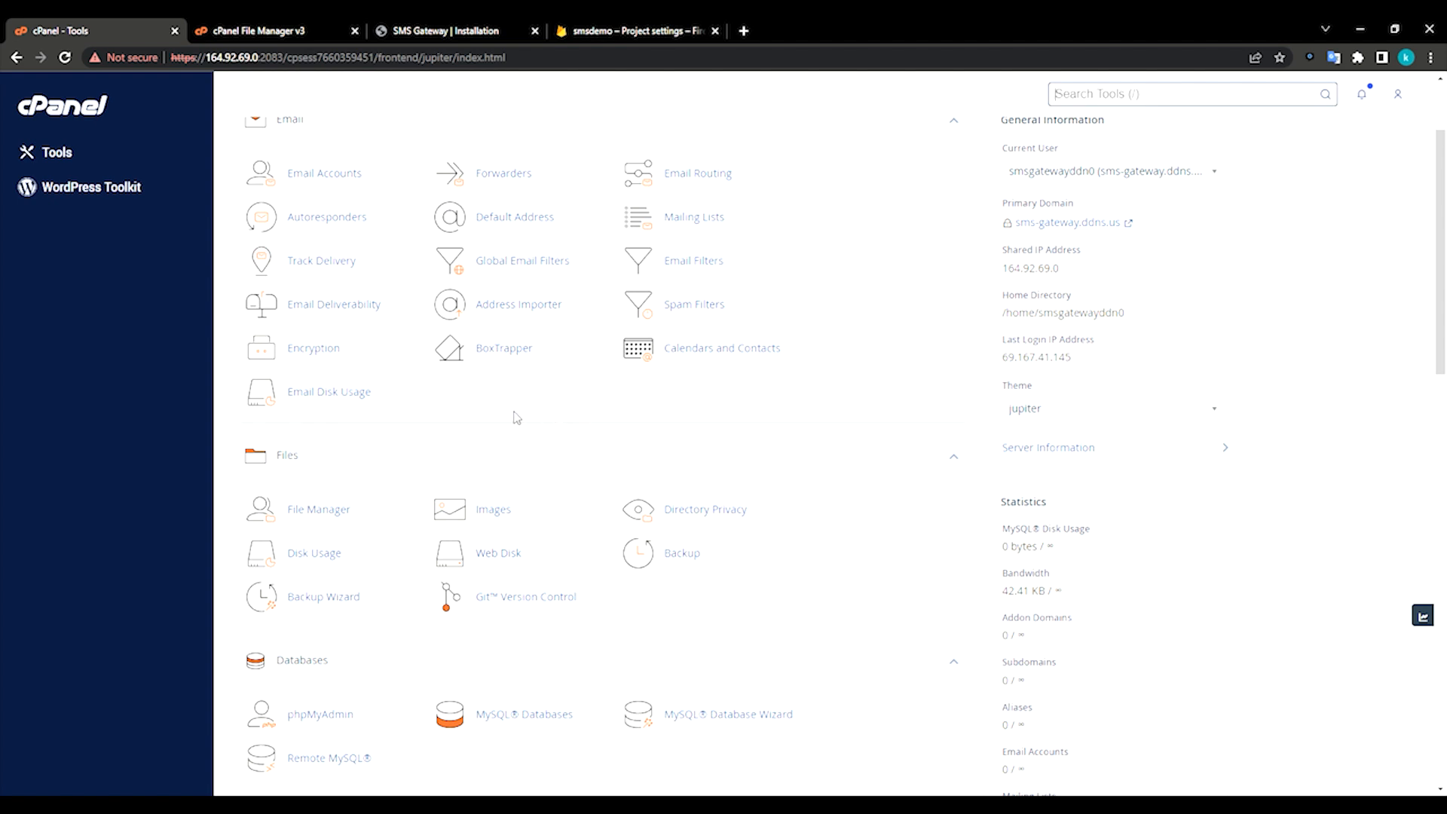
scroll(down, 3)
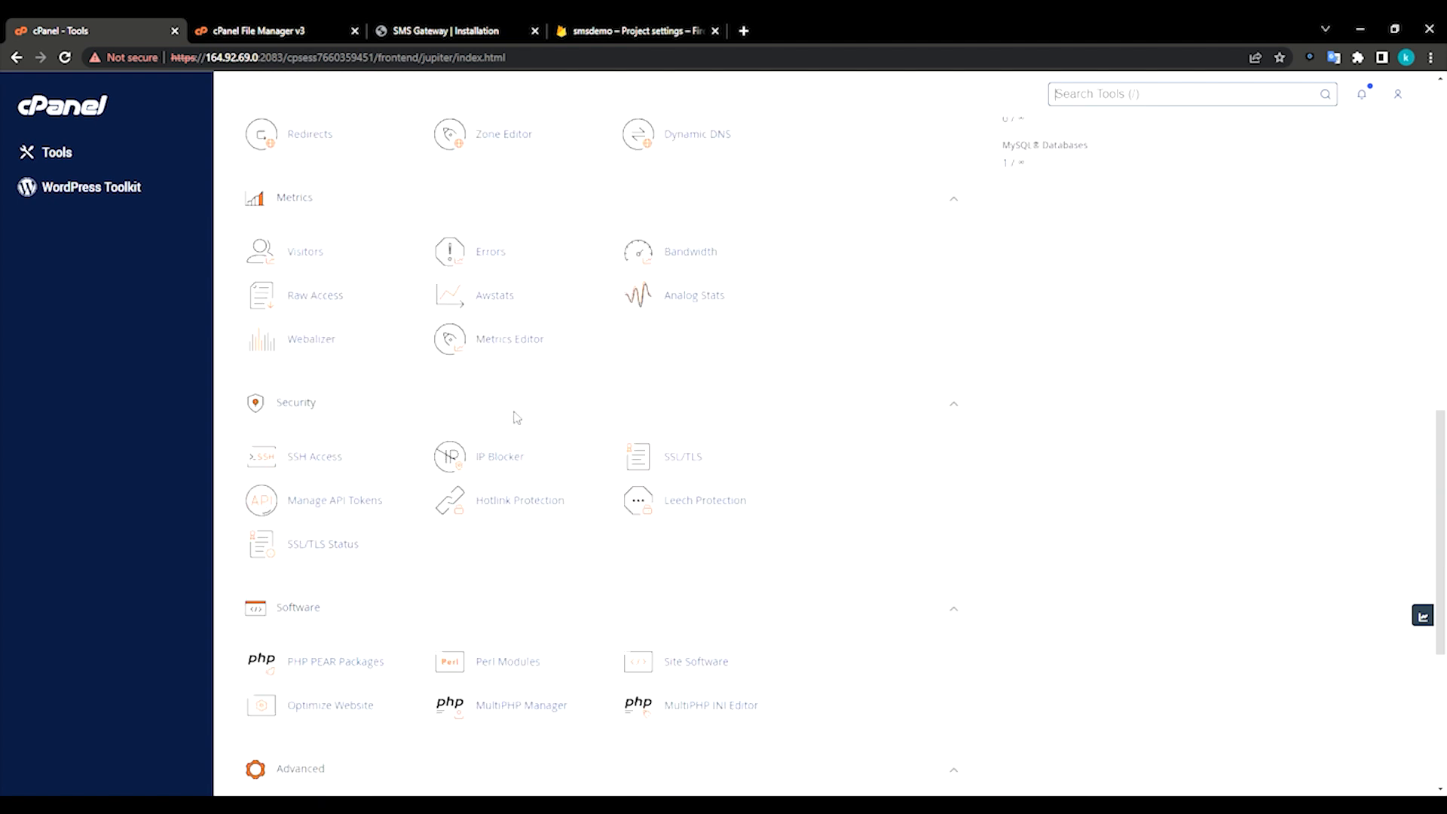
scroll(down, 3)
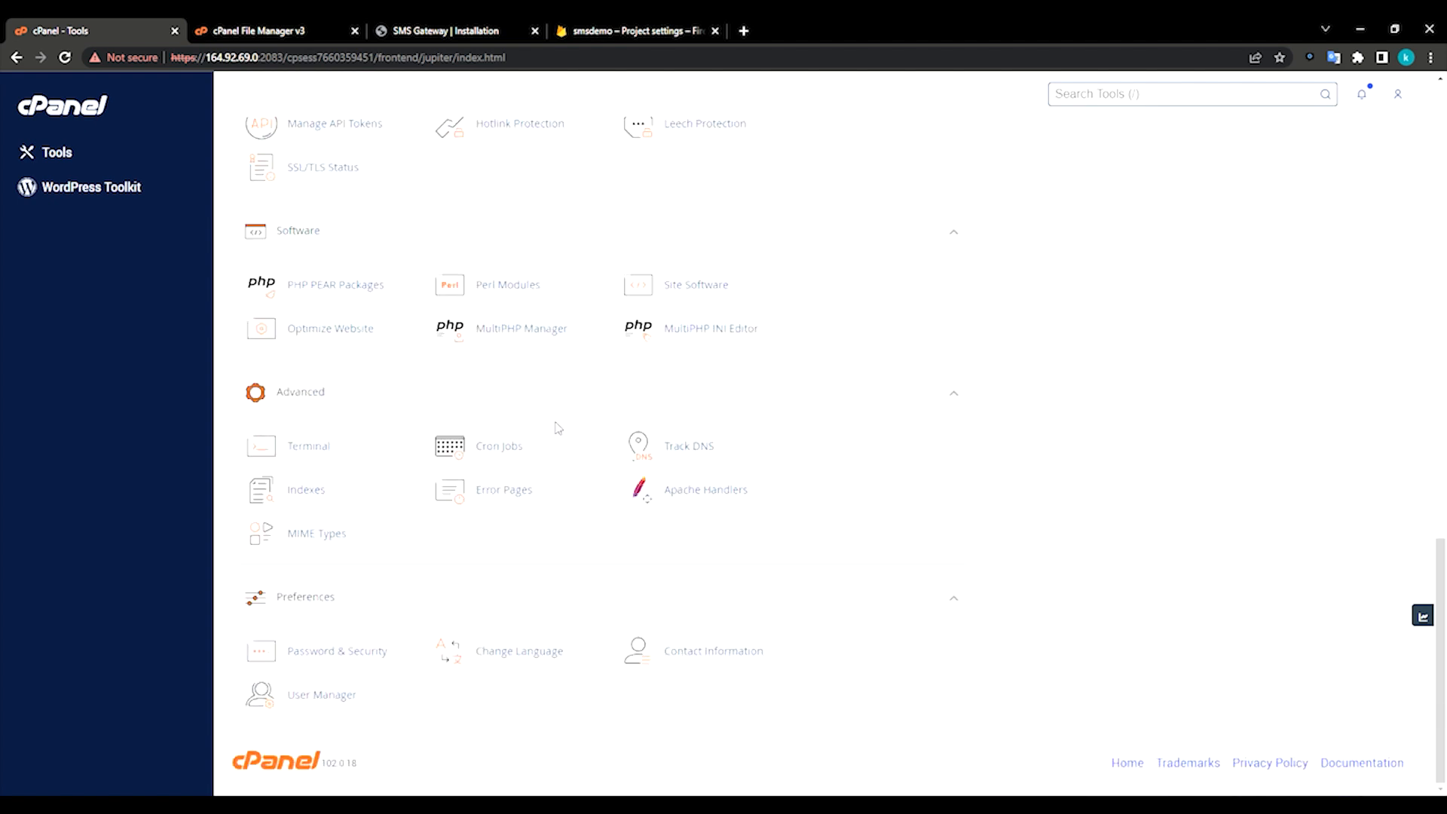
click(499, 446)
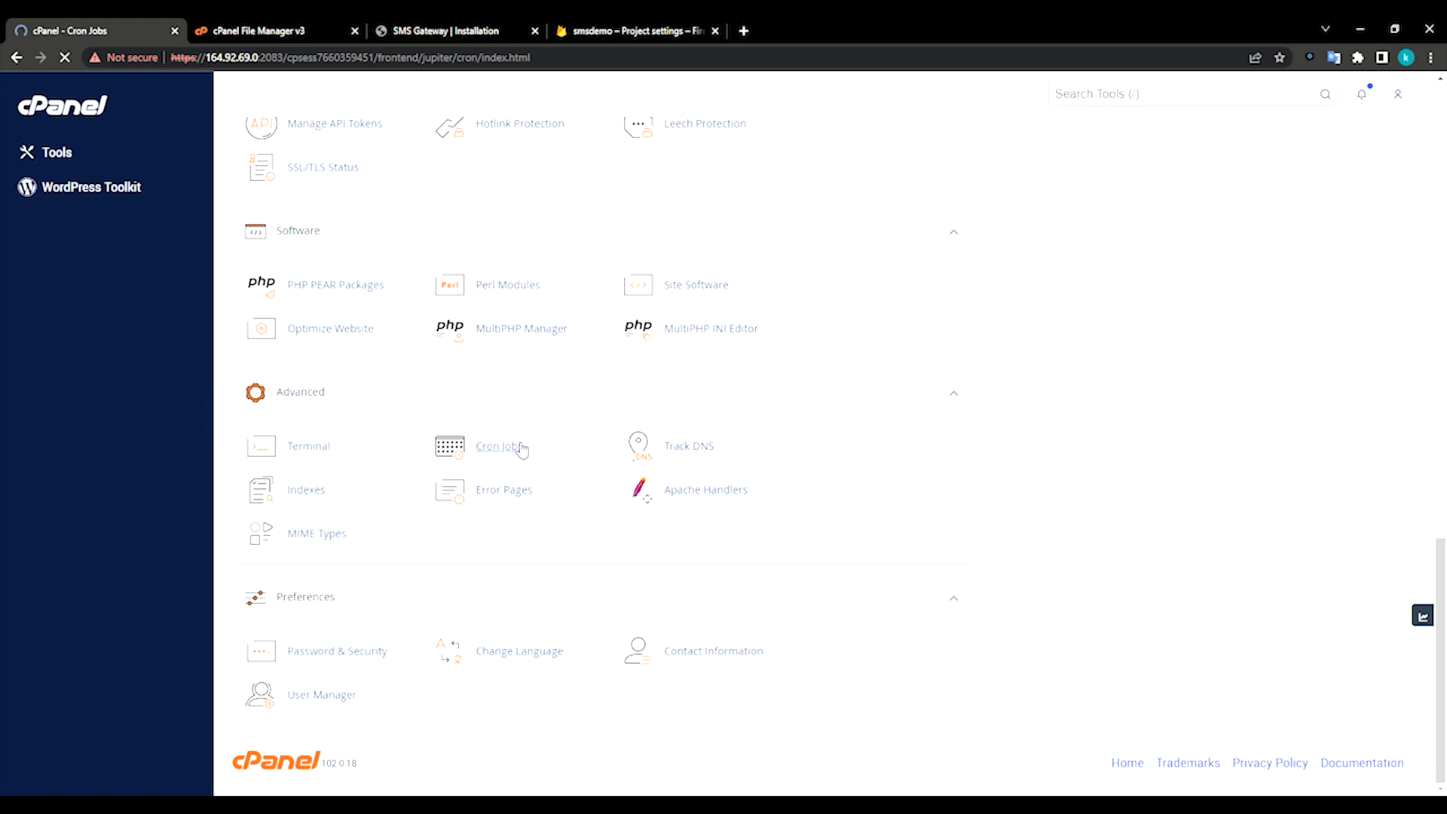
click(496, 446)
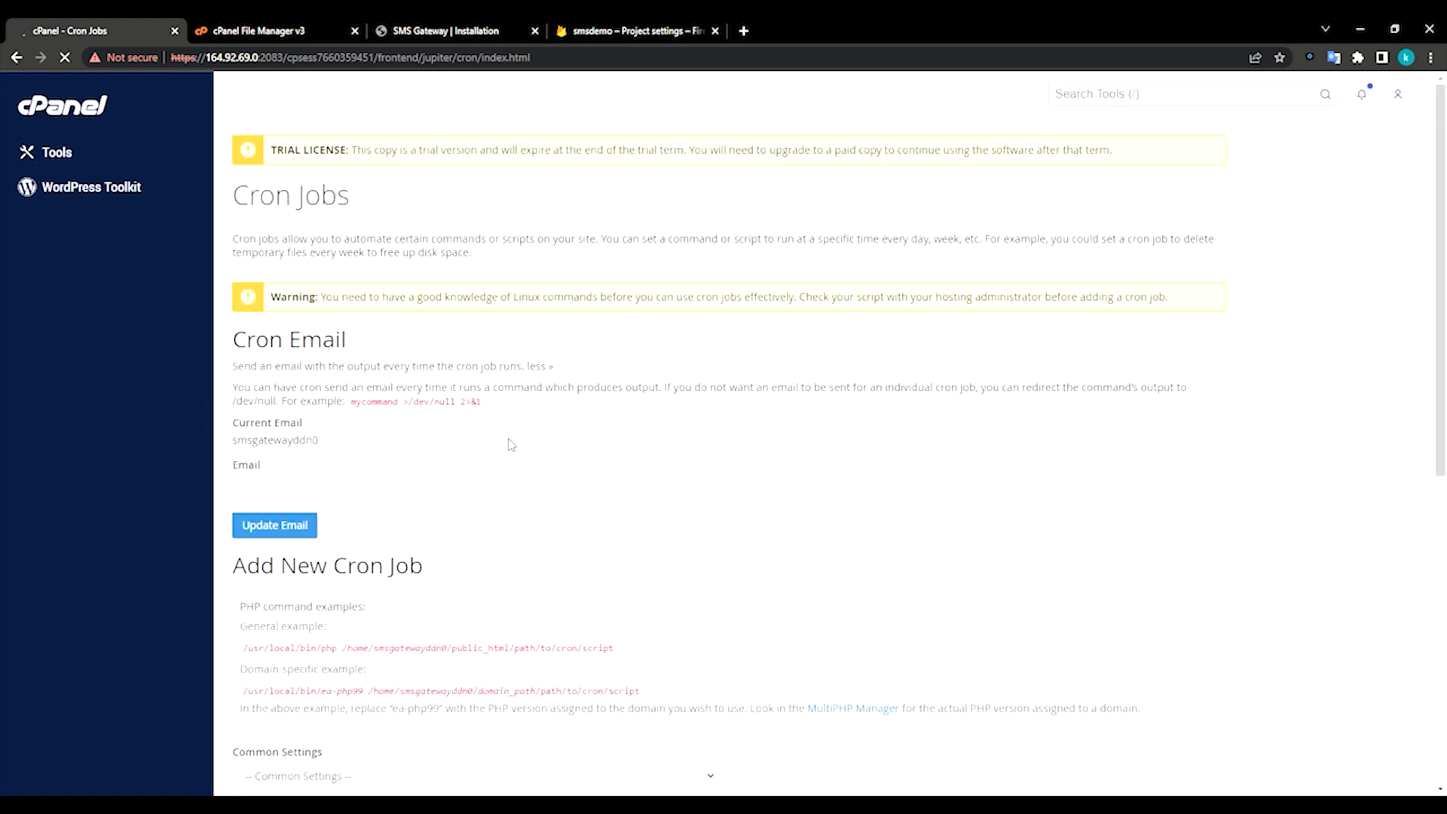
Check the cron command on the SMS Gateway success page and come back to the cron form
scroll(down, 3)
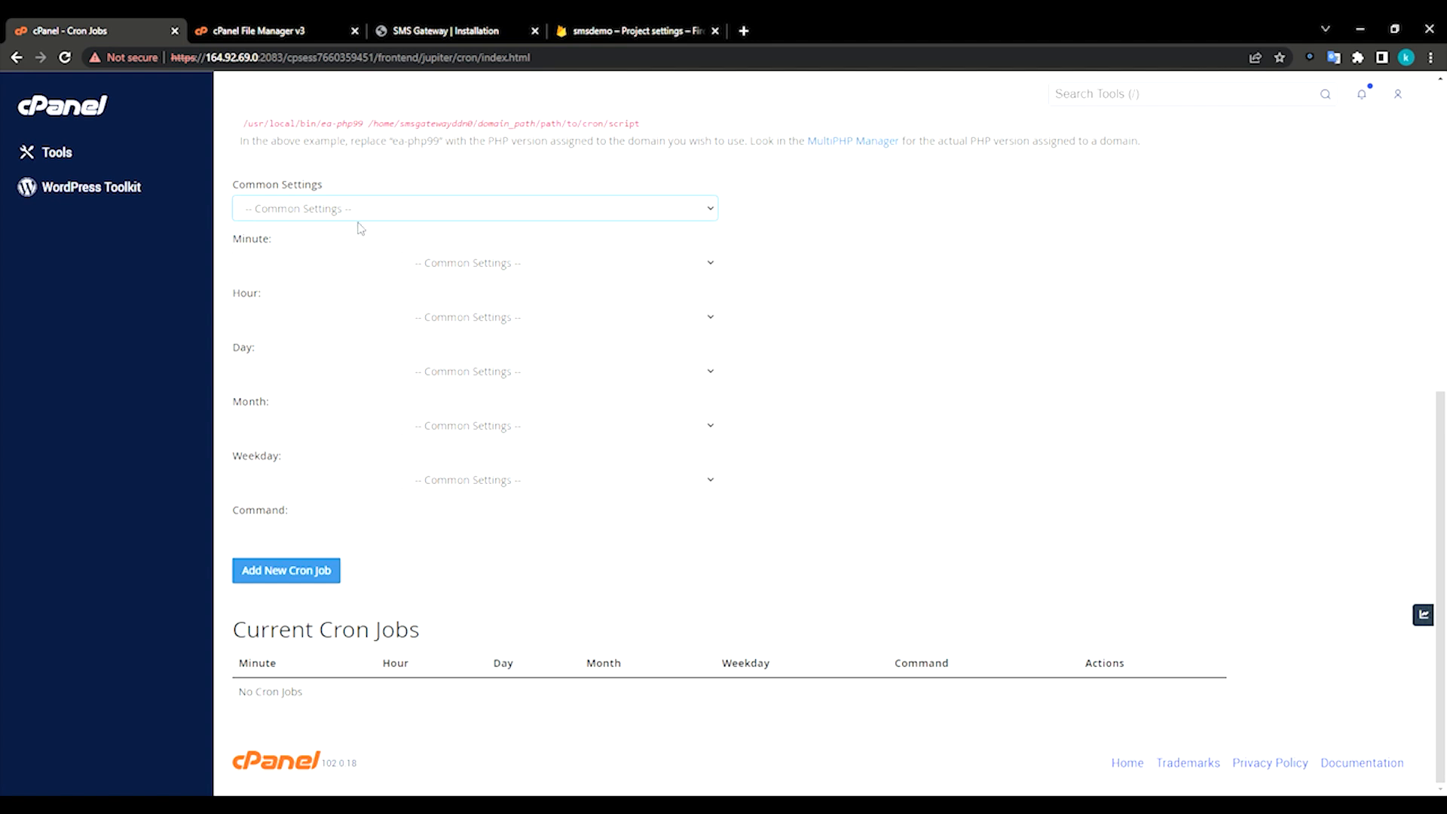
click(635, 30)
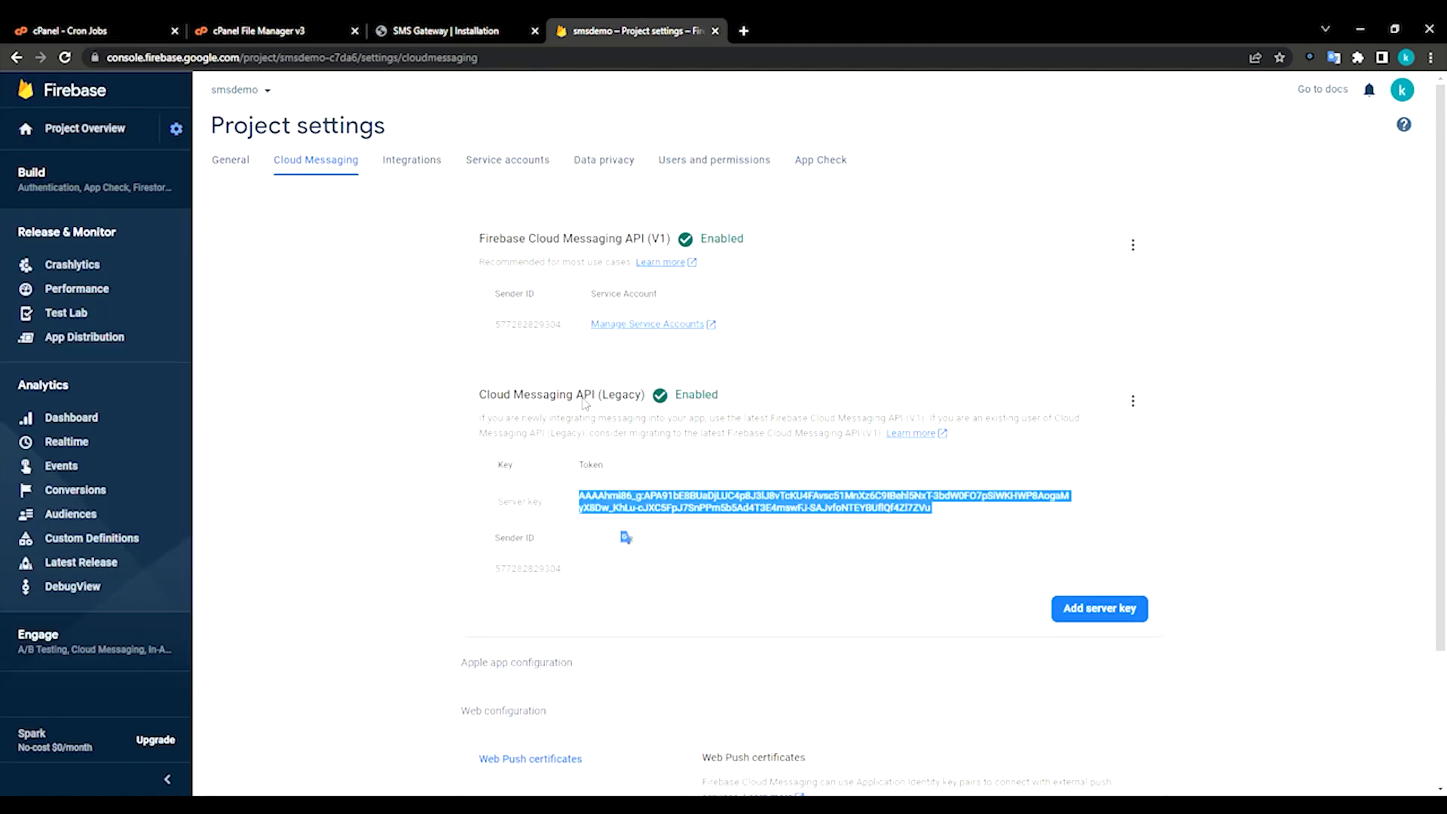
click(439, 30)
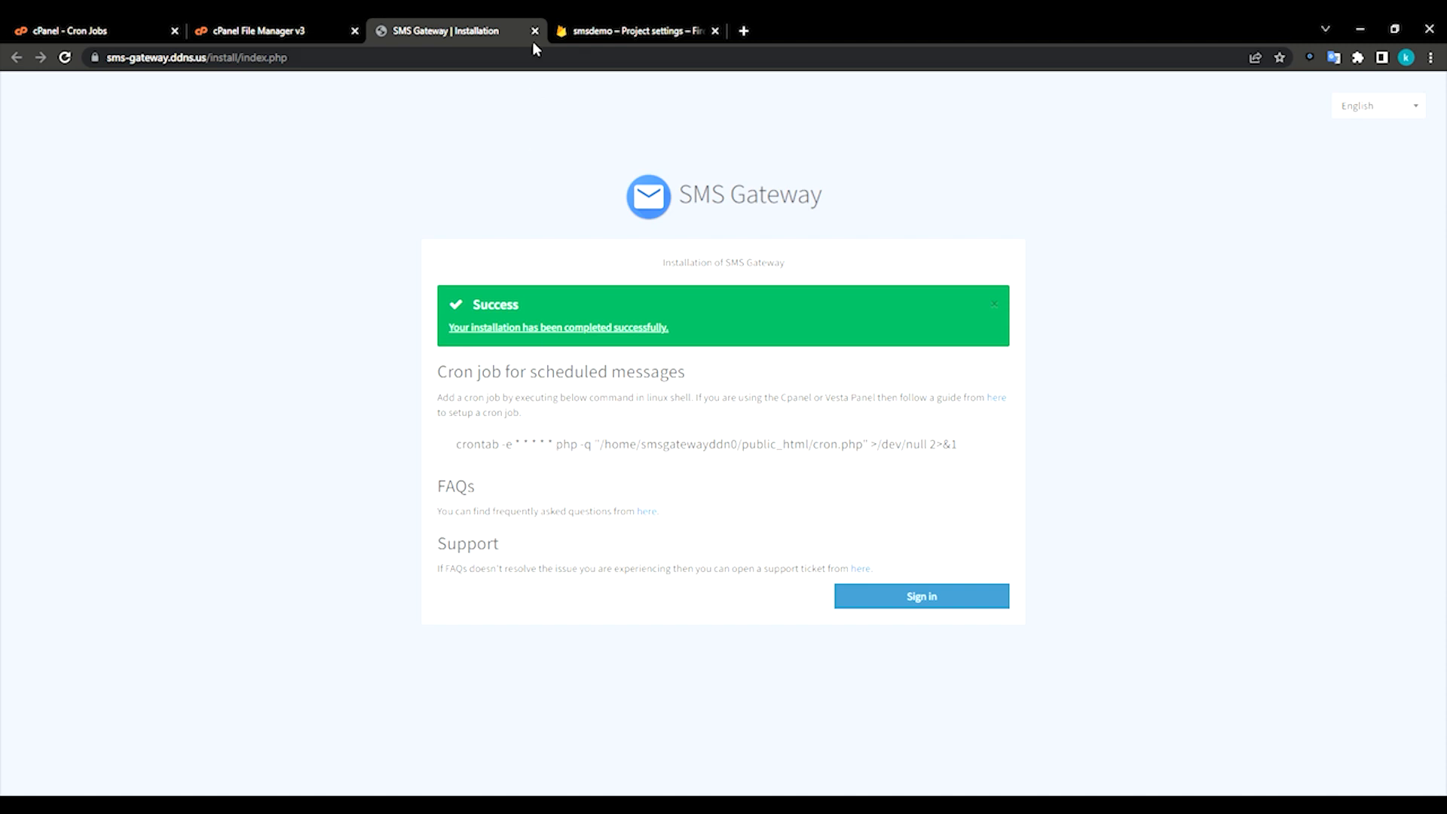
click(87, 30)
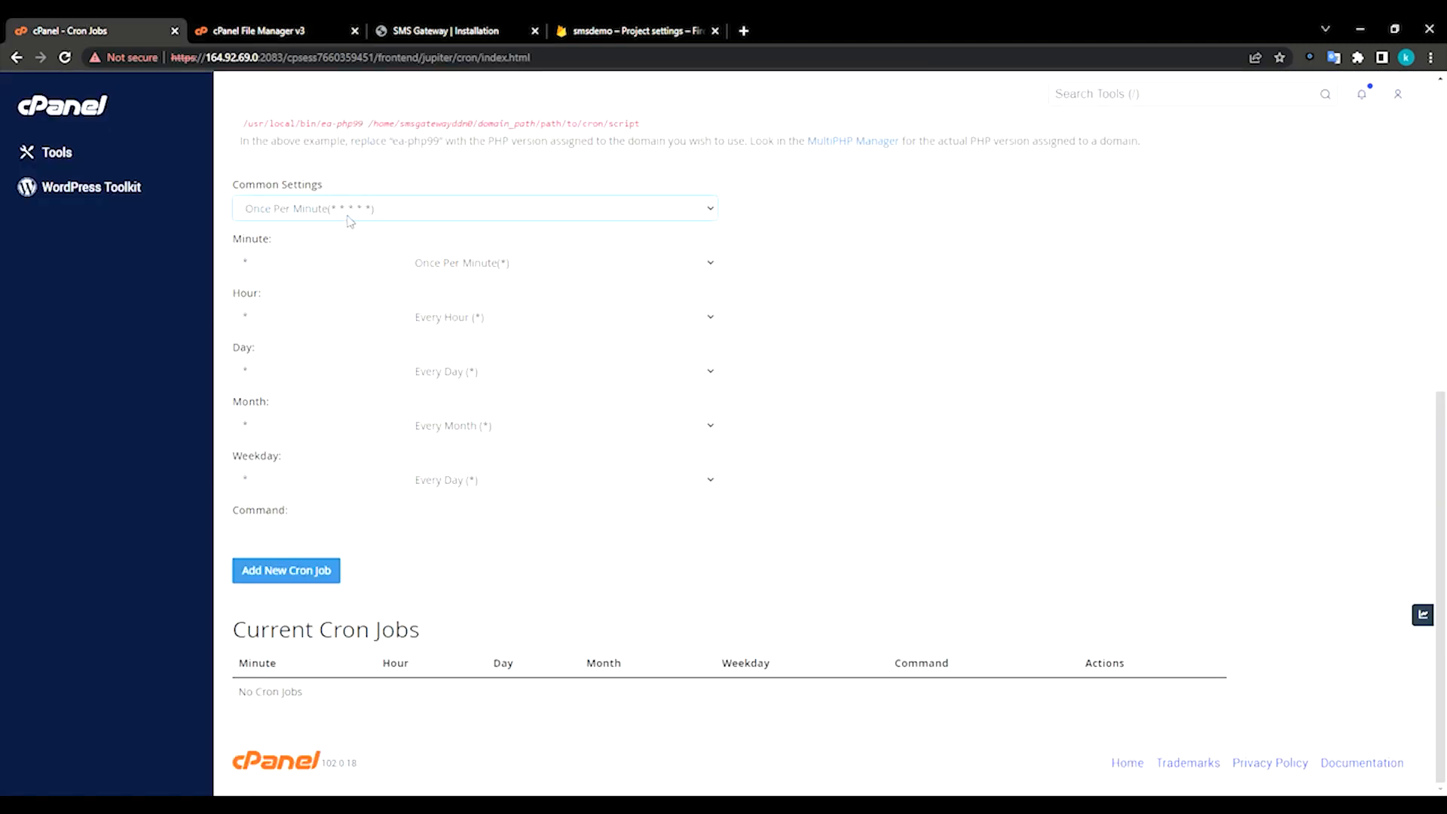
mouse_move(382, 220)
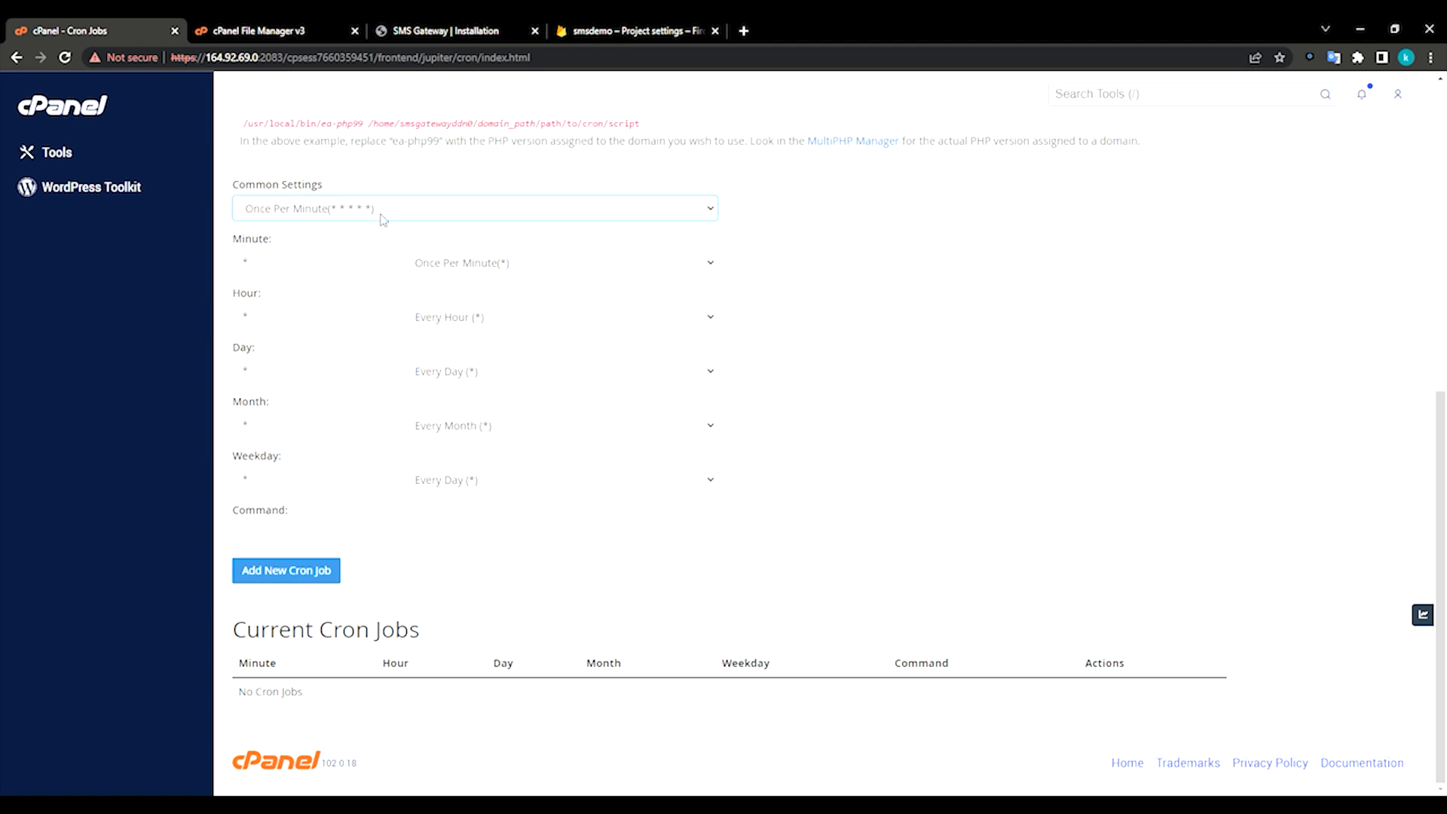
Add a once-per-minute cron job running /home/smsgatewayddn0/public_html/cron.php and return to SMS Gateway
click(305, 533)
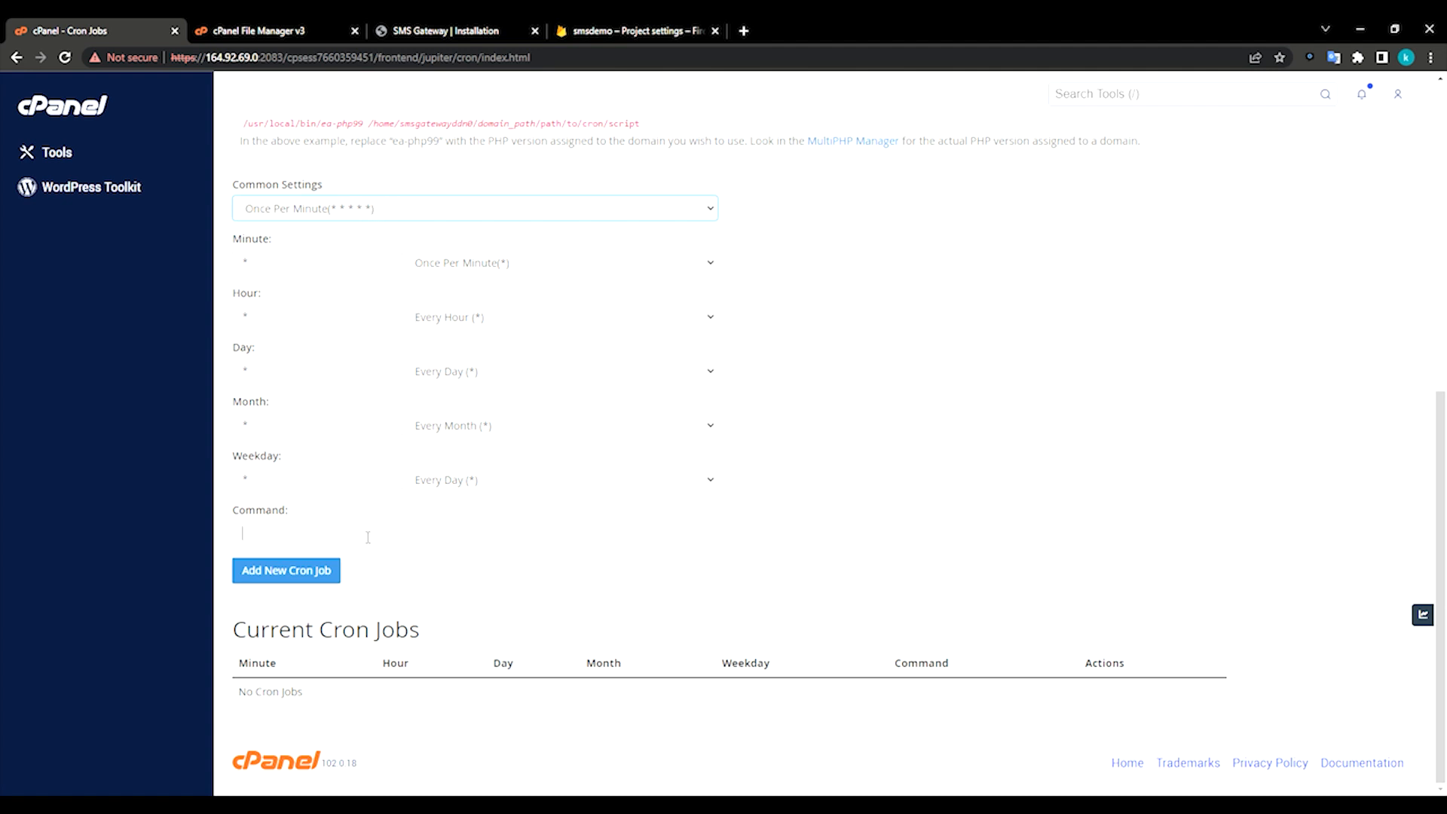
text(/home/smsgatewayddn0/public_html/cron.php)
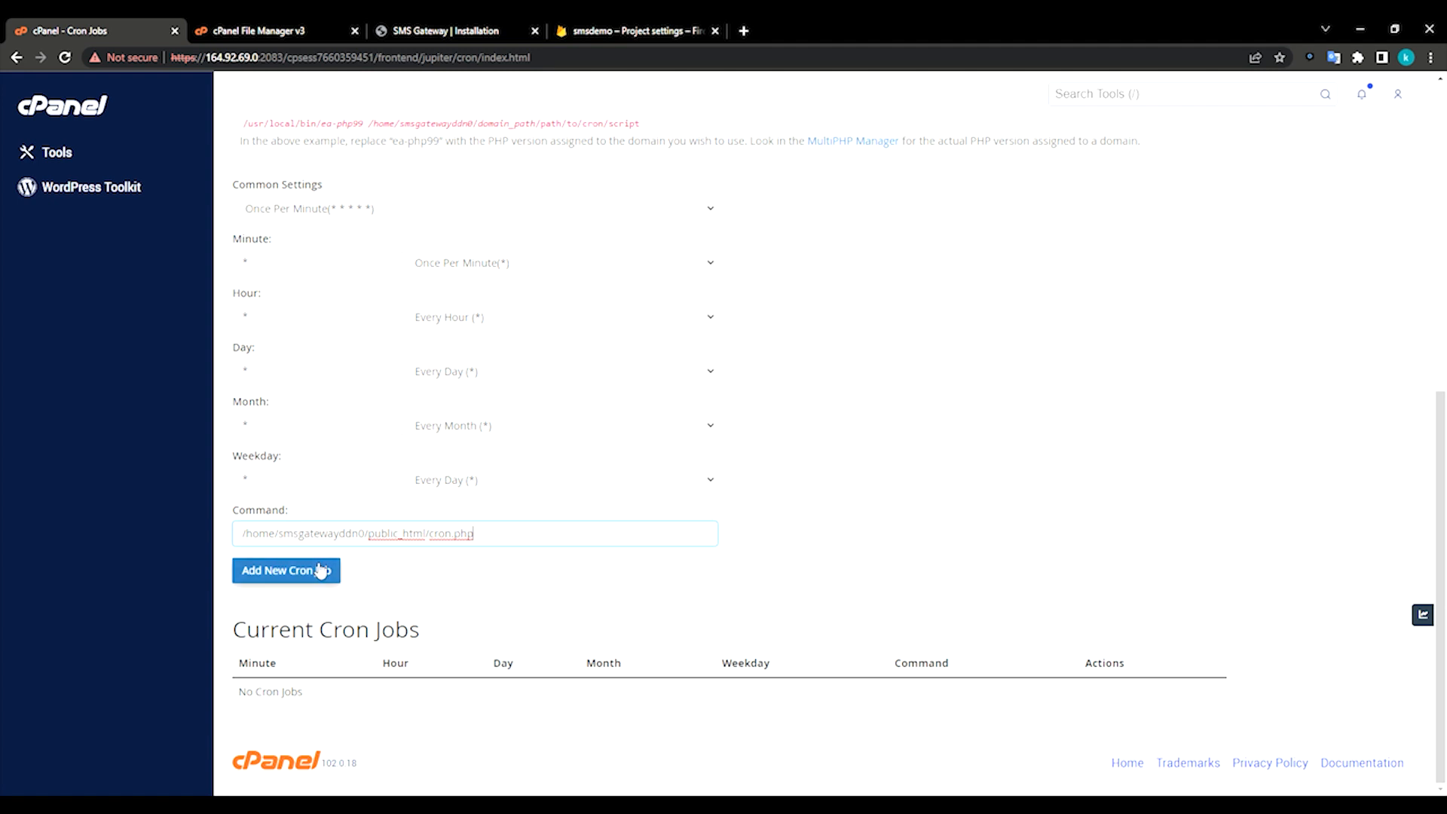
click(285, 570)
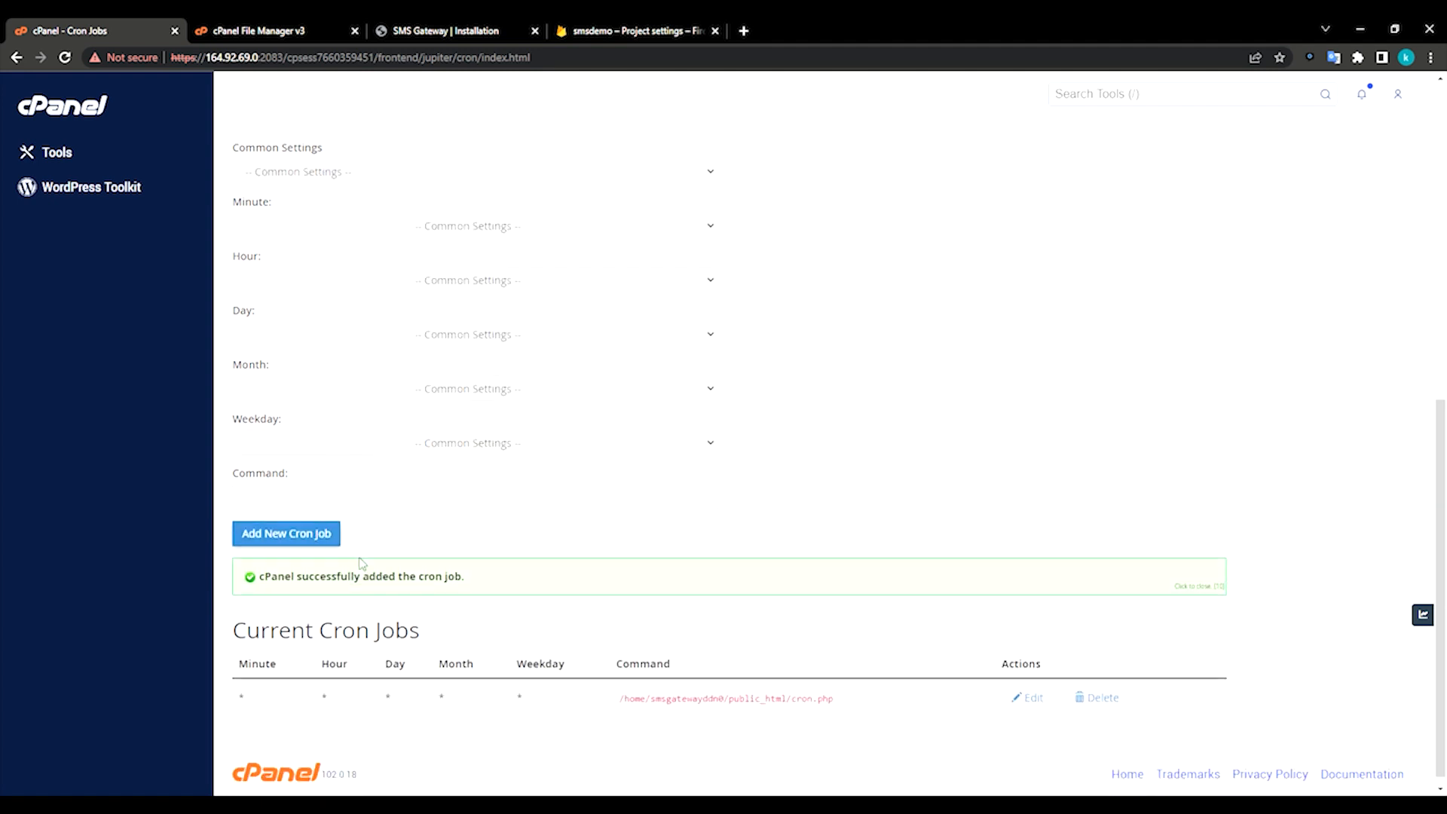
double_click(725, 697)
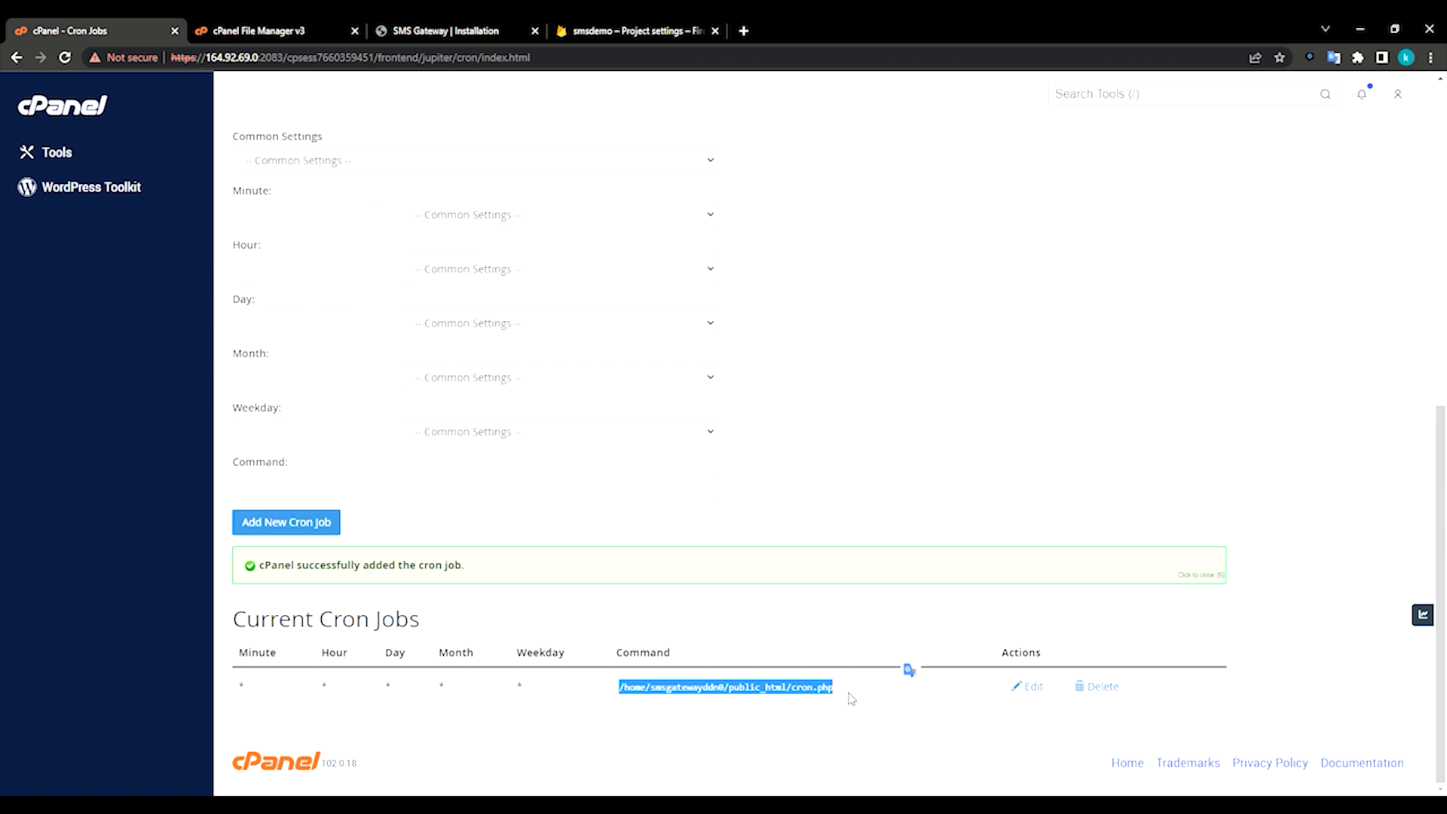
click(441, 31)
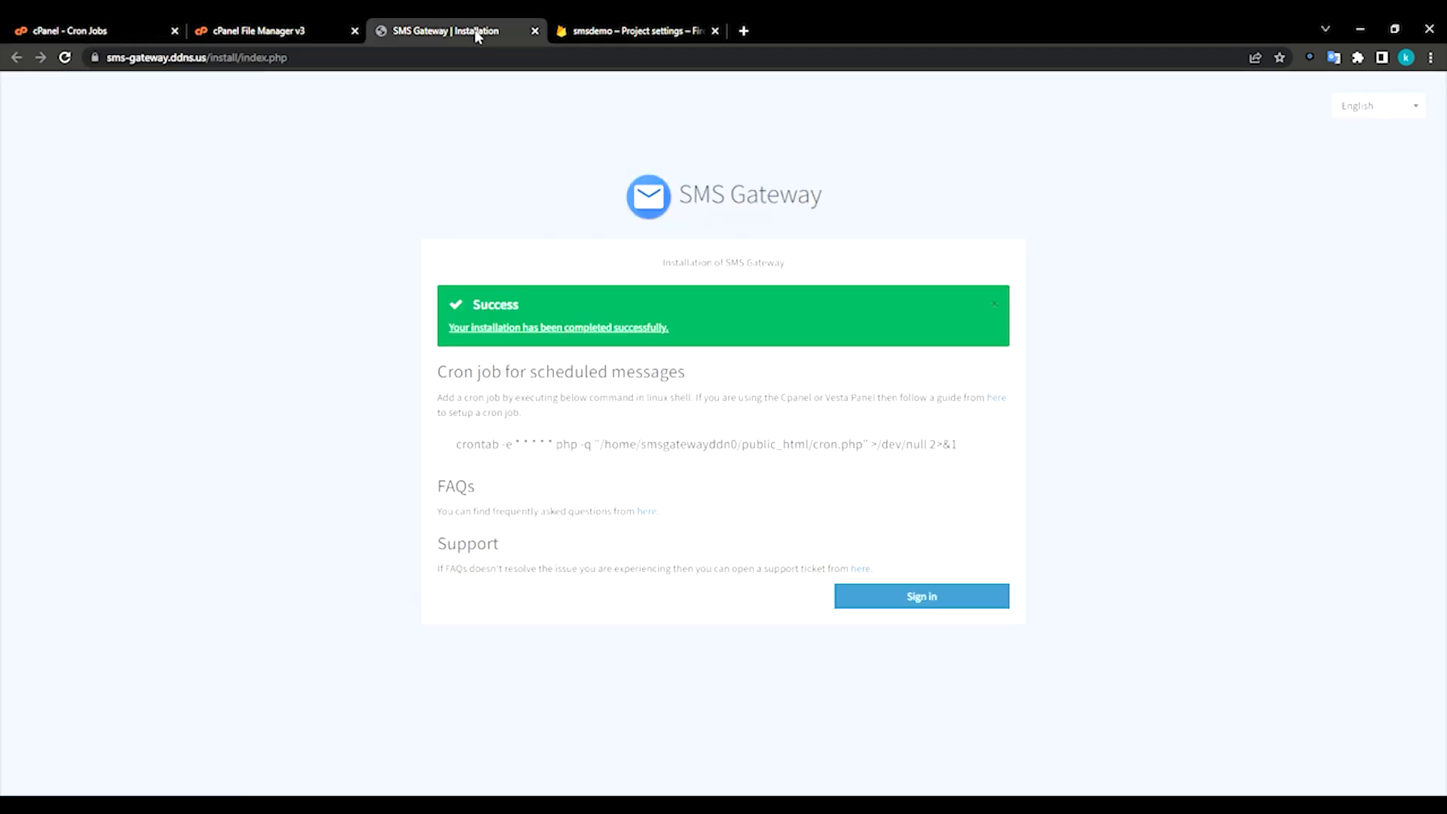
Sign in to SMS Gateway as 'admin' with the stored password, landing on the Dashboard
click(920, 595)
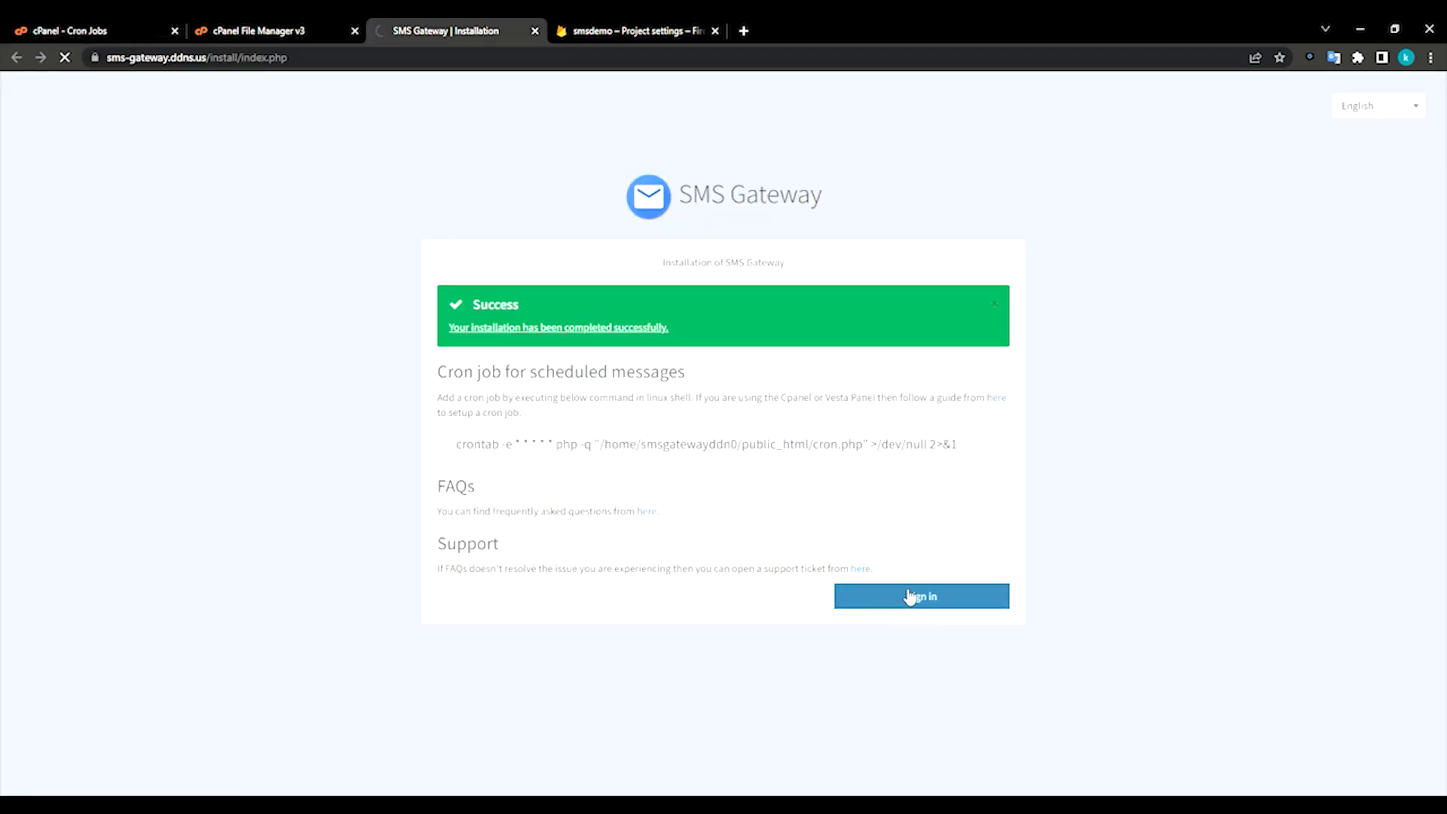
click(920, 597)
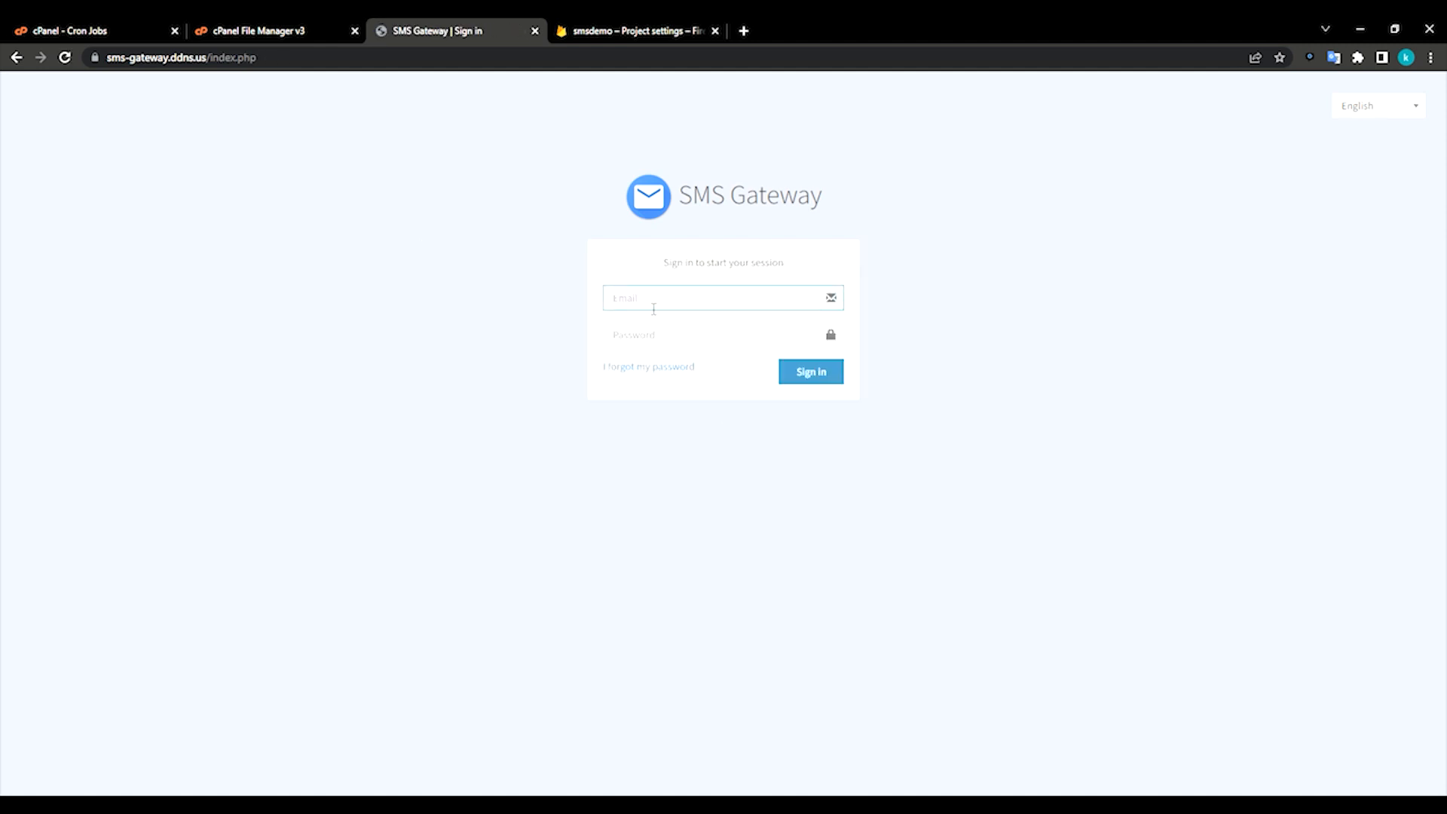
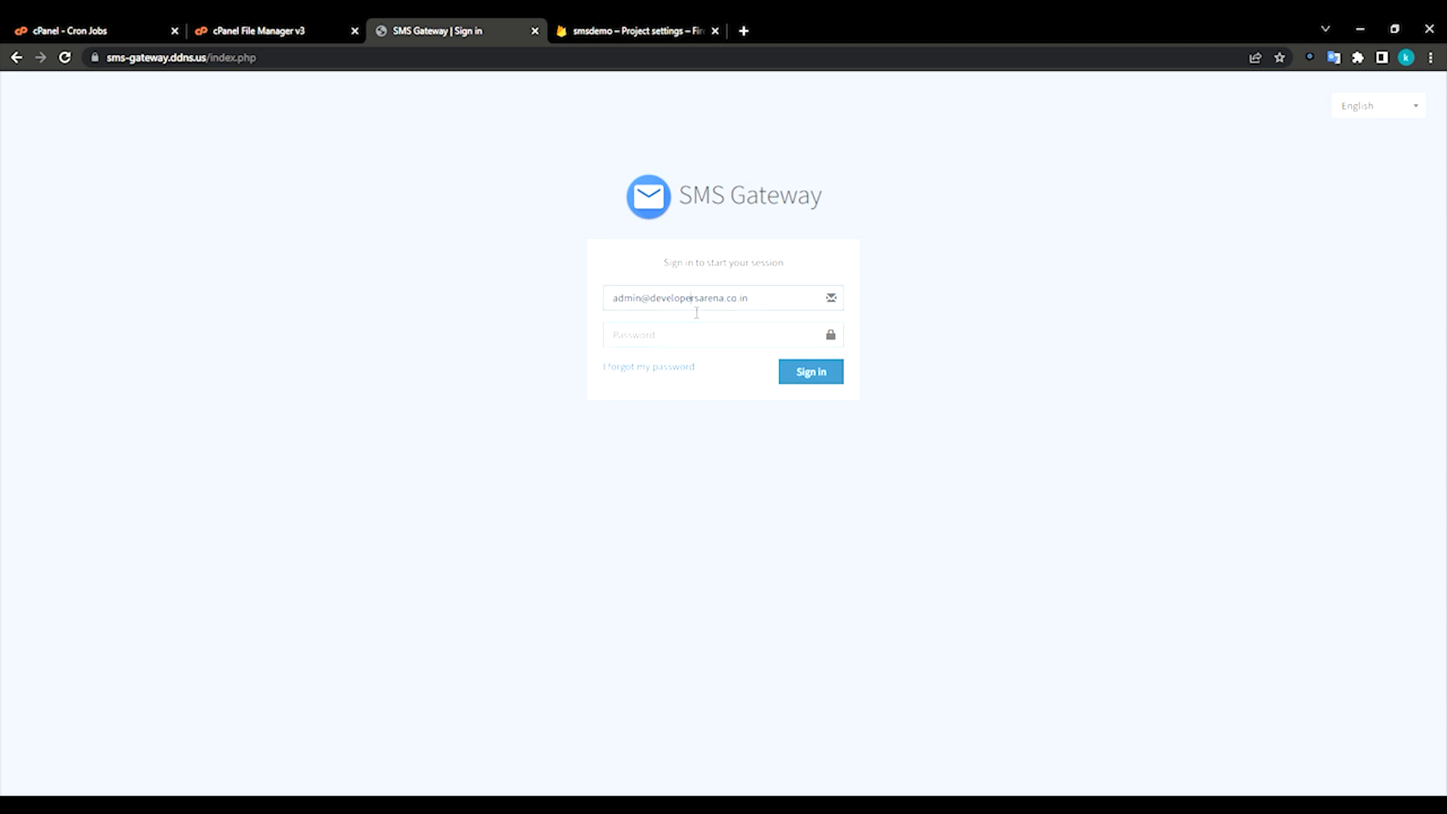
click(721, 335)
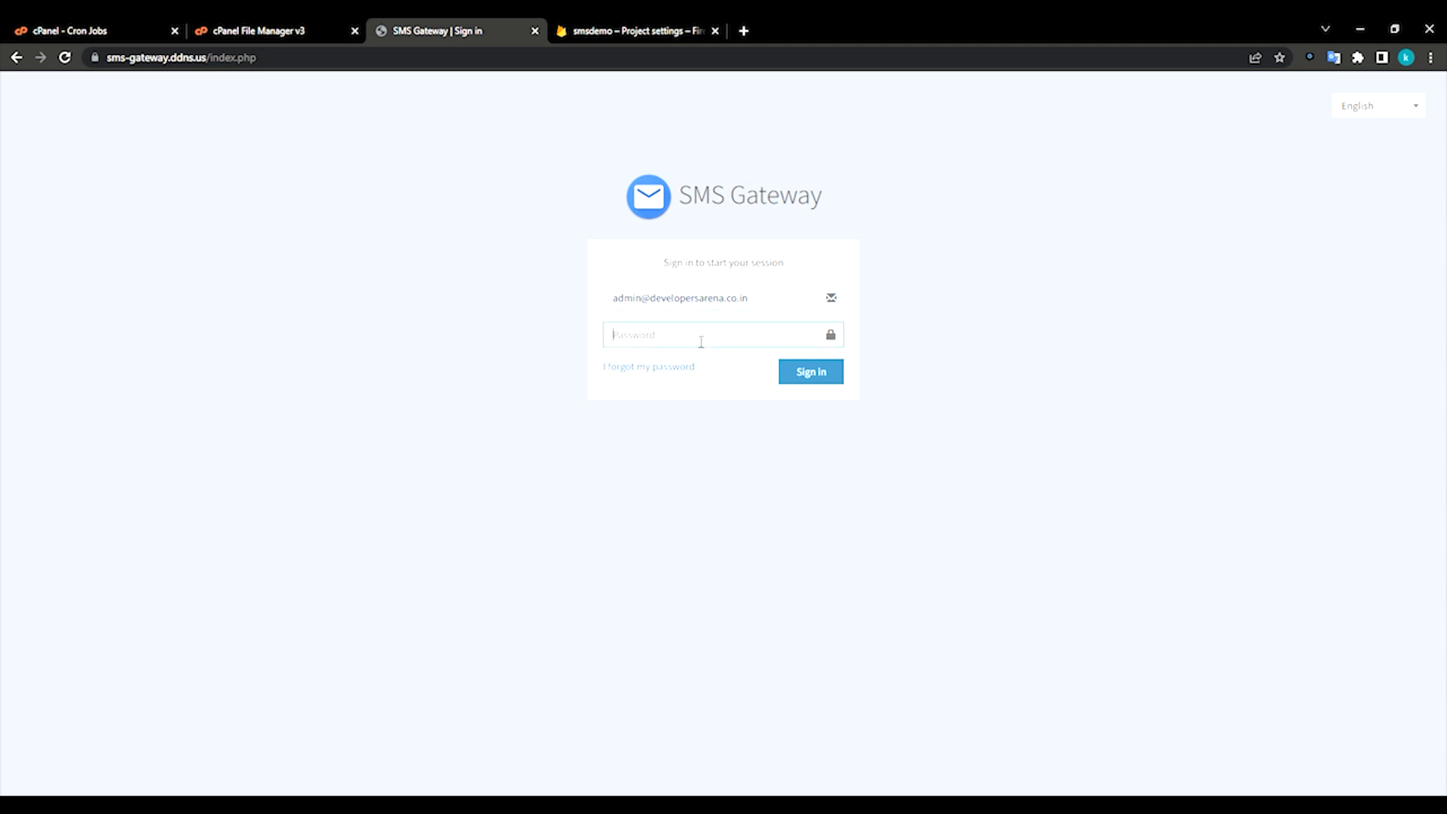
click(810, 371)
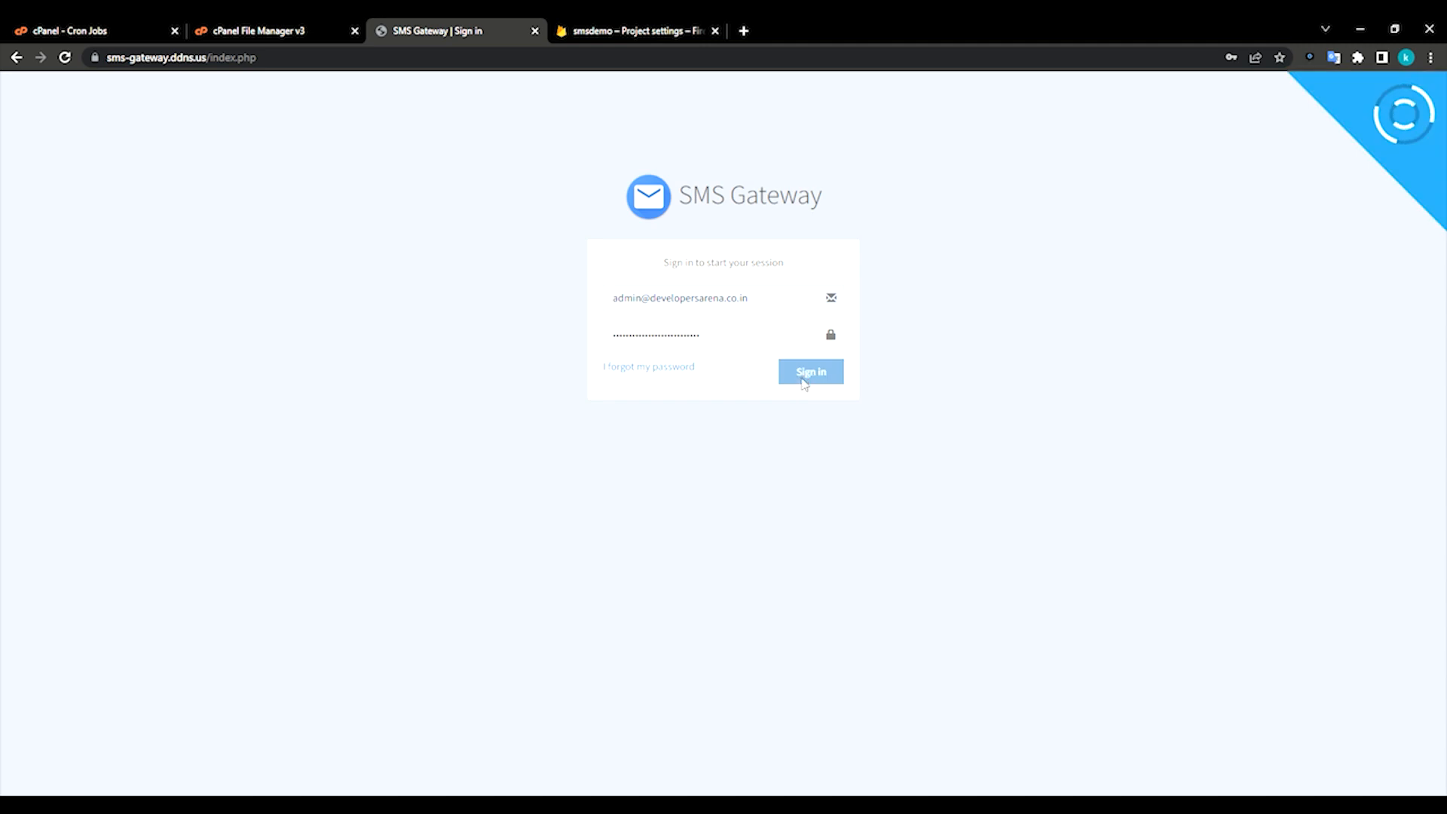
click(810, 371)
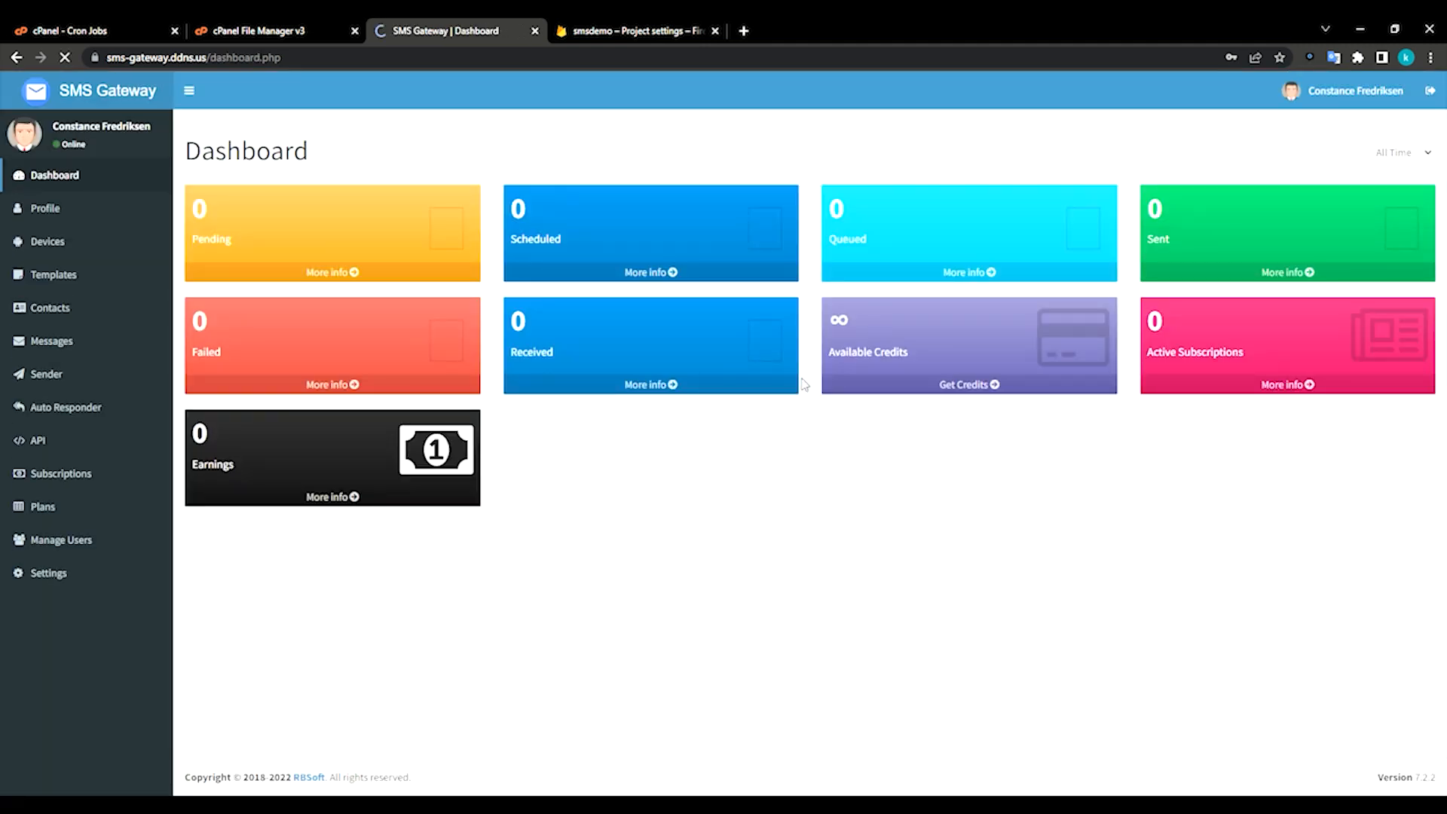